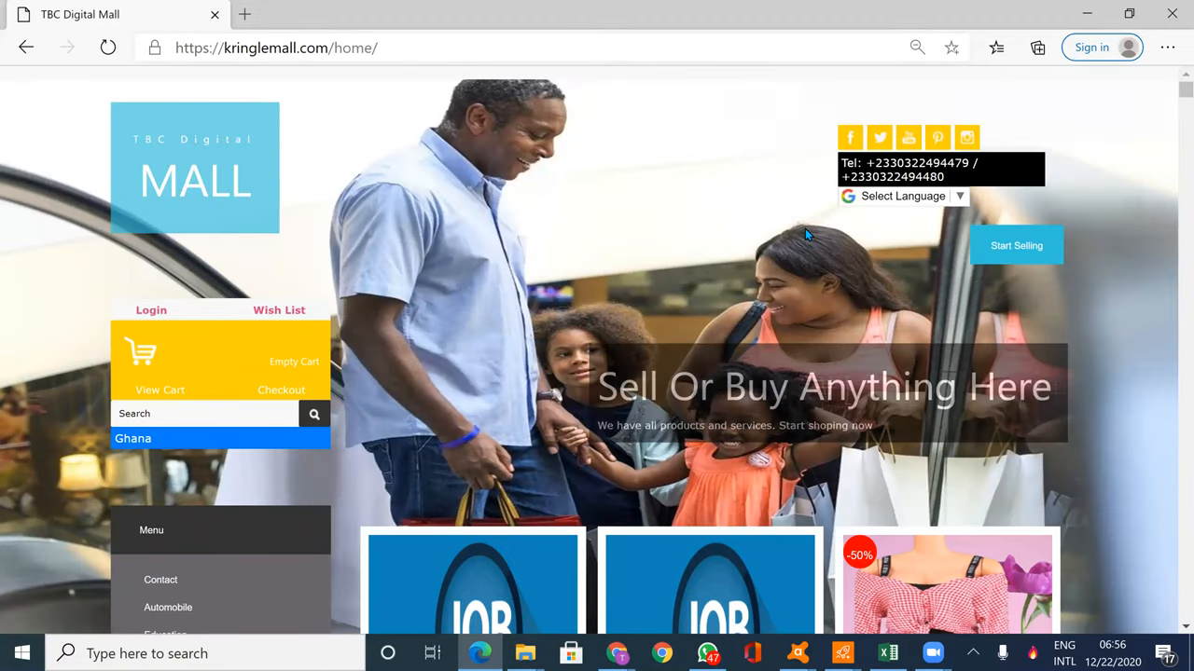
{"action": "mouse_move", "coordinate": [894, 291]}
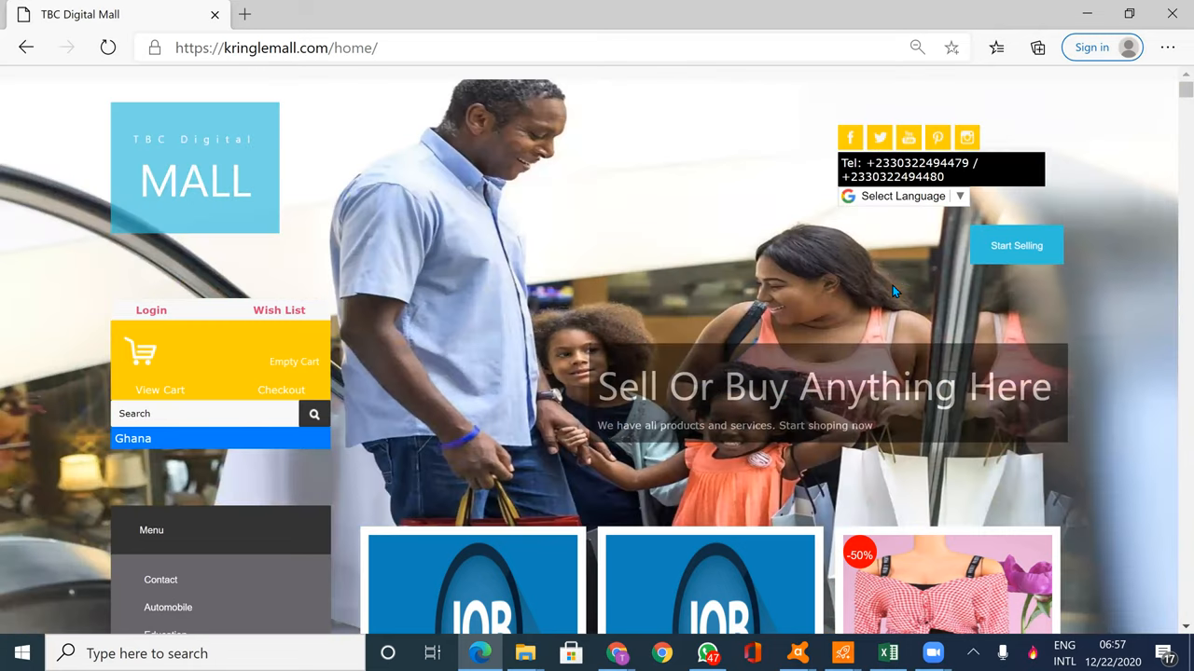
Scroll through the homepage's photography job ads and half-price clothing listings
{"action": "scroll", "scroll_direction": "down", "scroll_amount": 3}
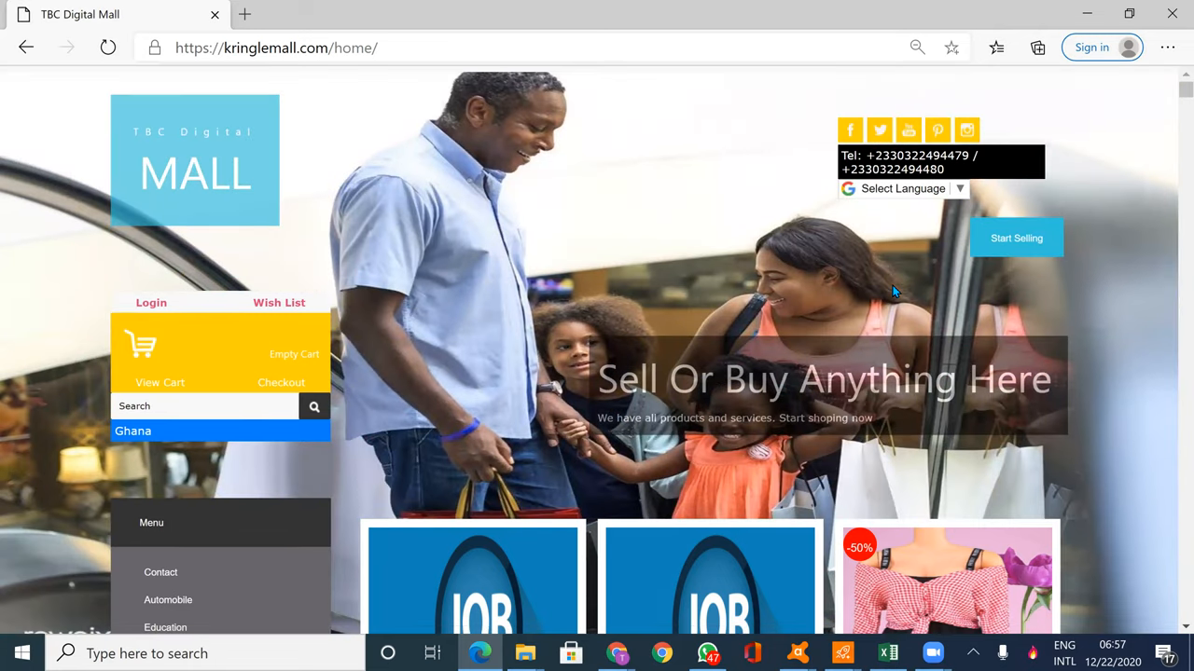
{"action": "scroll", "scroll_direction": "down", "scroll_amount": 3}
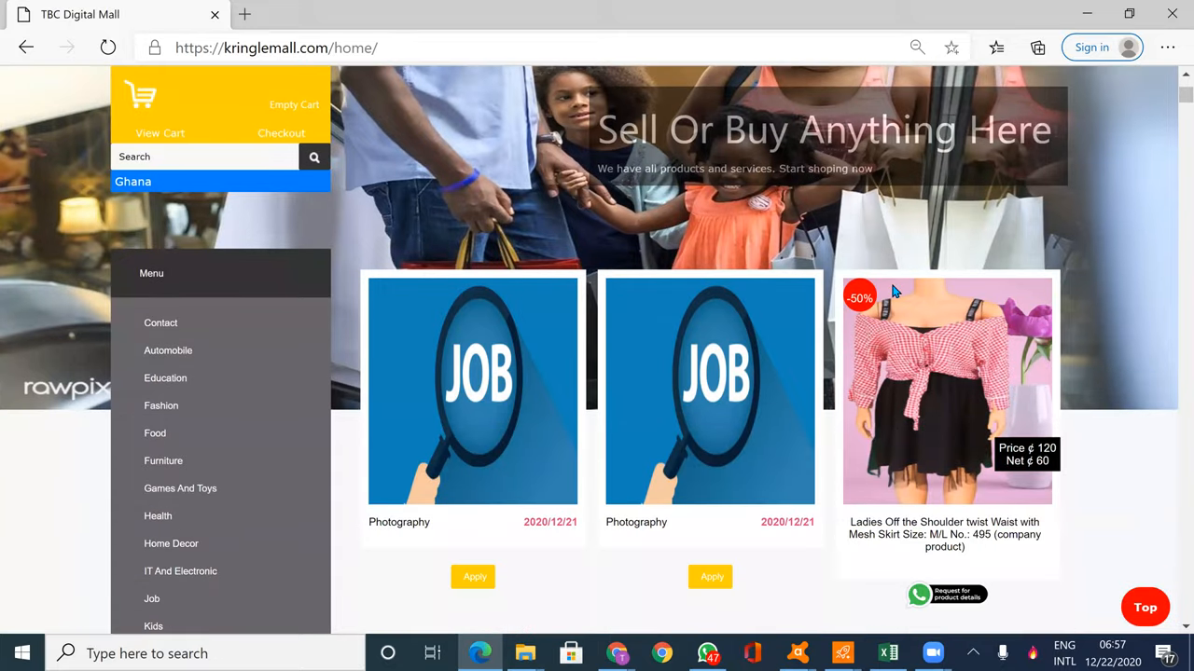
{"action": "scroll", "scroll_direction": "down", "scroll_amount": 3}
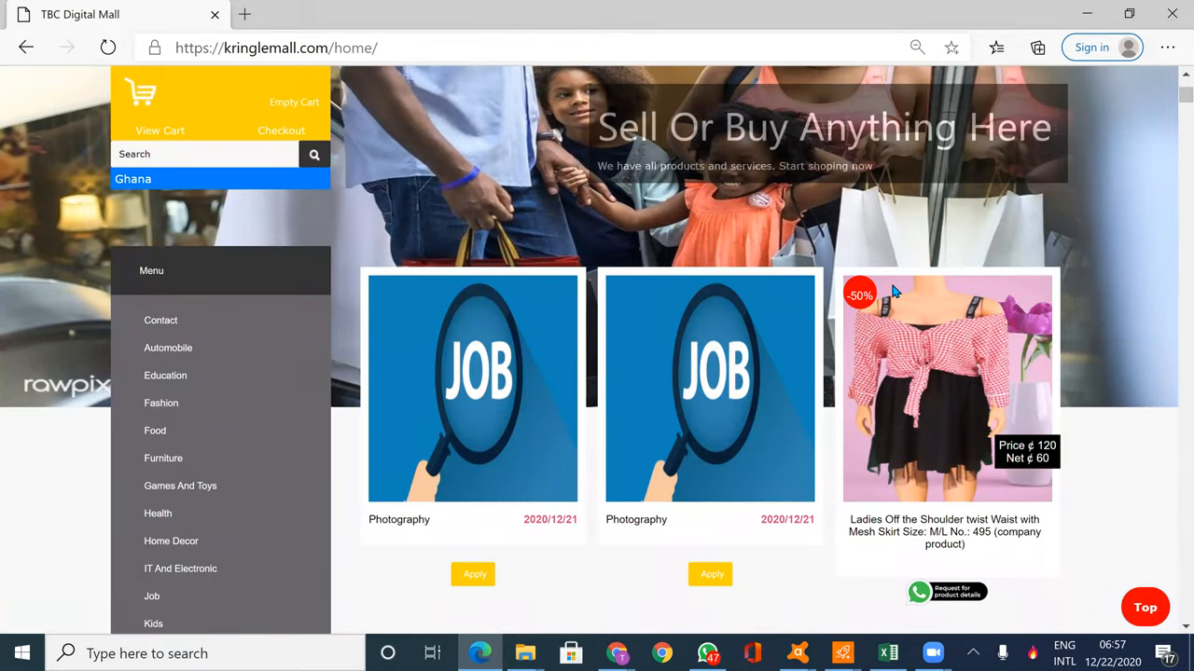
{"action": "scroll", "scroll_direction": "down", "scroll_amount": 3}
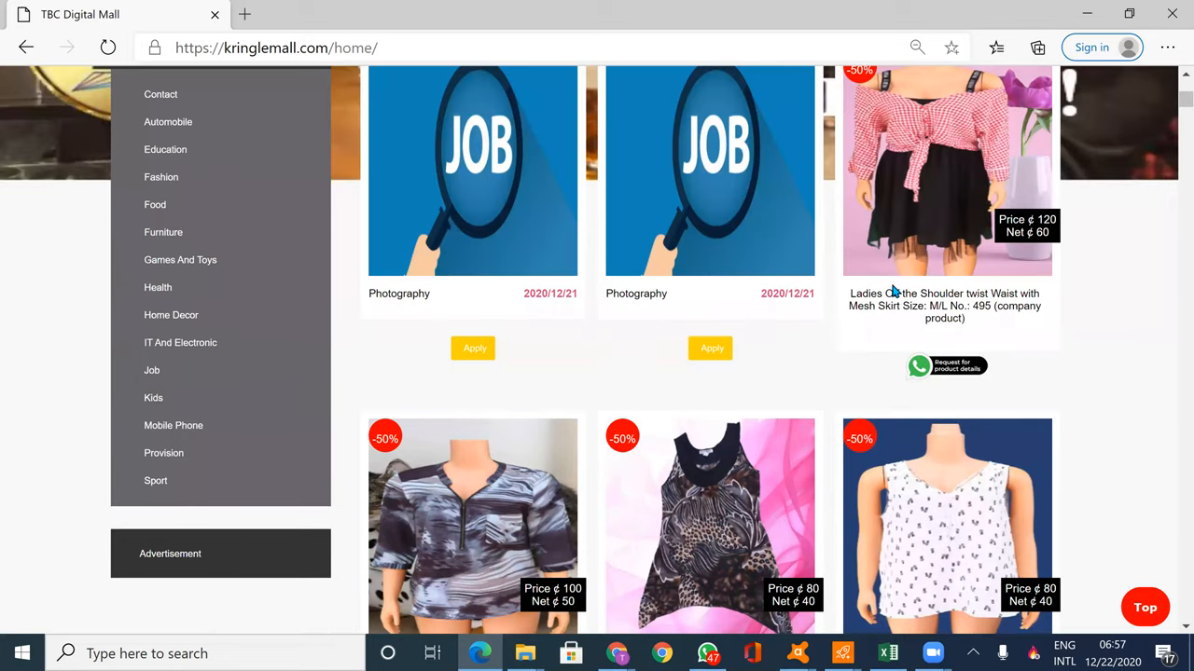
{"action": "scroll", "scroll_direction": "up", "scroll_amount": 3}
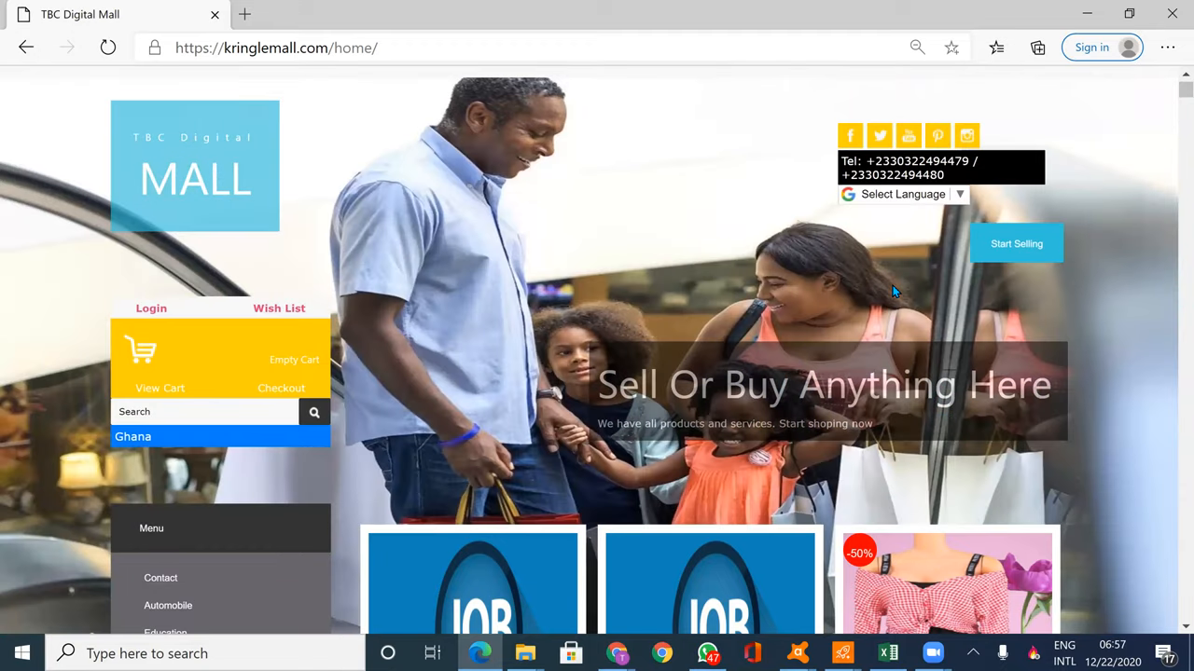
{"action": "scroll", "scroll_direction": "down", "scroll_amount": 3}
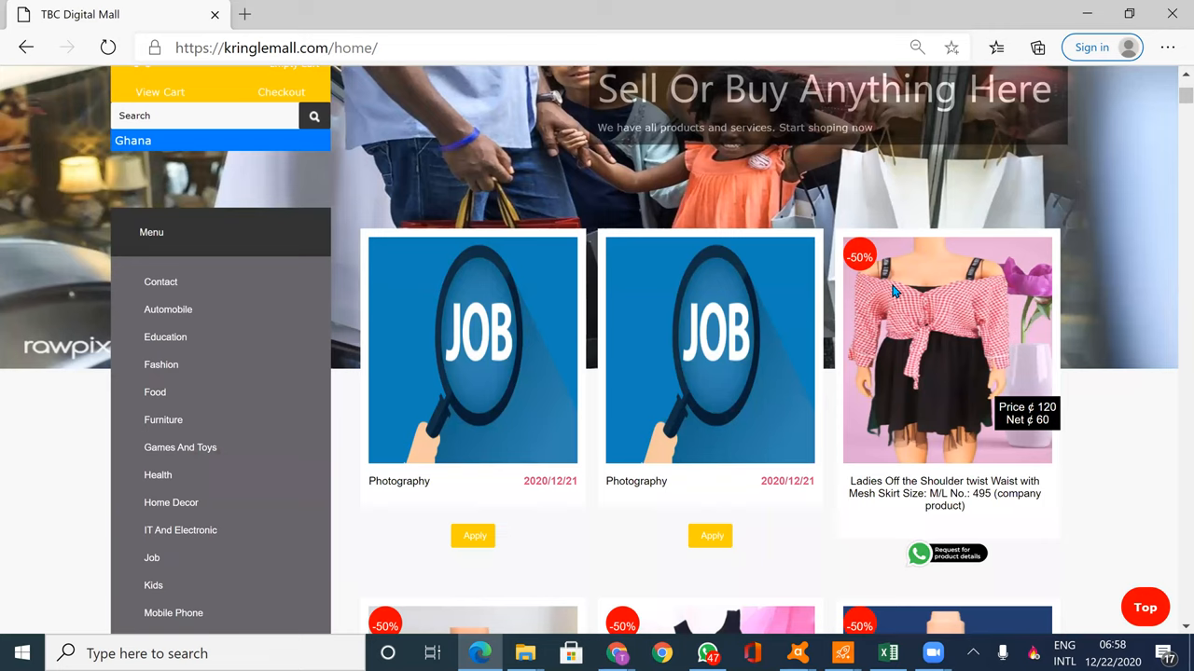
{"action": "scroll", "scroll_direction": "down", "scroll_amount": 3}
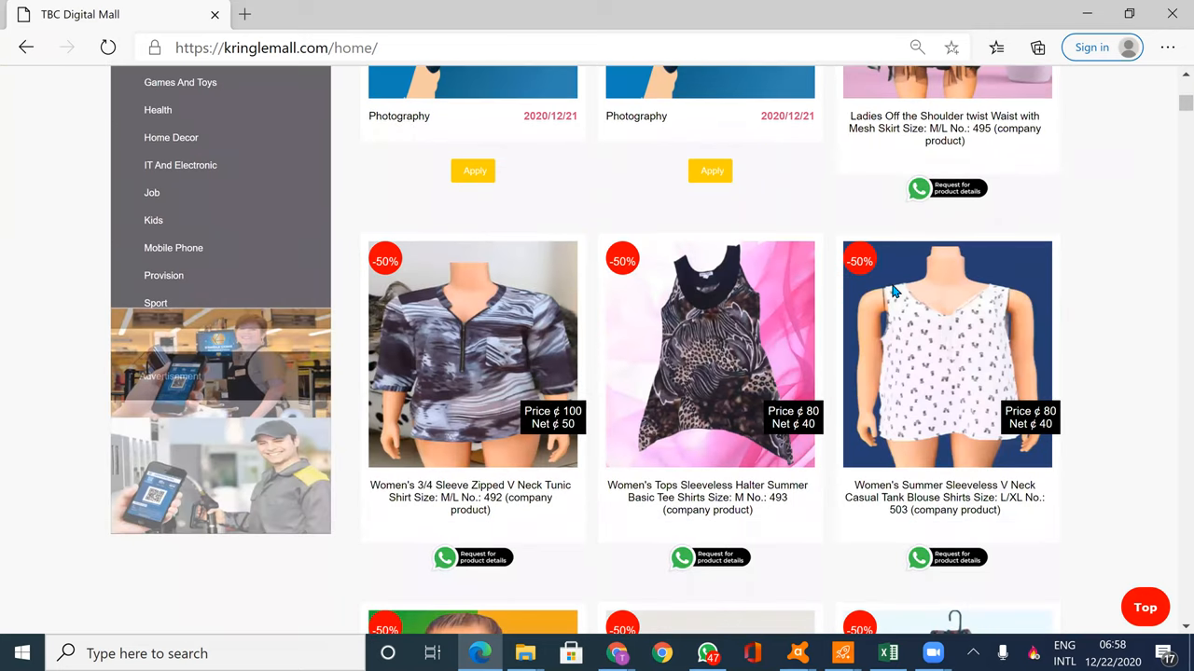
{"action": "scroll", "scroll_direction": "down", "scroll_amount": 3}
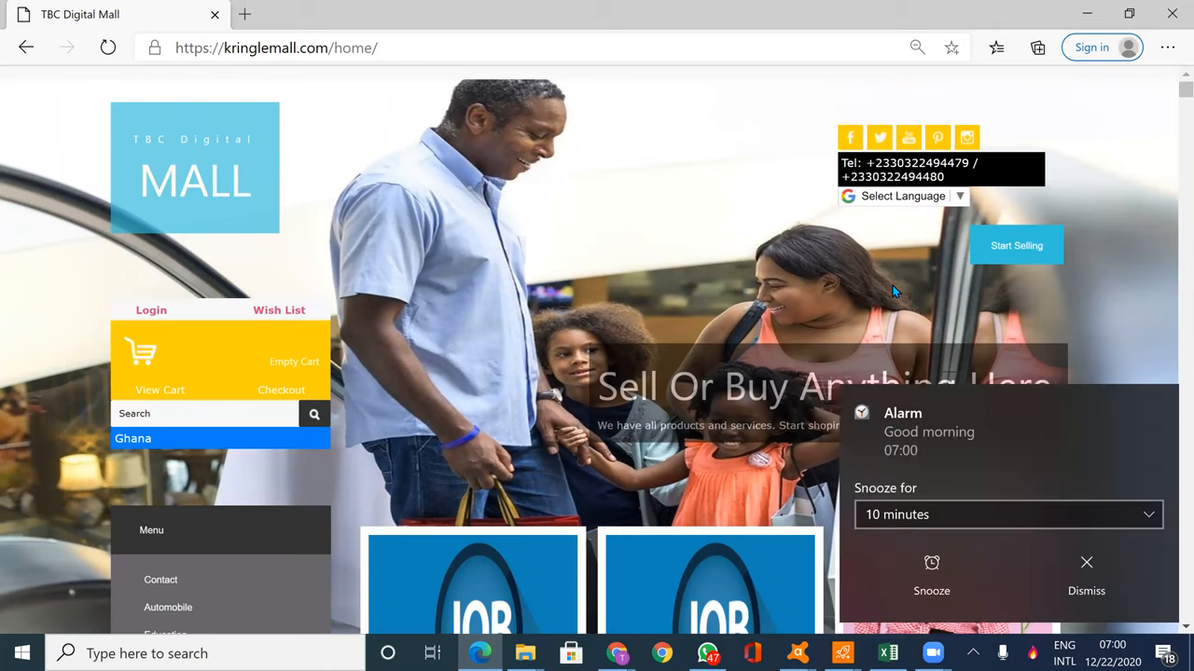
Dismiss the Windows alarm notification over the homepage
{"action": "left_click", "coordinate": [1086, 562]}
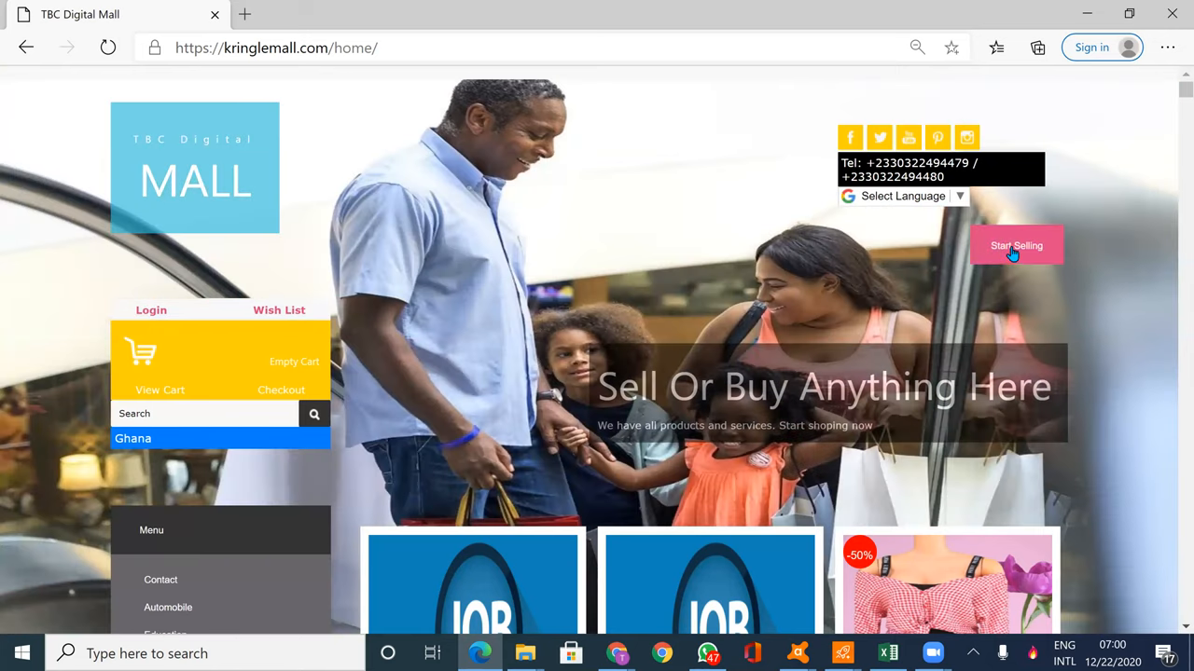
Open the Post Ad selling page from Start Selling
{"action": "left_click", "coordinate": [1016, 246]}
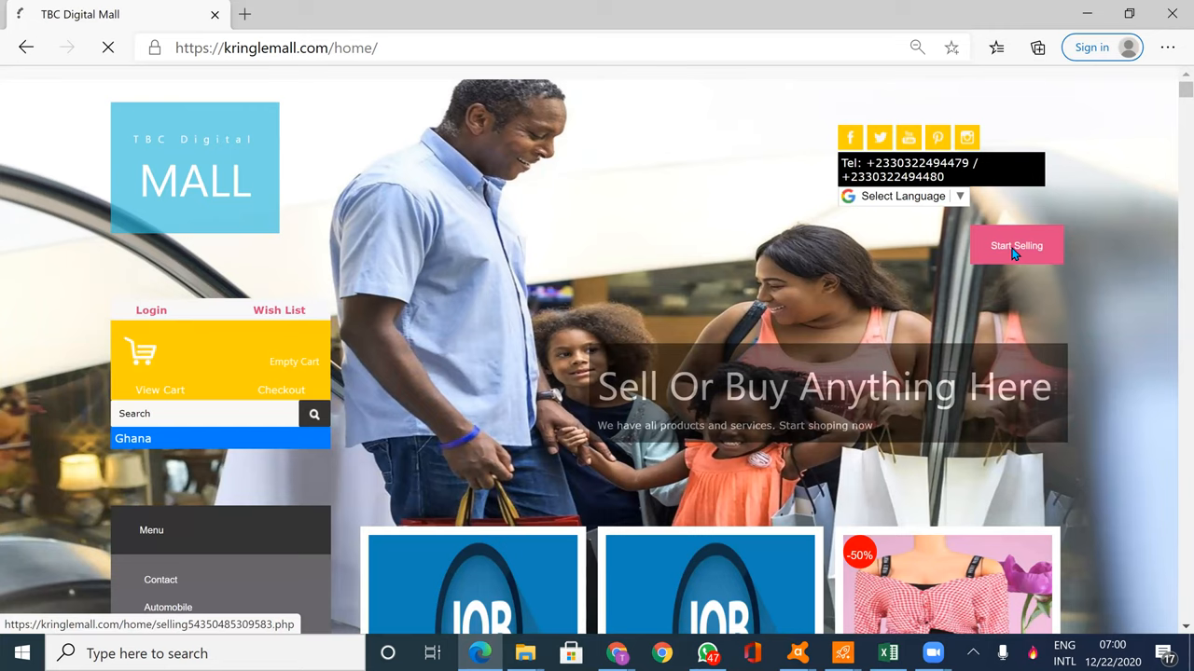
{"action": "left_click", "coordinate": [1016, 245]}
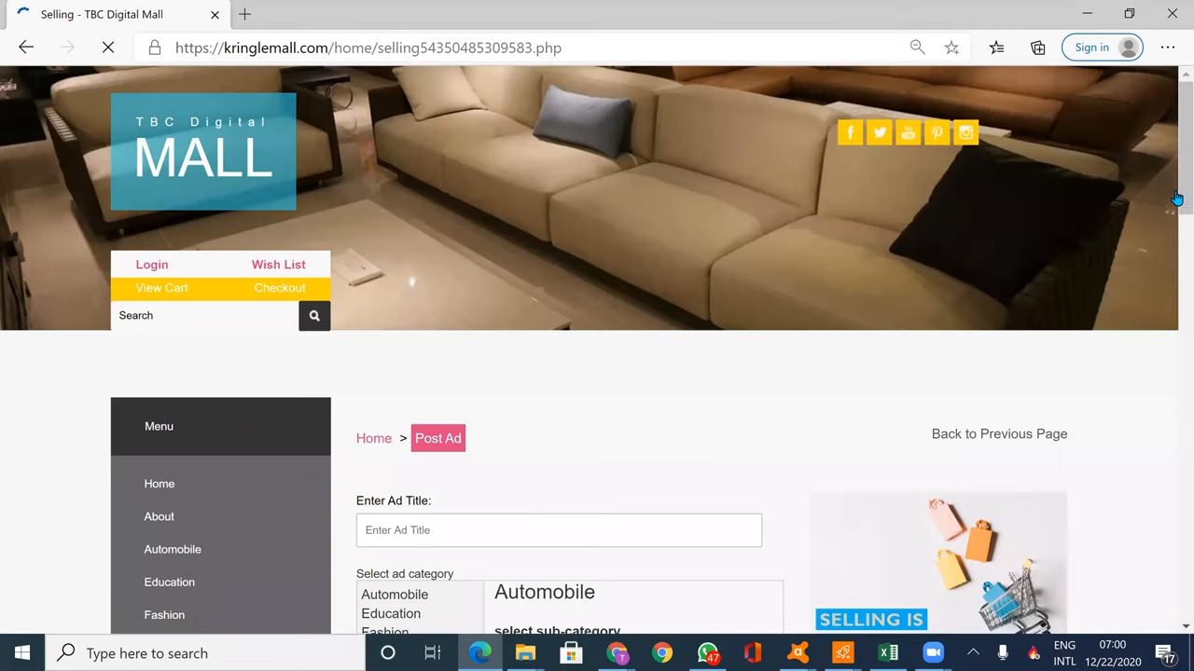
{"action": "scroll", "scroll_direction": "down", "scroll_amount": 3}
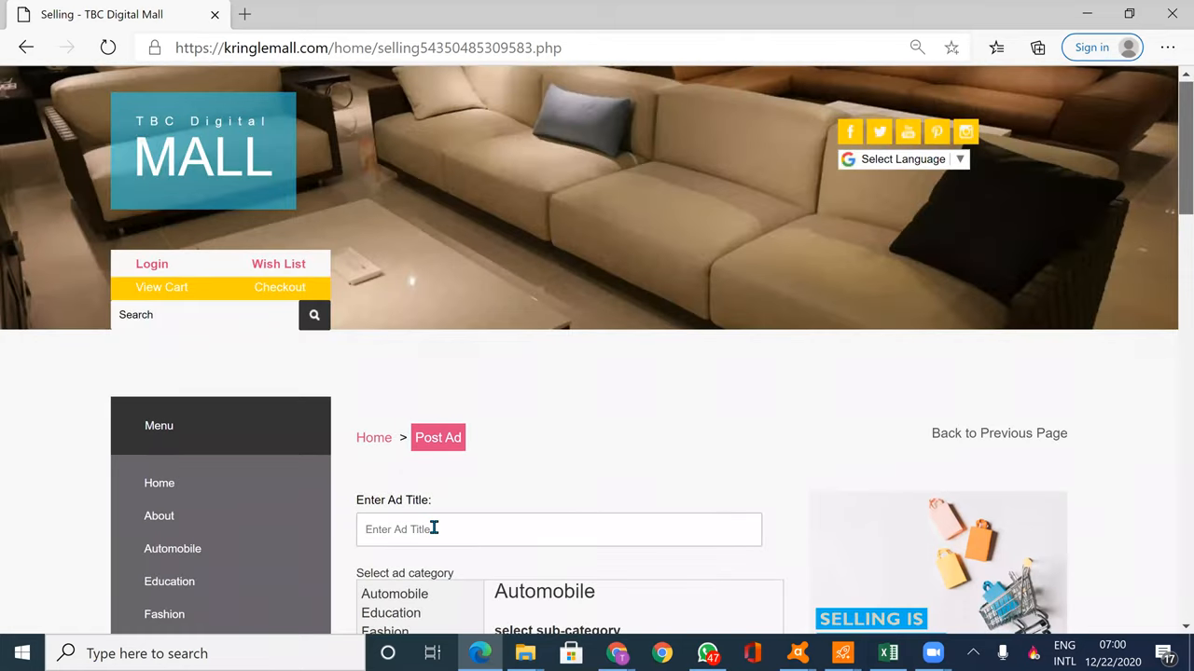
Enter 'Salsa Tomatoes' as the ad title
{"action": "left_click", "coordinate": [558, 529]}
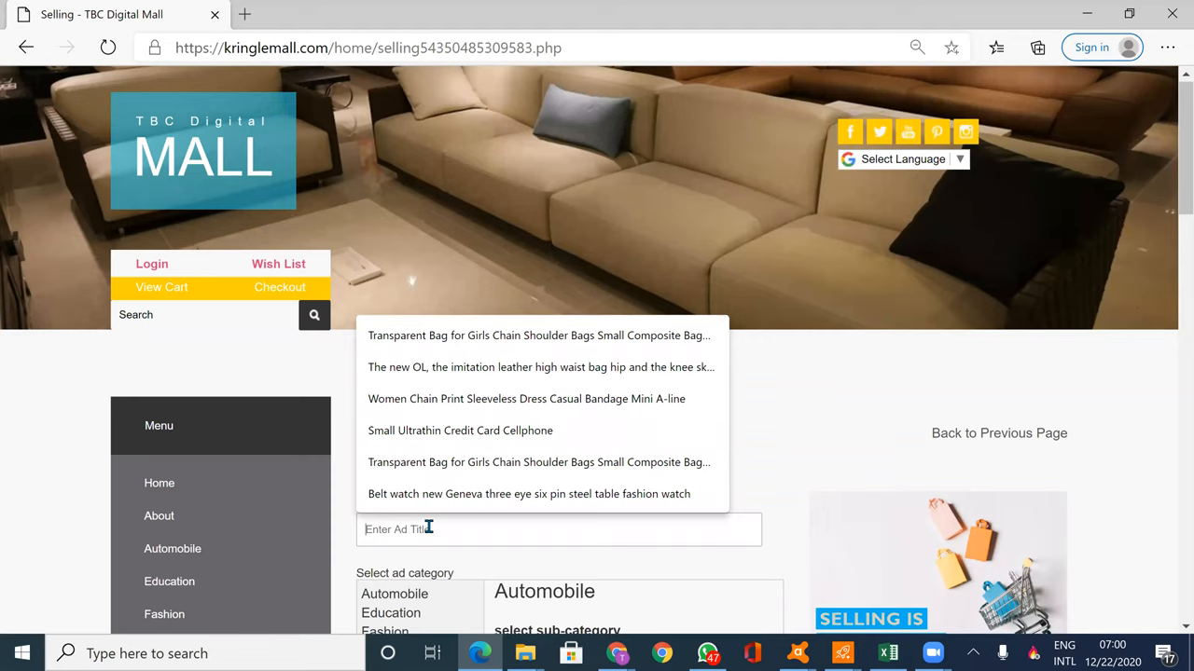
{"action": "mouse_move", "coordinate": [953, 288]}
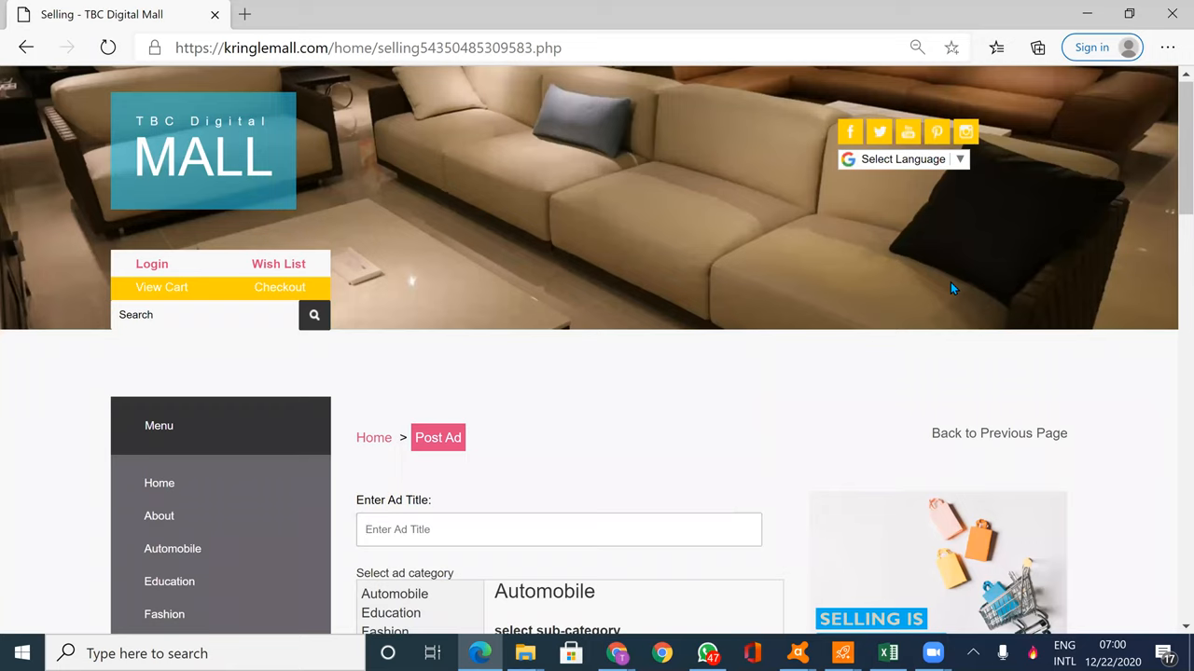
{"action": "mouse_move", "coordinate": [164, 614]}
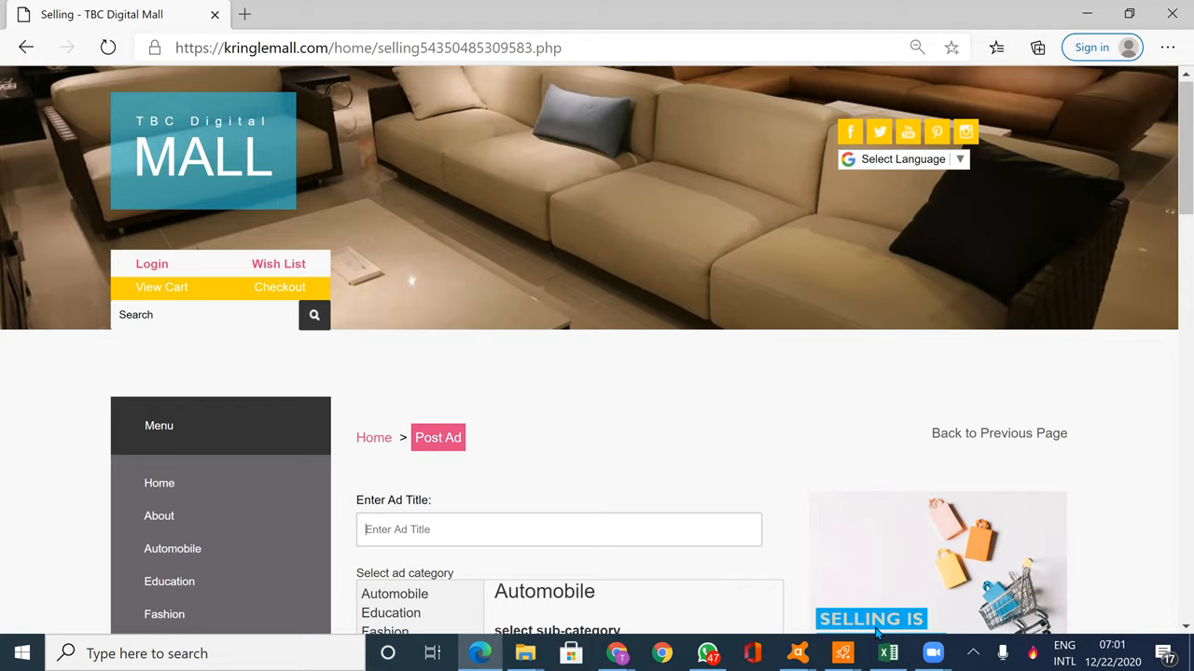
{"action": "type", "text": "Salsa T"}
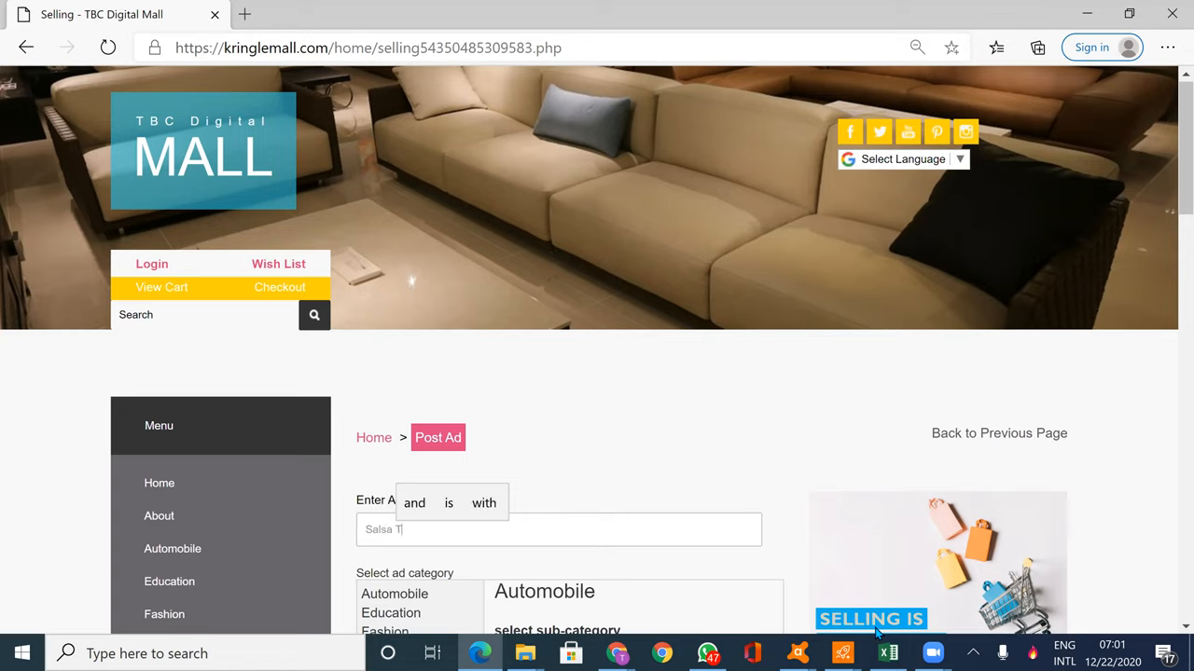
{"action": "type", "text": "omantoes"}
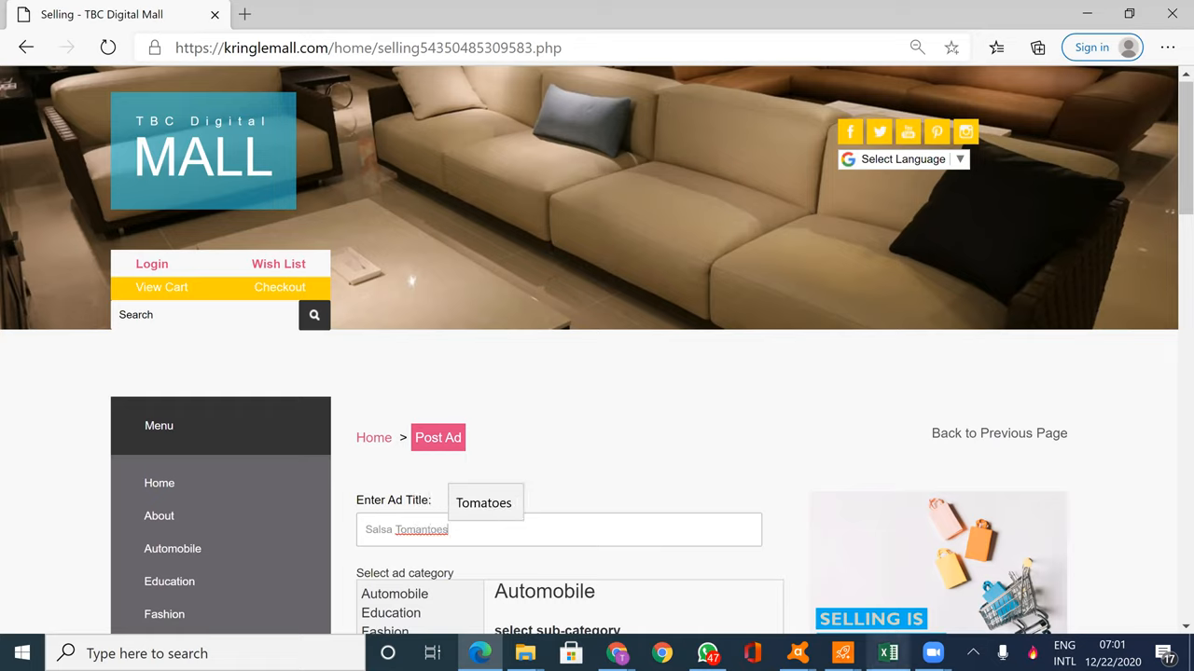
{"action": "scroll", "scroll_direction": "down", "scroll_amount": 3}
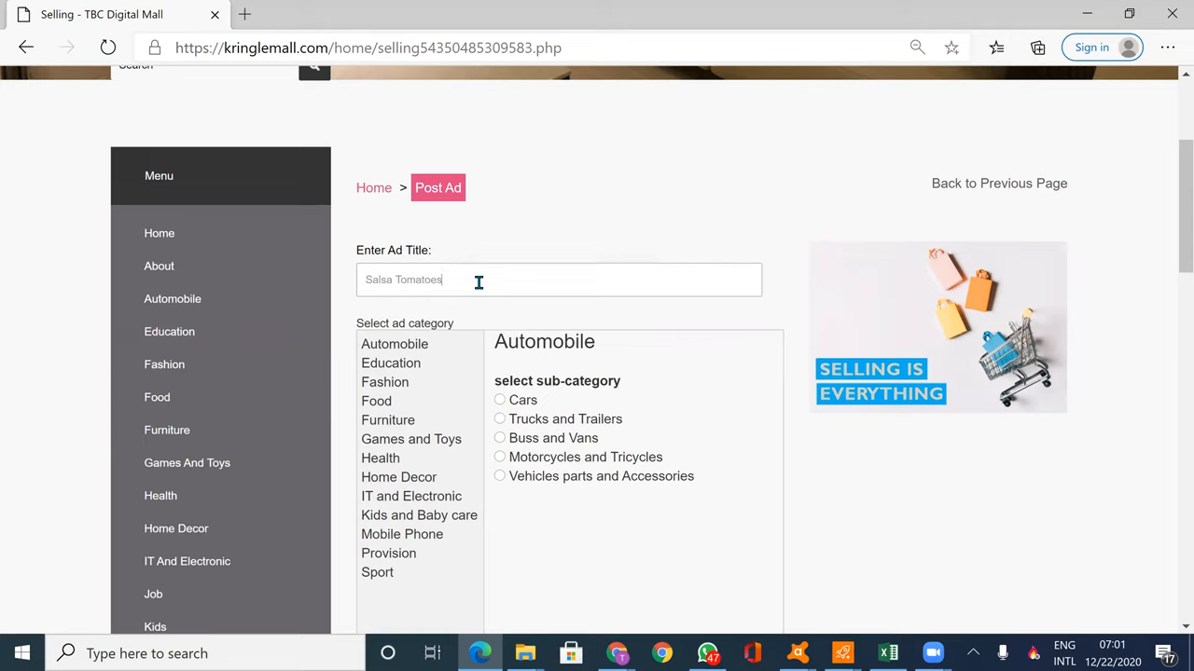
{"action": "mouse_move", "coordinate": [818, 373]}
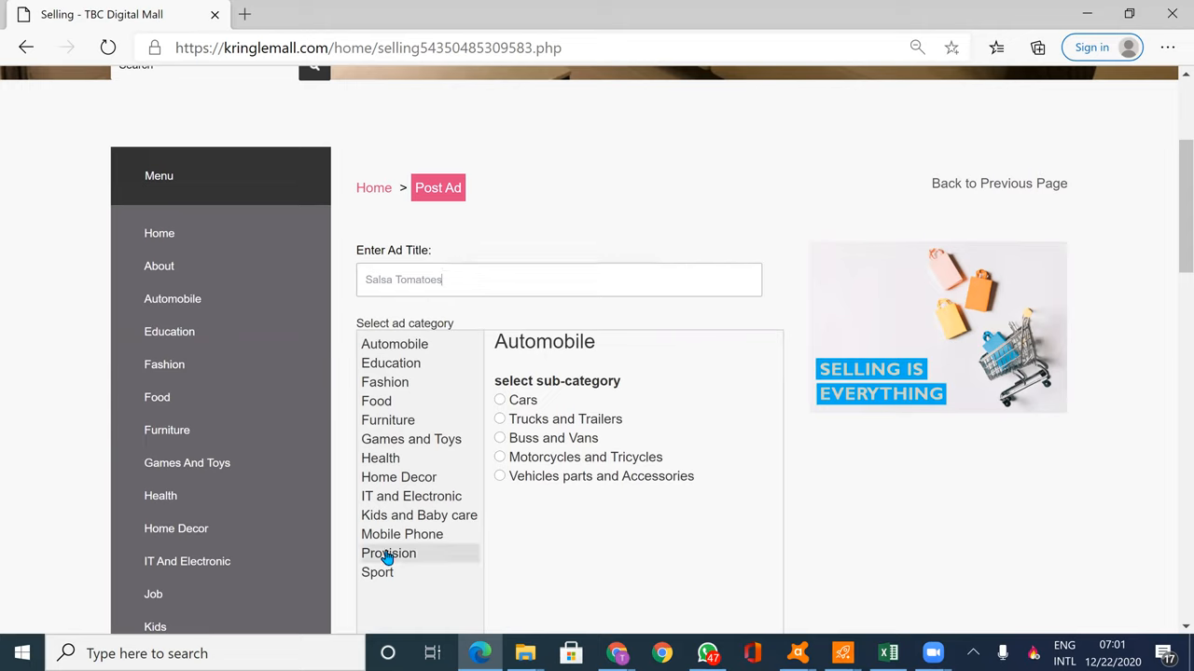
{"action": "mouse_move", "coordinate": [398, 476]}
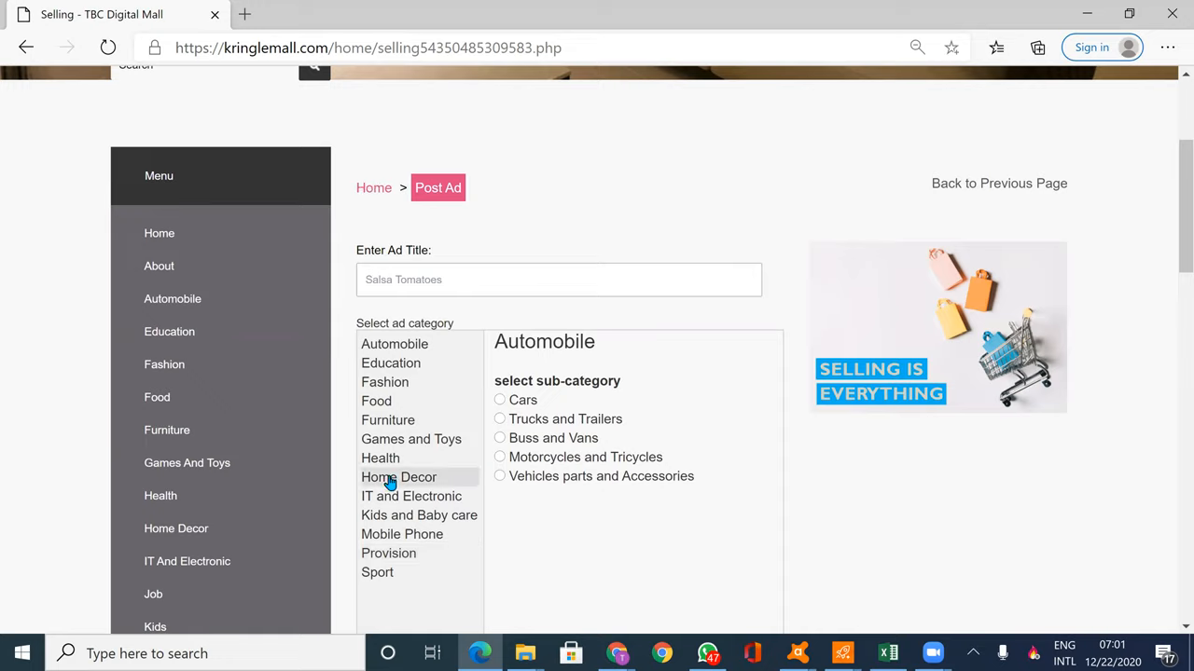
{"action": "mouse_move", "coordinate": [388, 553]}
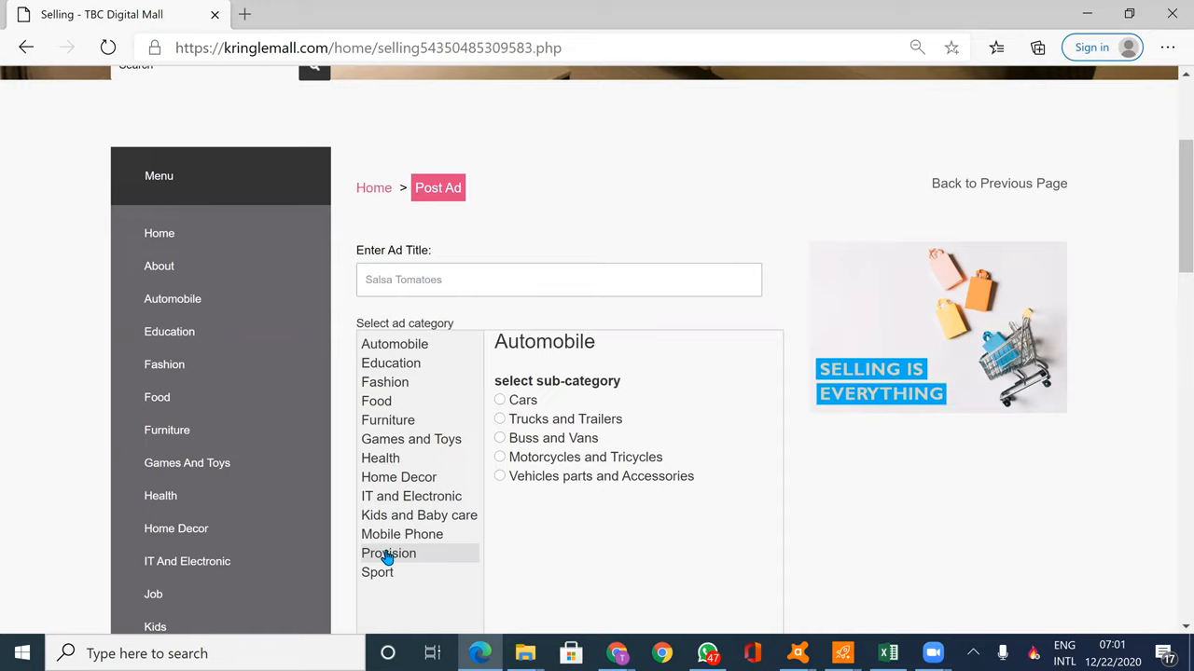
Choose Provision as the ad category and Food stuff as its sub-category
{"action": "left_click", "coordinate": [388, 553]}
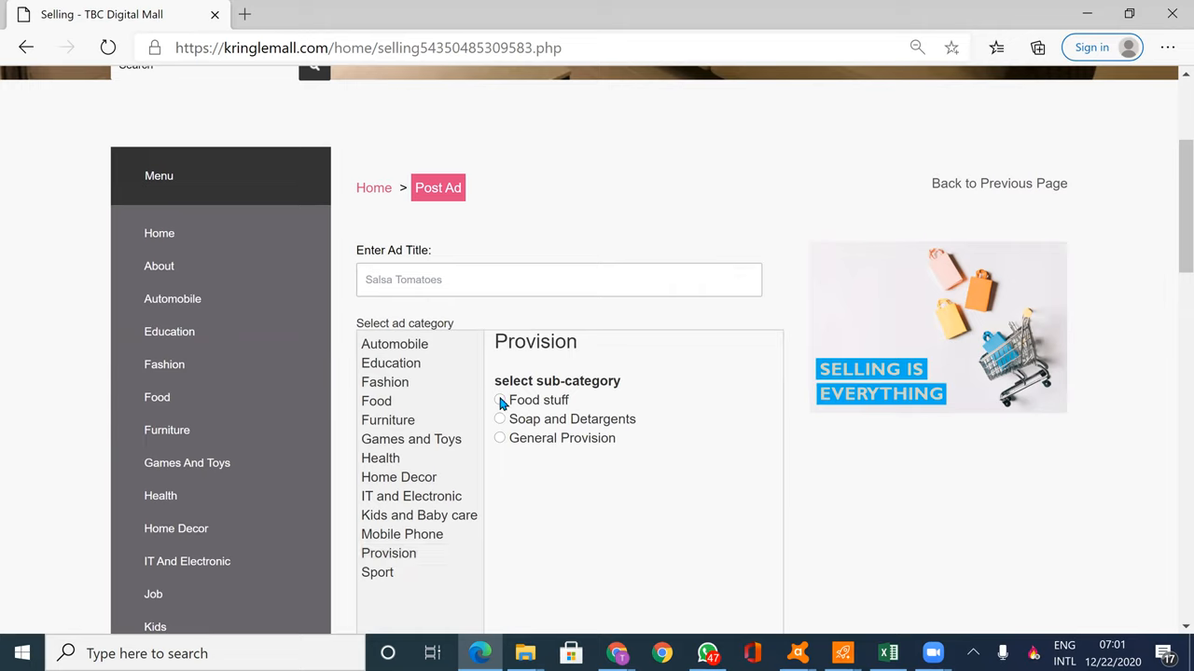
{"action": "left_click", "coordinate": [499, 400]}
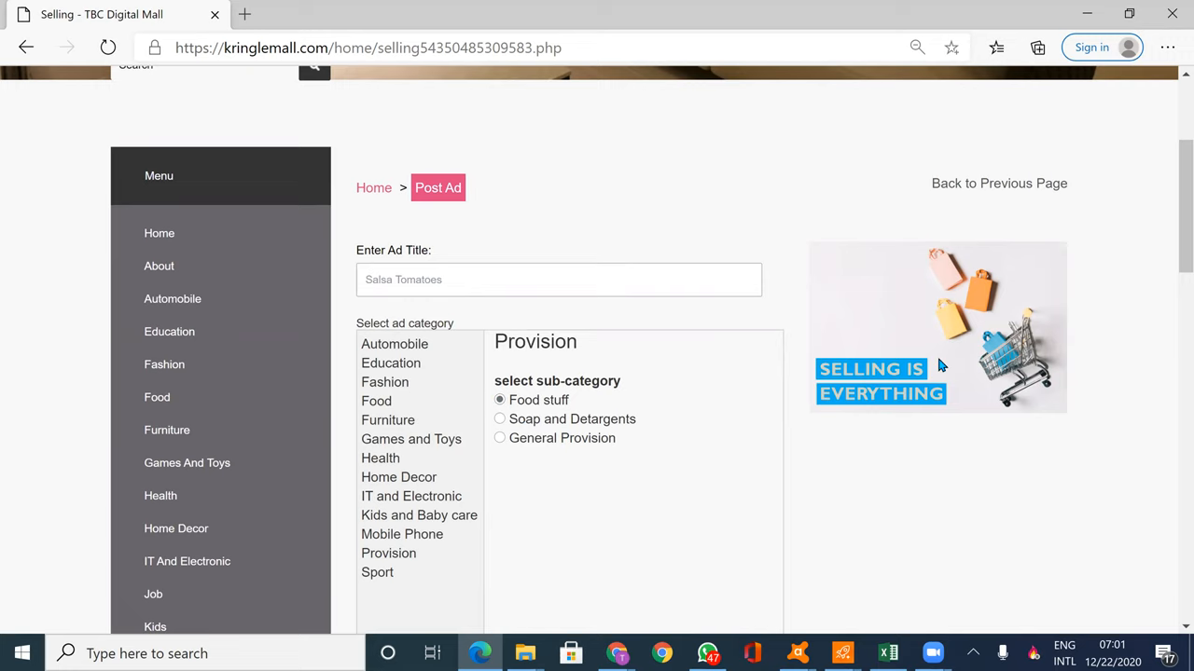
{"action": "scroll", "scroll_direction": "down", "scroll_amount": 3}
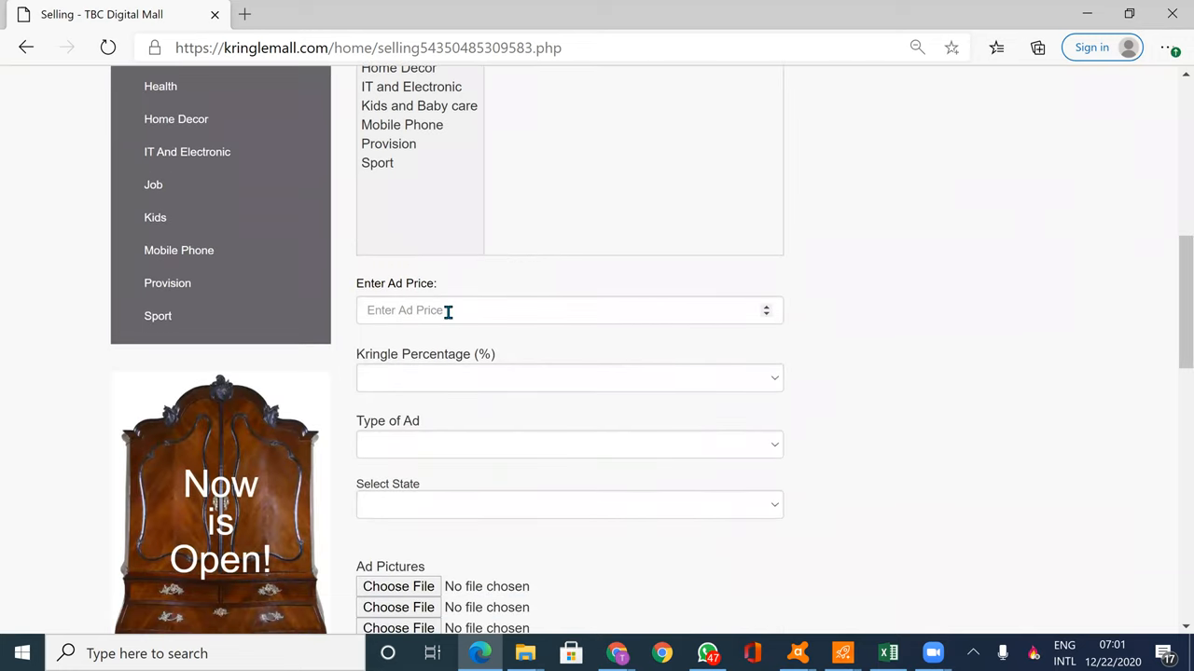
Set the ad price to 40 and Kringle percentage to 60, then list the ad types
{"action": "left_click", "coordinate": [559, 309]}
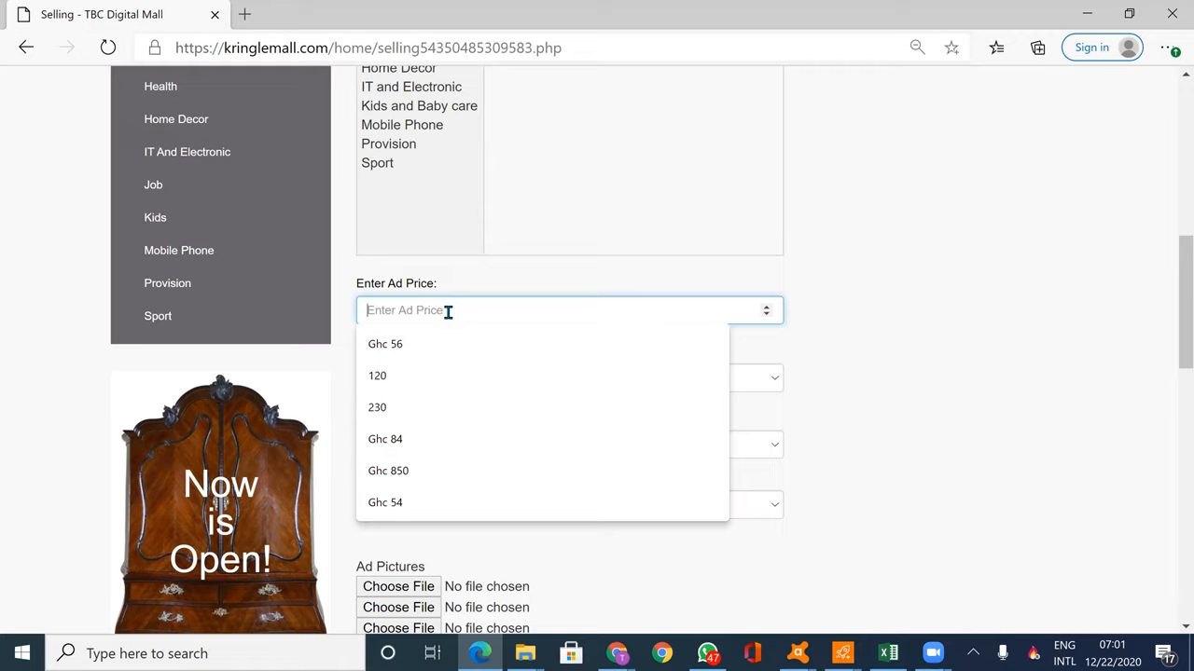
{"action": "type", "text": "4"}
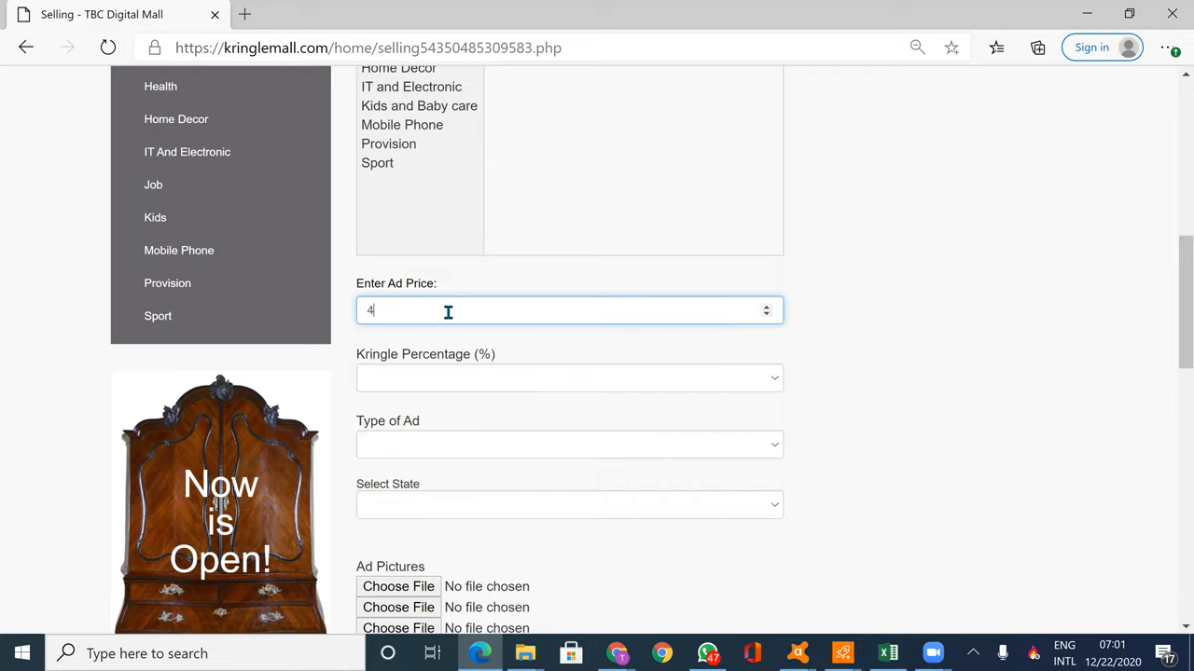
{"action": "type", "text": "0"}
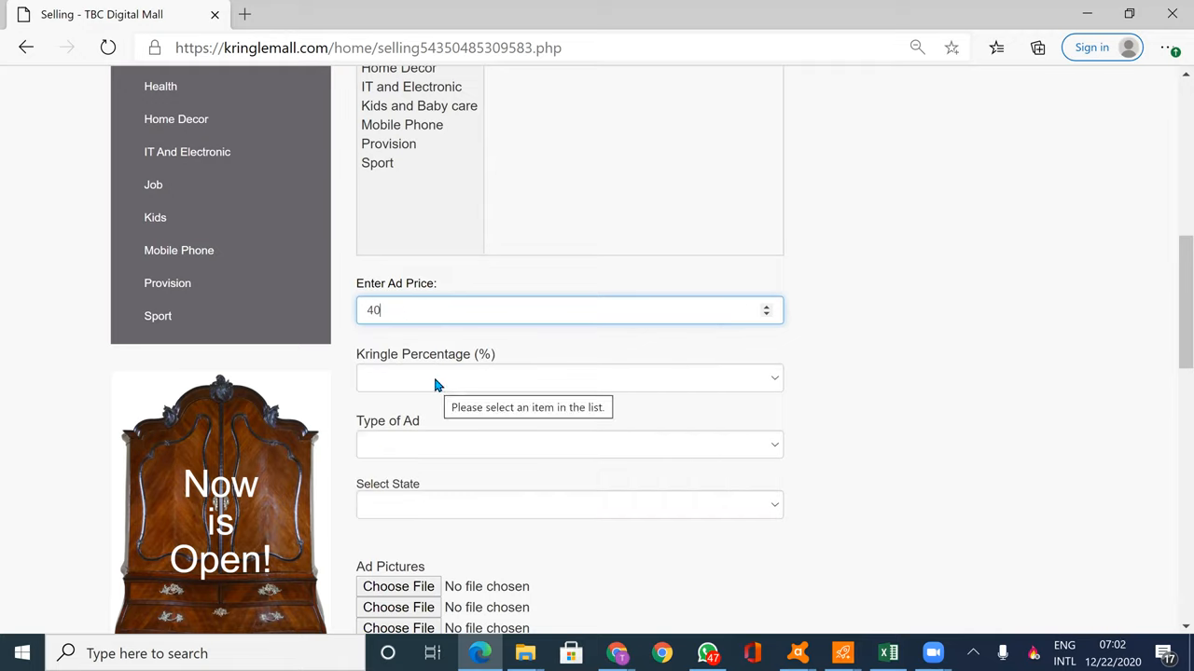
{"action": "left_click", "coordinate": [569, 378]}
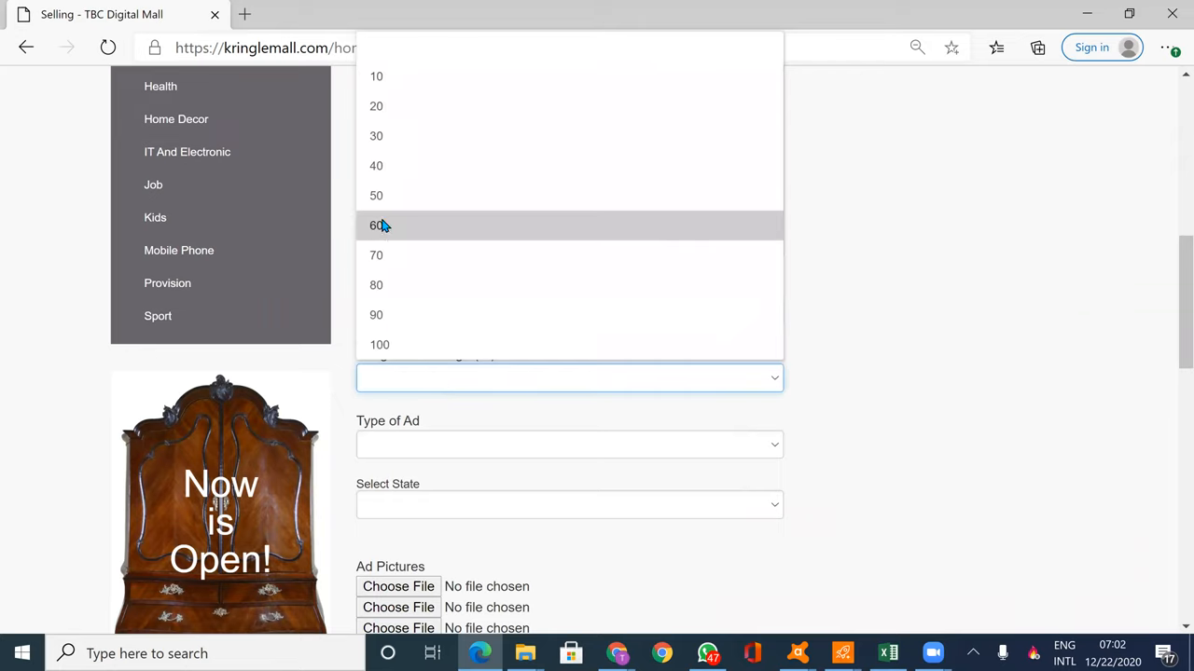
{"action": "left_click", "coordinate": [376, 226]}
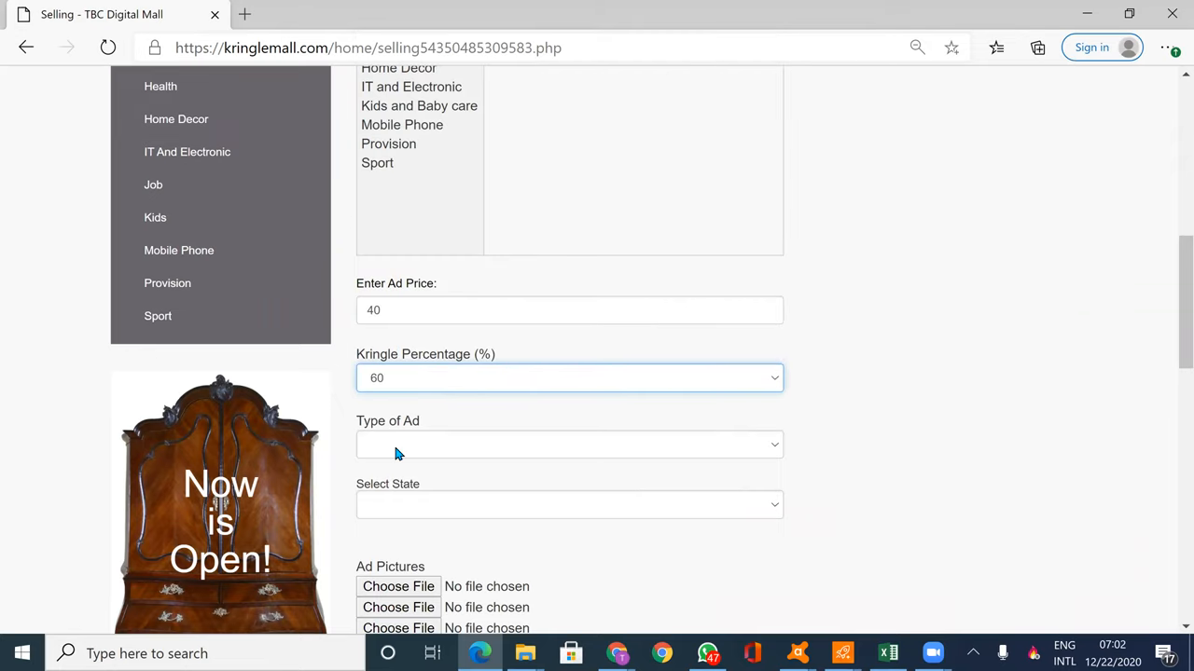
{"action": "left_click", "coordinate": [569, 444]}
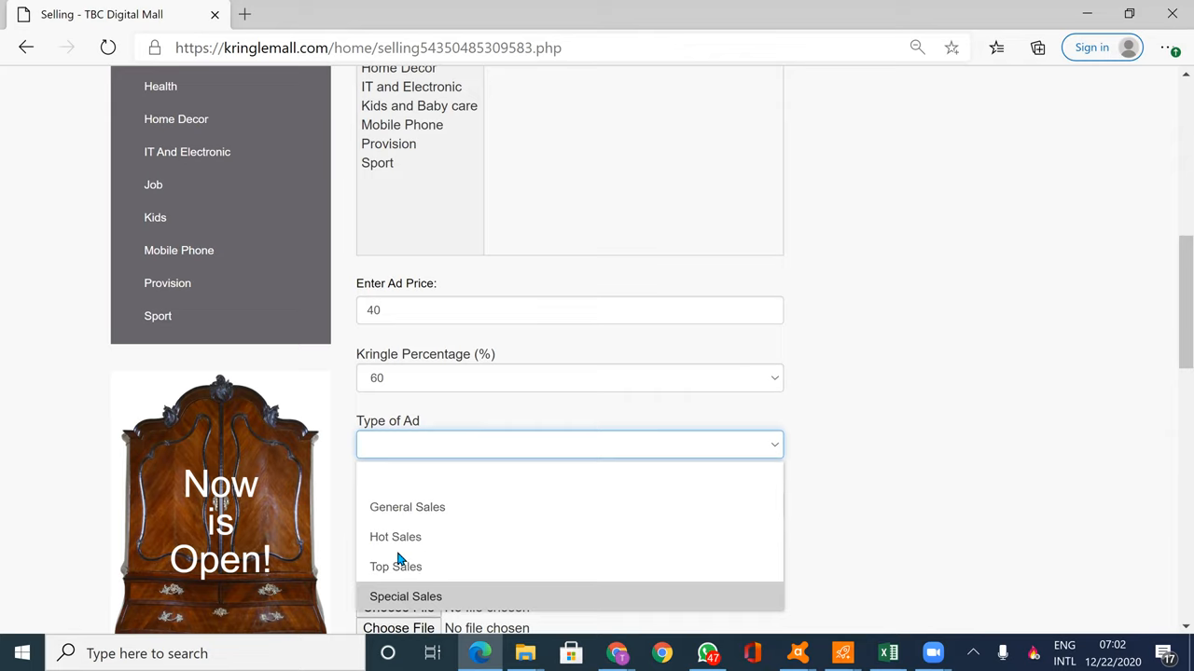
{"action": "mouse_move", "coordinate": [396, 566]}
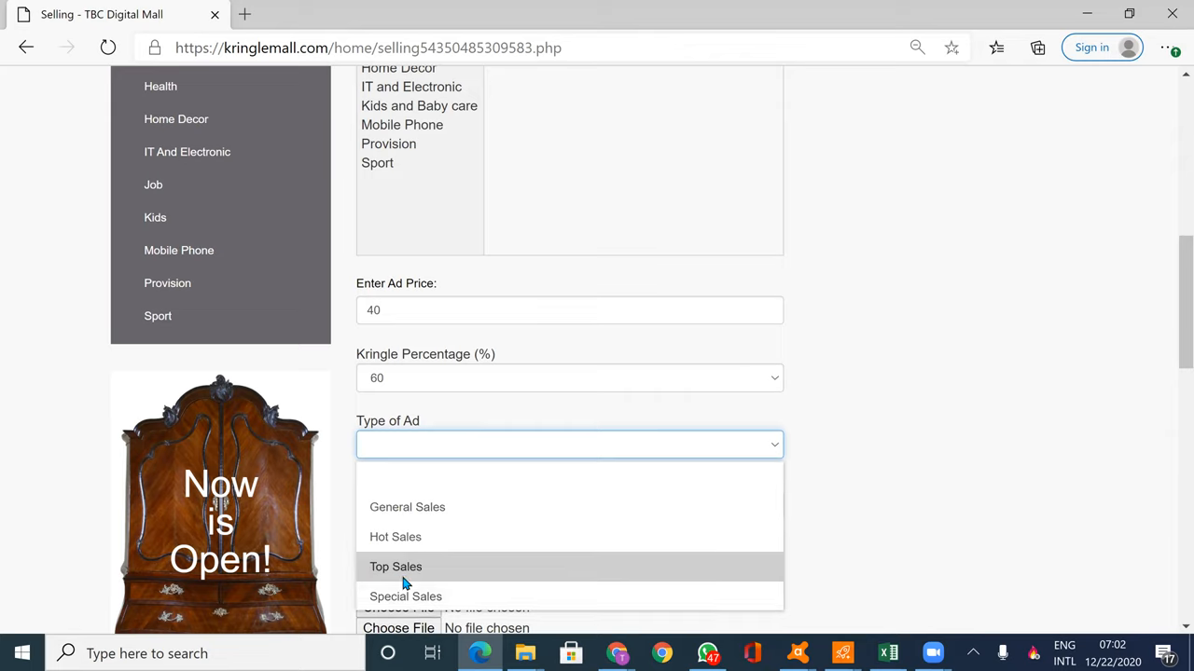
{"action": "mouse_move", "coordinate": [492, 539]}
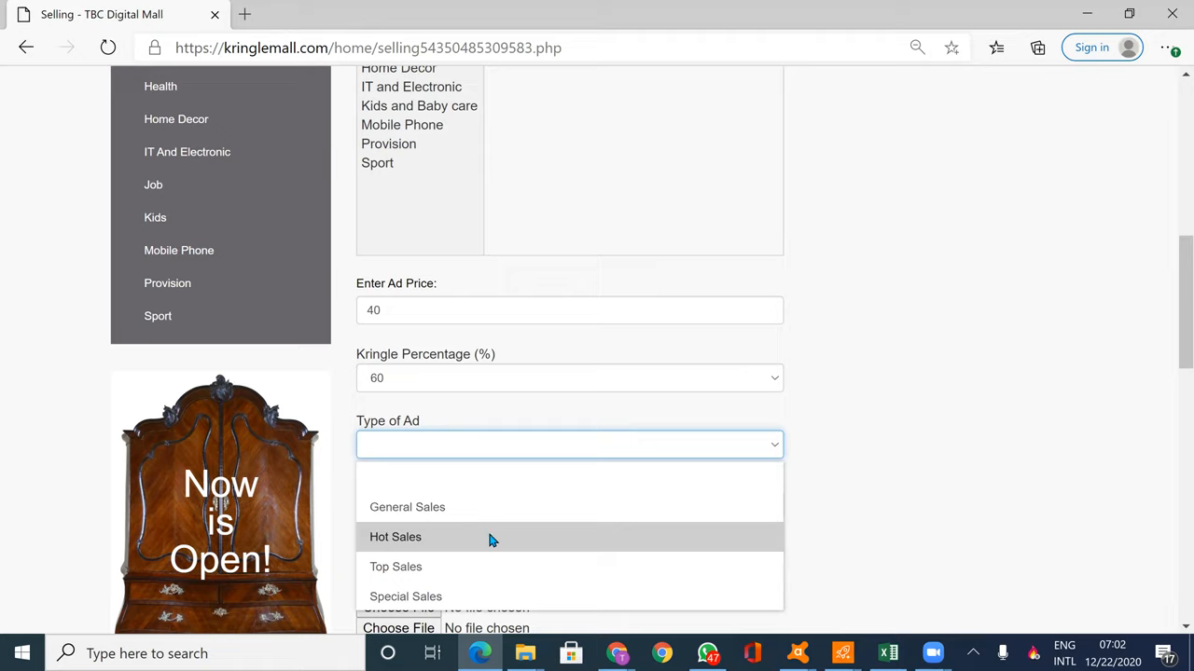
{"action": "mouse_move", "coordinate": [414, 532]}
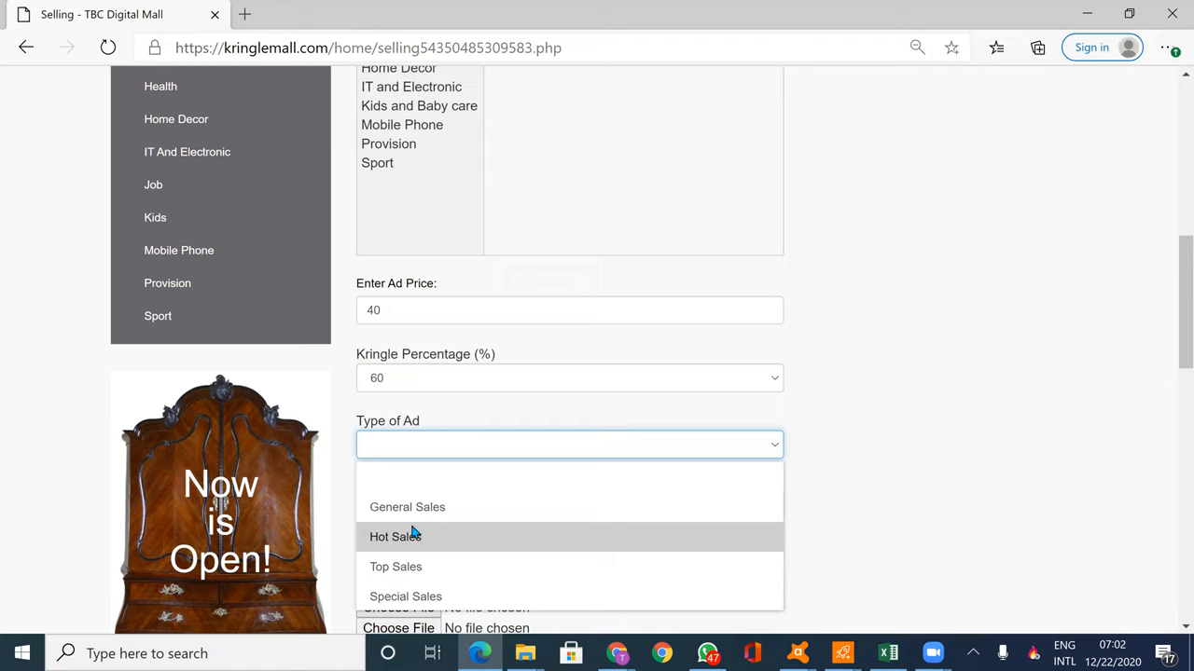
{"action": "mouse_move", "coordinate": [450, 536]}
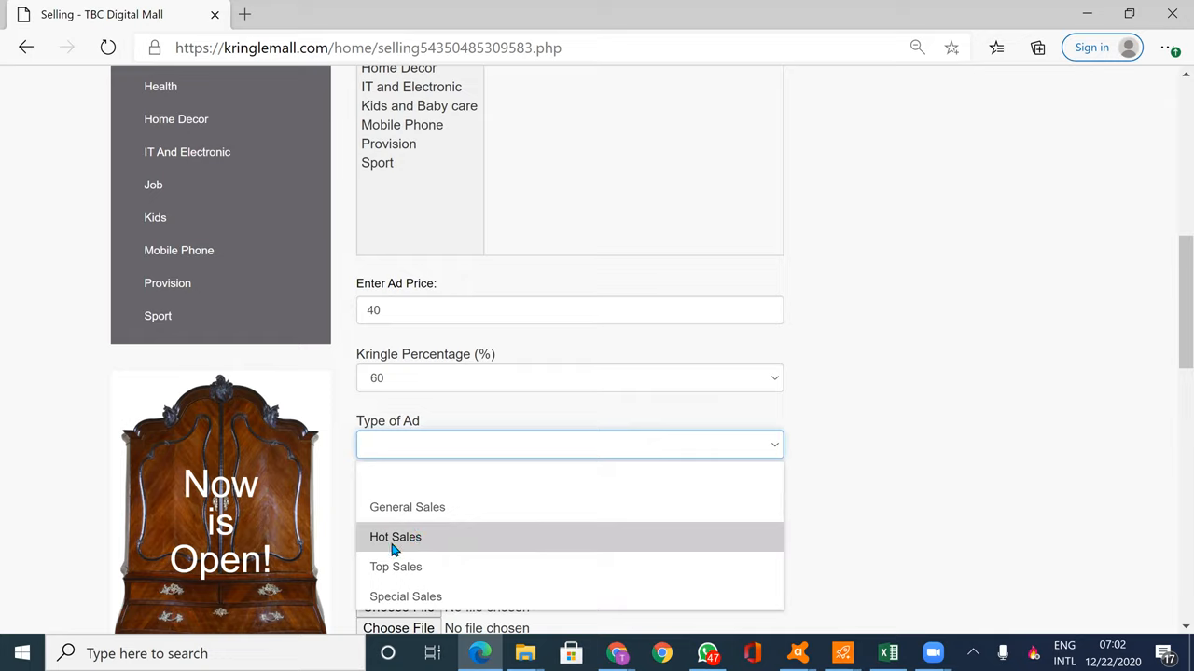
{"action": "mouse_move", "coordinate": [396, 567]}
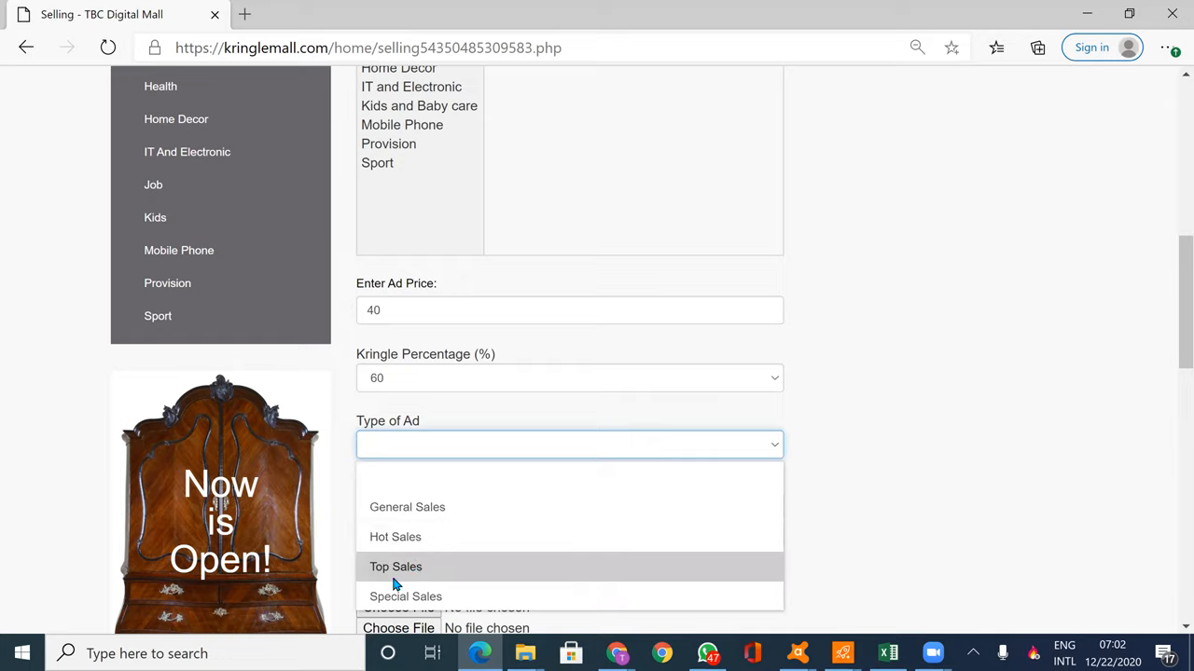
{"action": "mouse_move", "coordinate": [406, 603]}
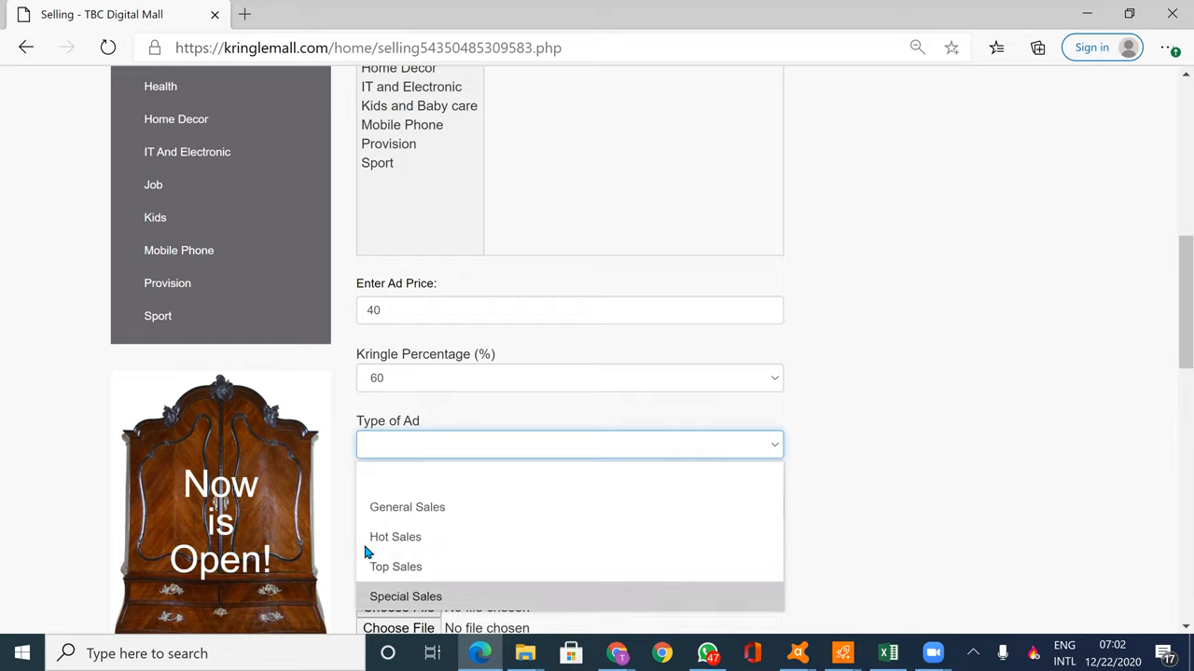
{"action": "mouse_move", "coordinate": [382, 523]}
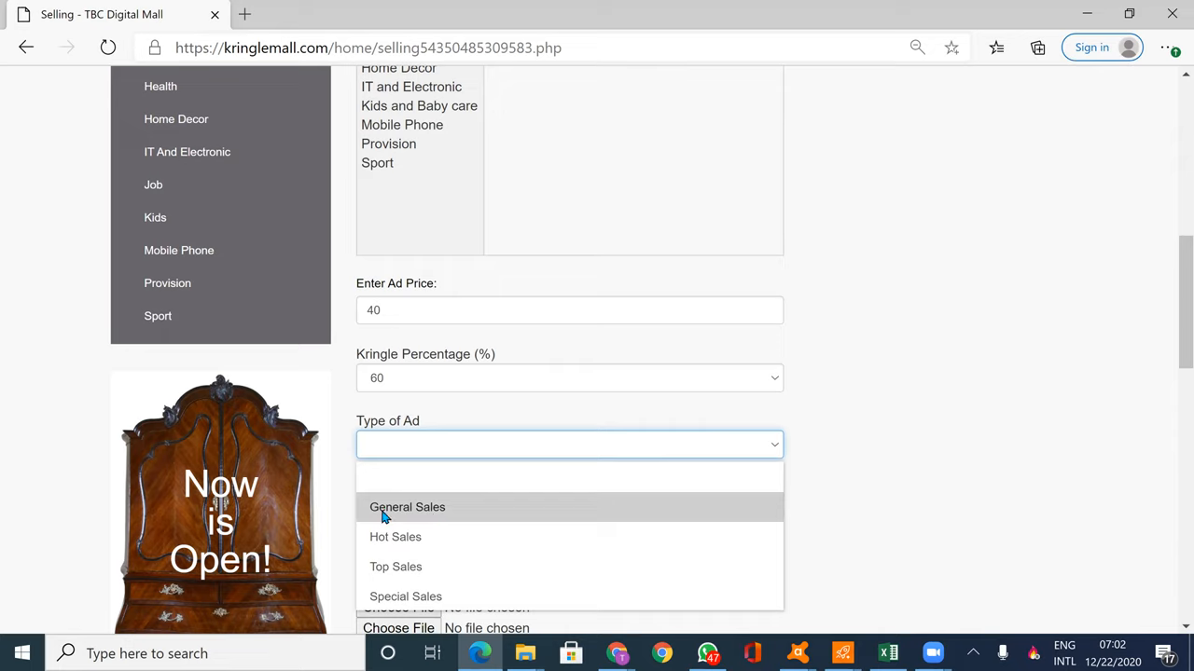
{"action": "mouse_move", "coordinate": [432, 515]}
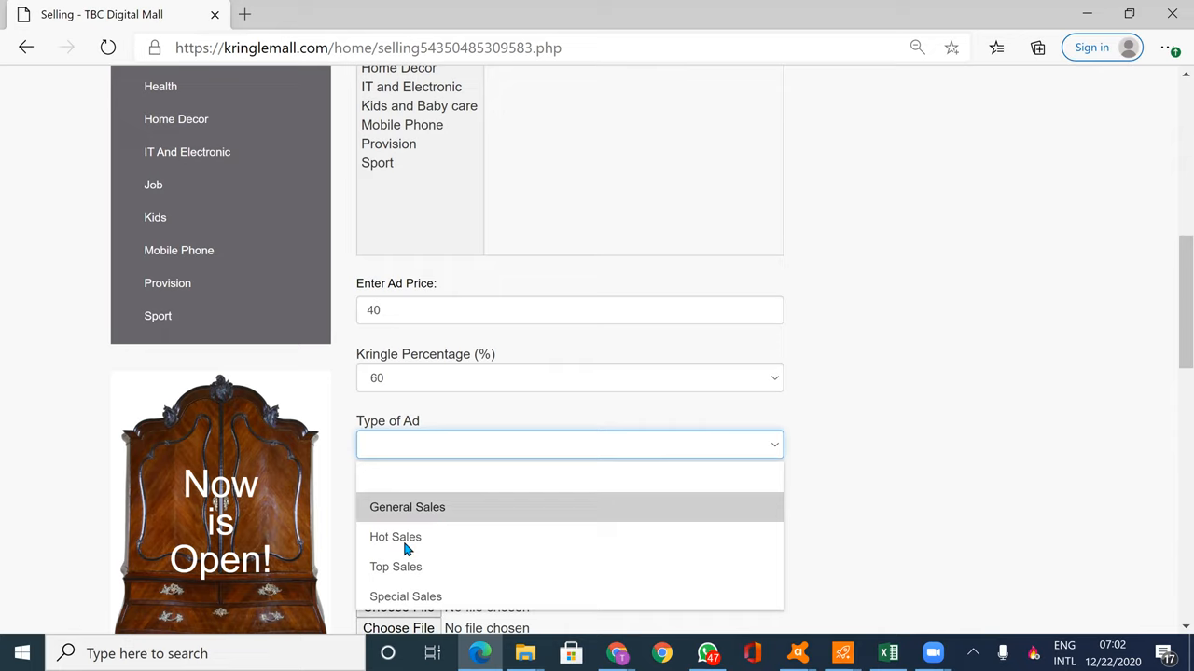
{"action": "mouse_move", "coordinate": [395, 536]}
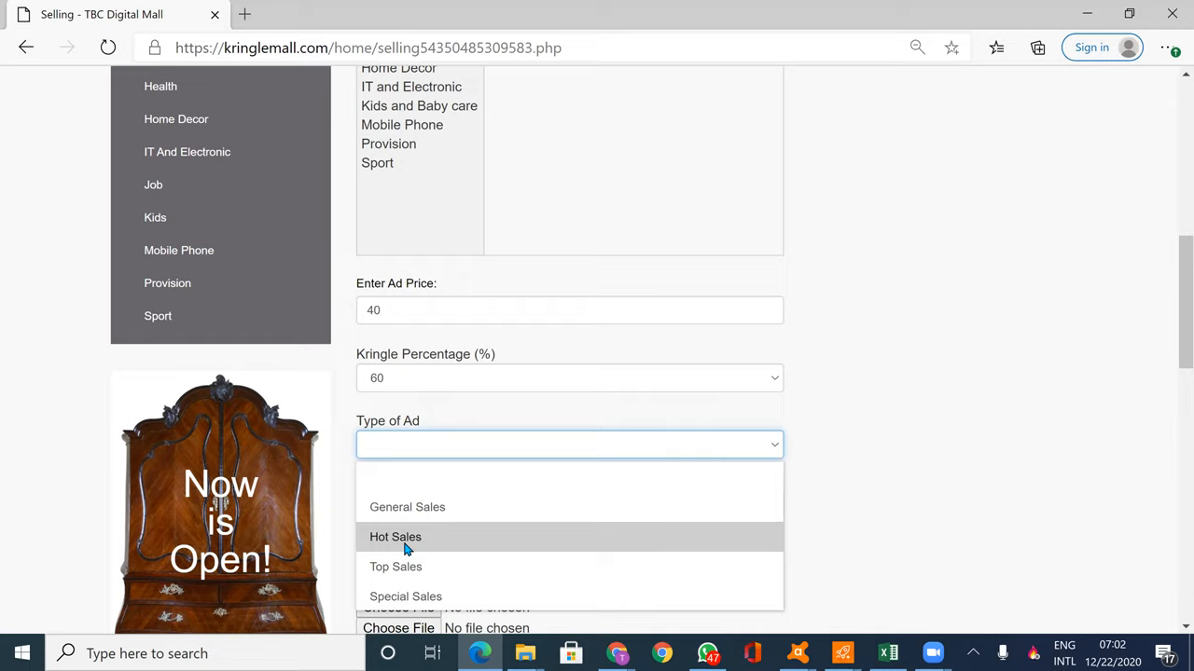
{"action": "mouse_move", "coordinate": [405, 566]}
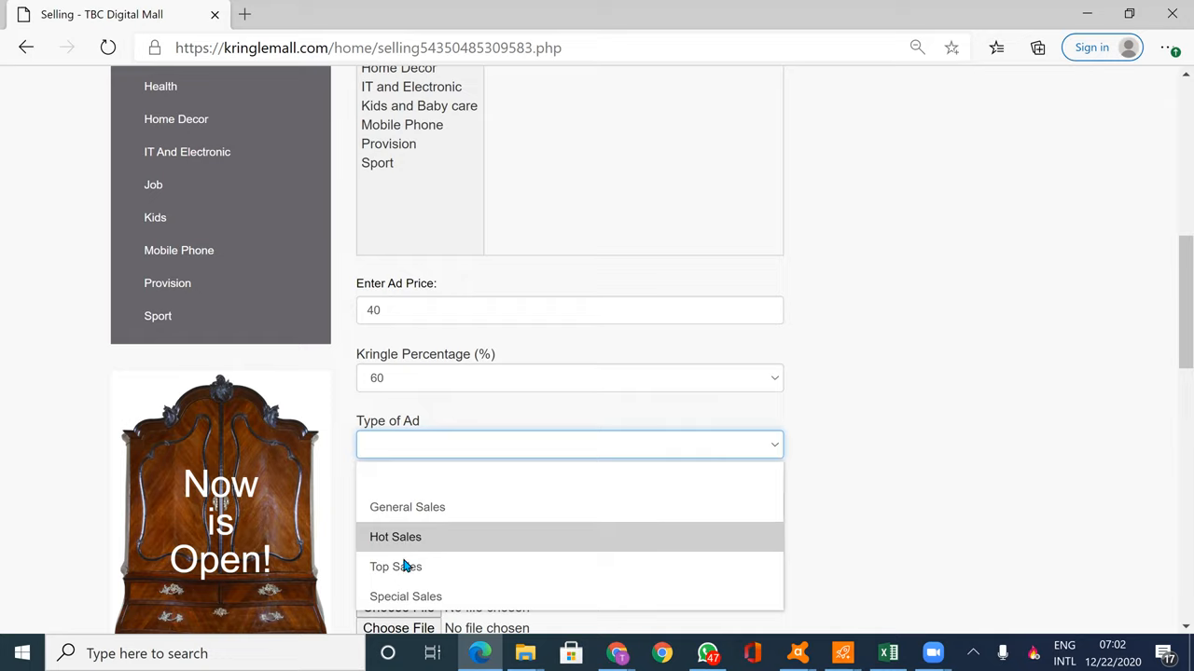
{"action": "mouse_move", "coordinate": [396, 566]}
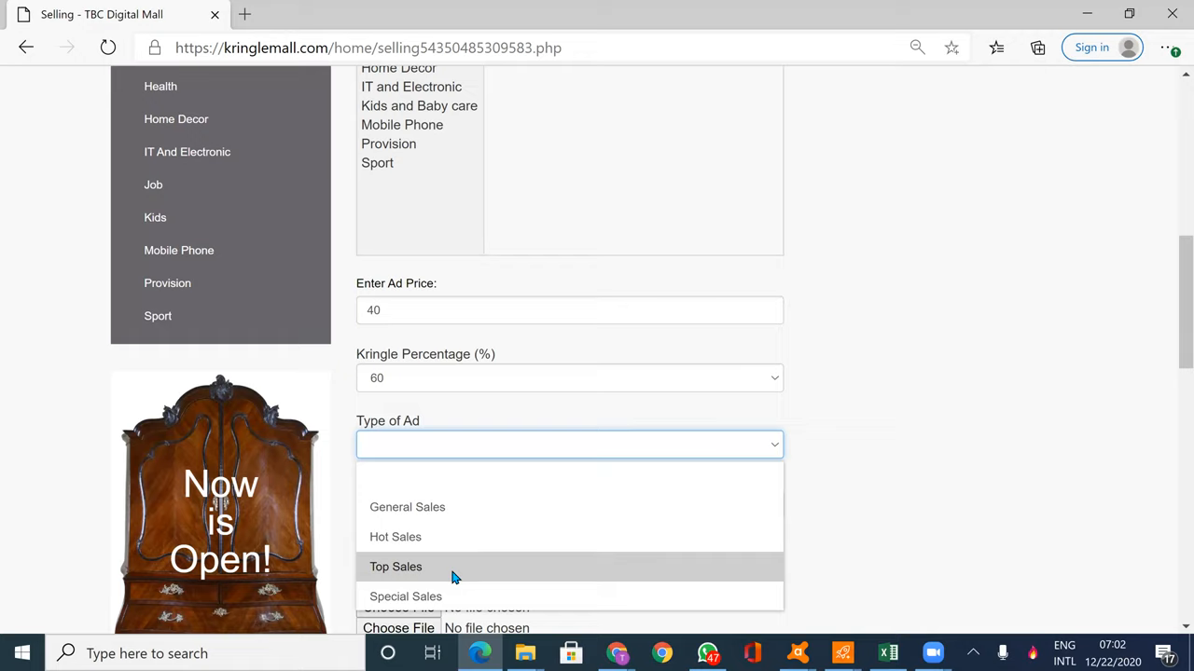
{"action": "mouse_move", "coordinate": [466, 597]}
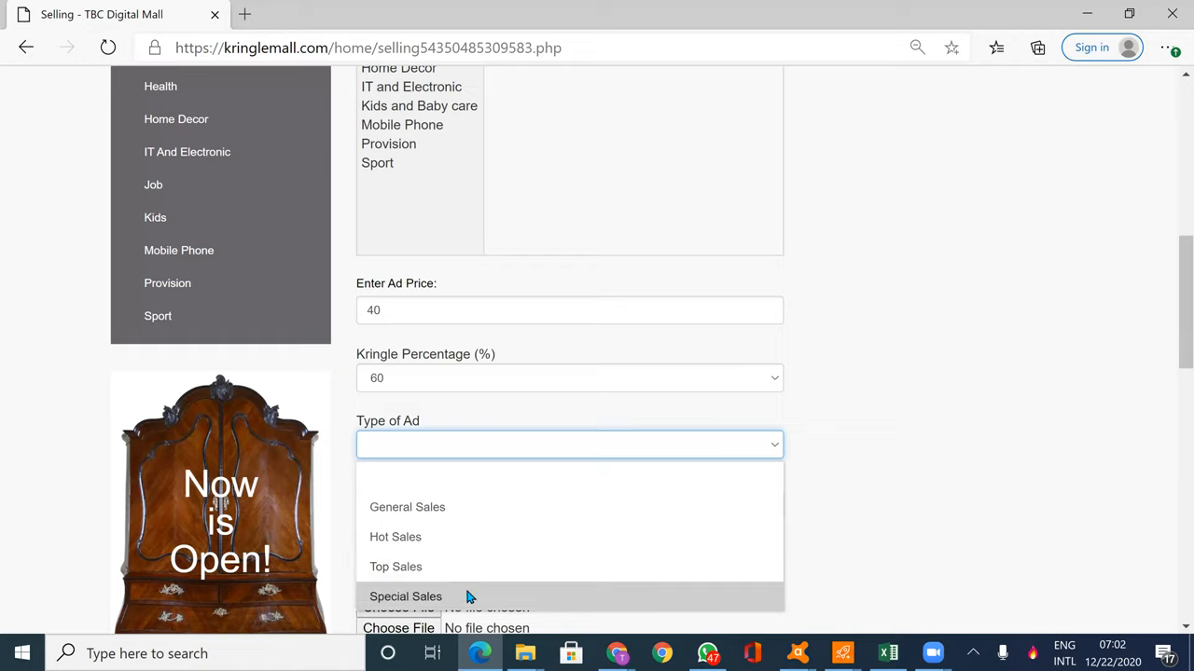
{"action": "mouse_move", "coordinate": [391, 495]}
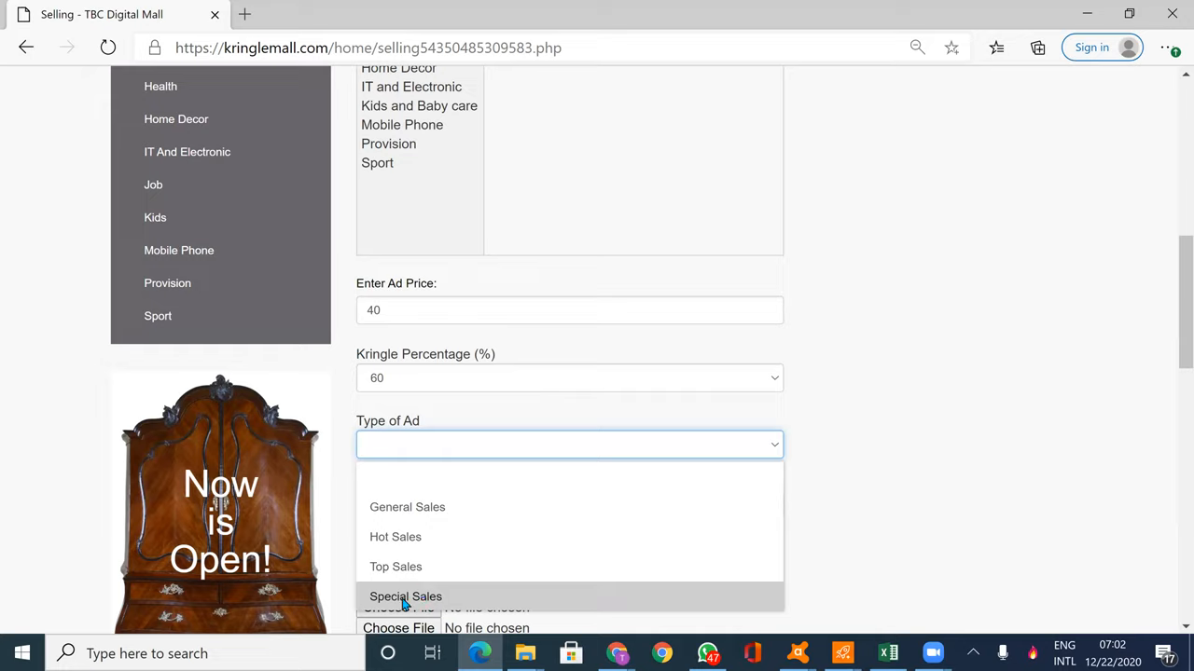
{"action": "mouse_move", "coordinate": [469, 597]}
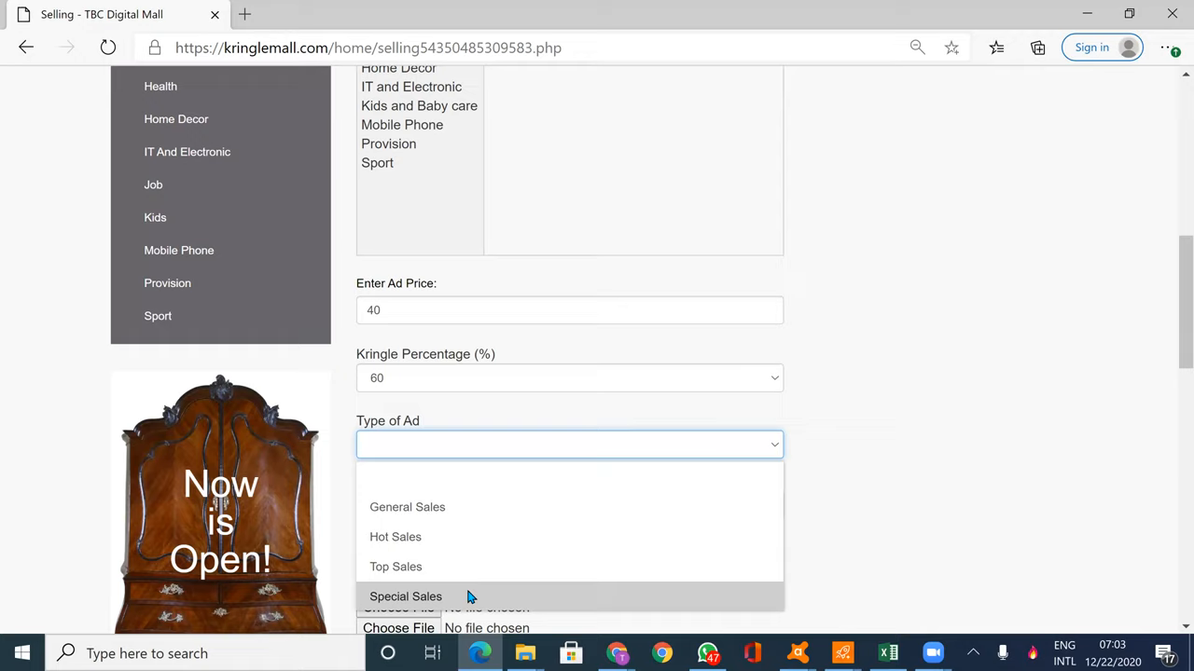
{"action": "mouse_move", "coordinate": [425, 605]}
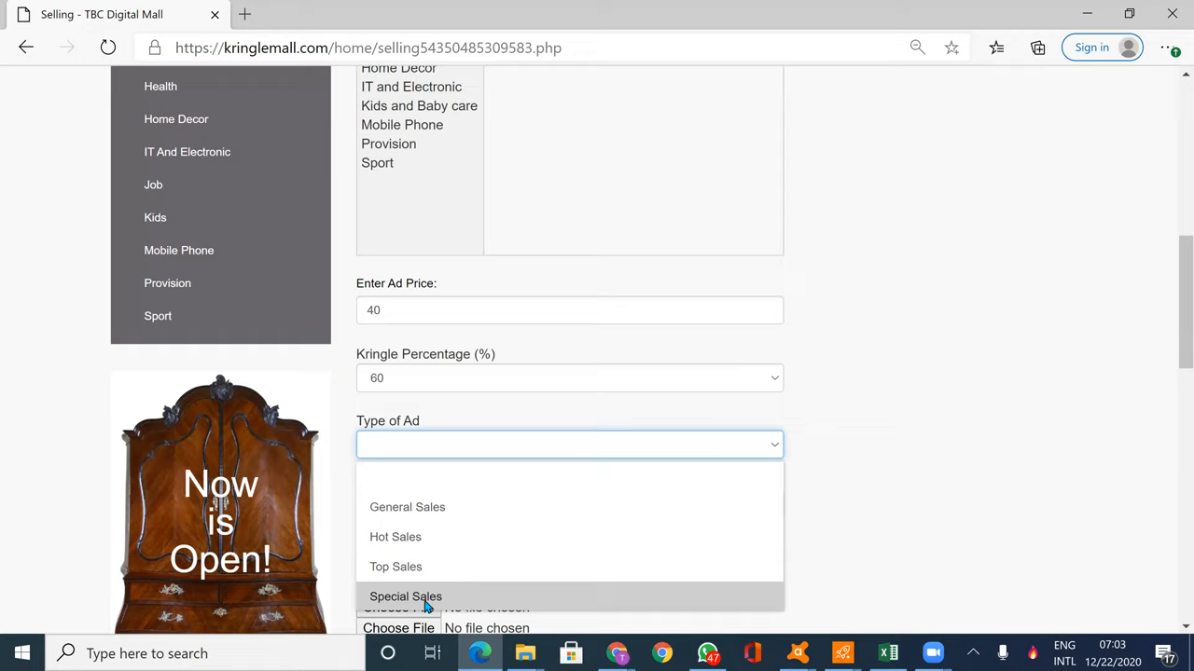
{"action": "mouse_move", "coordinate": [396, 537]}
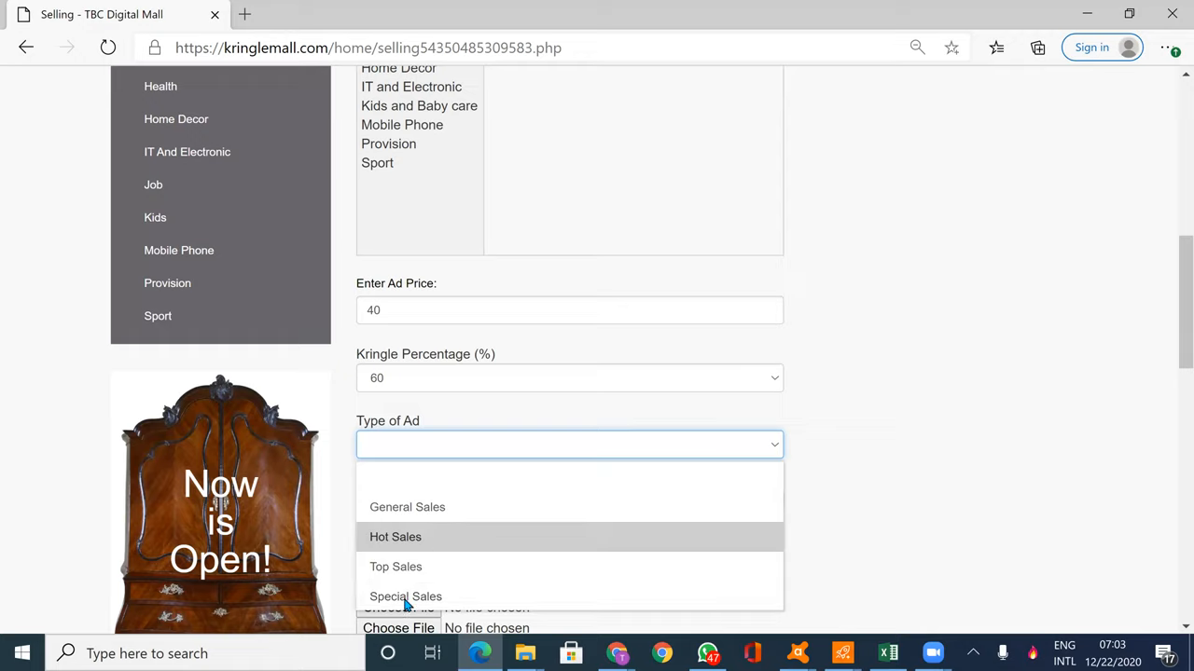
{"action": "mouse_move", "coordinate": [396, 566]}
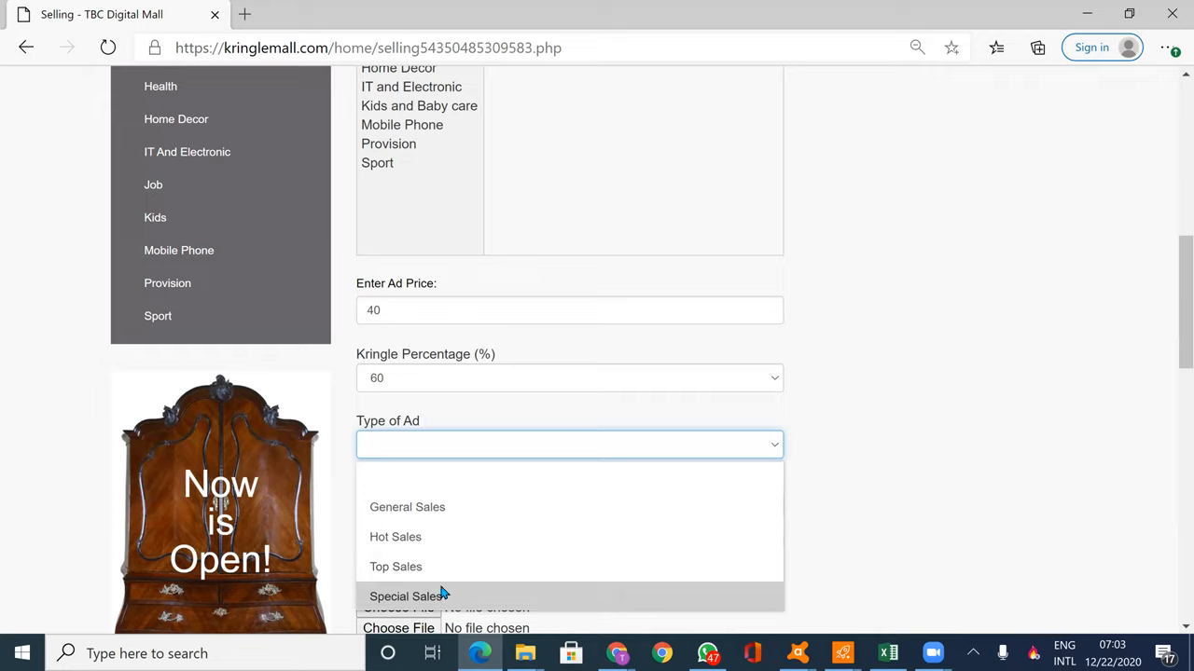
{"action": "mouse_move", "coordinate": [396, 551]}
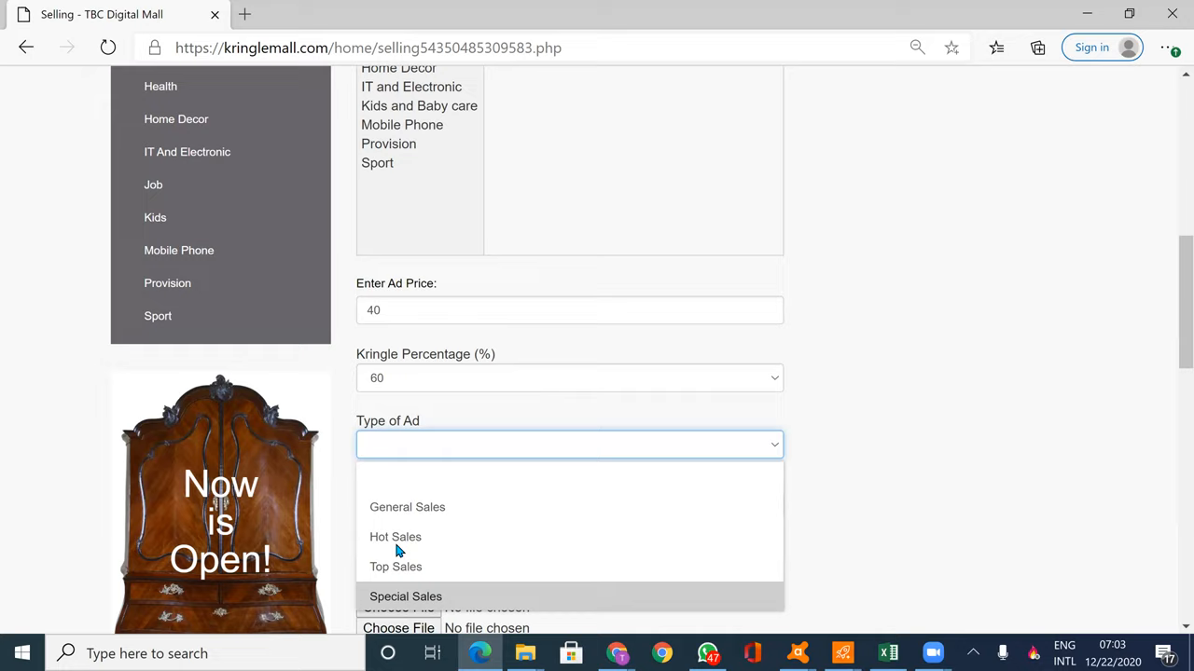
{"action": "mouse_move", "coordinate": [426, 521]}
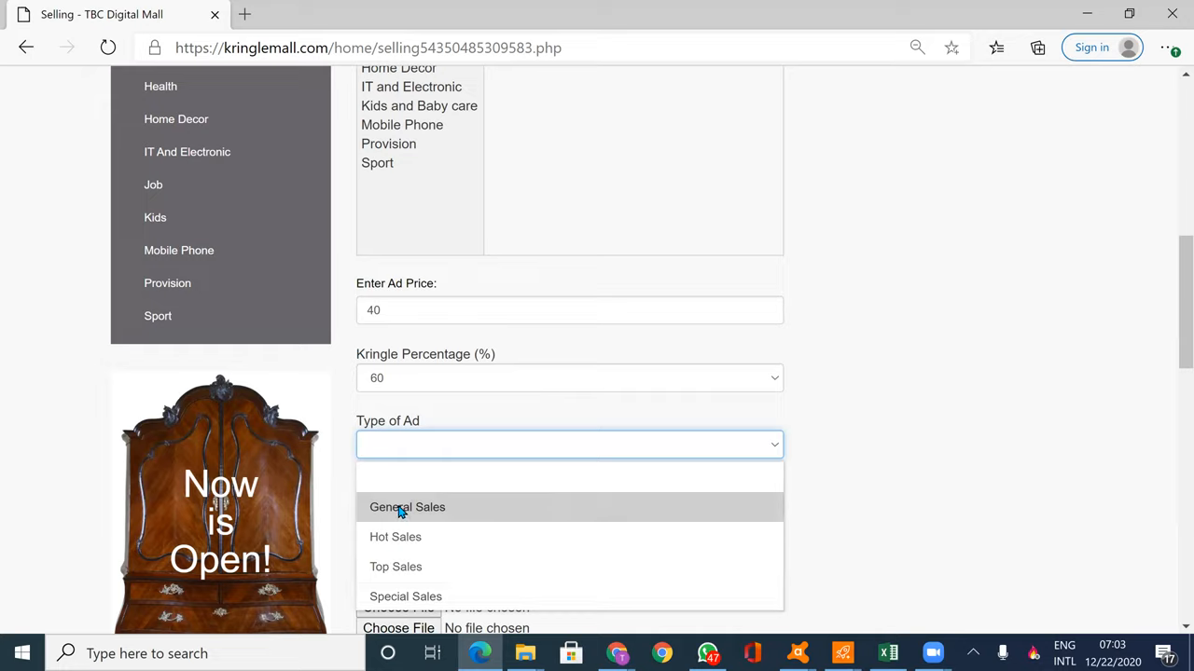
Pick General Sales from the Type of Ad list
{"action": "left_click", "coordinate": [407, 506]}
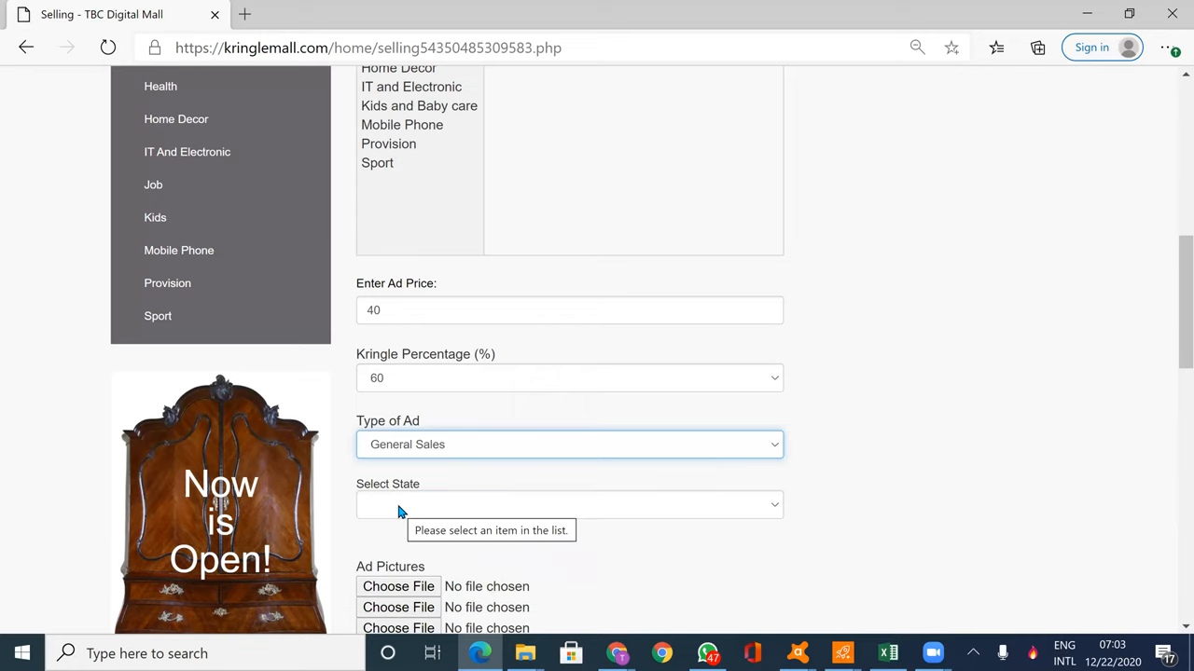
Choose Greater Accra Region from the Select State dropdown
{"action": "left_click", "coordinate": [569, 504]}
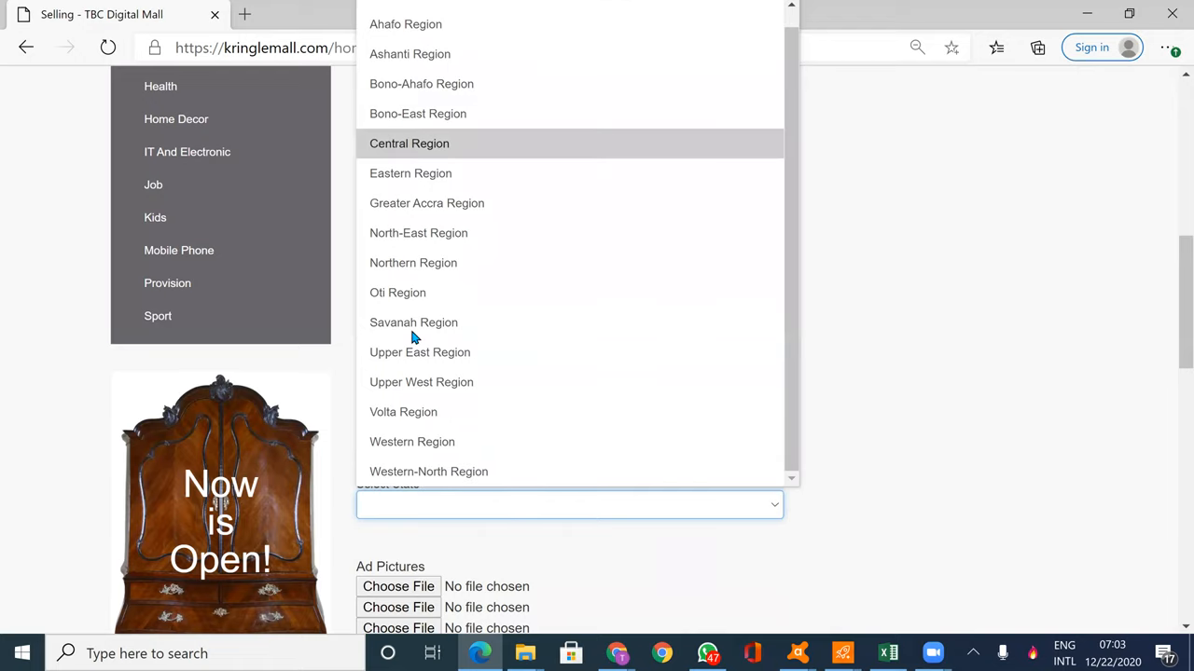
{"action": "mouse_move", "coordinate": [426, 262]}
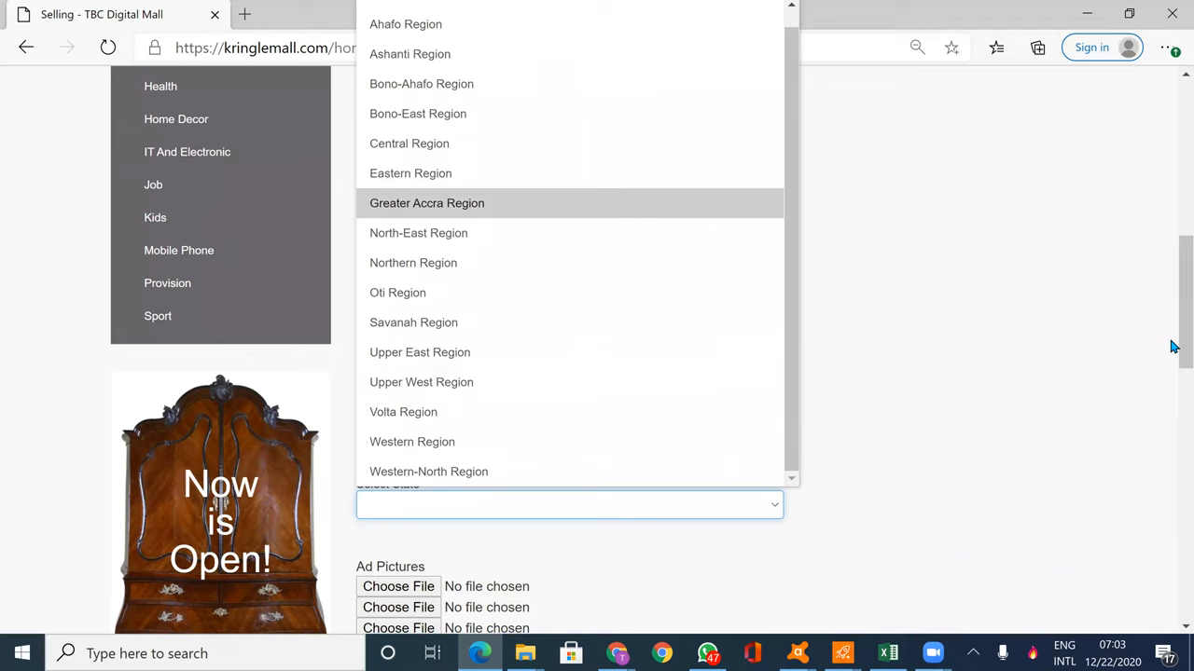
{"action": "left_click", "coordinate": [427, 203]}
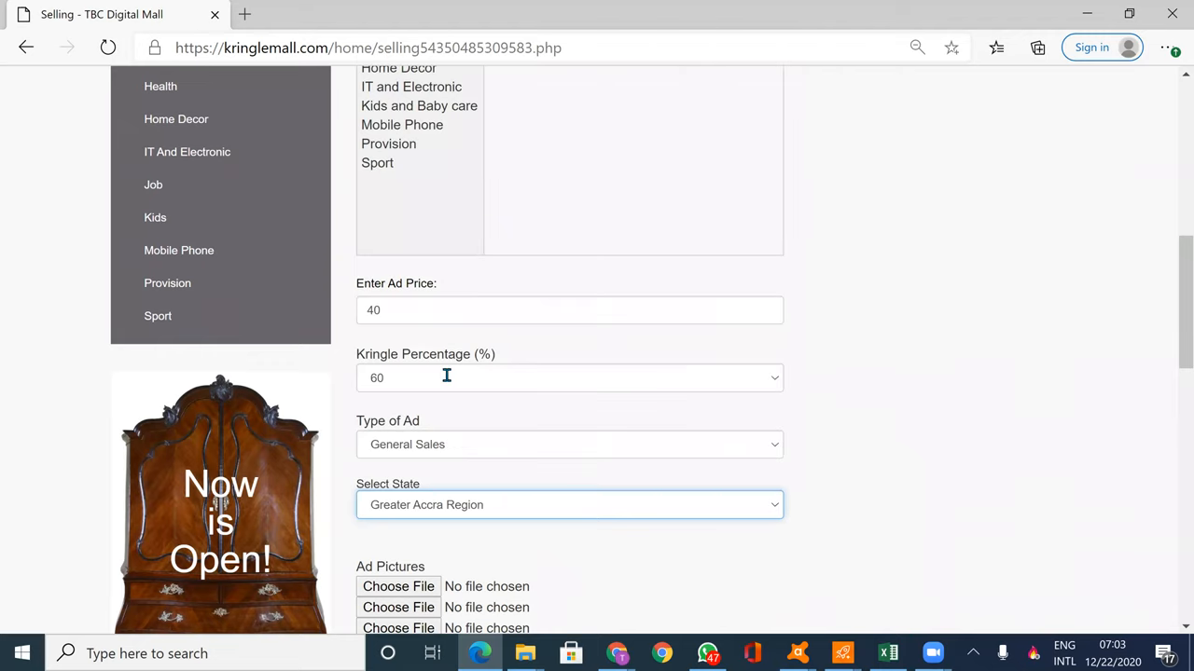
Describe the ad as 'Good for use' with the additional note 'for food and stew'
{"action": "scroll", "scroll_direction": "down", "scroll_amount": 3}
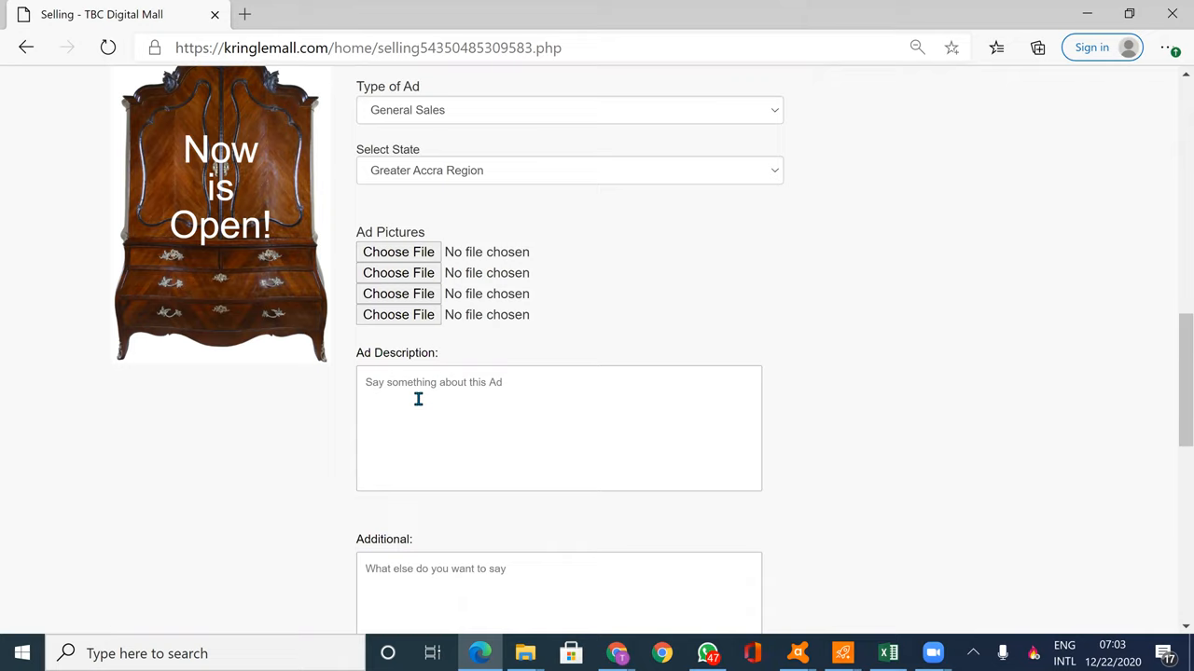
{"action": "type", "text": "Good for"}
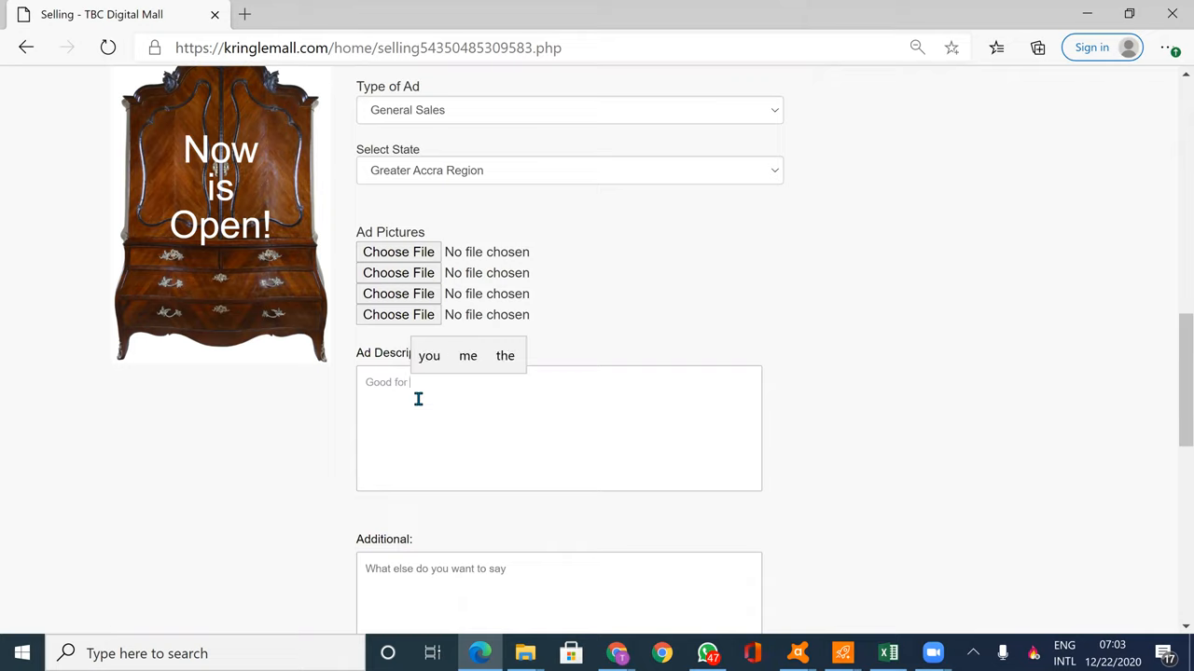
{"action": "type", "text": "use"}
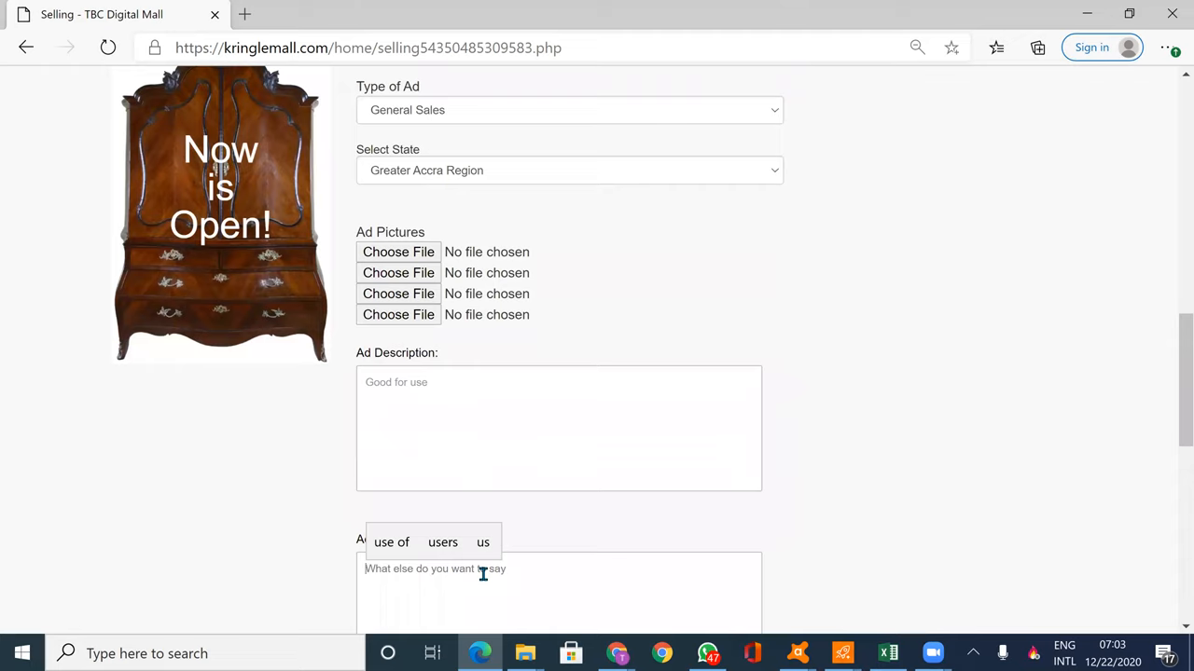
{"action": "type", "text": "for"}
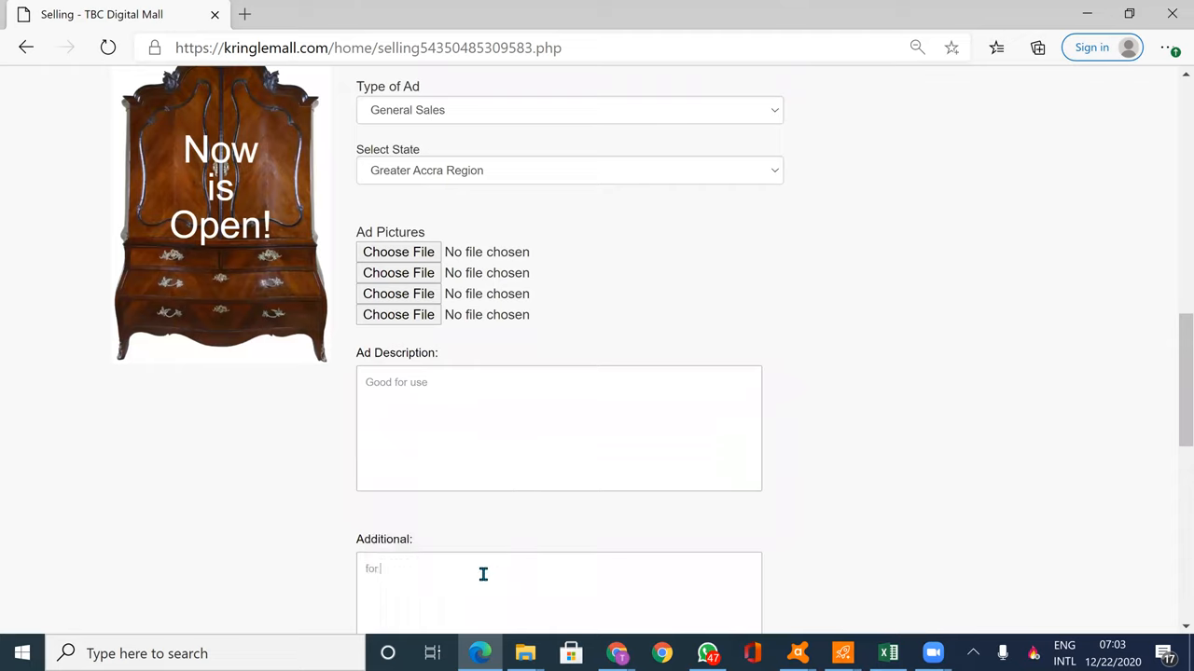
{"action": "type", "text": "food and stew"}
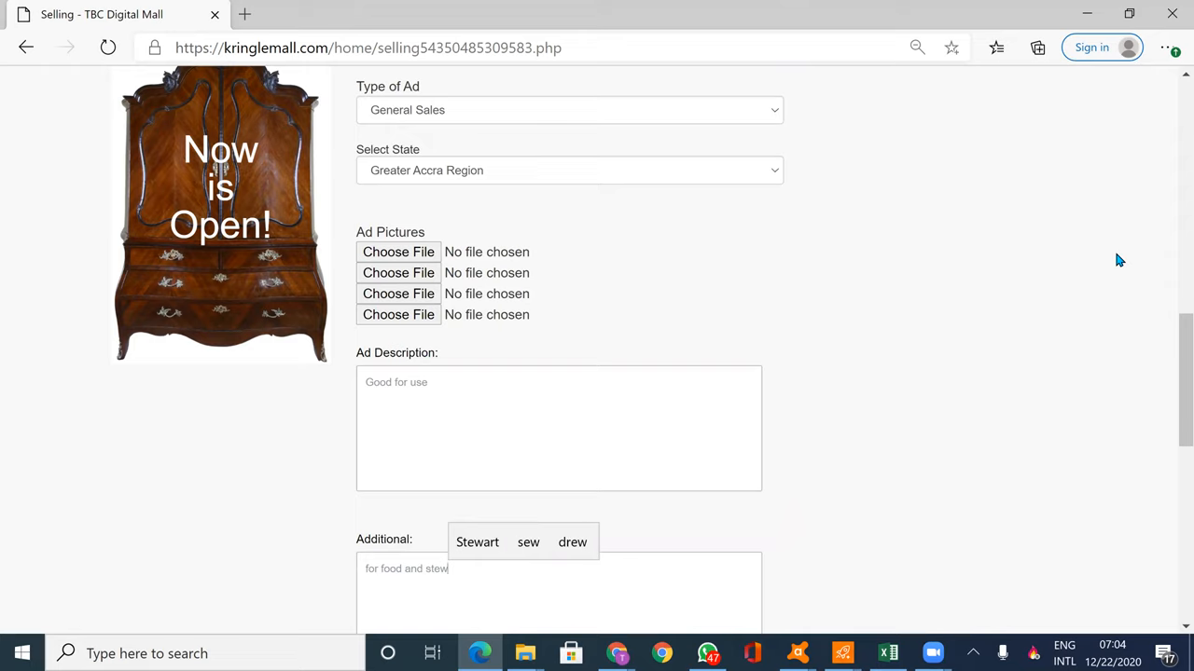
Scroll down the ad form toward the Ad Pictures section
{"action": "scroll", "scroll_direction": "down", "scroll_amount": 3}
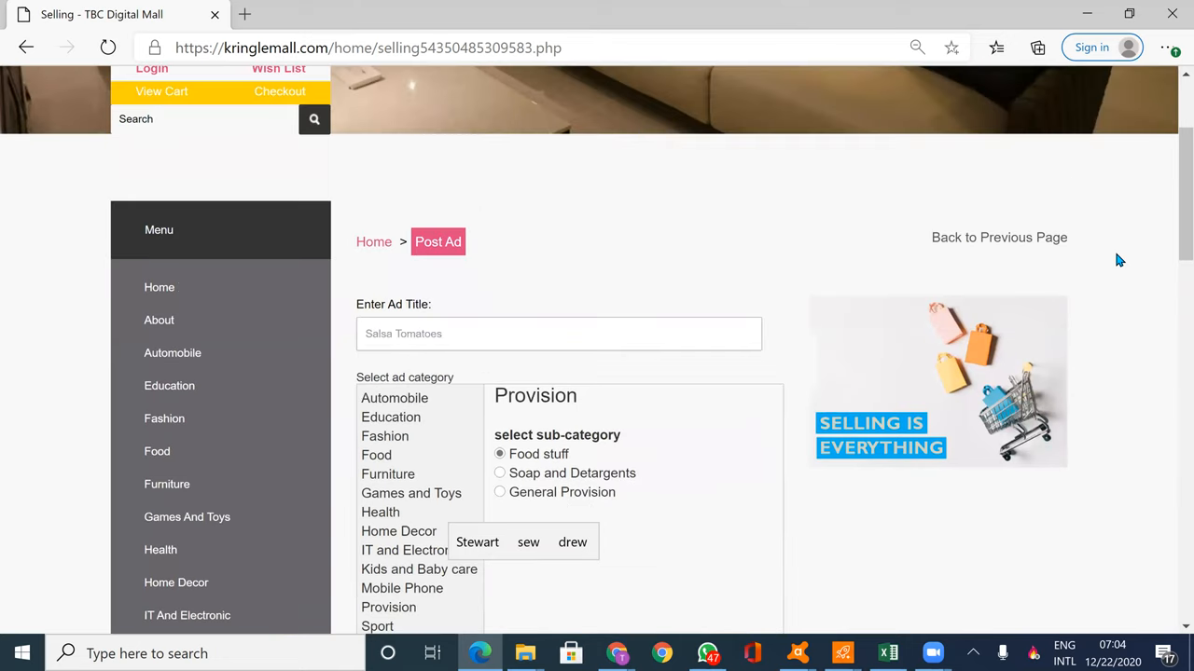
{"action": "scroll", "scroll_direction": "down", "scroll_amount": 3}
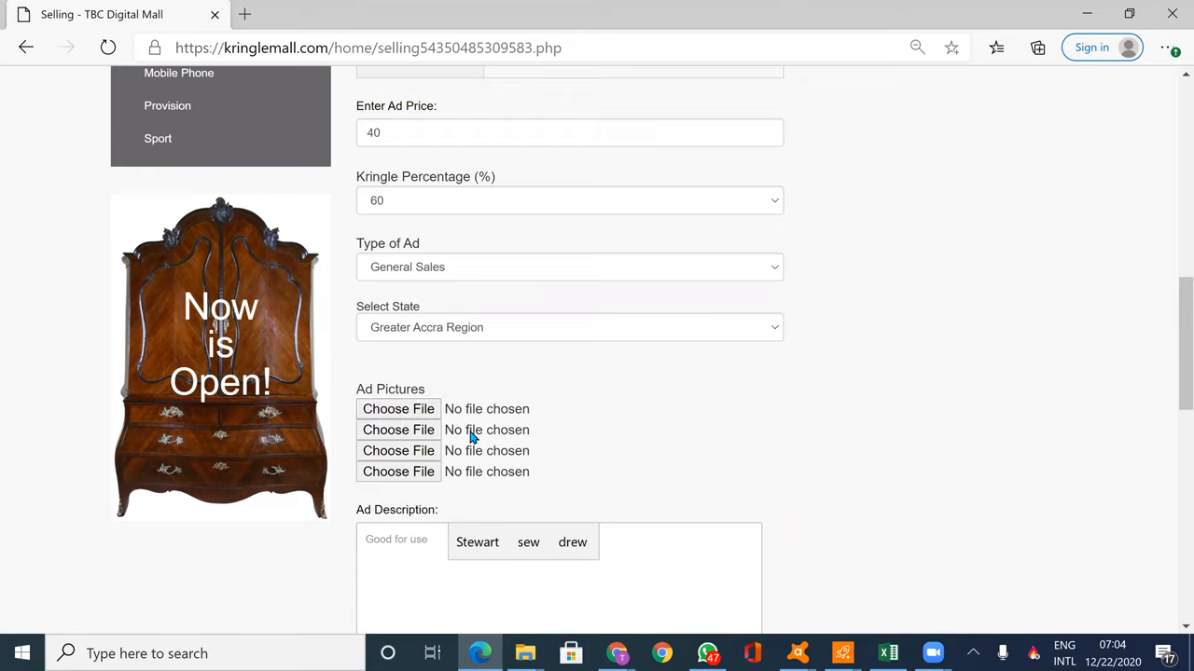
{"action": "mouse_move", "coordinate": [271, 470]}
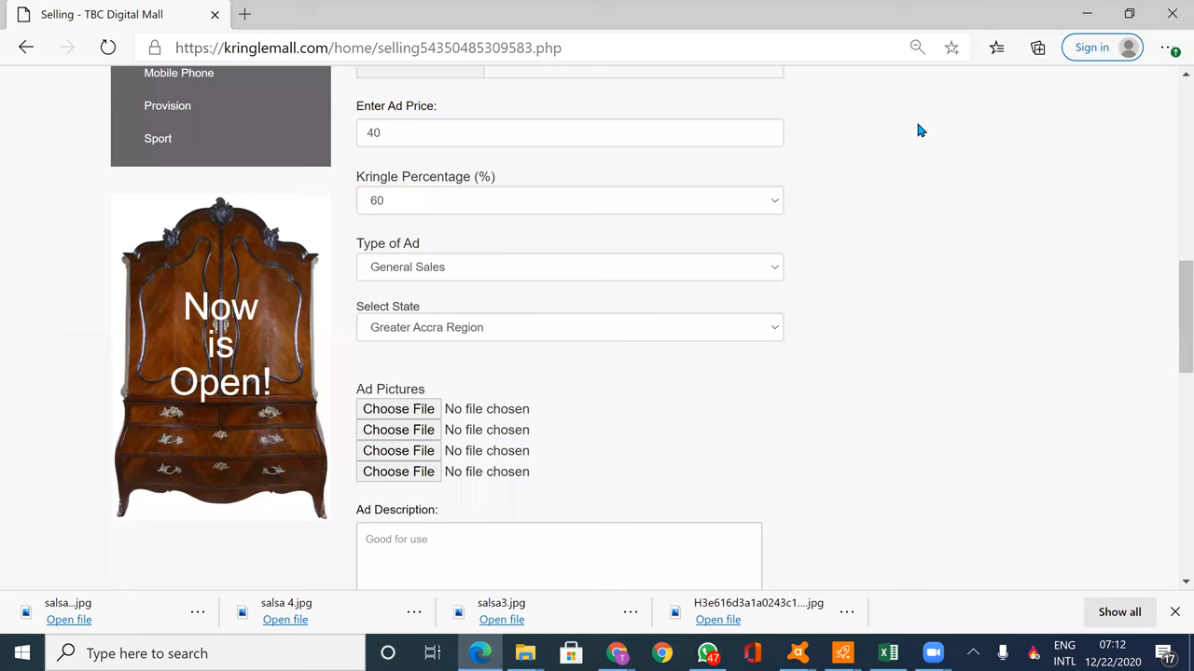
{"action": "mouse_move", "coordinate": [390, 417]}
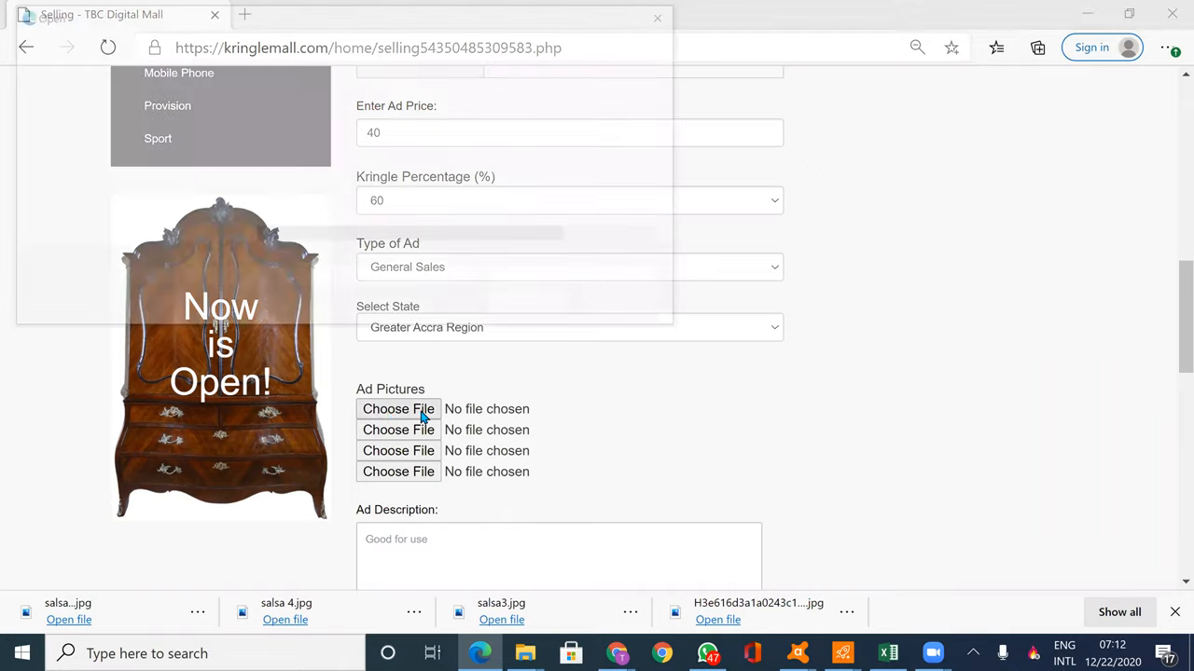
{"action": "mouse_move", "coordinate": [587, 186]}
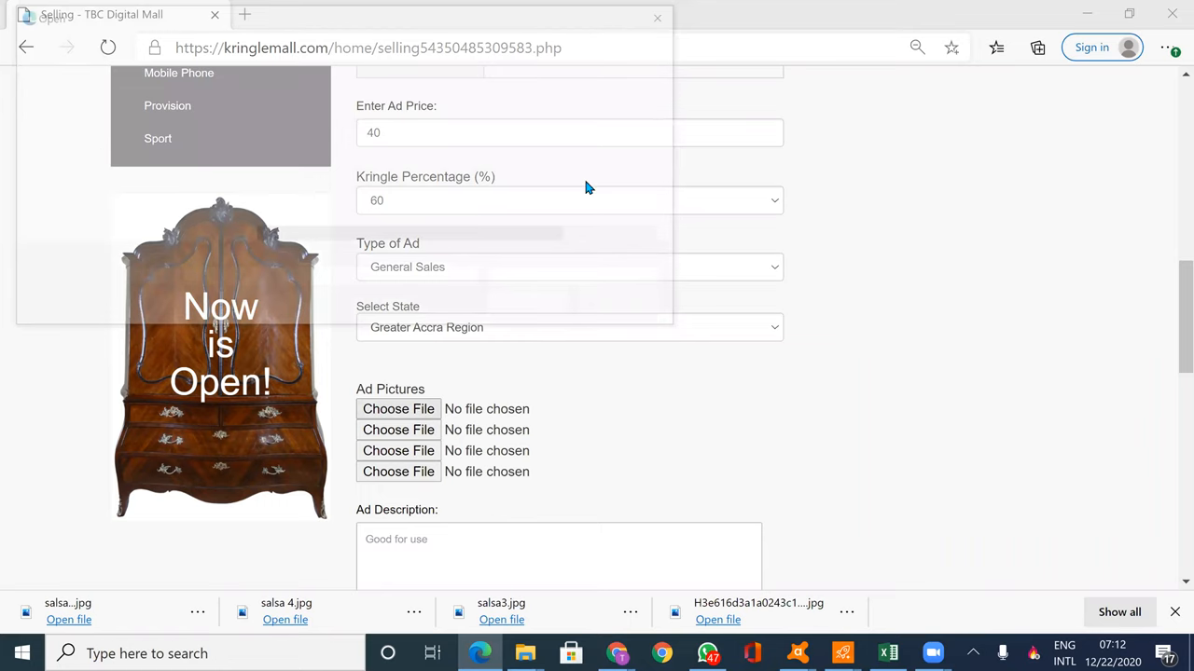
Open the first picture's file picker and switch it to large icons to find the salsa image
{"action": "left_click", "coordinate": [398, 409]}
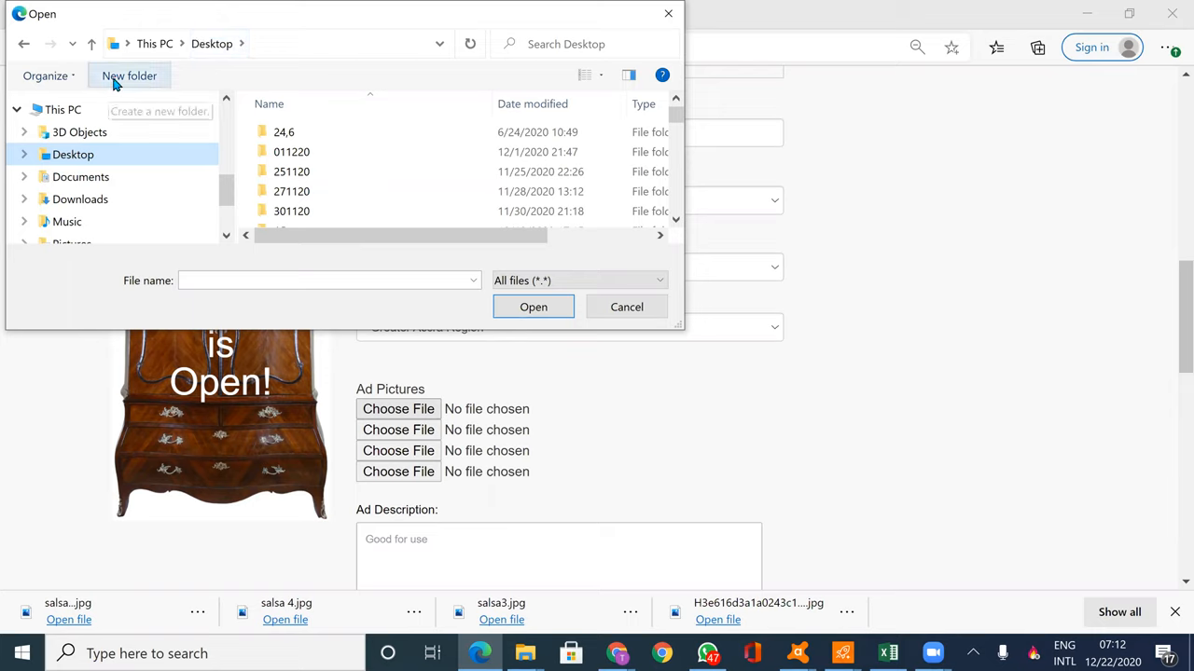
{"action": "mouse_move", "coordinate": [47, 76]}
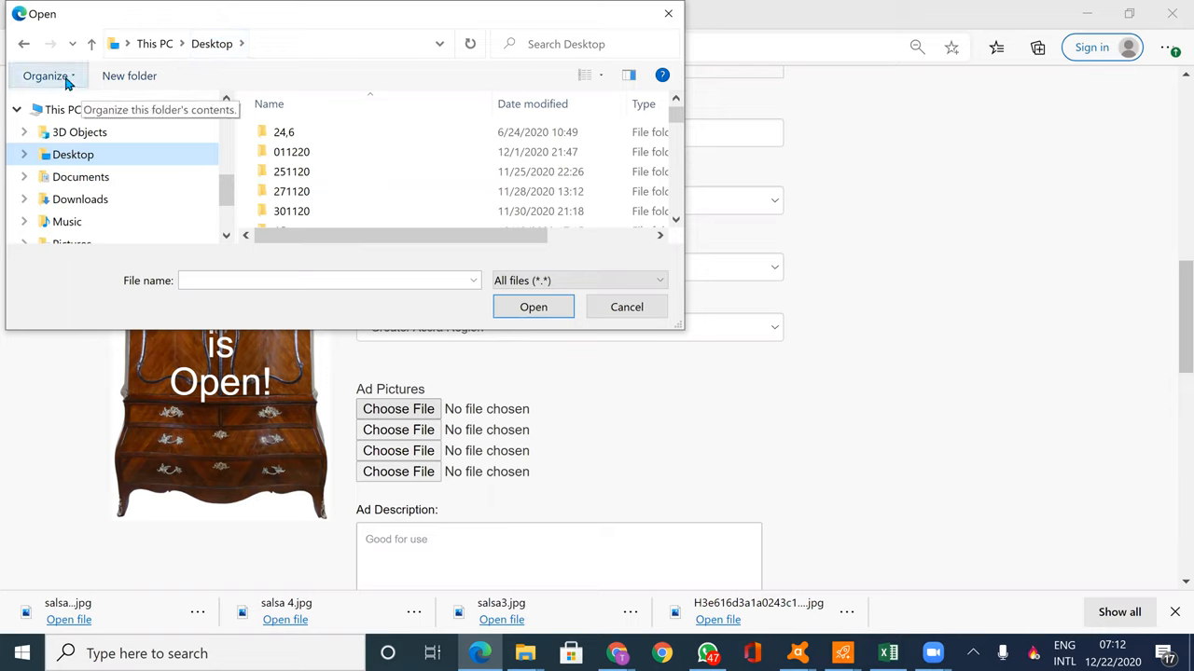
{"action": "left_click", "coordinate": [47, 76]}
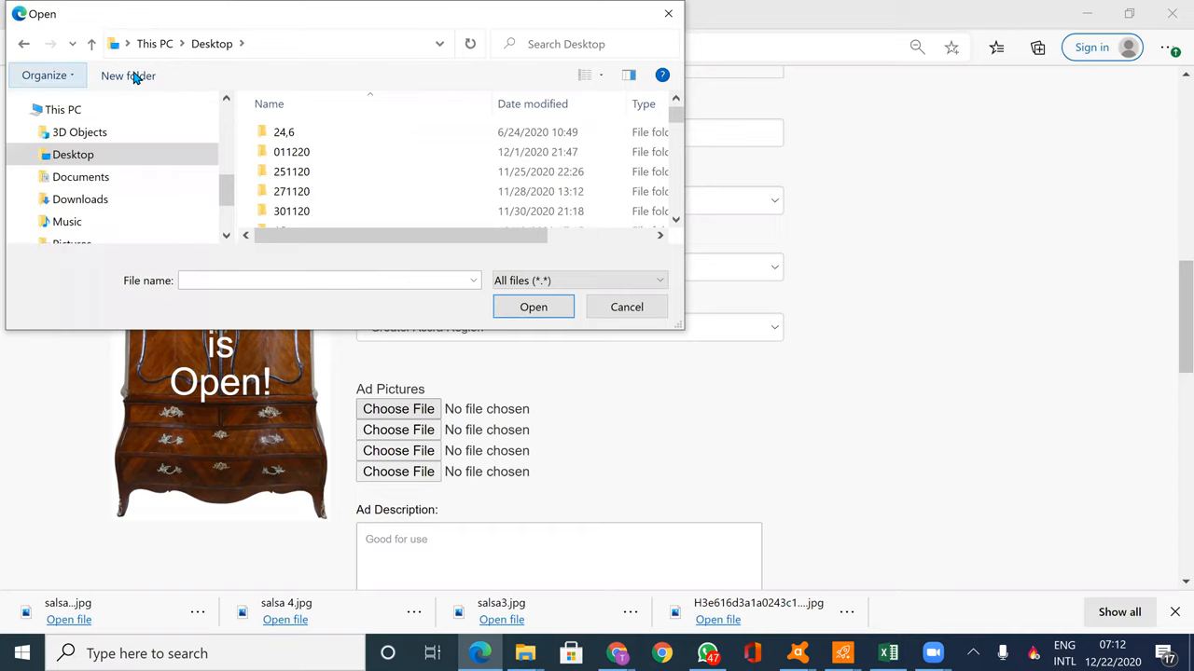
{"action": "left_click", "coordinate": [44, 76]}
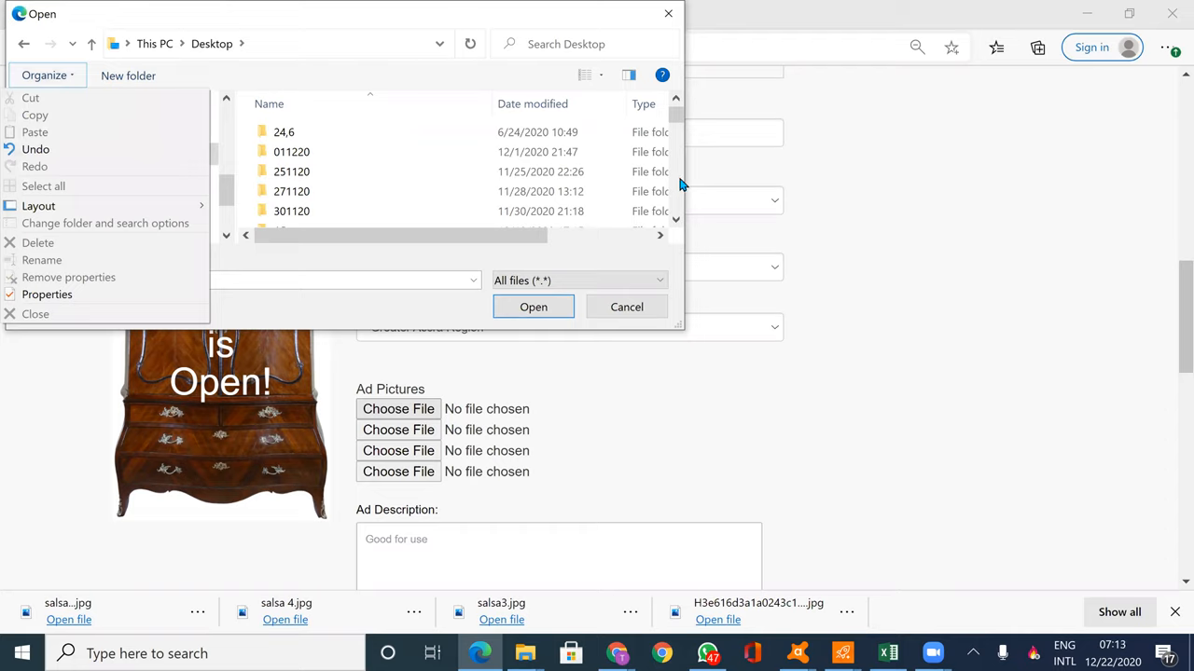
{"action": "mouse_move", "coordinate": [546, 19]}
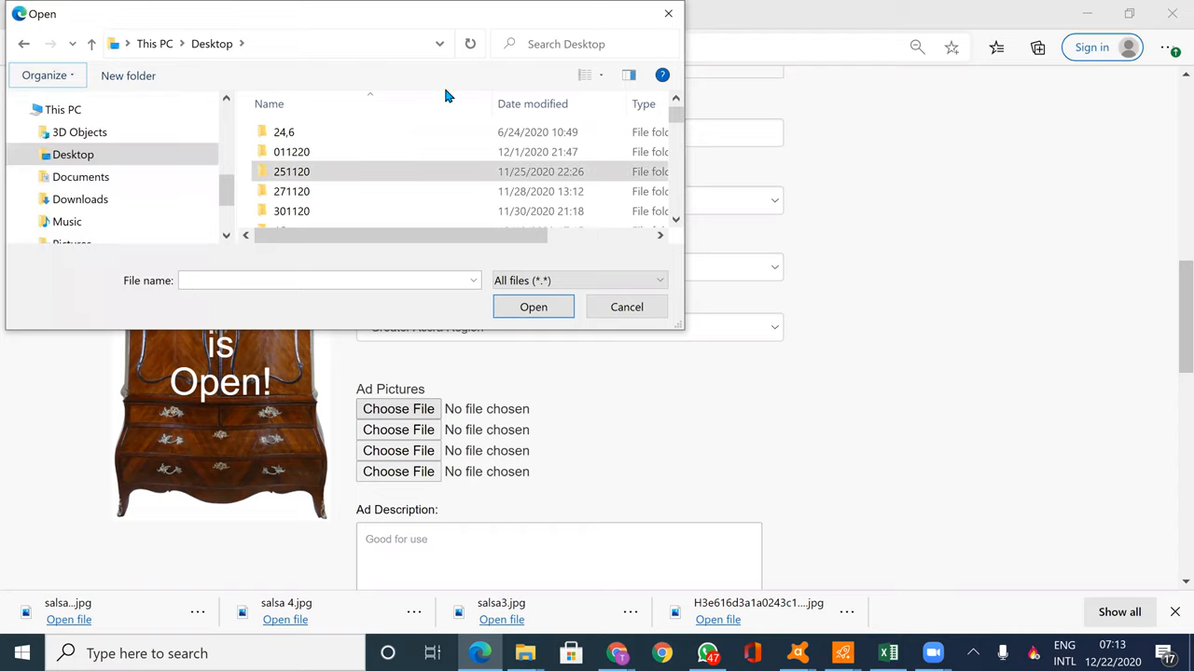
{"action": "mouse_move", "coordinate": [457, 256]}
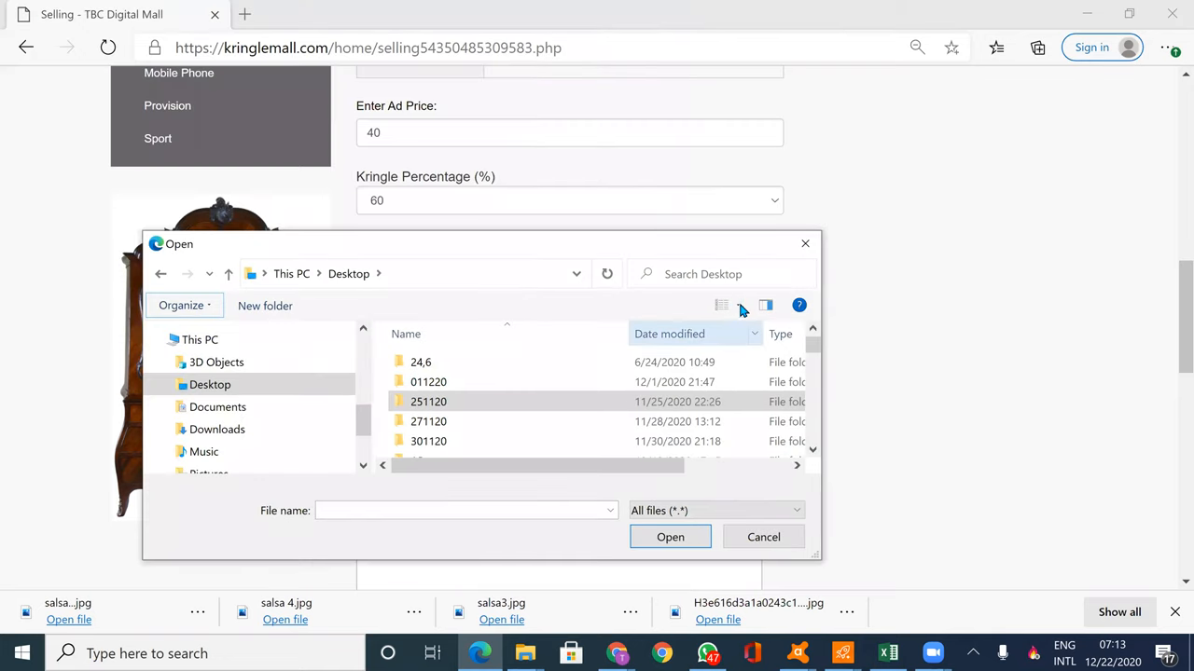
{"action": "left_click", "coordinate": [739, 304]}
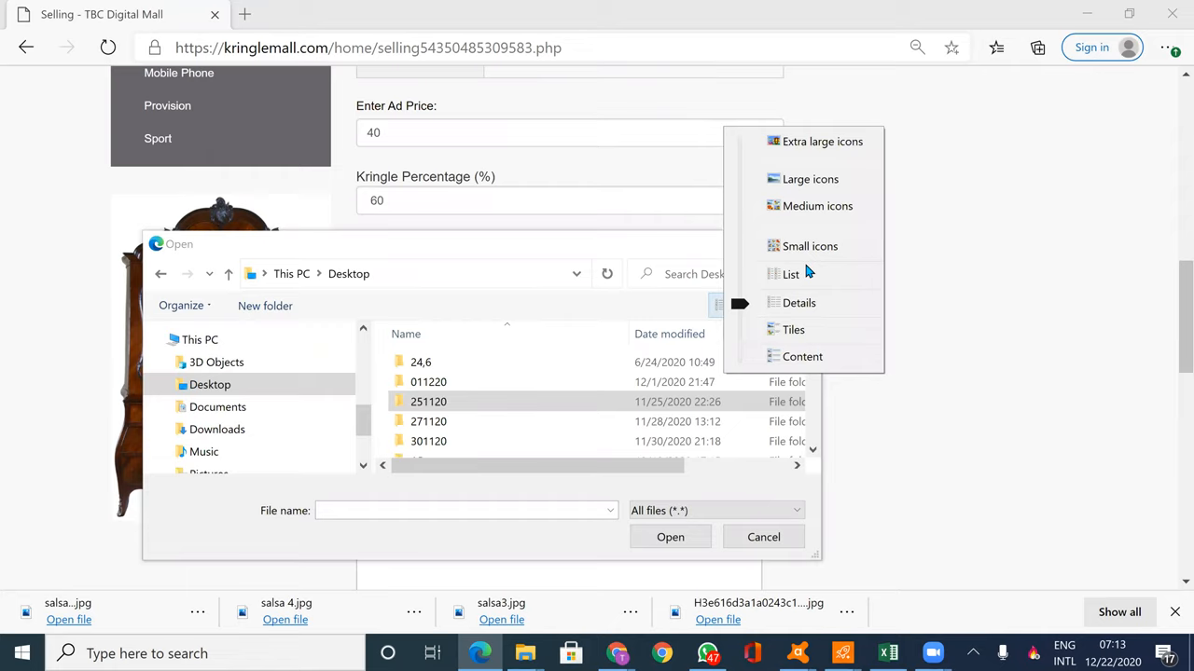
{"action": "mouse_move", "coordinate": [793, 206]}
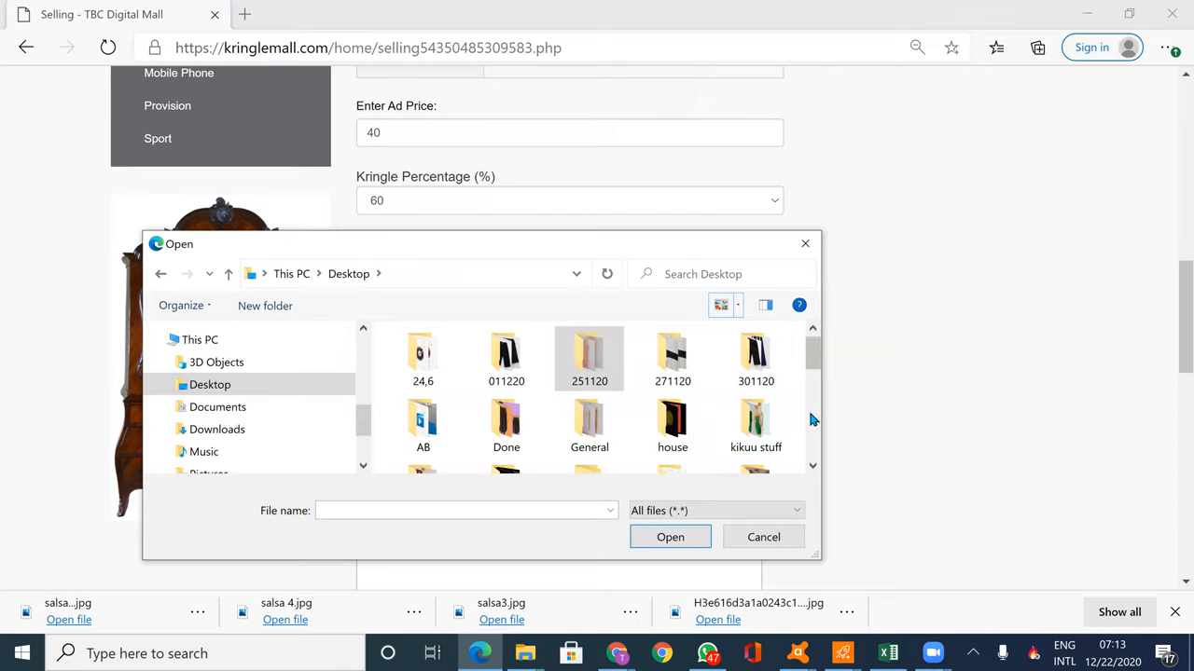
{"action": "scroll", "scroll_direction": "down", "scroll_amount": 3}
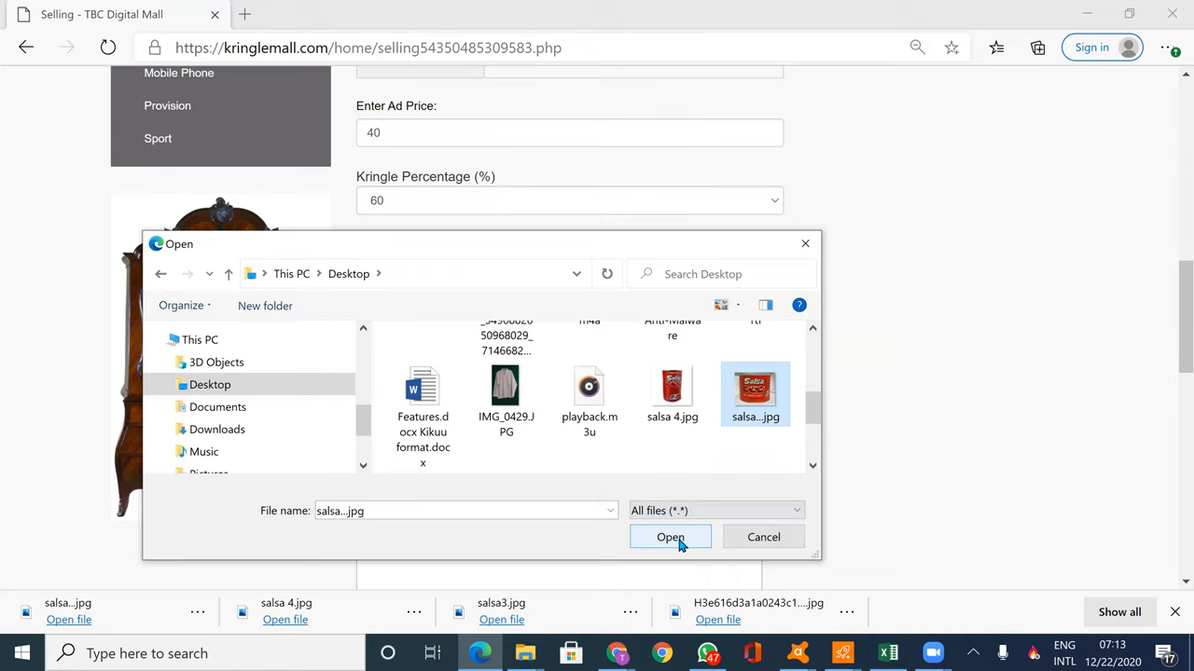
{"action": "mouse_move", "coordinate": [396, 441]}
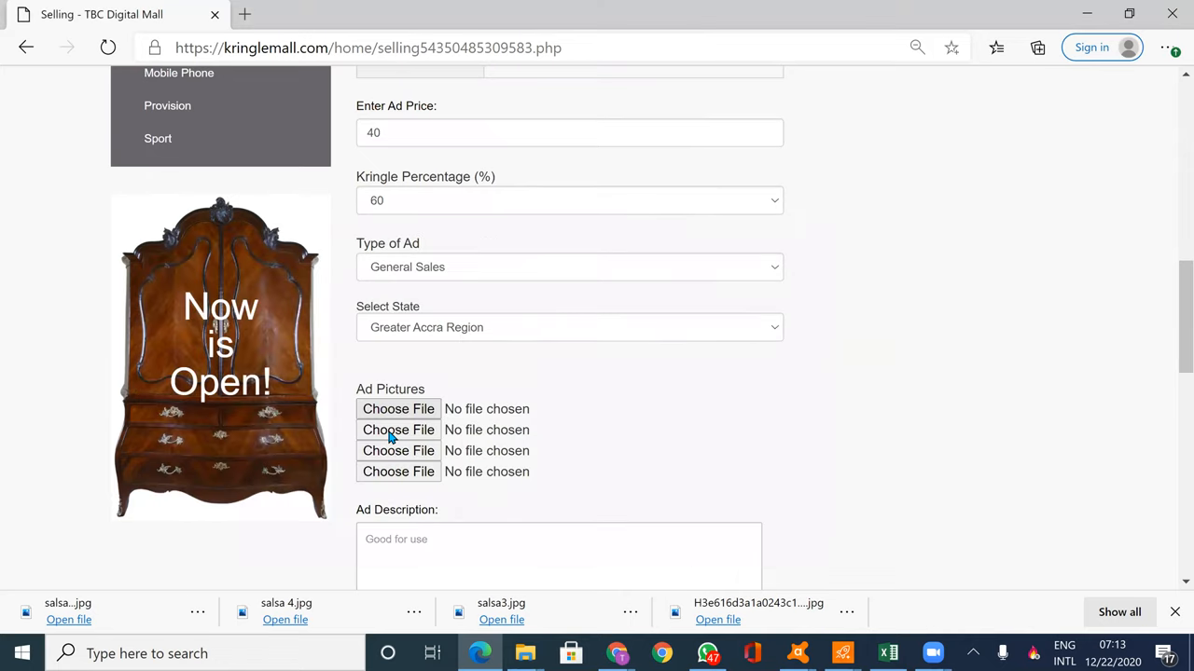
Attach salsa2.jpg, salsa3.jpg and salsa 4.jpg from the Desktop to picture slots two to four
{"action": "left_click", "coordinate": [398, 409]}
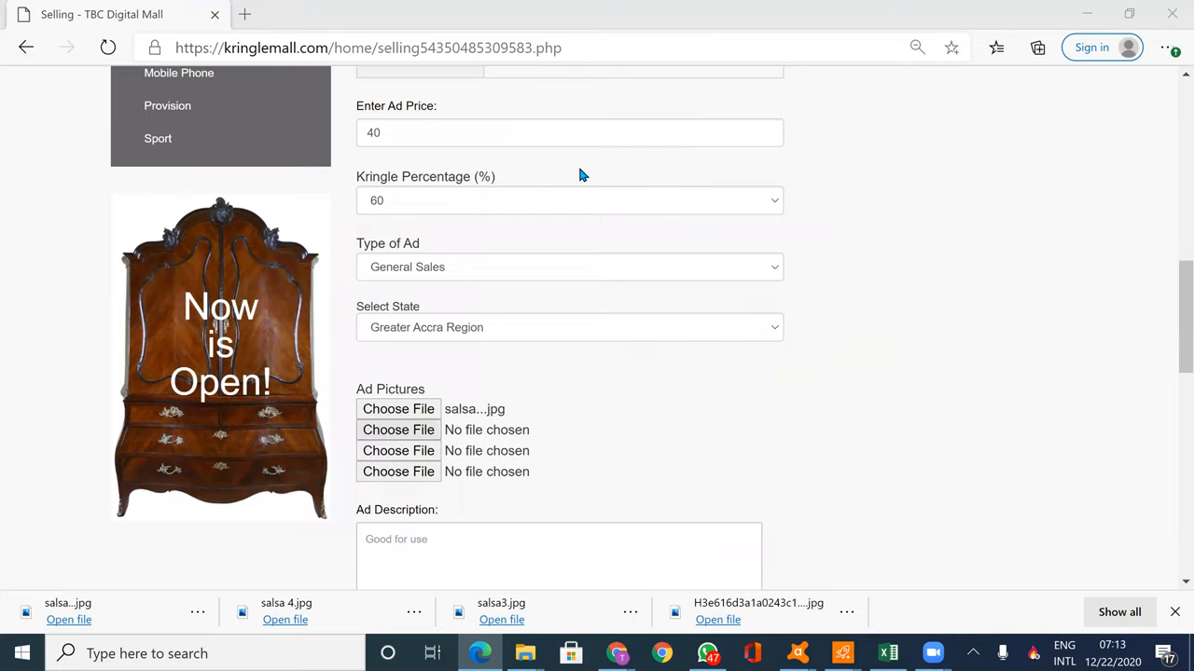
{"action": "left_click", "coordinate": [399, 430]}
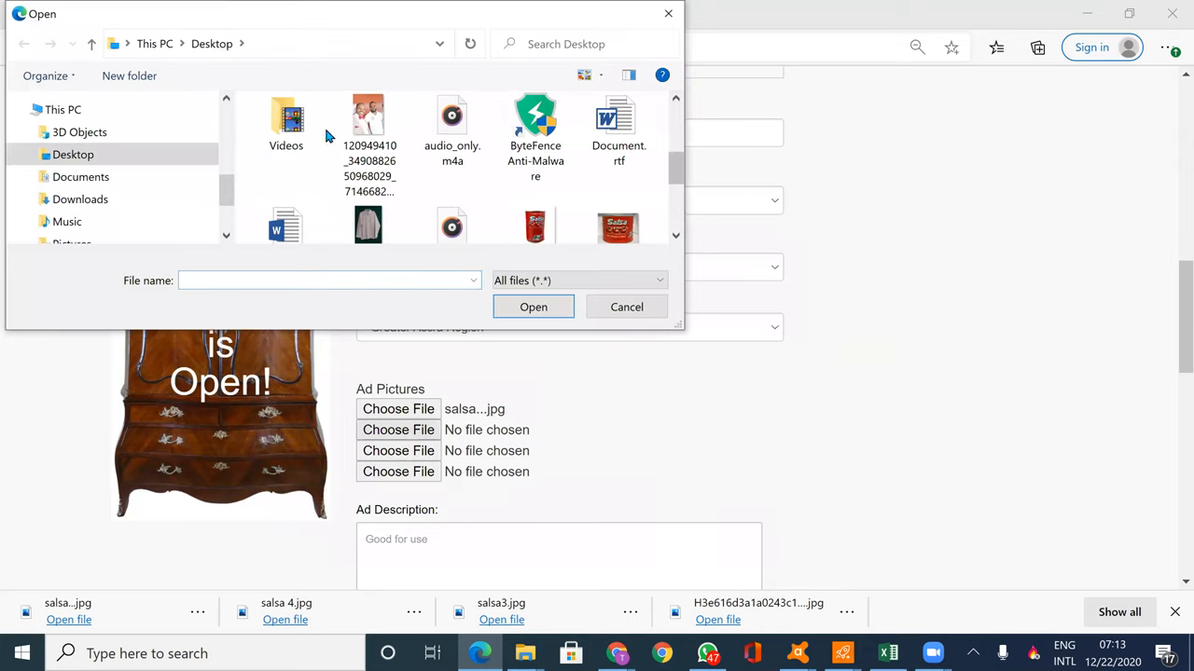
{"action": "scroll", "scroll_direction": "down", "scroll_amount": 3}
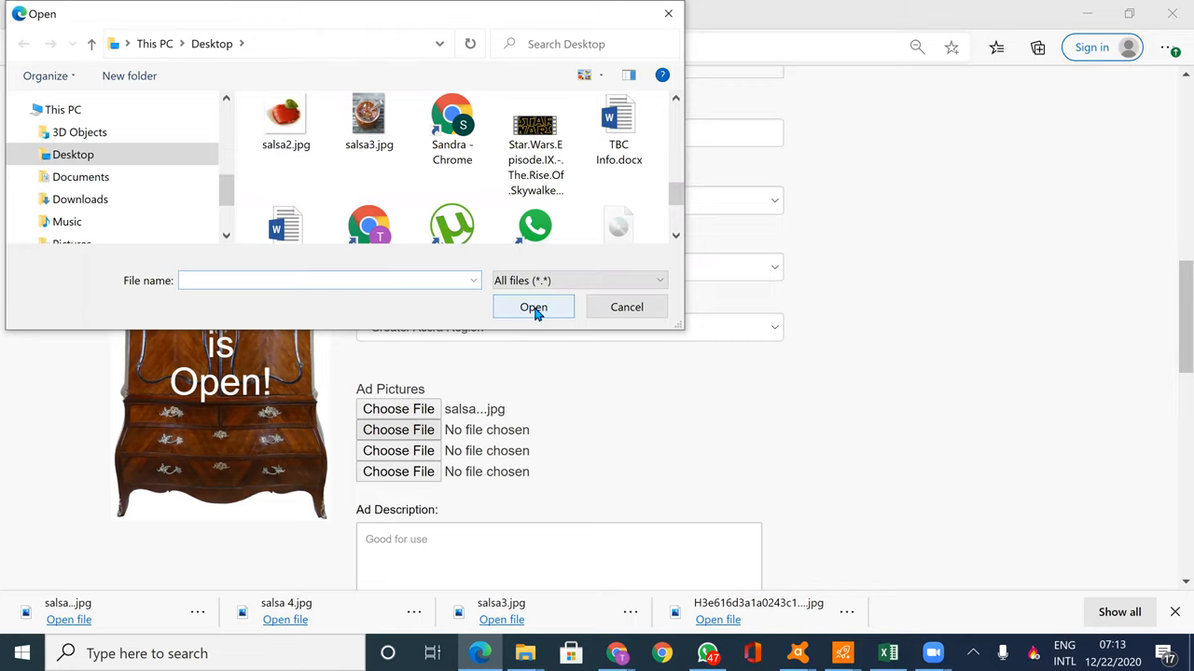
{"action": "mouse_move", "coordinate": [217, 63]}
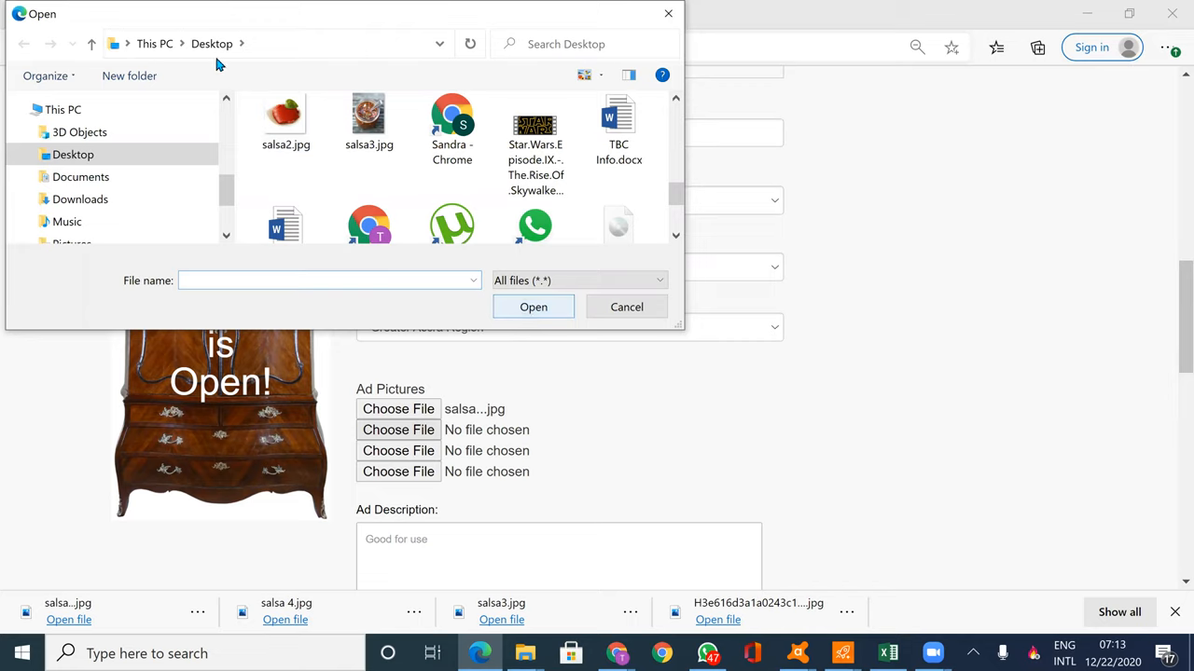
{"action": "left_click", "coordinate": [286, 121]}
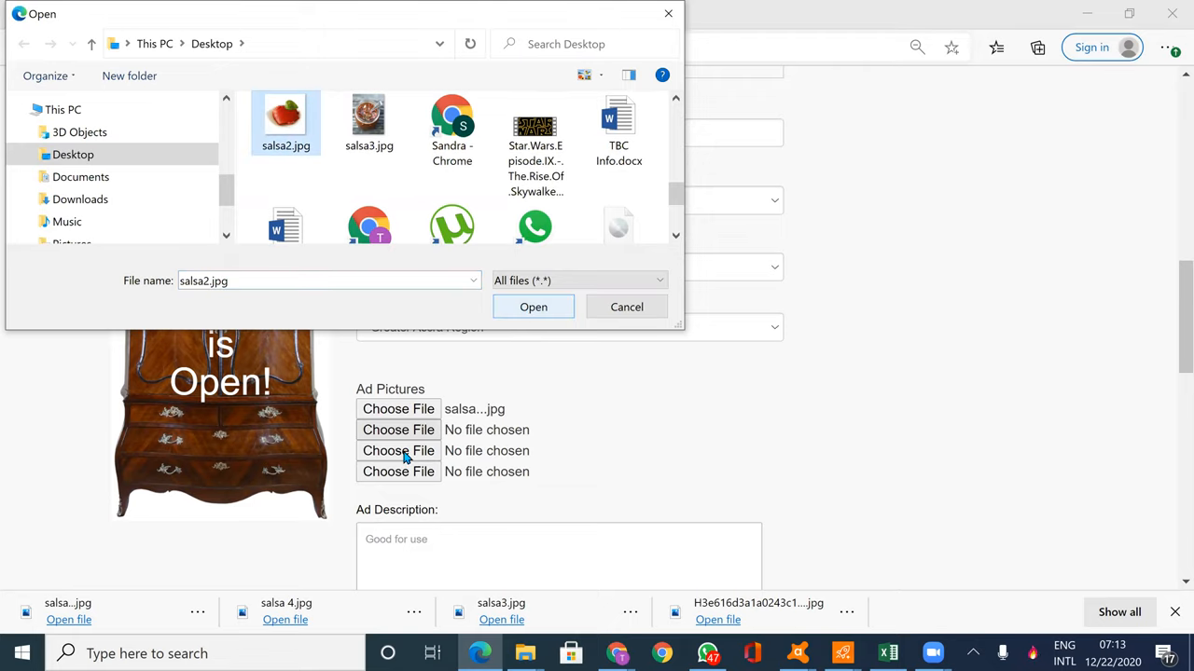
{"action": "left_click", "coordinate": [532, 306]}
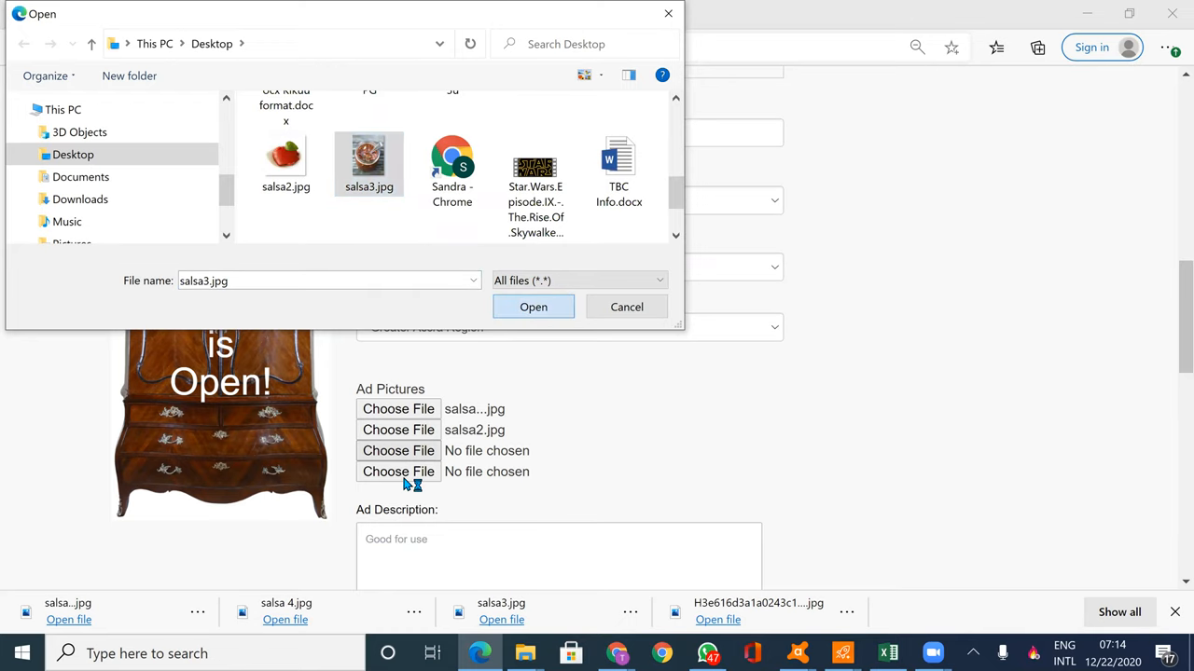
{"action": "left_click", "coordinate": [532, 307]}
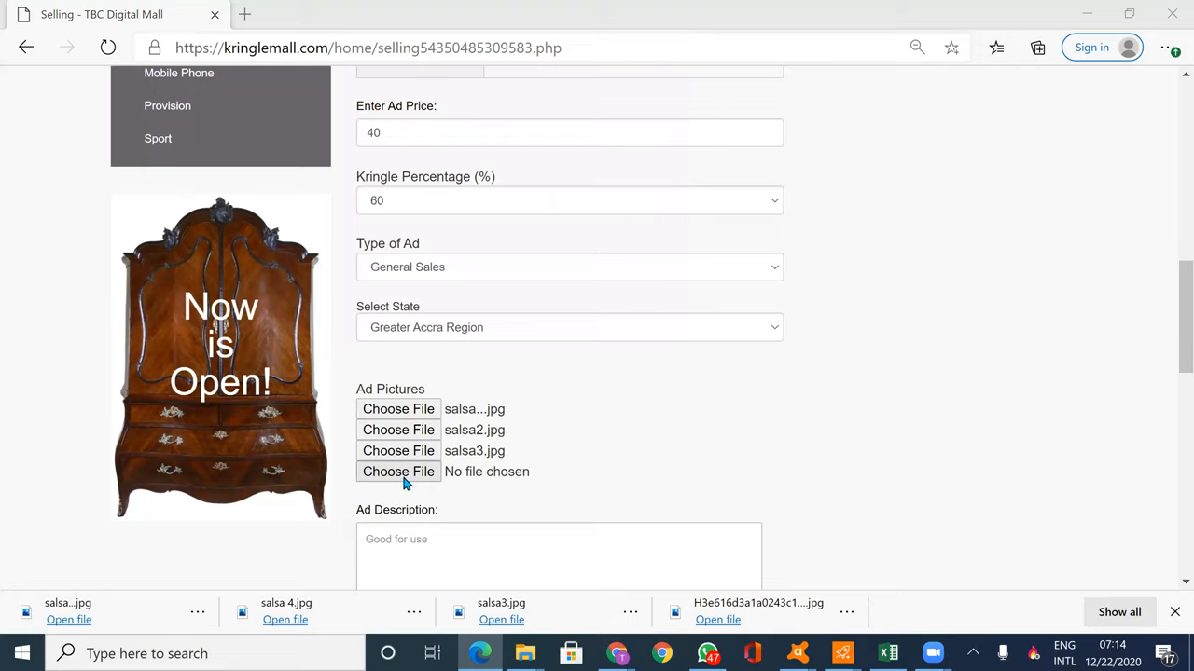
{"action": "left_click", "coordinate": [398, 471]}
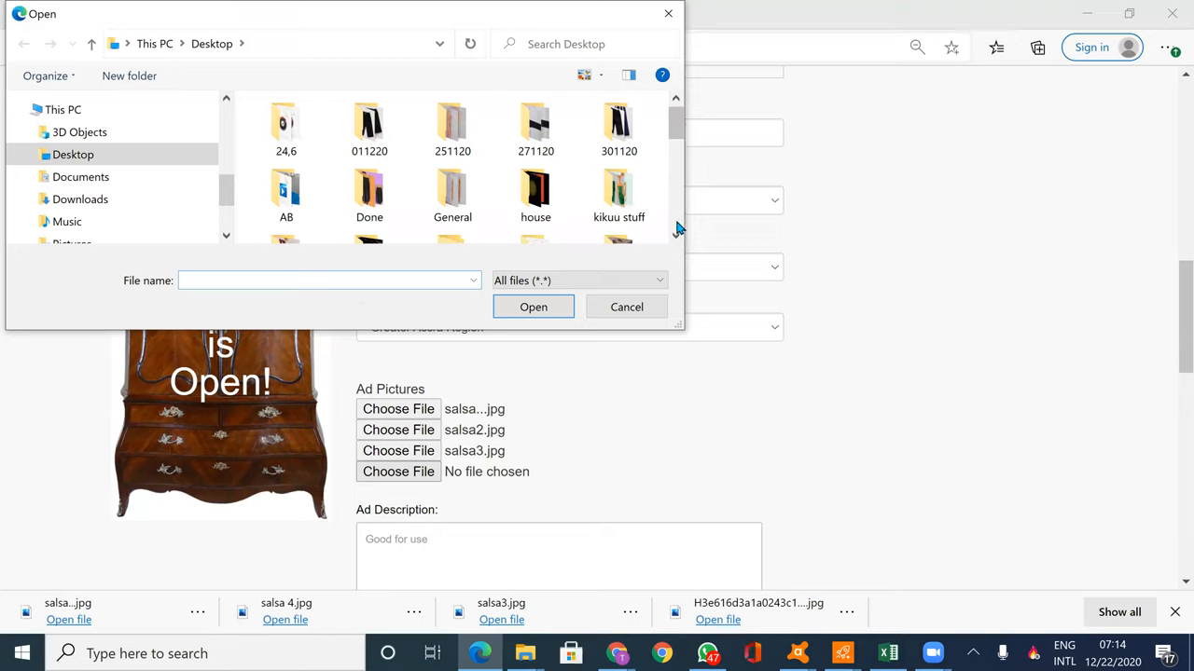
{"action": "scroll", "scroll_direction": "down", "scroll_amount": 3}
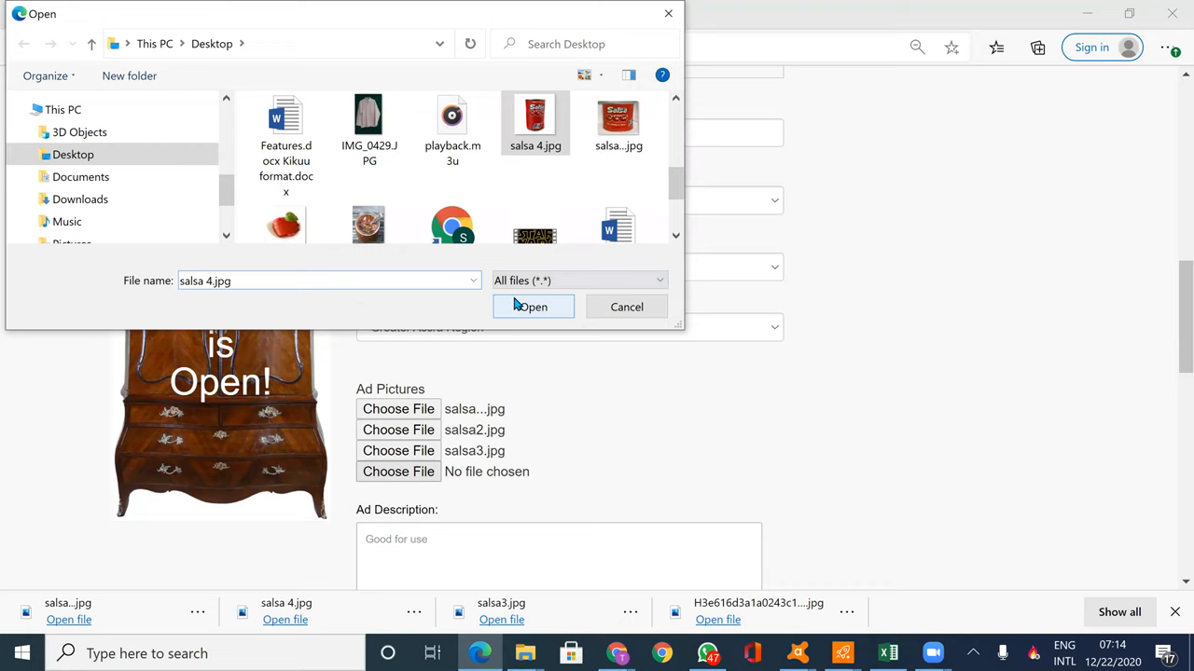
{"action": "left_click", "coordinate": [532, 307]}
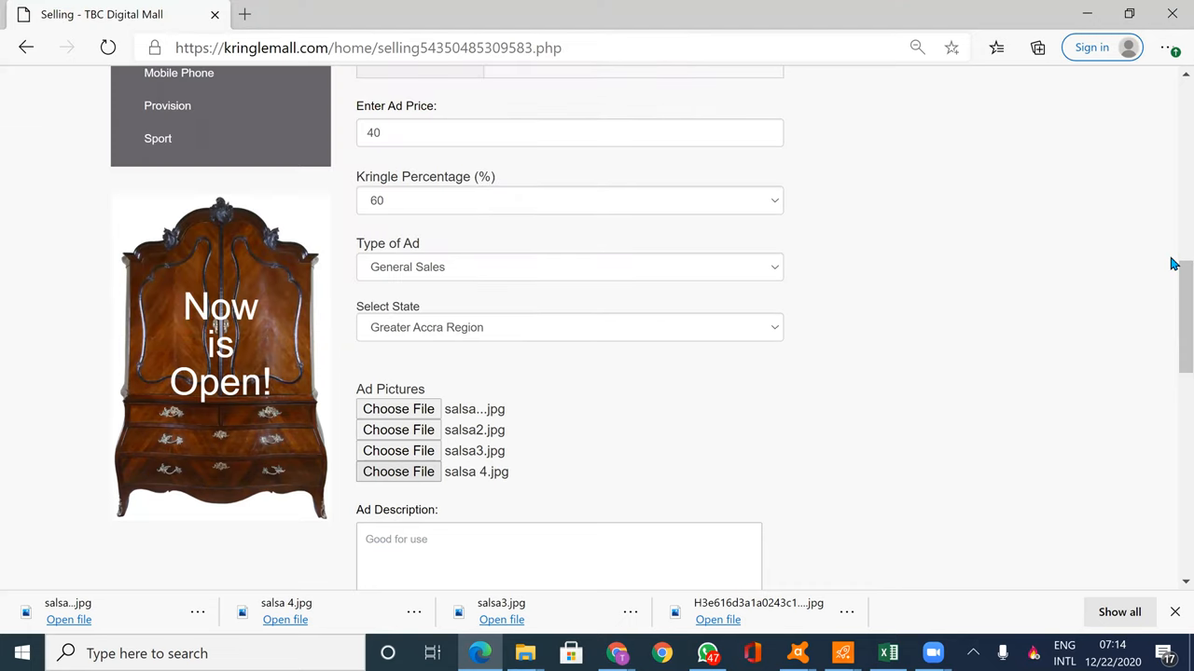
{"action": "mouse_move", "coordinate": [442, 315]}
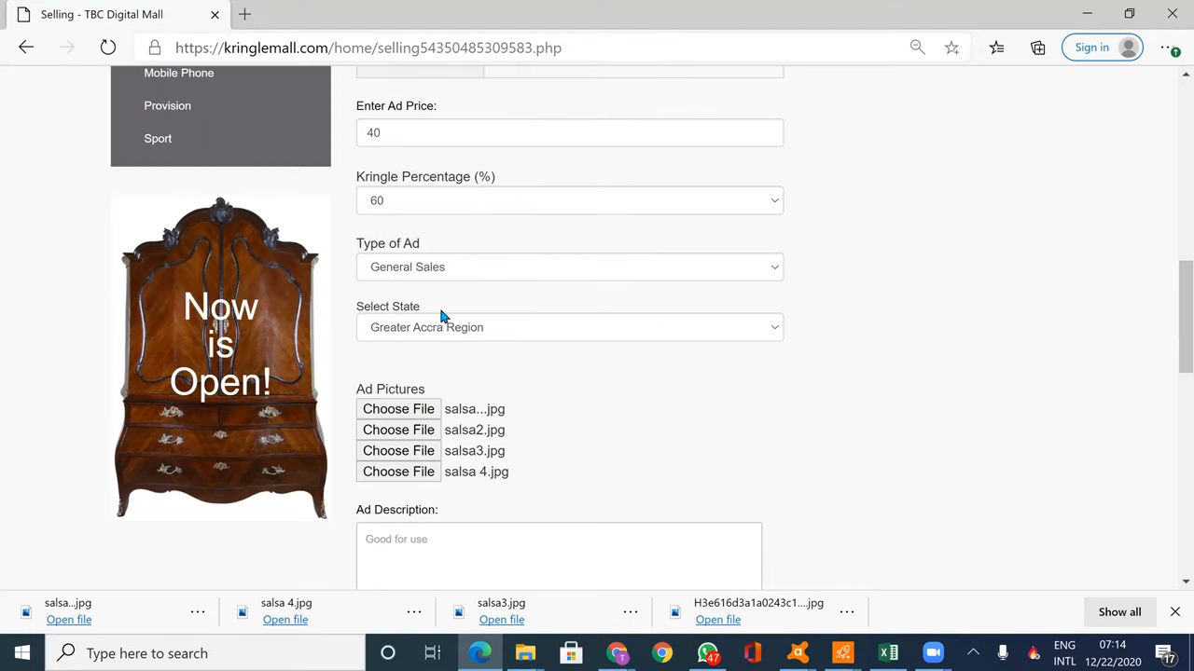
Set the Salsa Tomatoes ad's Kringle percentage to 40
{"action": "scroll", "scroll_direction": "up", "scroll_amount": 3}
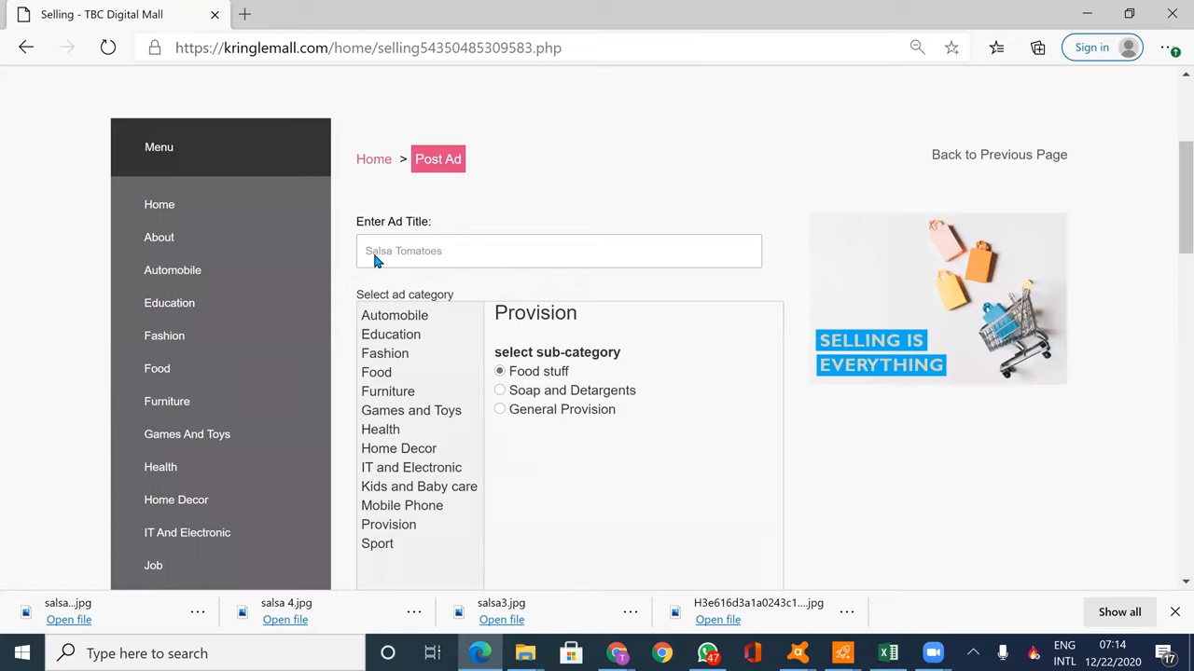
{"action": "mouse_move", "coordinate": [459, 452]}
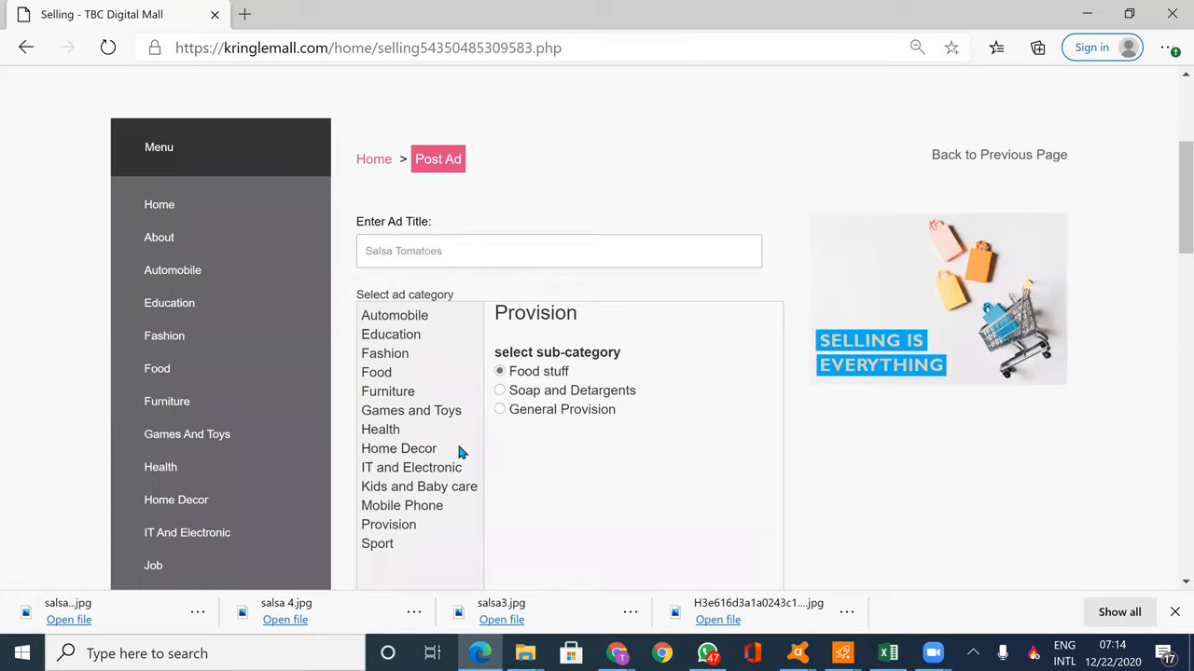
{"action": "mouse_move", "coordinate": [544, 432]}
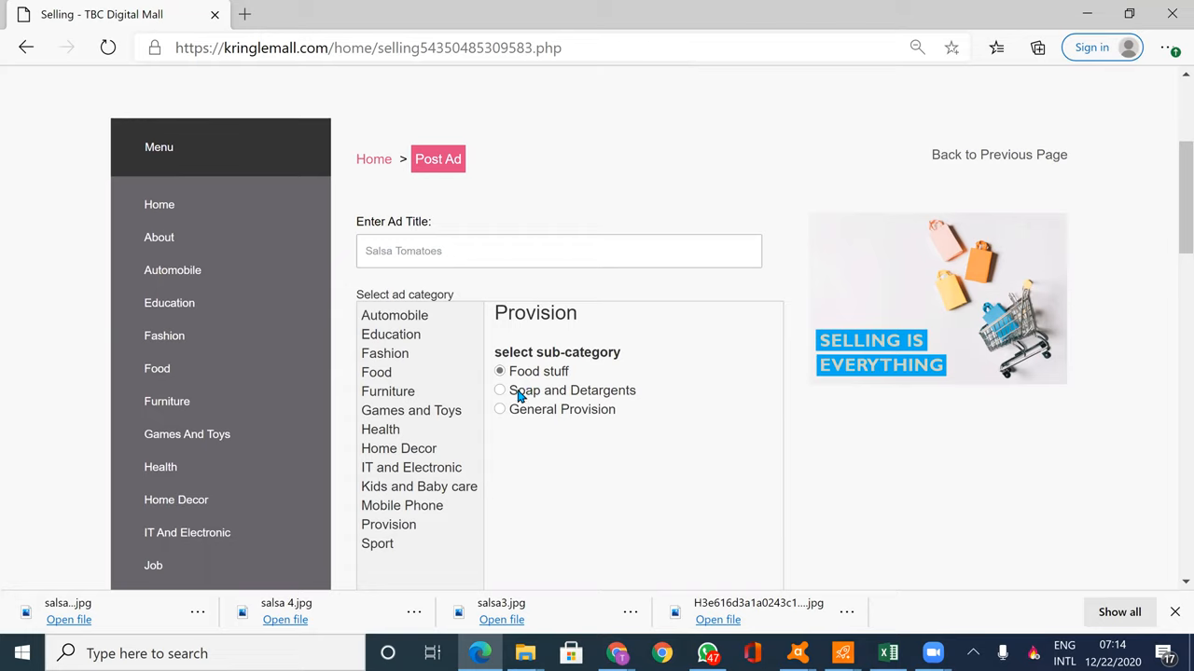
{"action": "mouse_move", "coordinate": [1173, 251]}
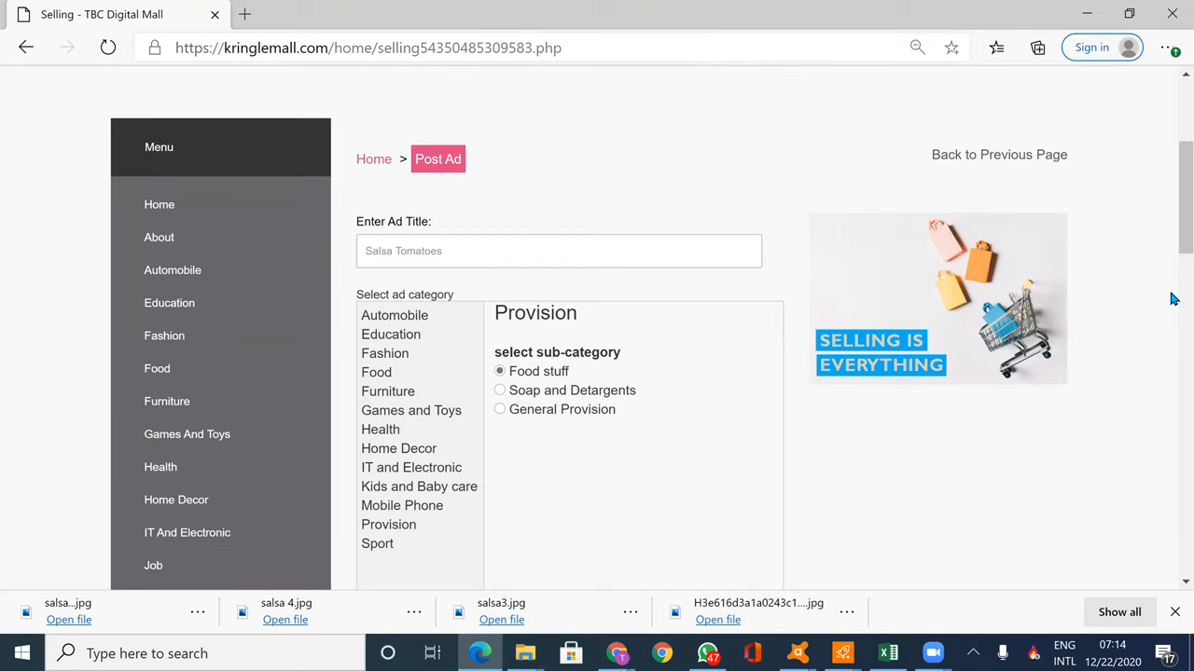
{"action": "scroll", "scroll_direction": "down", "scroll_amount": 3}
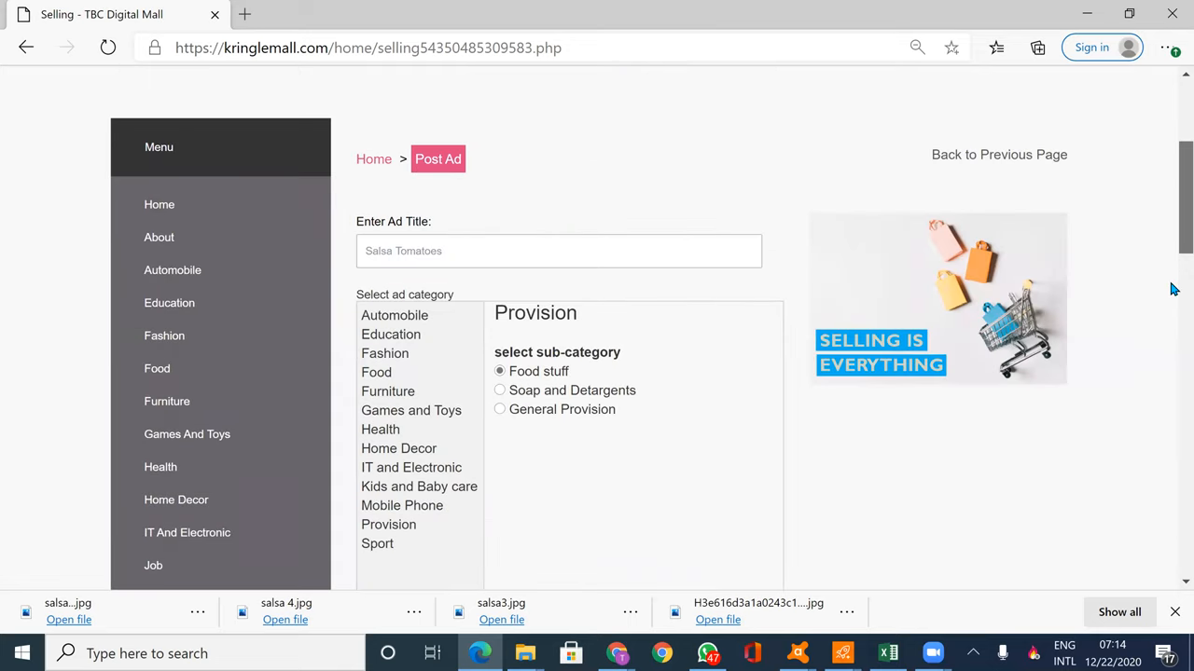
{"action": "scroll", "scroll_direction": "down", "scroll_amount": 3}
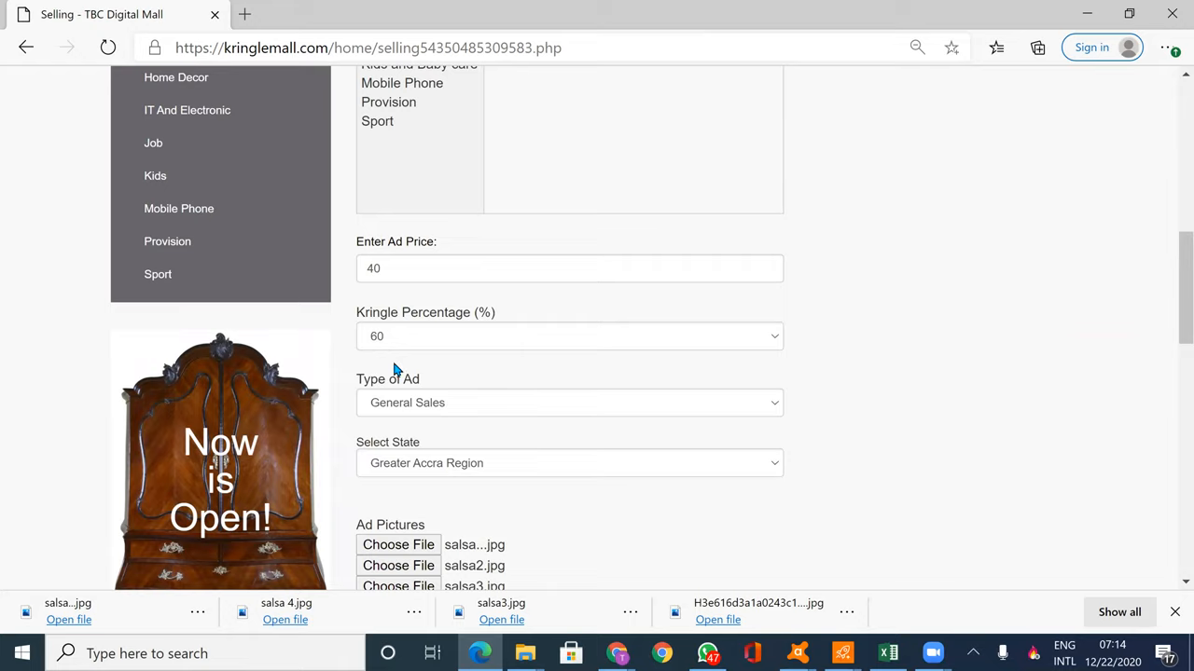
{"action": "mouse_move", "coordinate": [779, 338]}
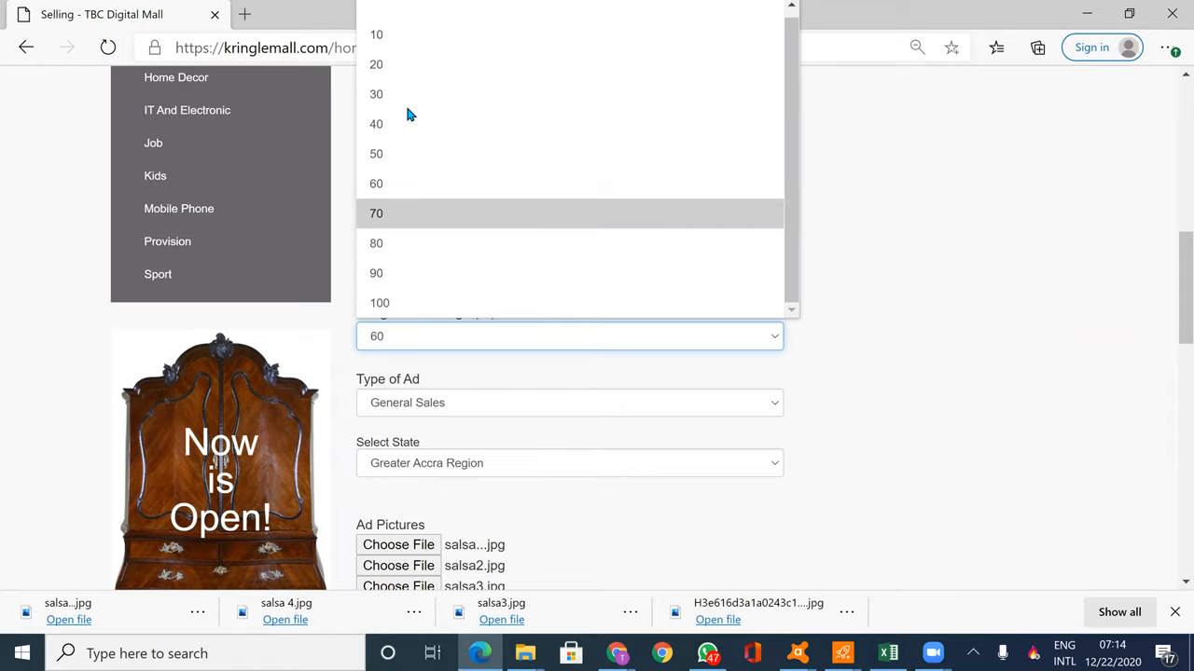
{"action": "mouse_move", "coordinate": [387, 154]}
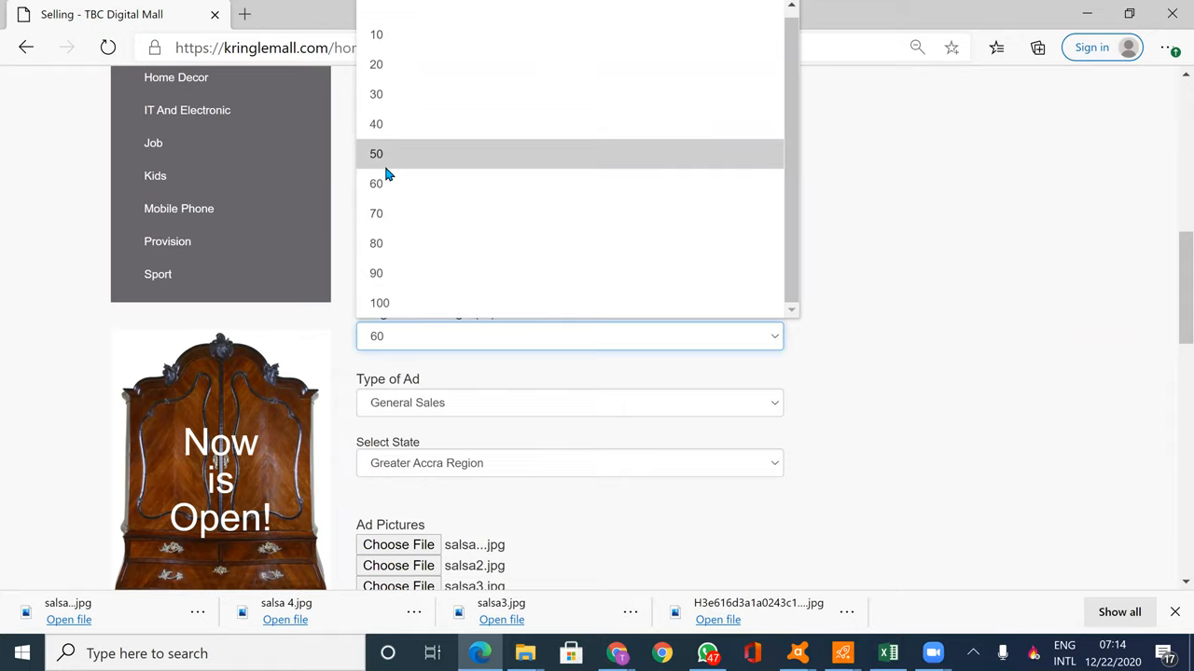
{"action": "mouse_move", "coordinate": [376, 34]}
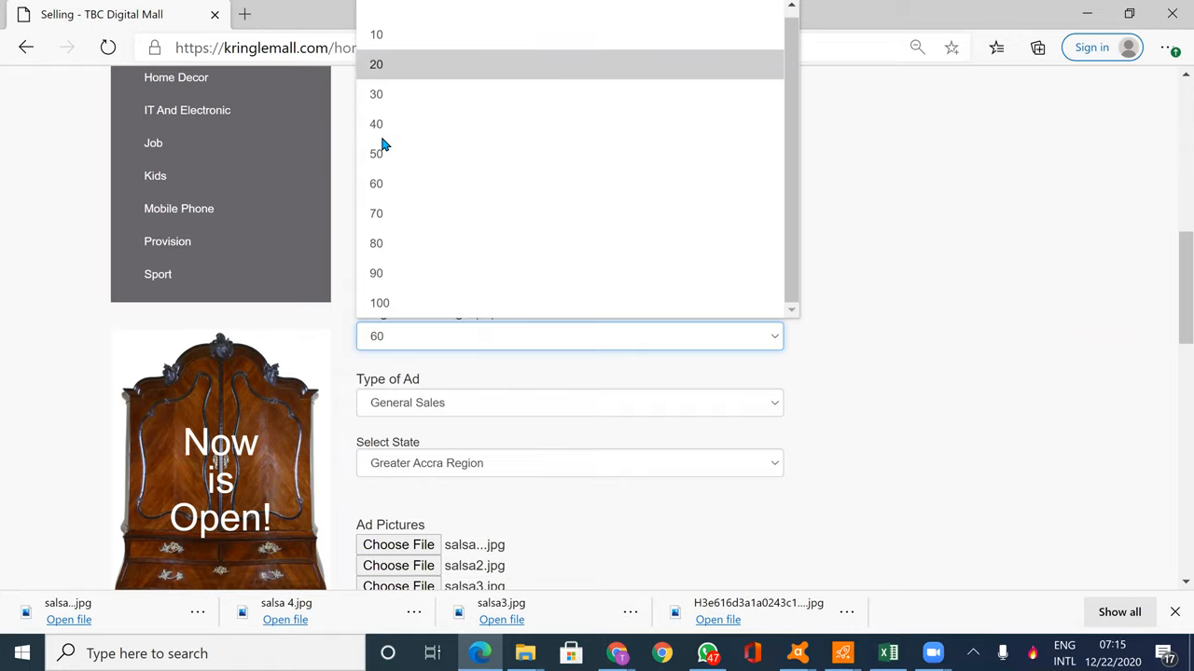
{"action": "mouse_move", "coordinate": [383, 121]}
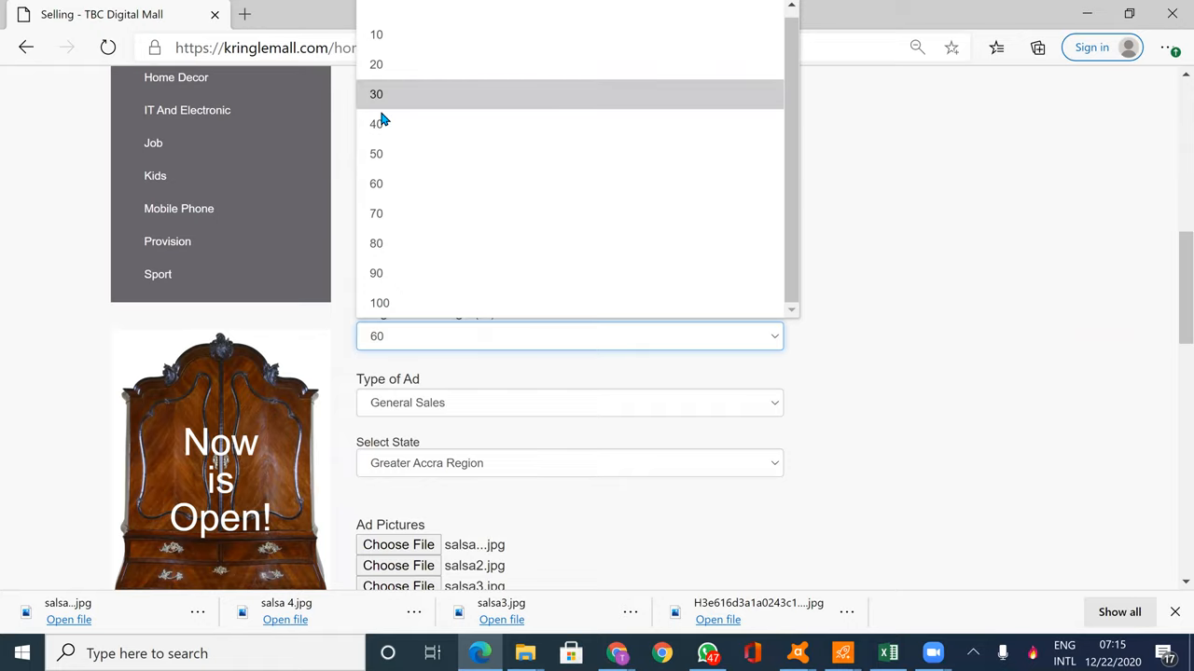
{"action": "left_click", "coordinate": [376, 93]}
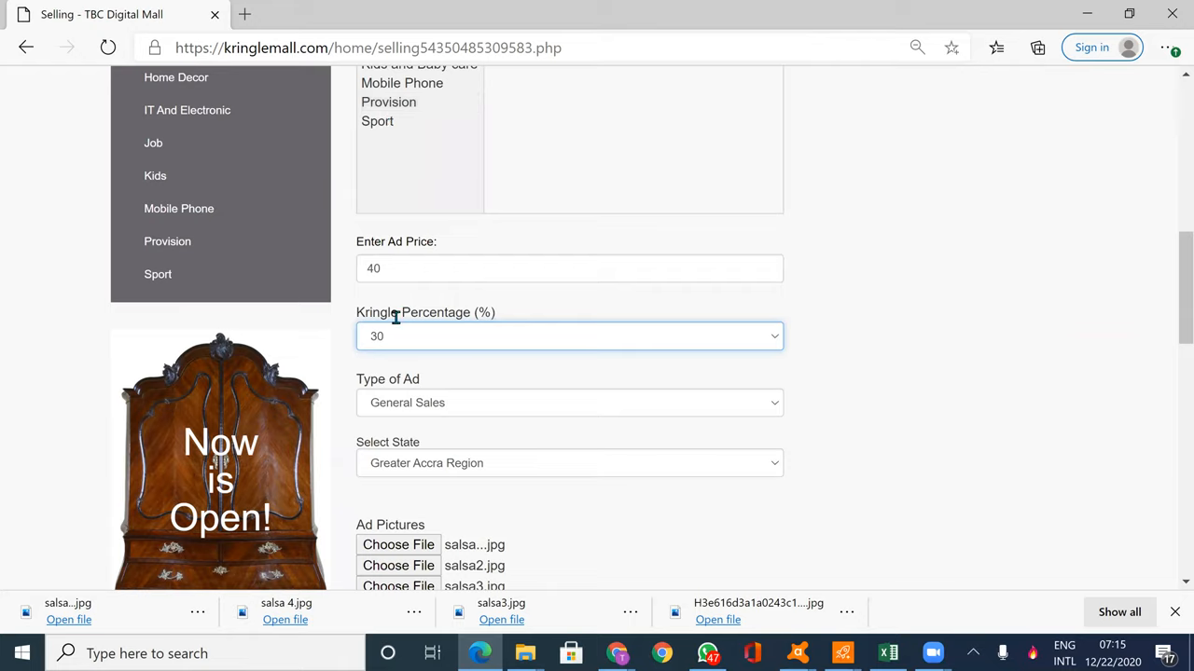
{"action": "left_click", "coordinate": [569, 336]}
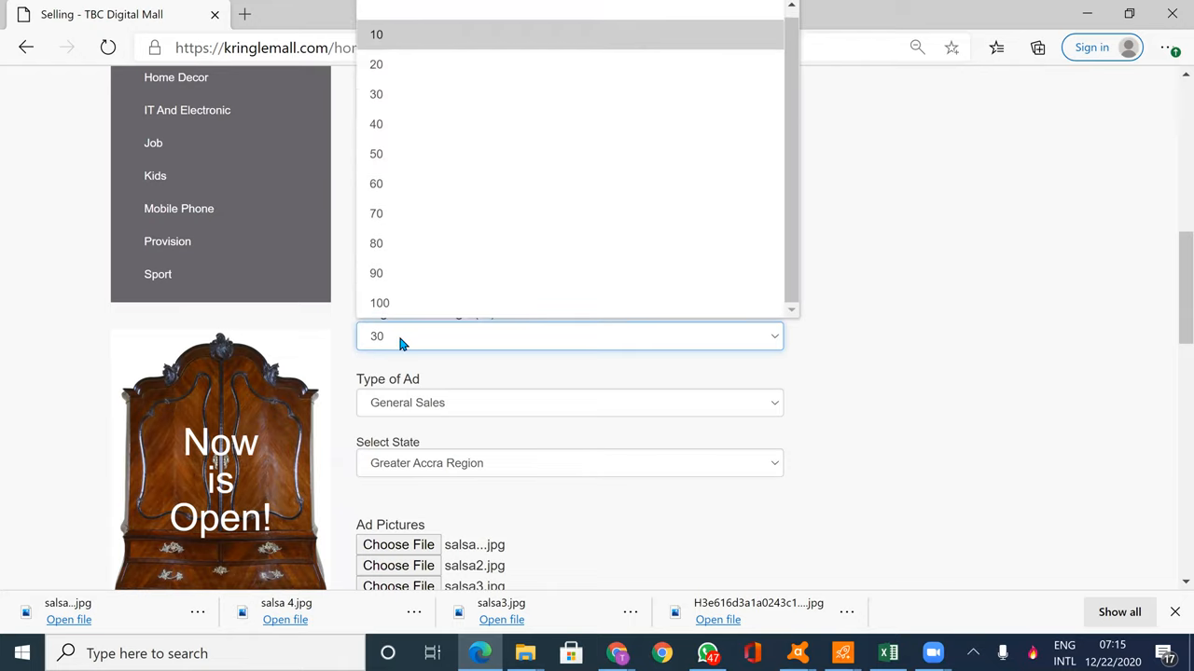
{"action": "mouse_move", "coordinate": [376, 124]}
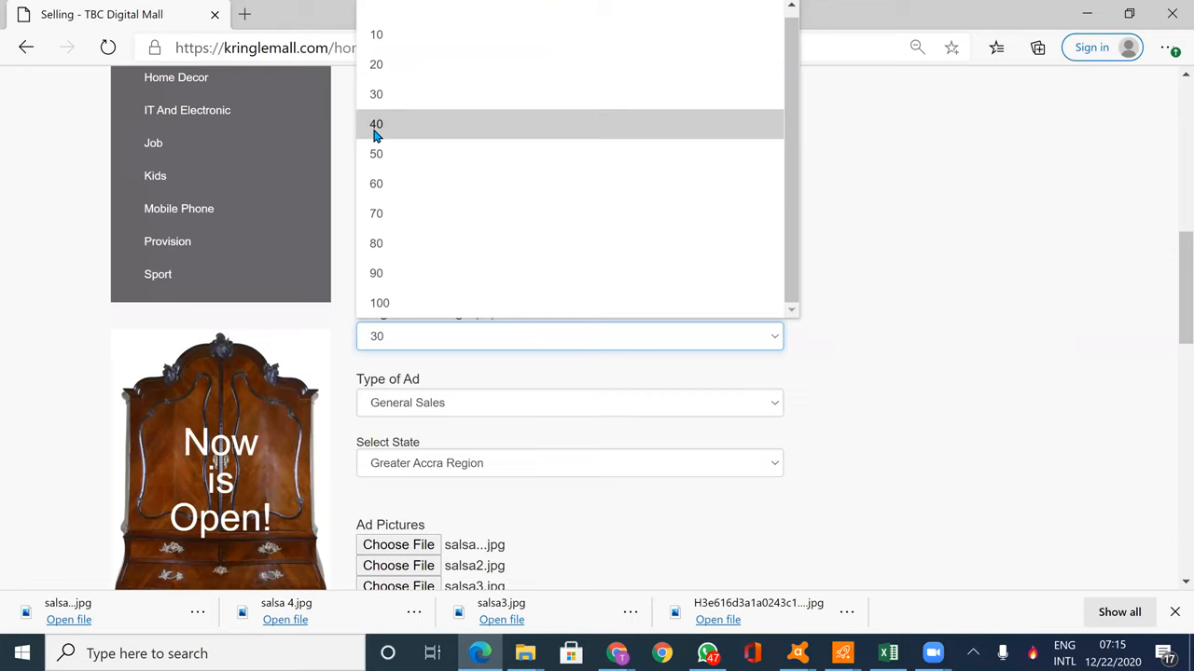
{"action": "left_click", "coordinate": [376, 124]}
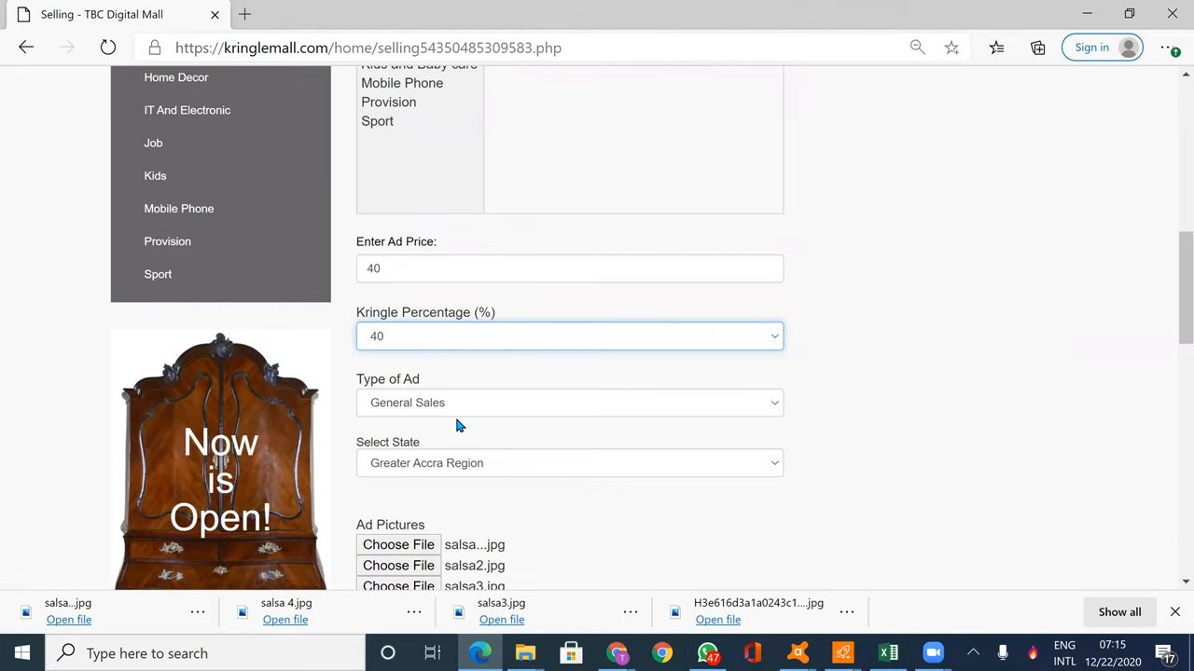
Keep General Sales as the ad type and set the state to Ahafo Region
{"action": "left_click", "coordinate": [569, 402]}
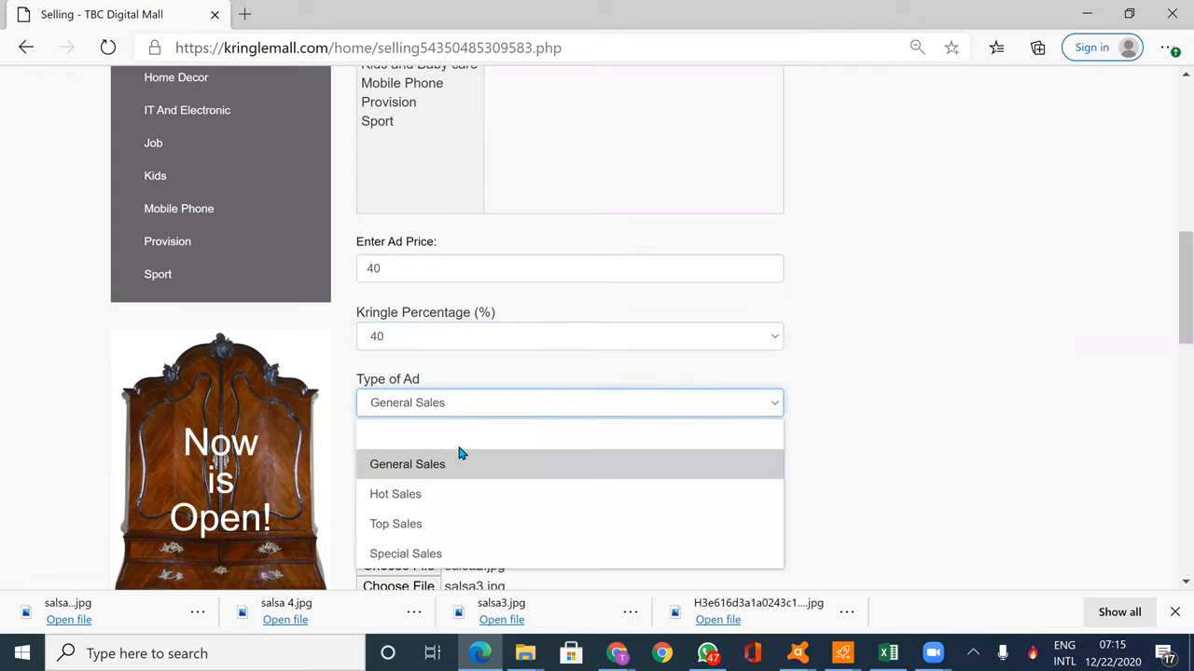
{"action": "left_click", "coordinate": [408, 464]}
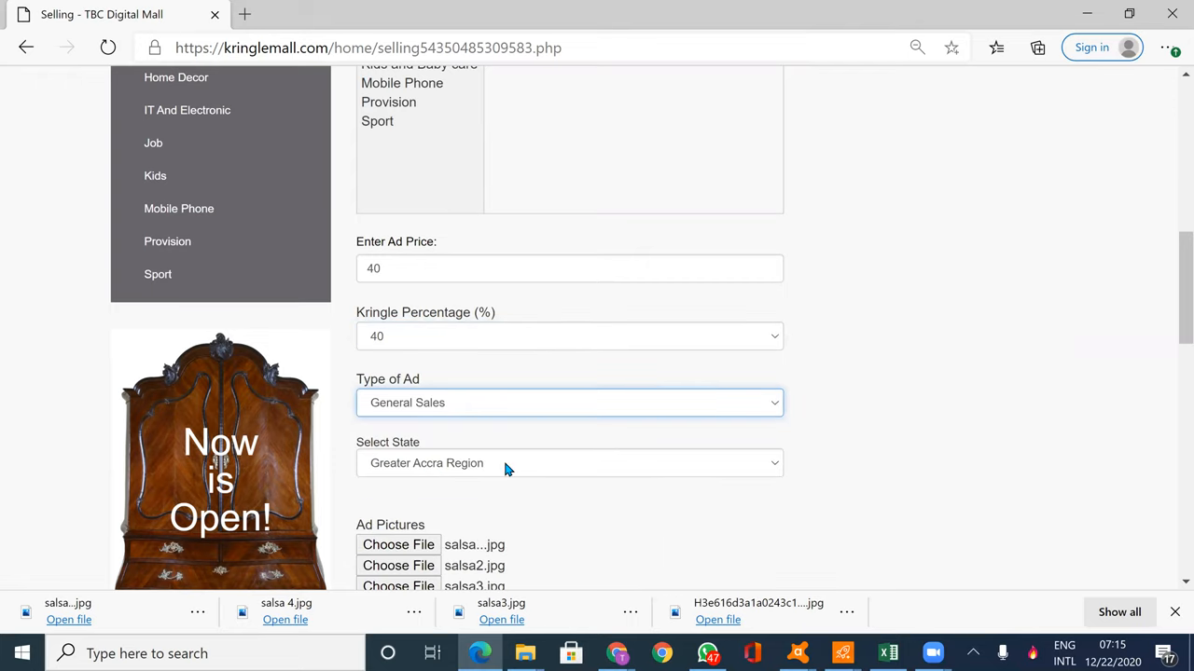
{"action": "left_click", "coordinate": [569, 463]}
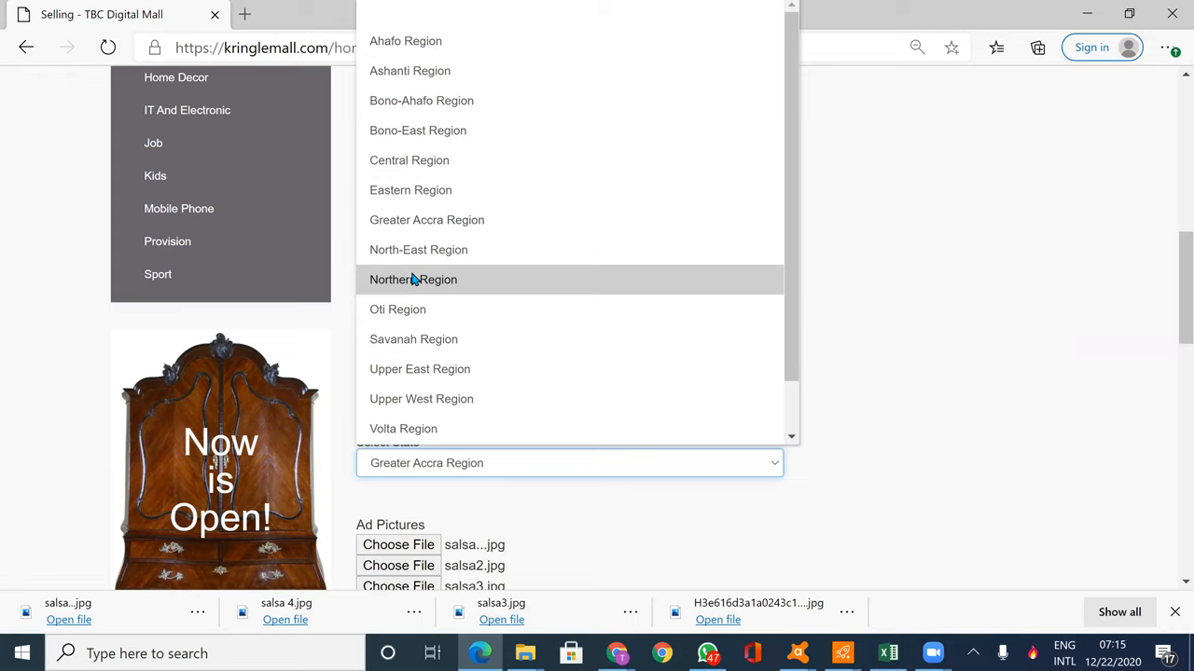
{"action": "mouse_move", "coordinate": [382, 40]}
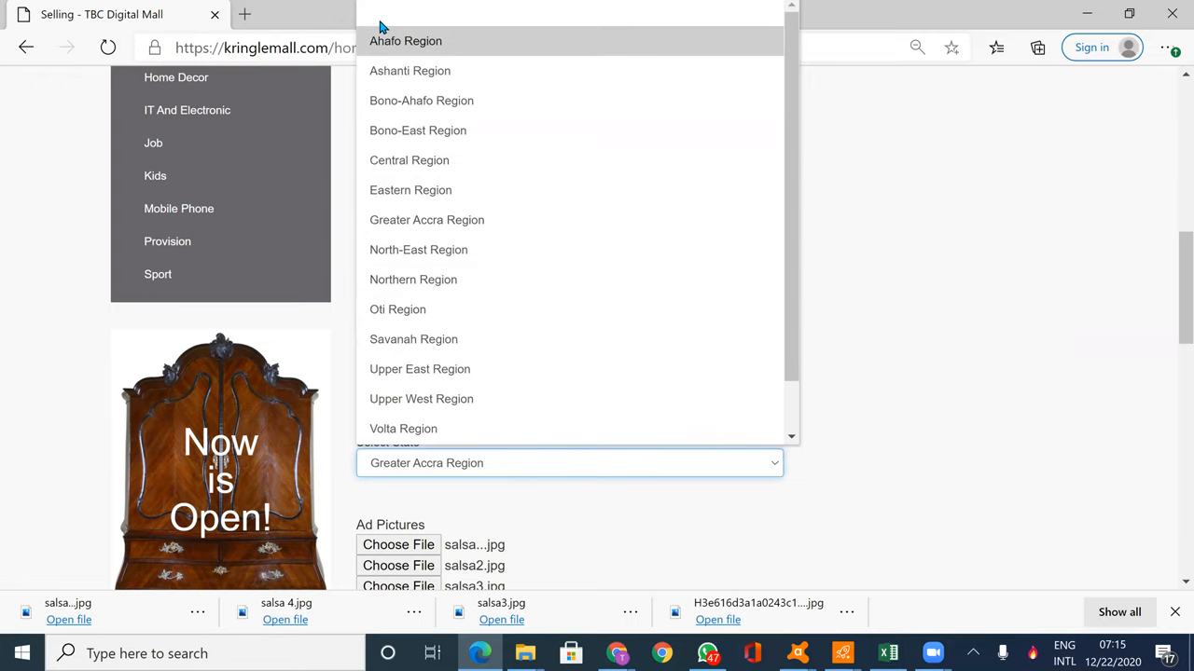
{"action": "left_click", "coordinate": [406, 40]}
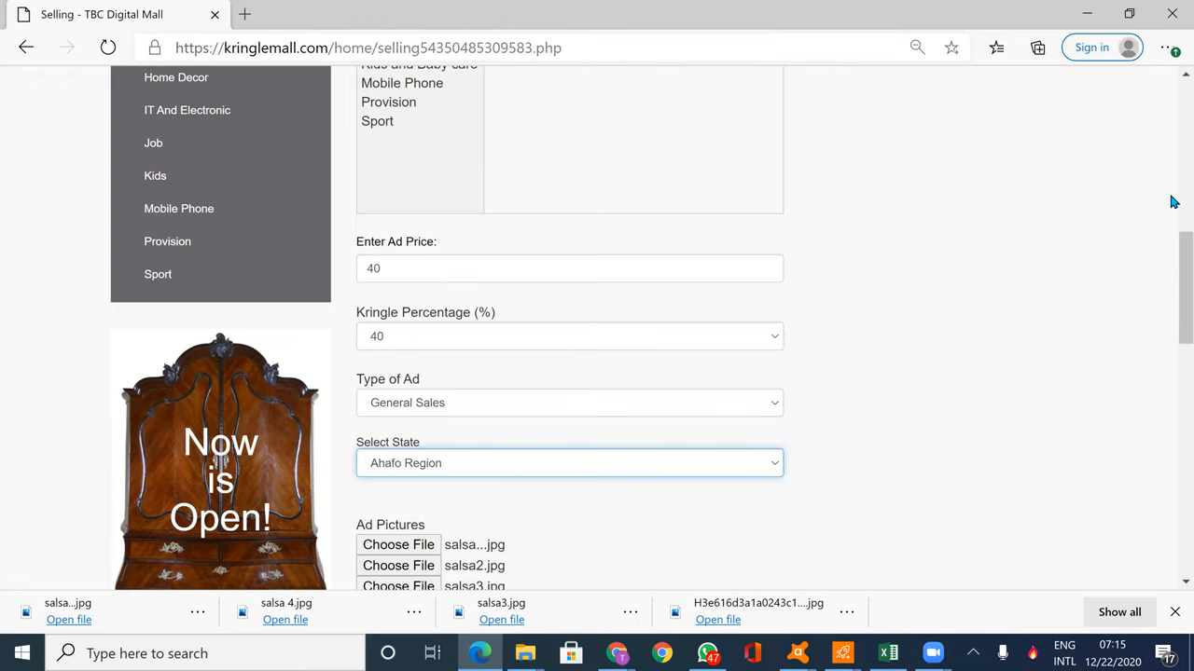
Scroll past the pictures and description and submit the Salsa Tomatoes ad with Sell Now
{"action": "scroll", "scroll_direction": "down", "scroll_amount": 3}
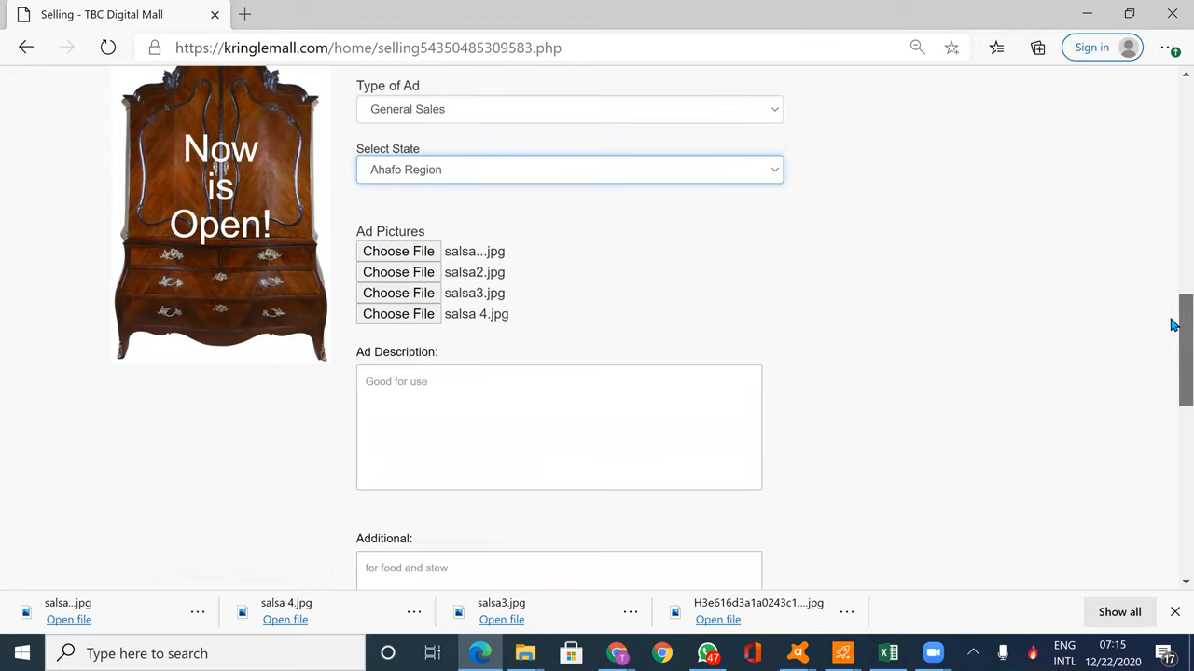
{"action": "scroll", "scroll_direction": "down", "scroll_amount": 3}
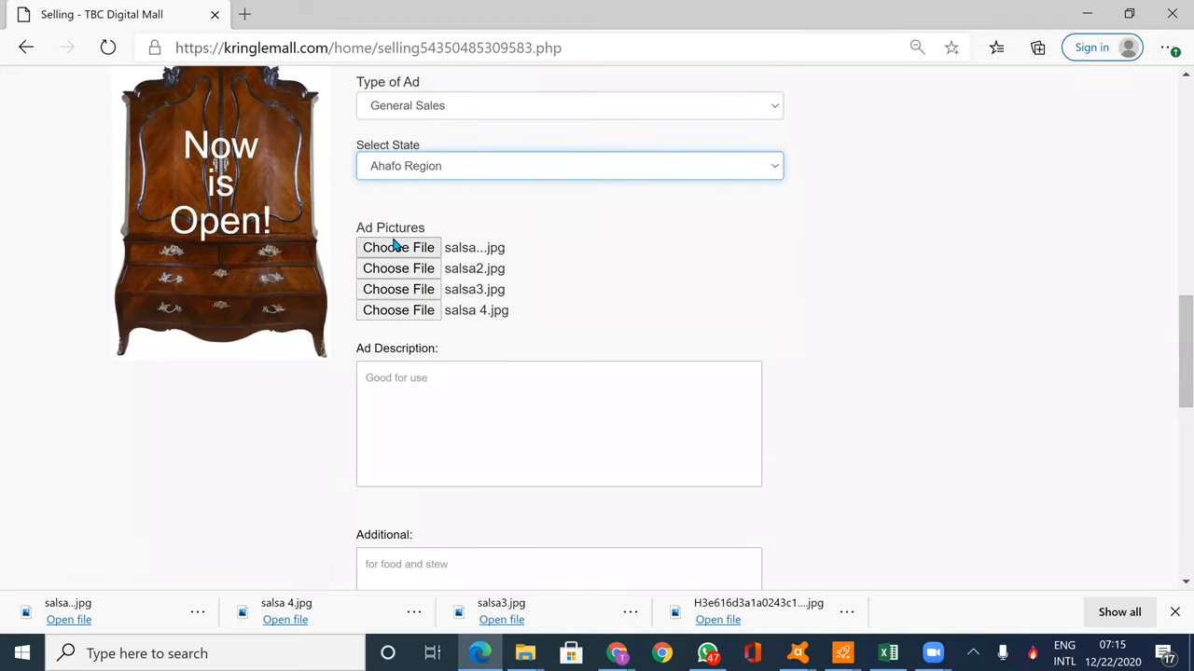
{"action": "left_click", "coordinate": [446, 378]}
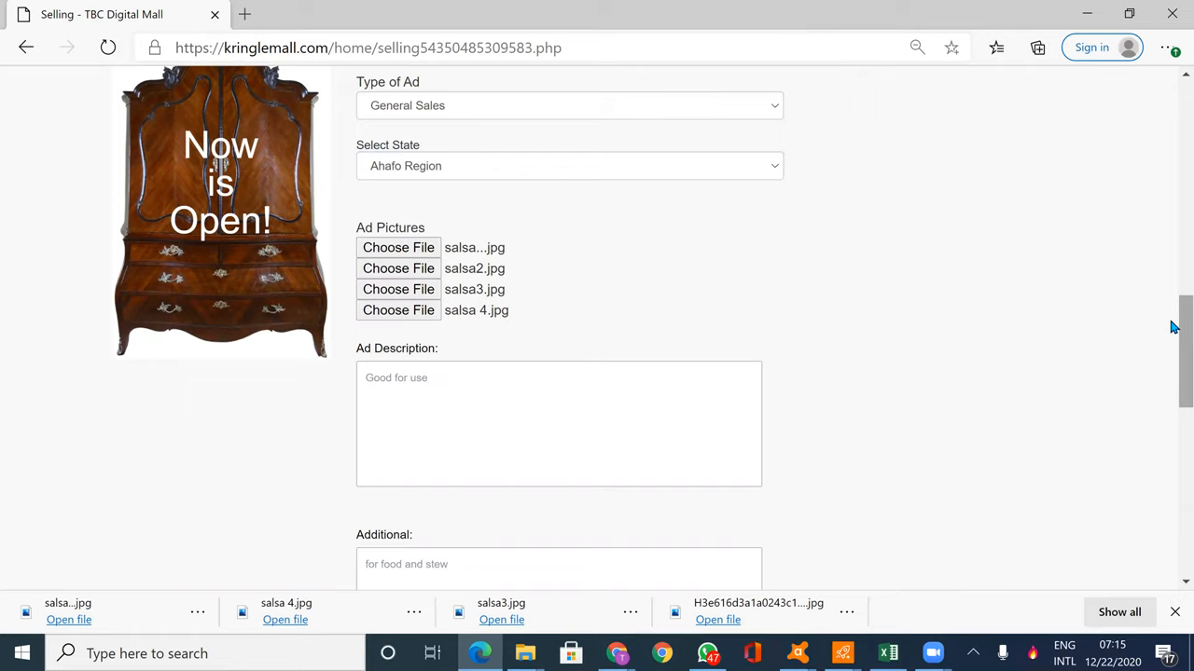
{"action": "scroll", "scroll_direction": "down", "scroll_amount": 3}
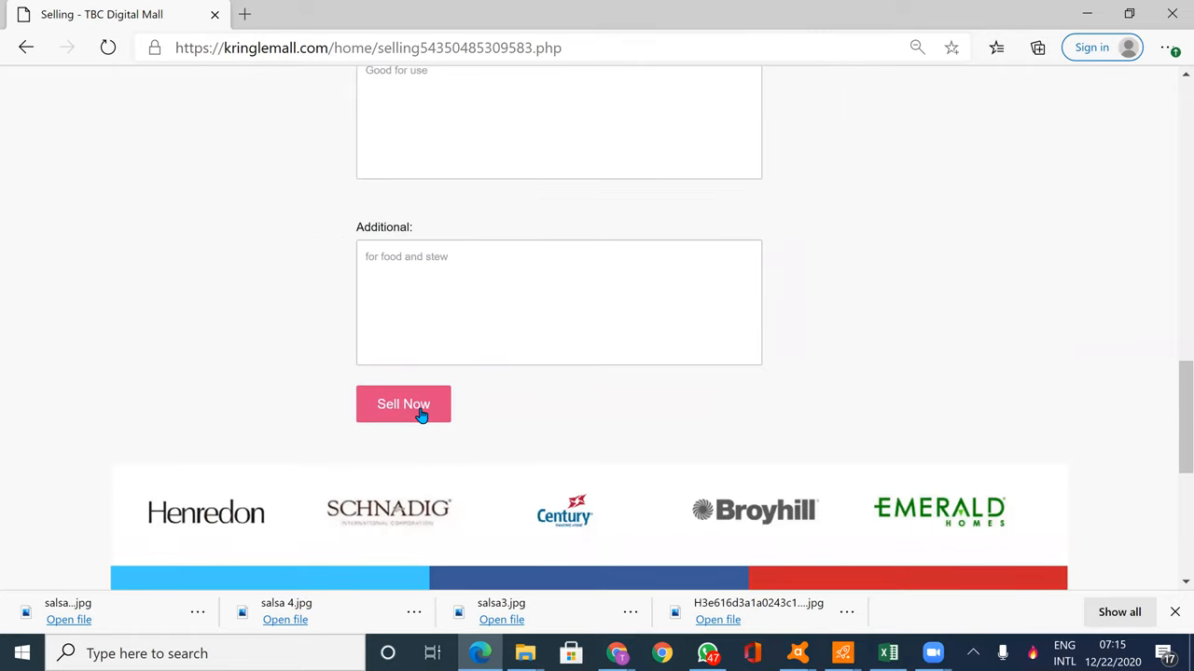
{"action": "left_click", "coordinate": [403, 404]}
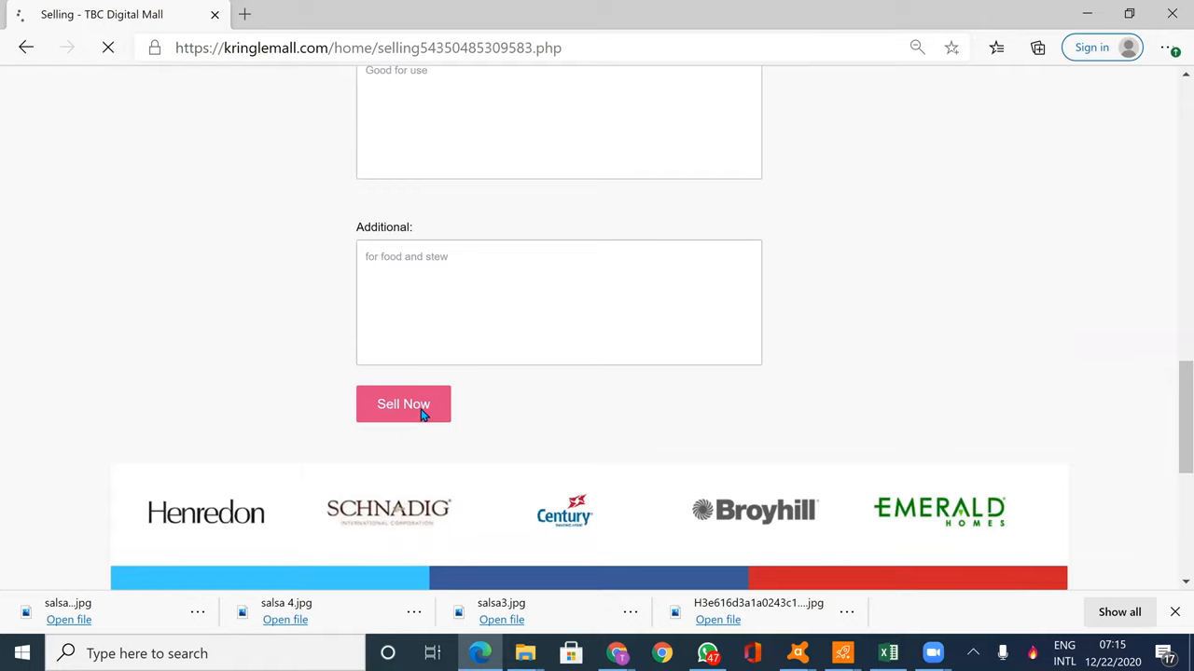
{"action": "left_click", "coordinate": [402, 403]}
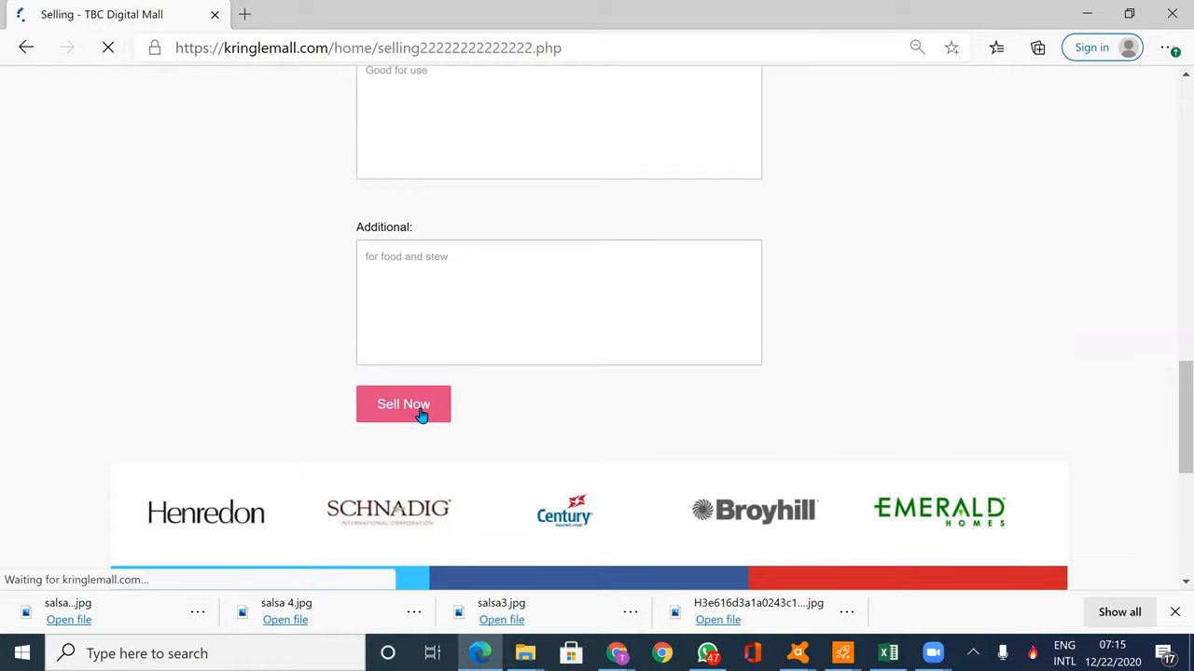
Leave the 'Your Ad is now on TBC for confirmation' page using GO BACK HOME
{"action": "left_click", "coordinate": [403, 403]}
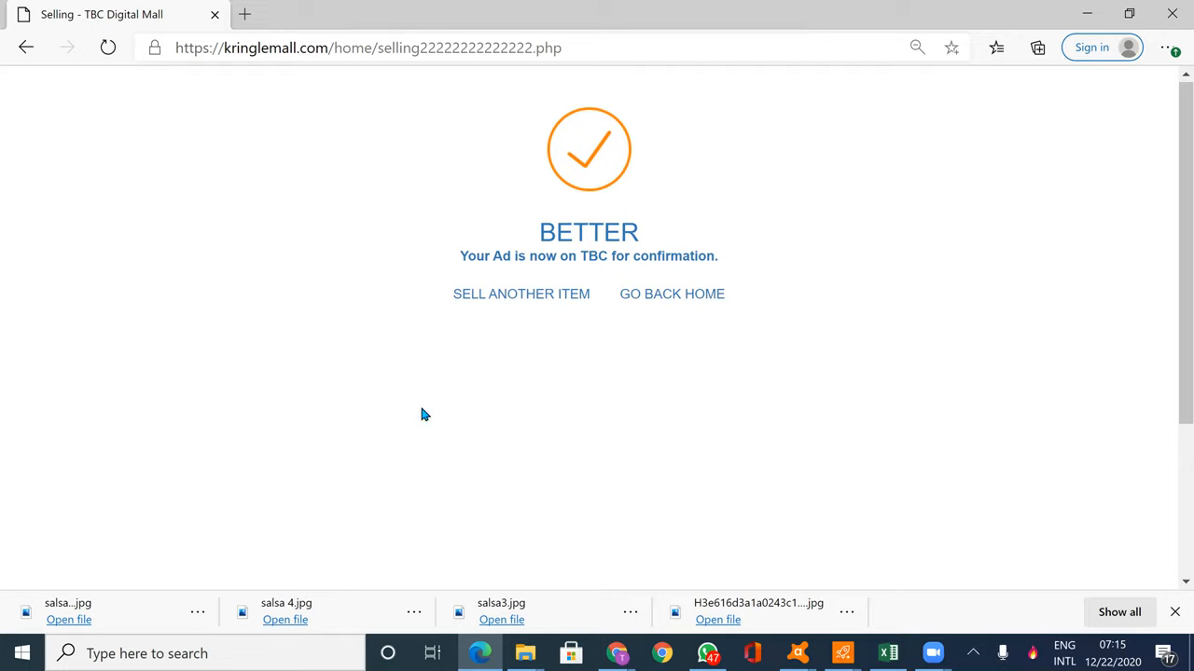
{"action": "mouse_move", "coordinate": [637, 297]}
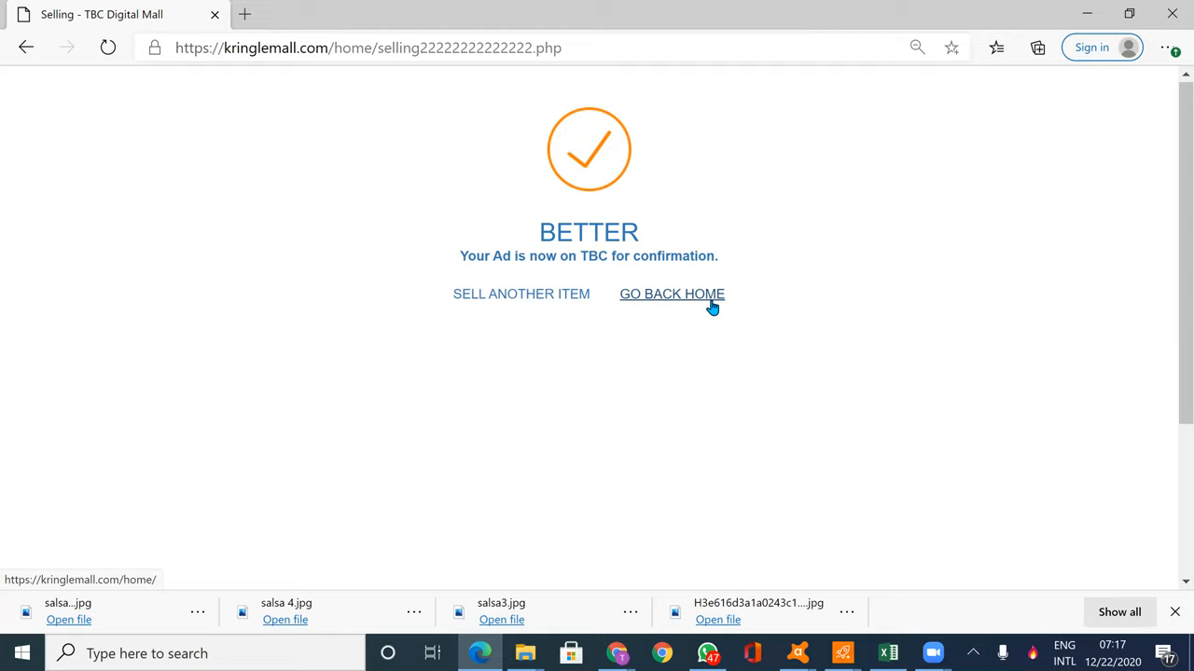
{"action": "mouse_move", "coordinate": [895, 376]}
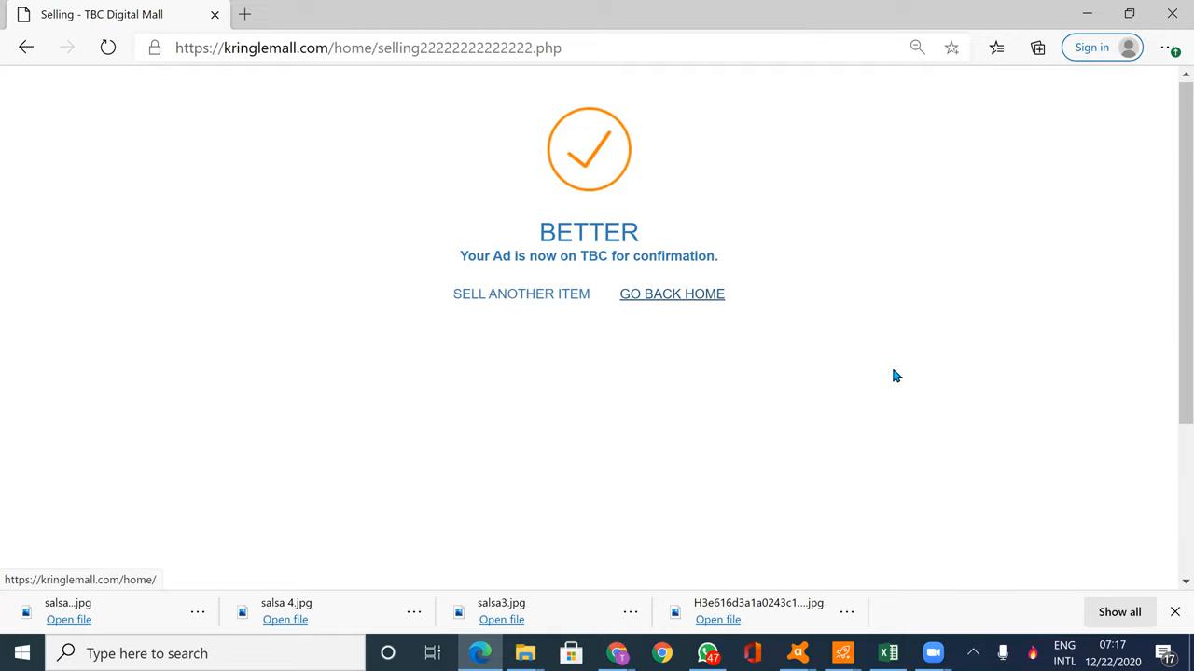
{"action": "mouse_move", "coordinate": [830, 439]}
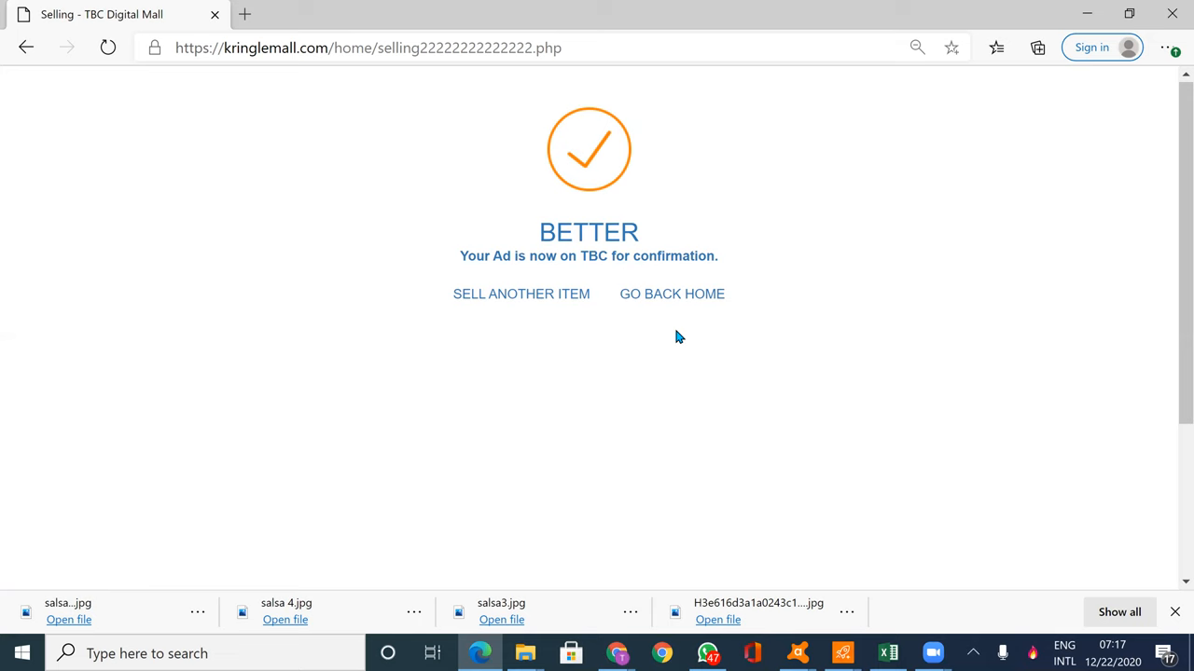
{"action": "left_click", "coordinate": [672, 294]}
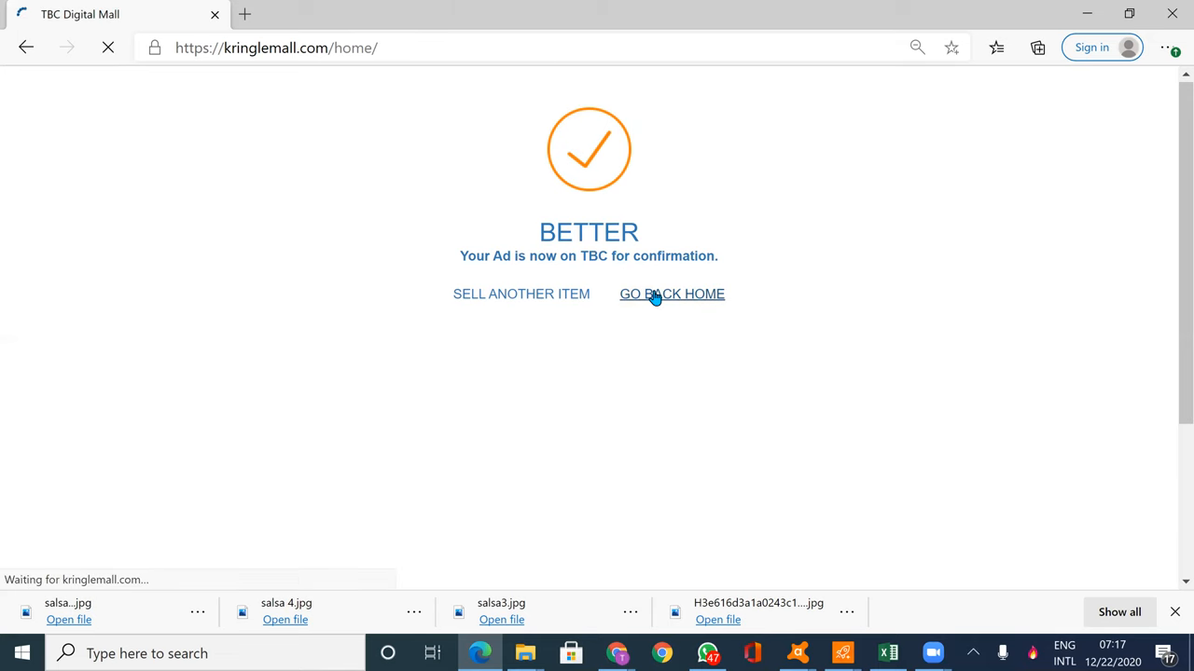
{"action": "left_click", "coordinate": [671, 294]}
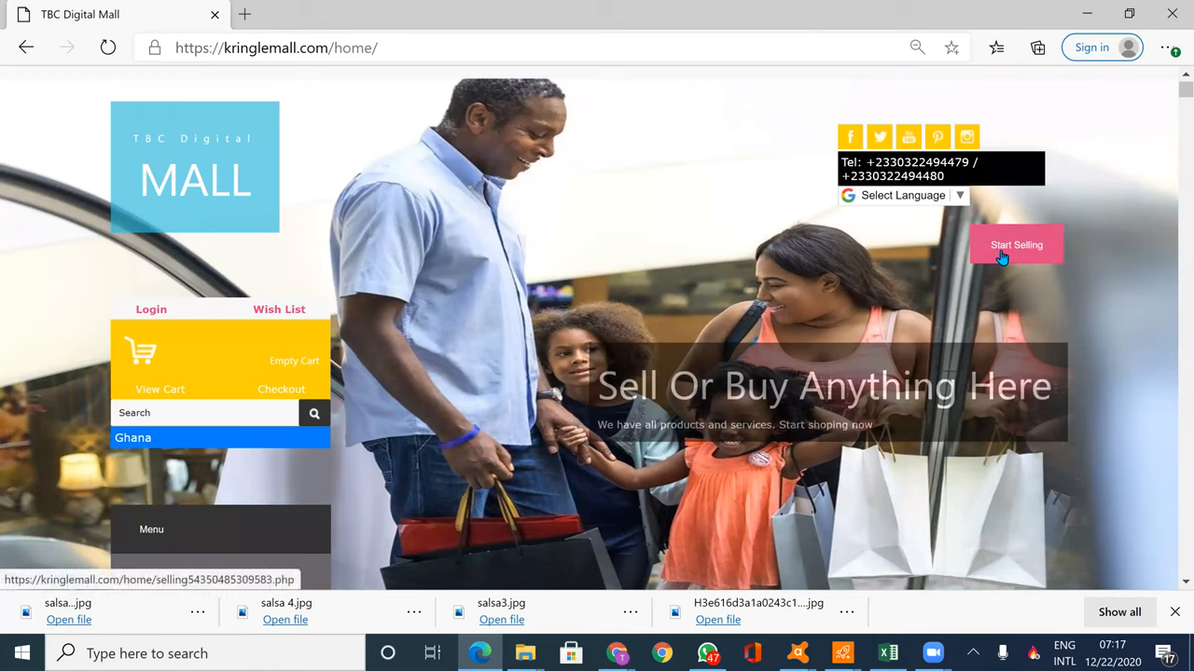
{"action": "mouse_move", "coordinate": [933, 312]}
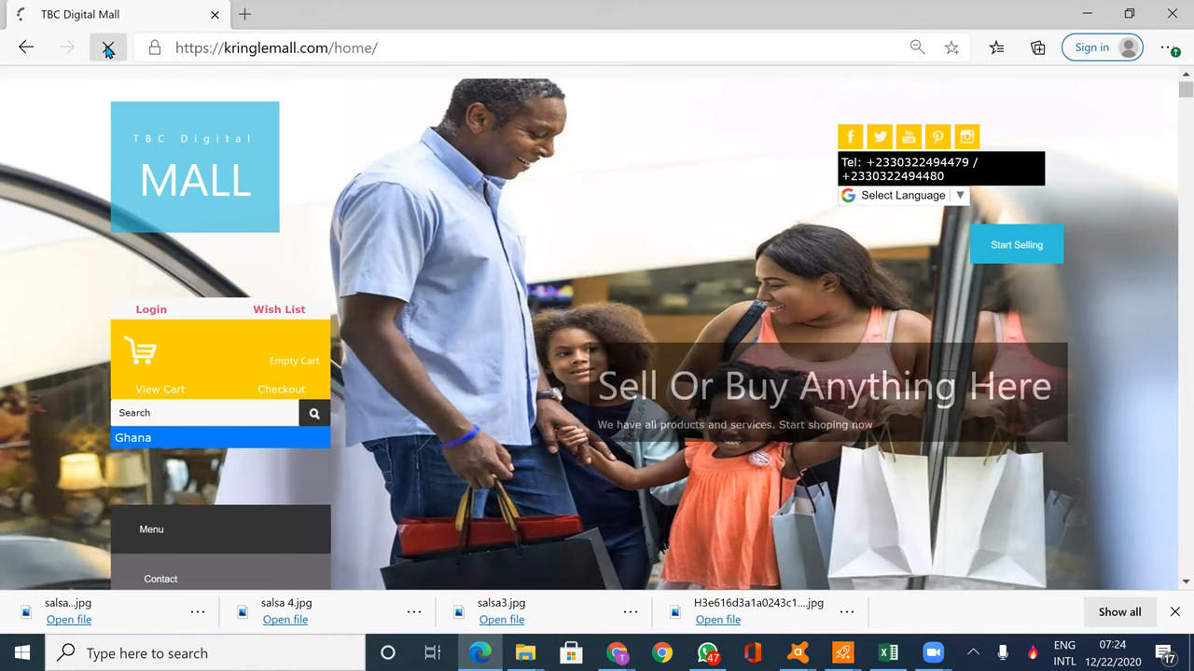
{"action": "left_click", "coordinate": [109, 47]}
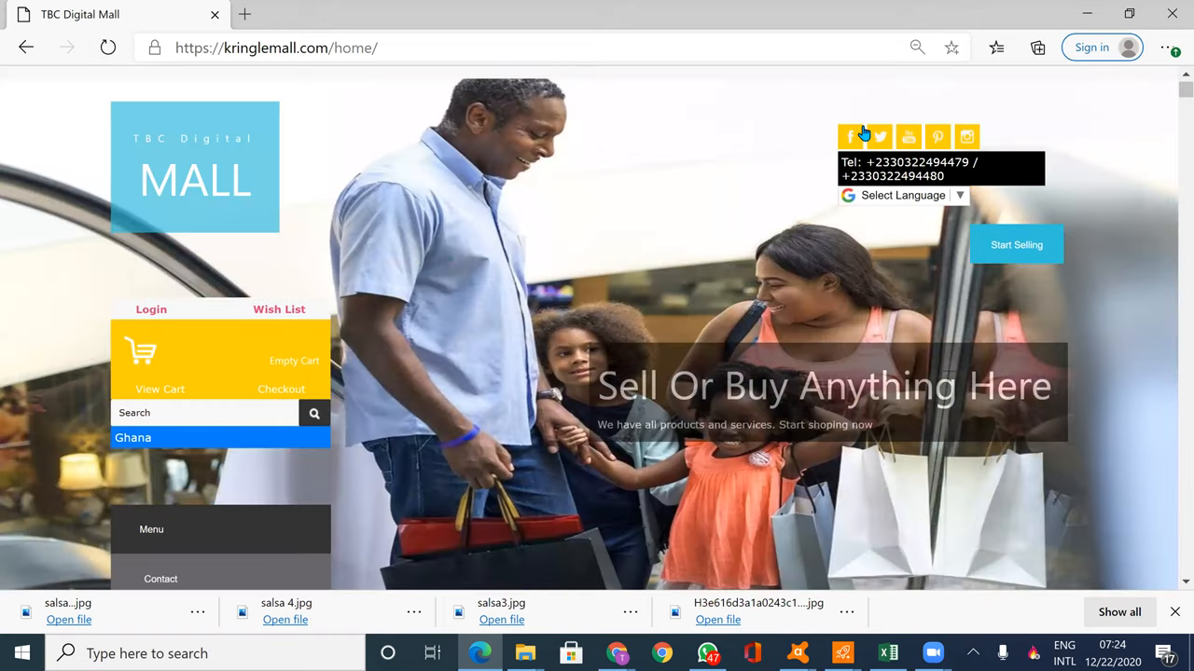
Scroll the home page to find the Salsa Tomatoes listing priced ₵40 with 40% off
{"action": "scroll", "scroll_direction": "down", "scroll_amount": 3}
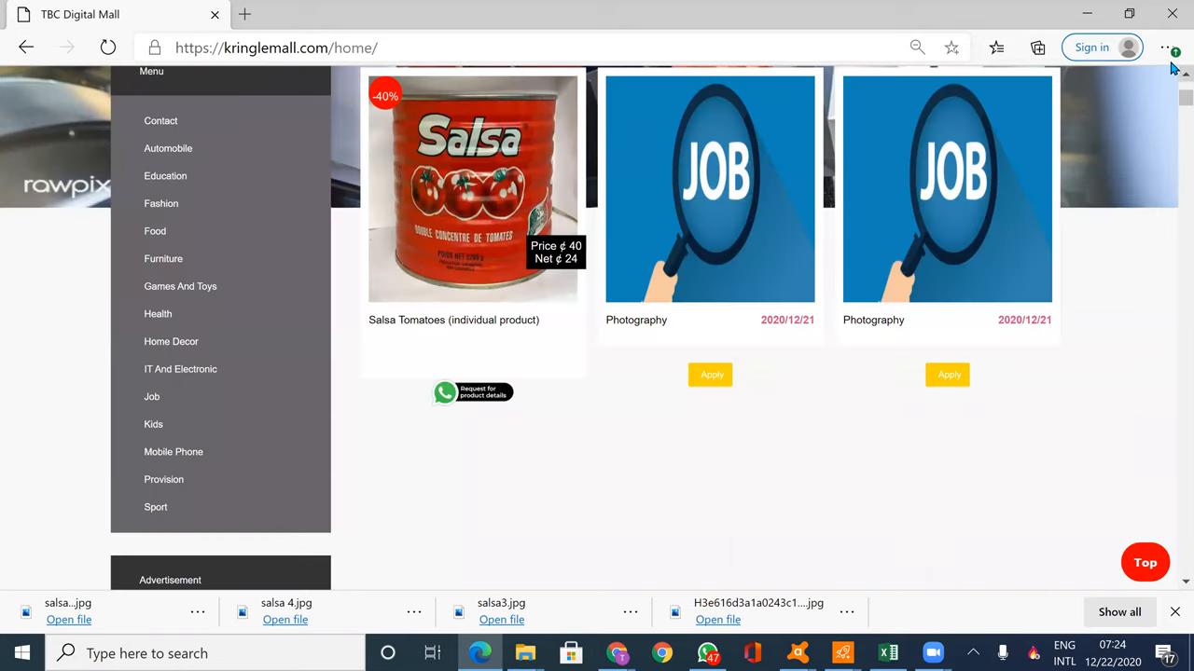
{"action": "scroll", "scroll_direction": "up", "scroll_amount": 3}
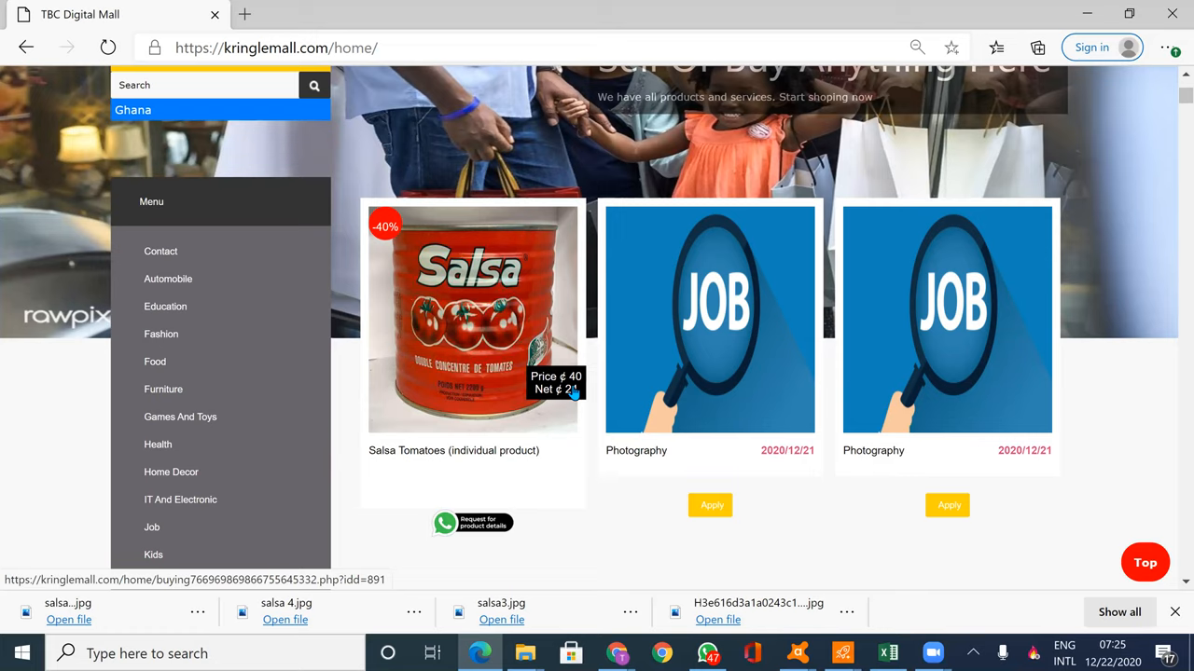
{"action": "mouse_move", "coordinate": [550, 439]}
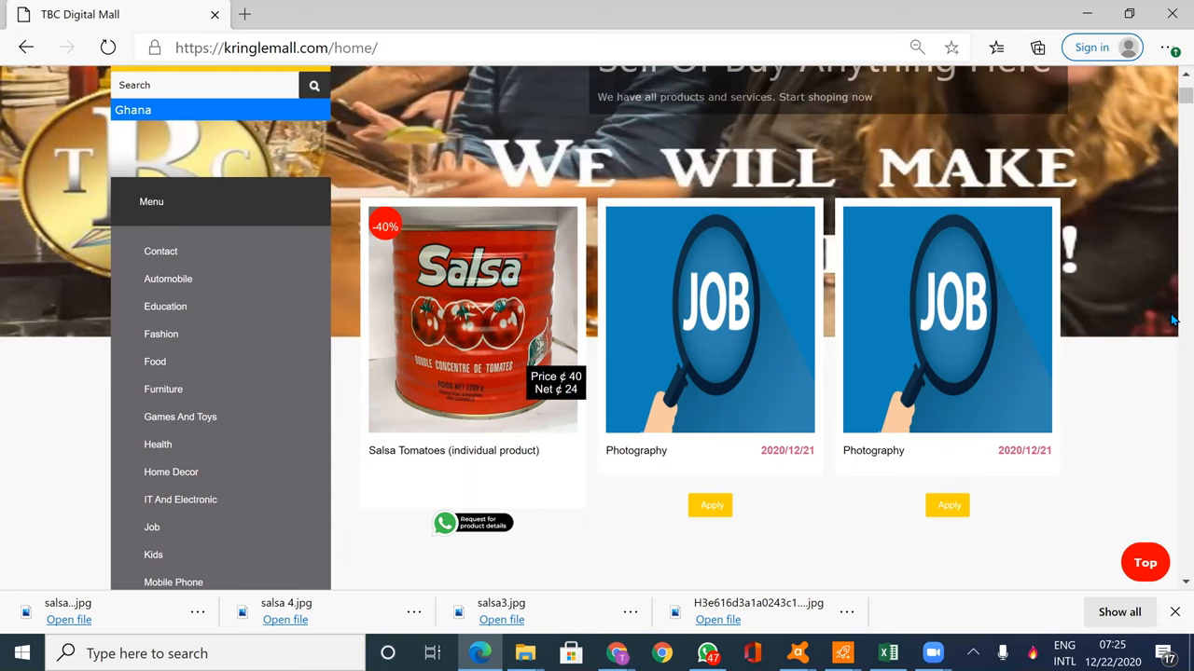
{"action": "mouse_move", "coordinate": [1173, 101]}
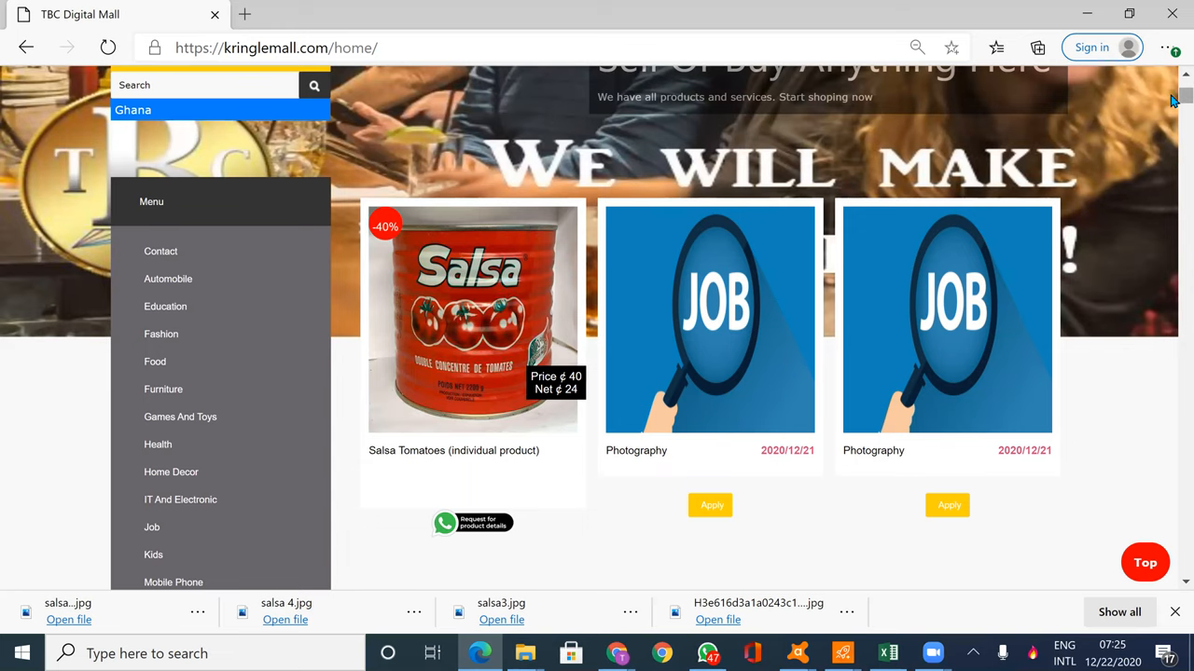
{"action": "scroll", "scroll_direction": "down", "scroll_amount": 3}
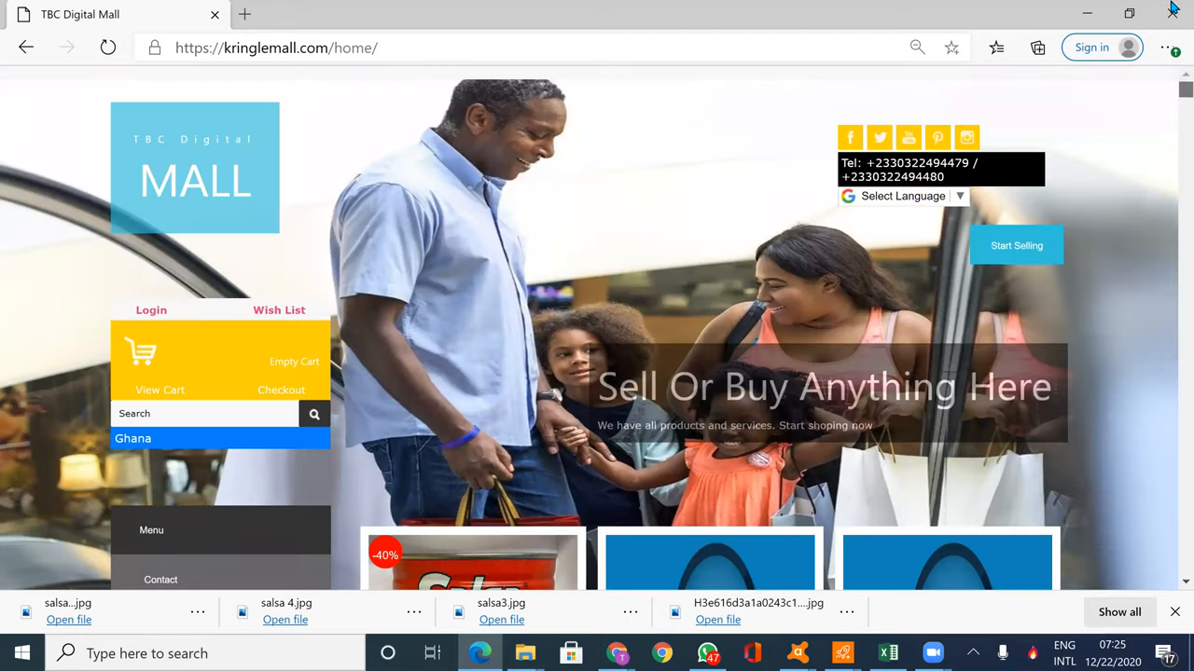
{"action": "scroll", "scroll_direction": "down", "scroll_amount": 3}
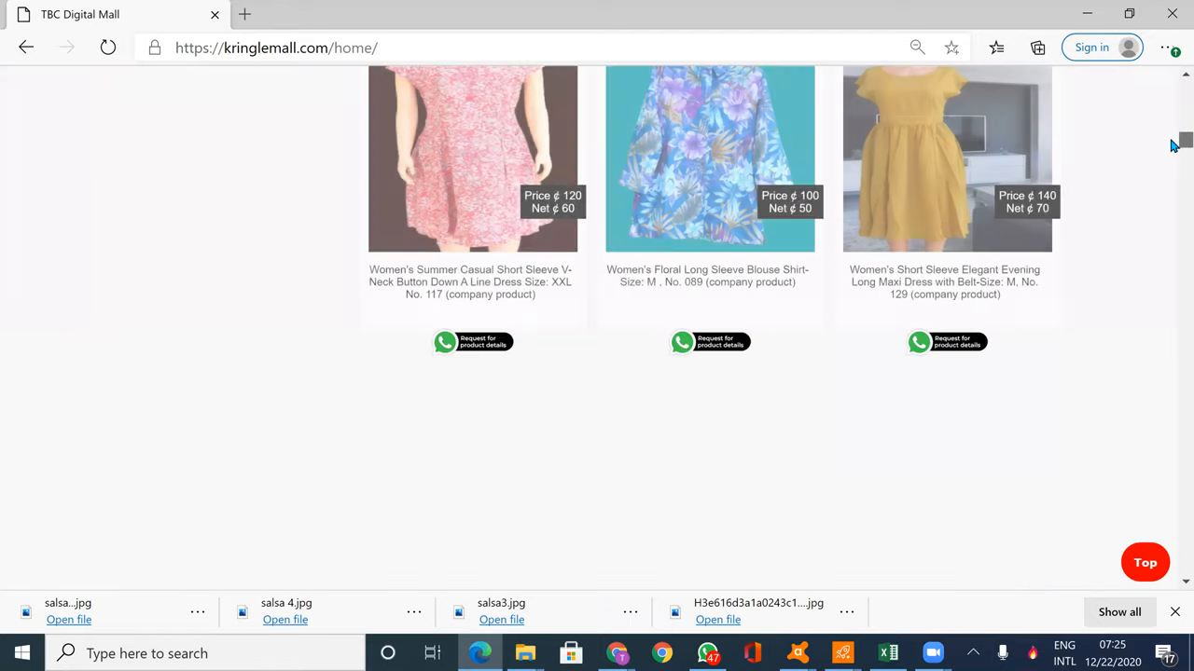
{"action": "scroll", "scroll_direction": "down", "scroll_amount": 3}
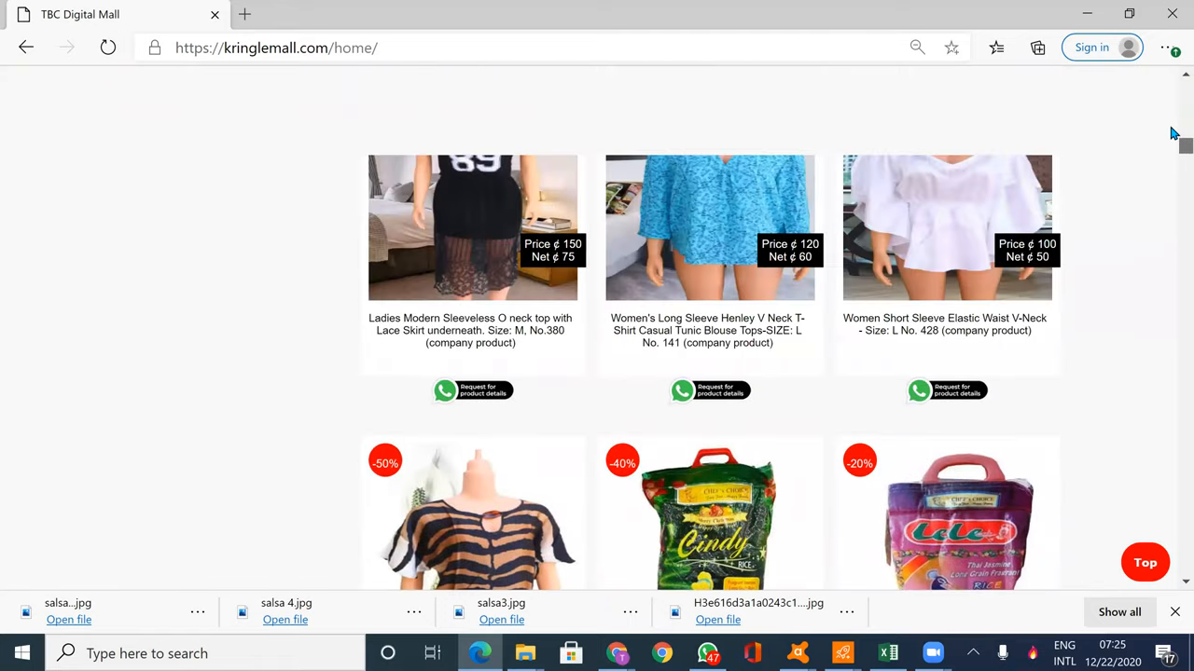
{"action": "scroll", "scroll_direction": "down", "scroll_amount": 3}
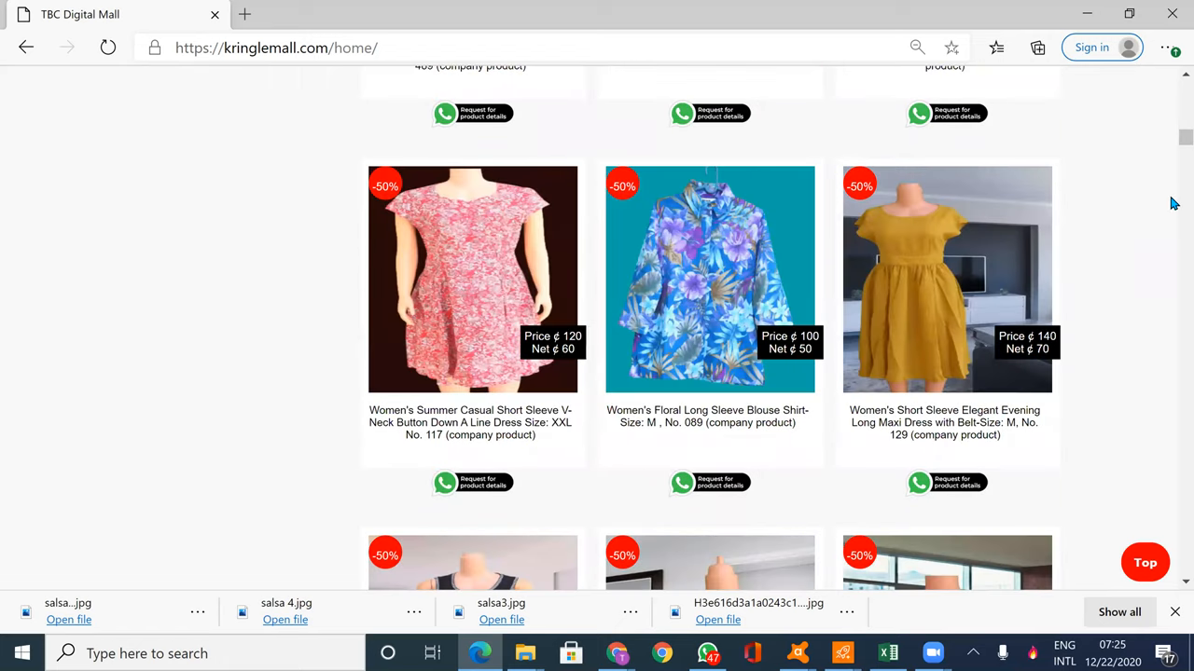
{"action": "scroll", "scroll_direction": "down", "scroll_amount": 3}
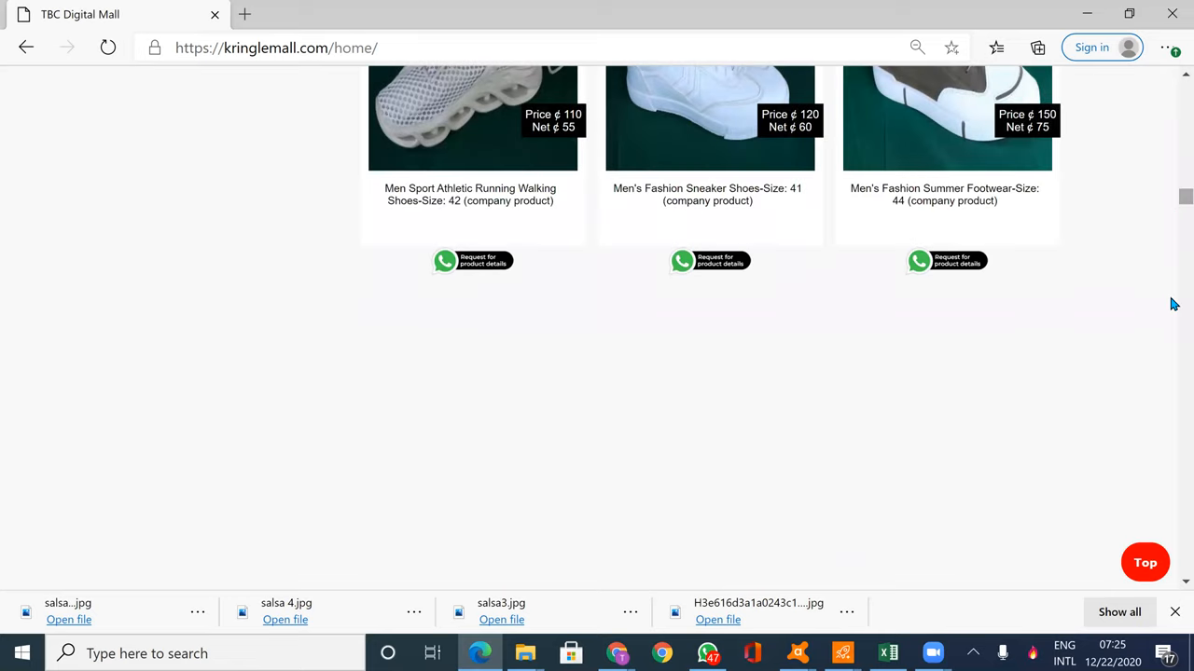
{"action": "scroll", "scroll_direction": "down", "scroll_amount": 3}
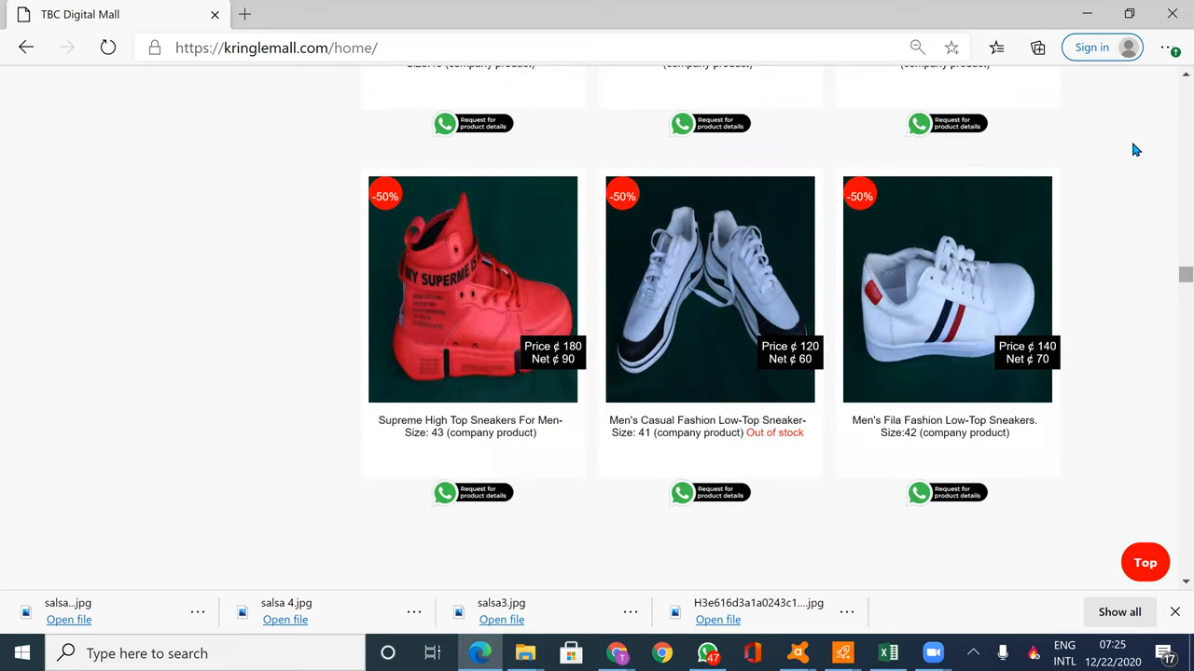
{"action": "scroll", "scroll_direction": "down", "scroll_amount": 3}
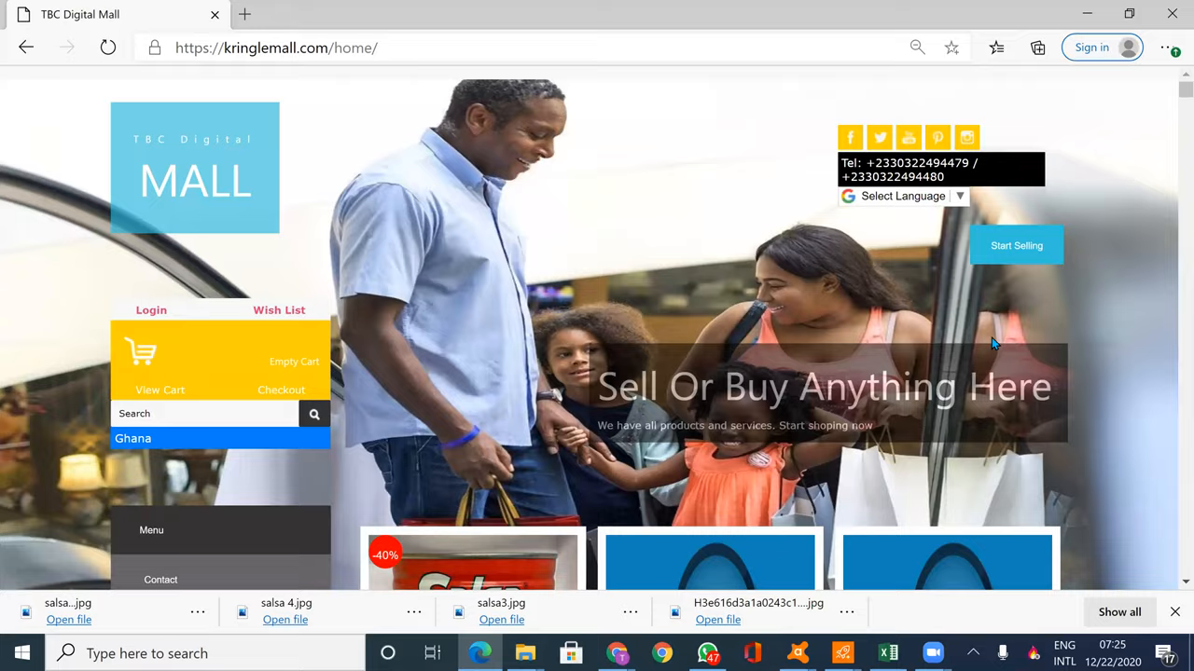
{"action": "scroll", "scroll_direction": "down", "scroll_amount": 3}
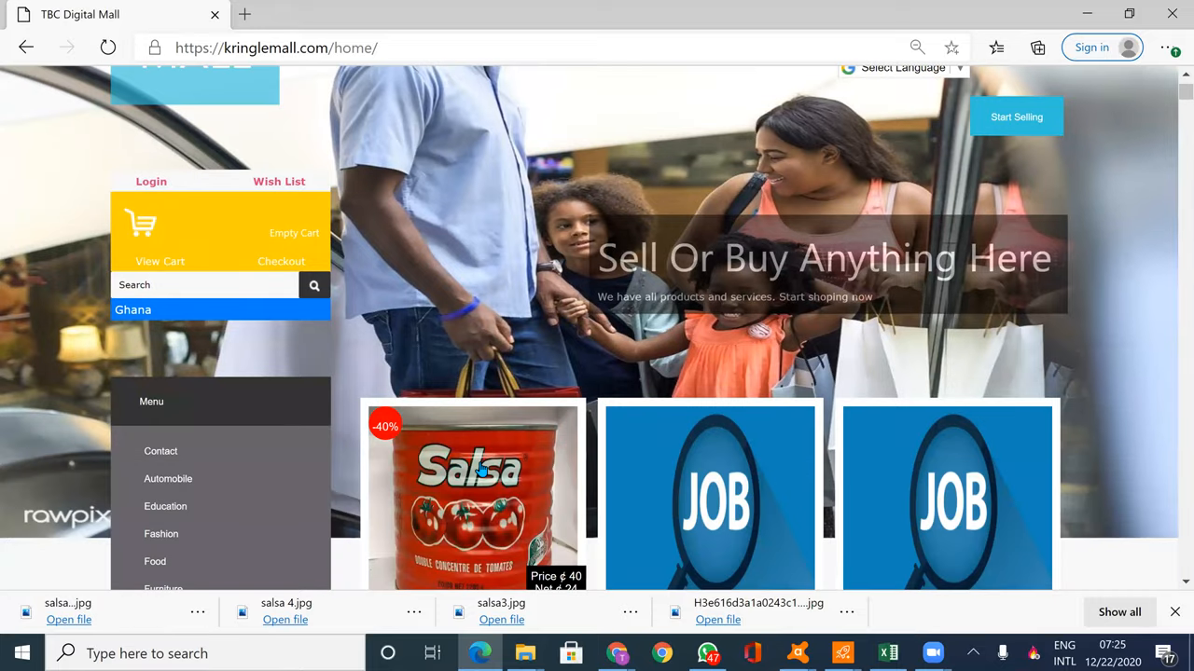
{"action": "scroll", "scroll_direction": "down", "scroll_amount": 3}
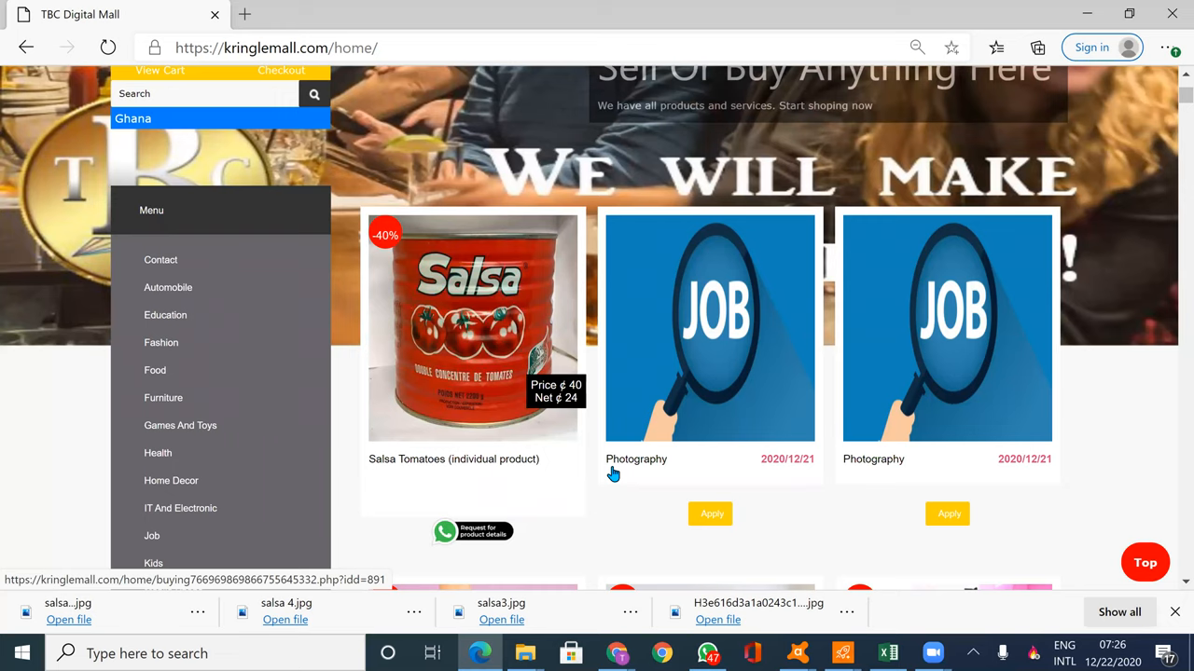
{"action": "scroll", "scroll_direction": "down", "scroll_amount": 3}
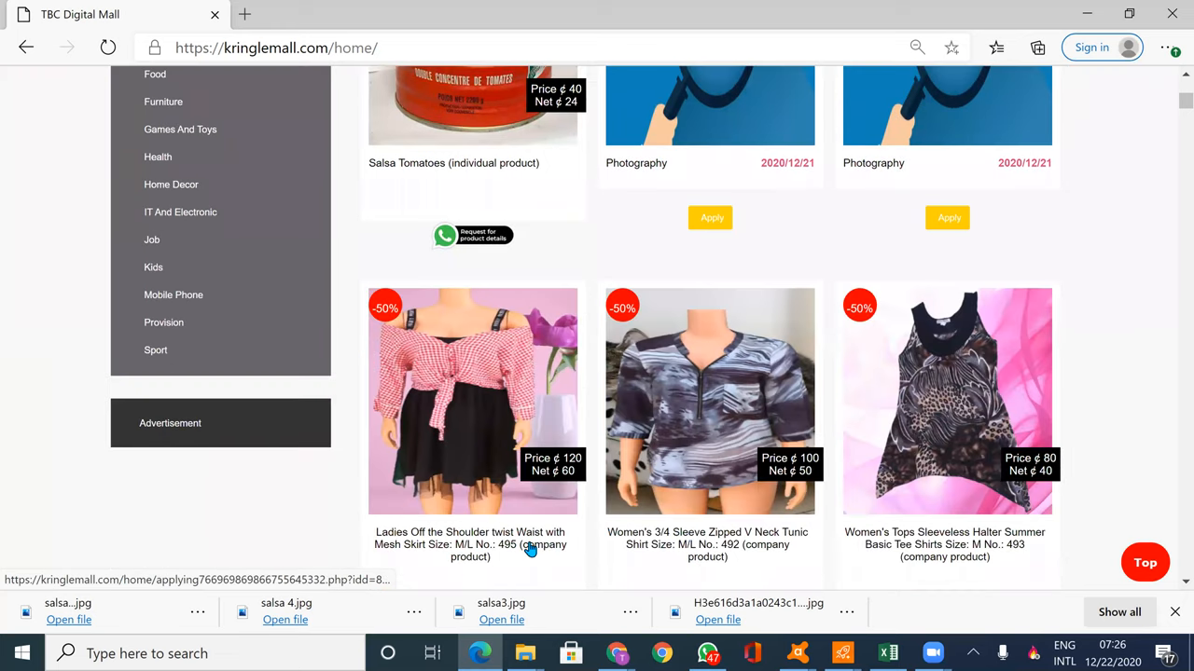
{"action": "mouse_move", "coordinate": [572, 570]}
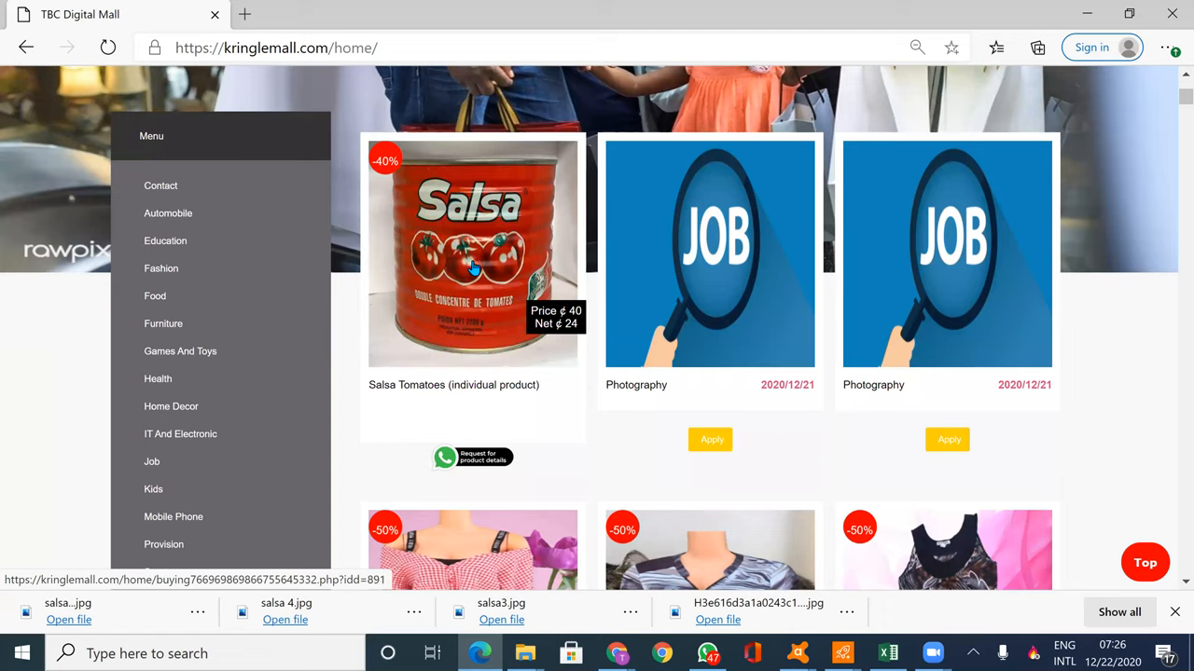
{"action": "mouse_move", "coordinate": [432, 273]}
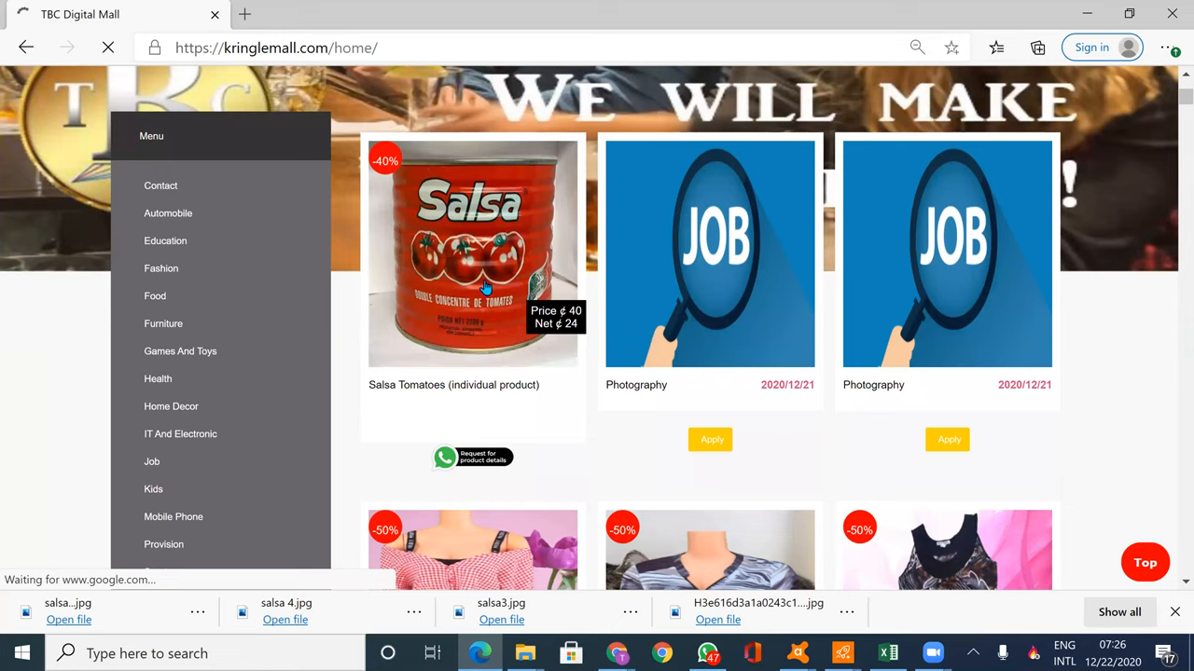
{"action": "mouse_move", "coordinate": [478, 272]}
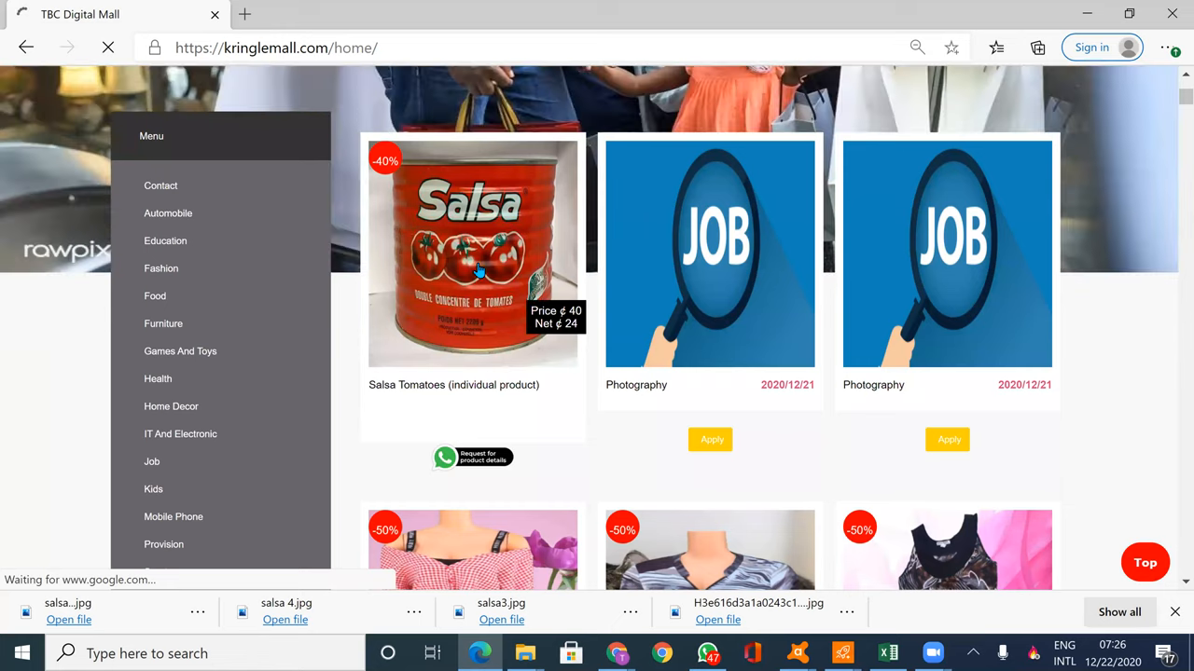
{"action": "mouse_move", "coordinate": [499, 297]}
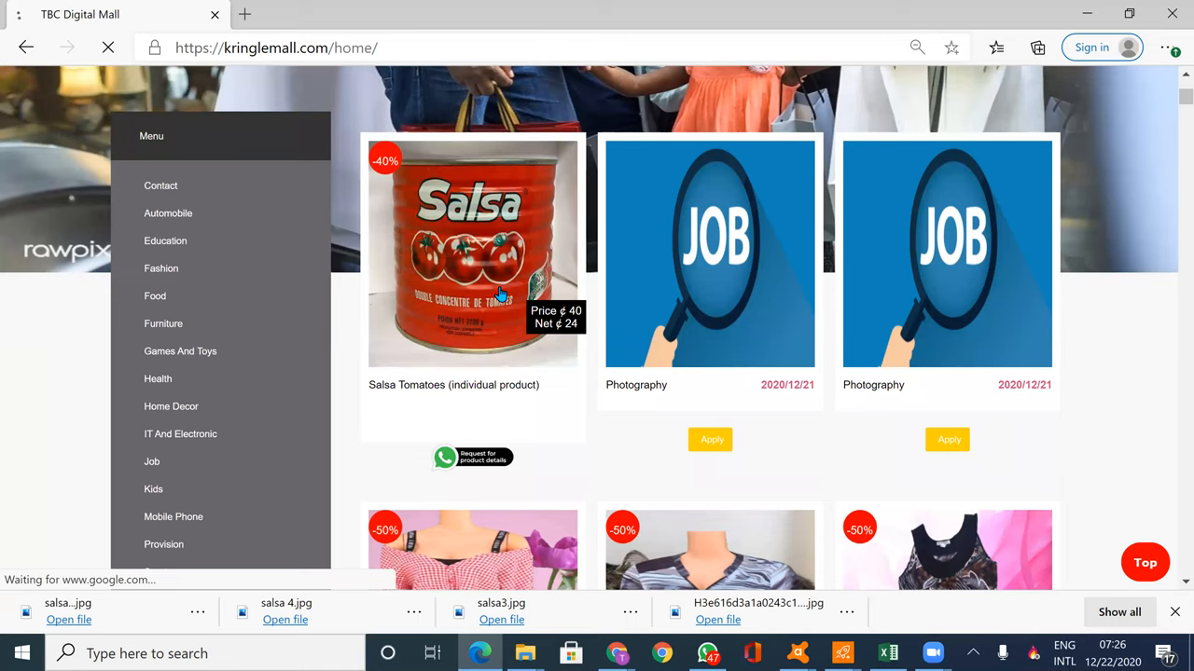
{"action": "left_click", "coordinate": [473, 254]}
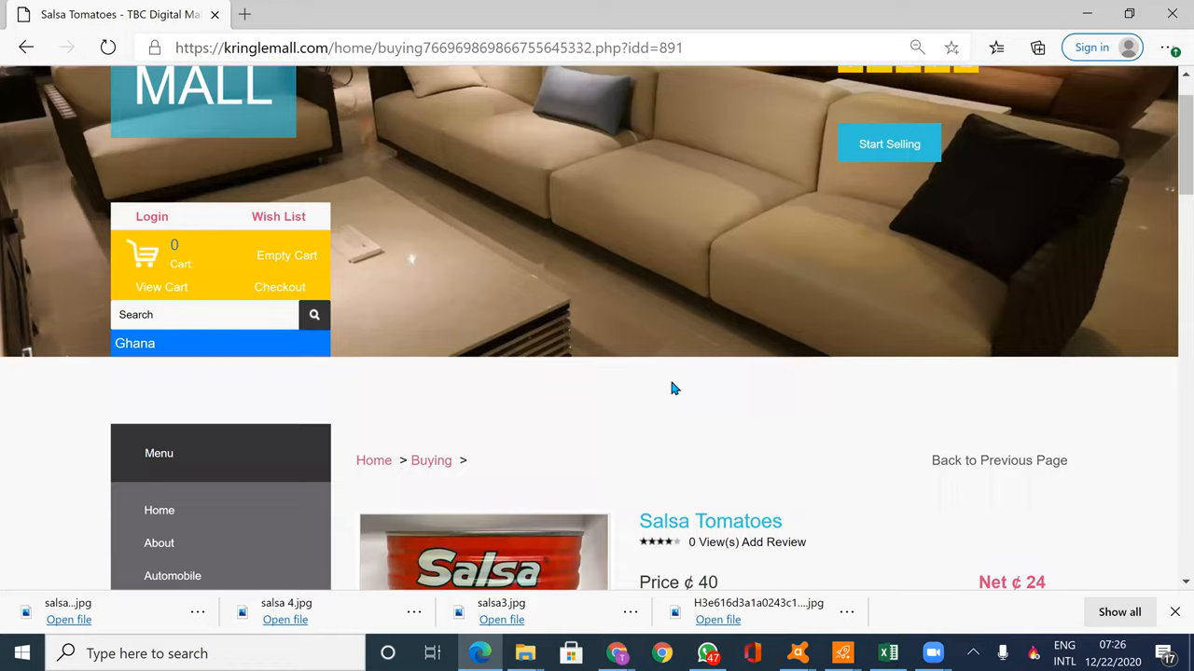
Highlight the Salsa Tomatoes seller's contact details, view the second photo, then return home
{"action": "scroll", "scroll_direction": "down", "scroll_amount": 3}
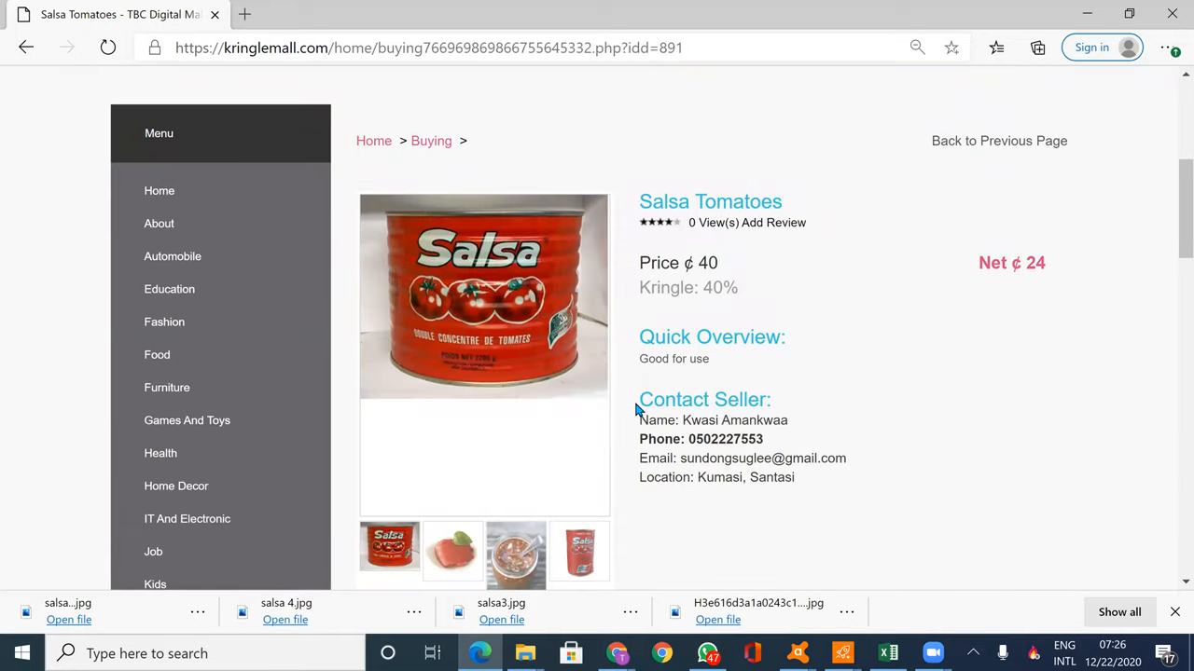
{"action": "left_click_drag", "start_coordinate": [640, 420], "coordinate": [796, 477]}
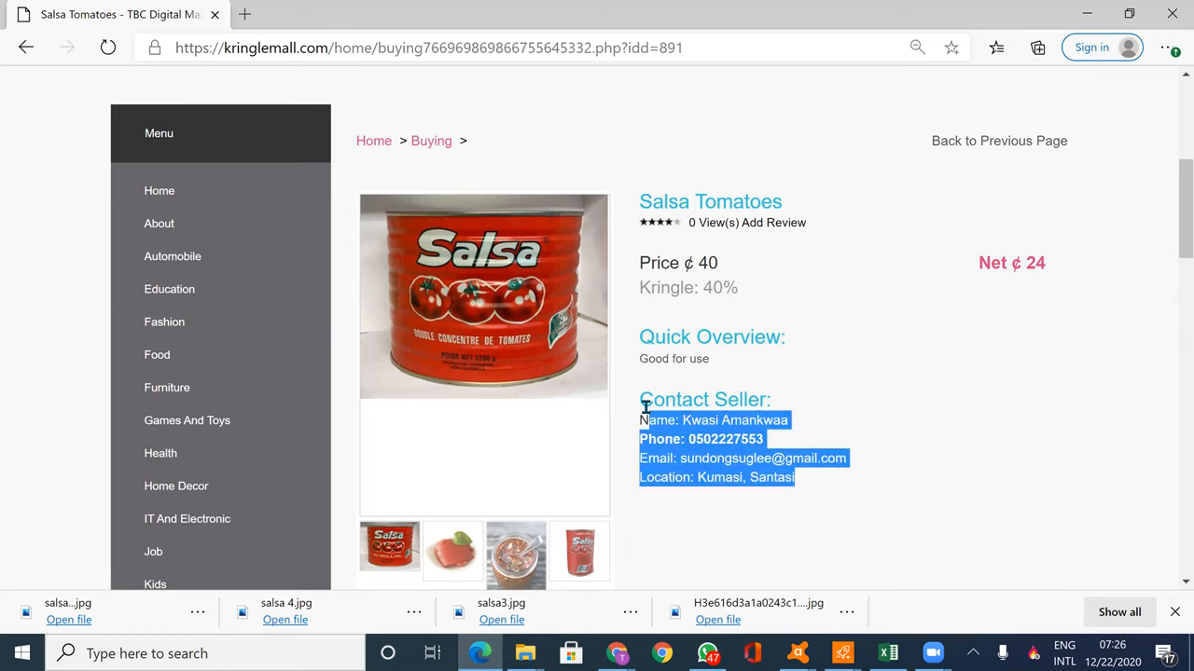
{"action": "left_click", "coordinate": [452, 551]}
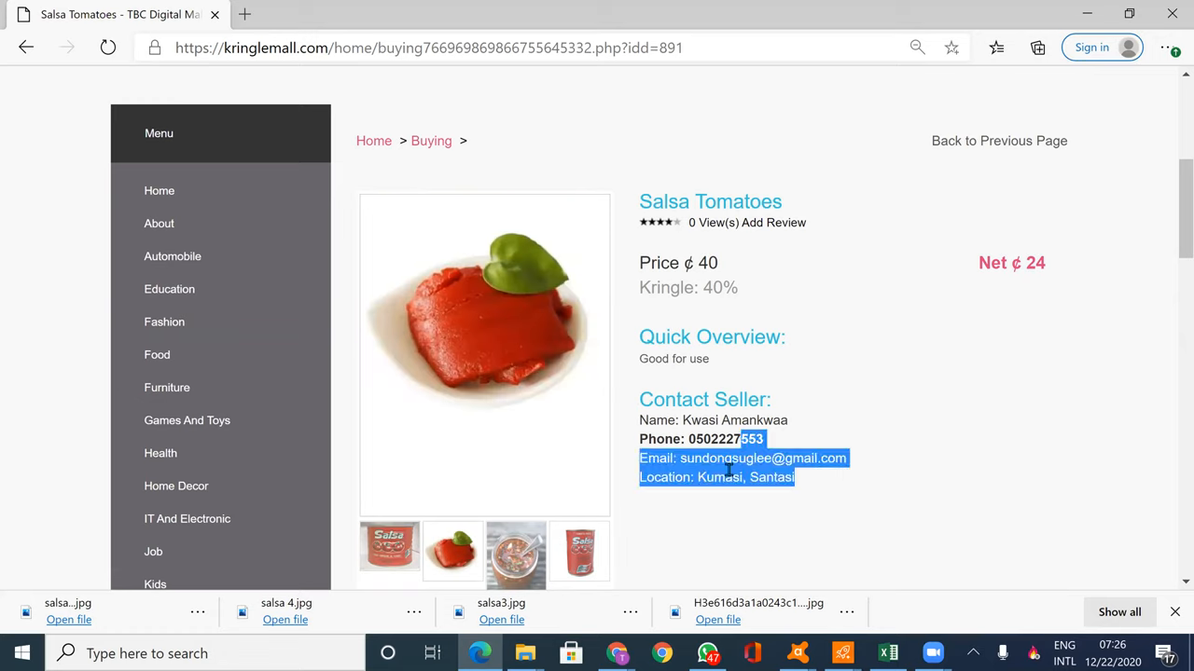
{"action": "left_click", "coordinate": [786, 417]}
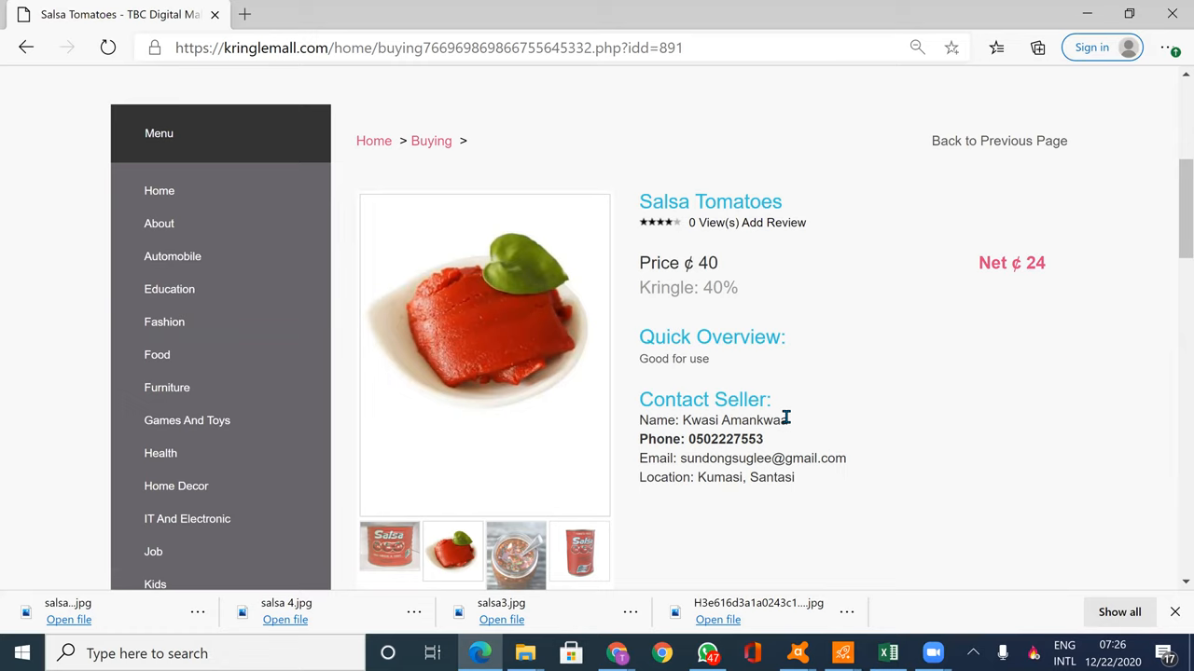
{"action": "left_click_drag", "start_coordinate": [638, 419], "coordinate": [795, 476]}
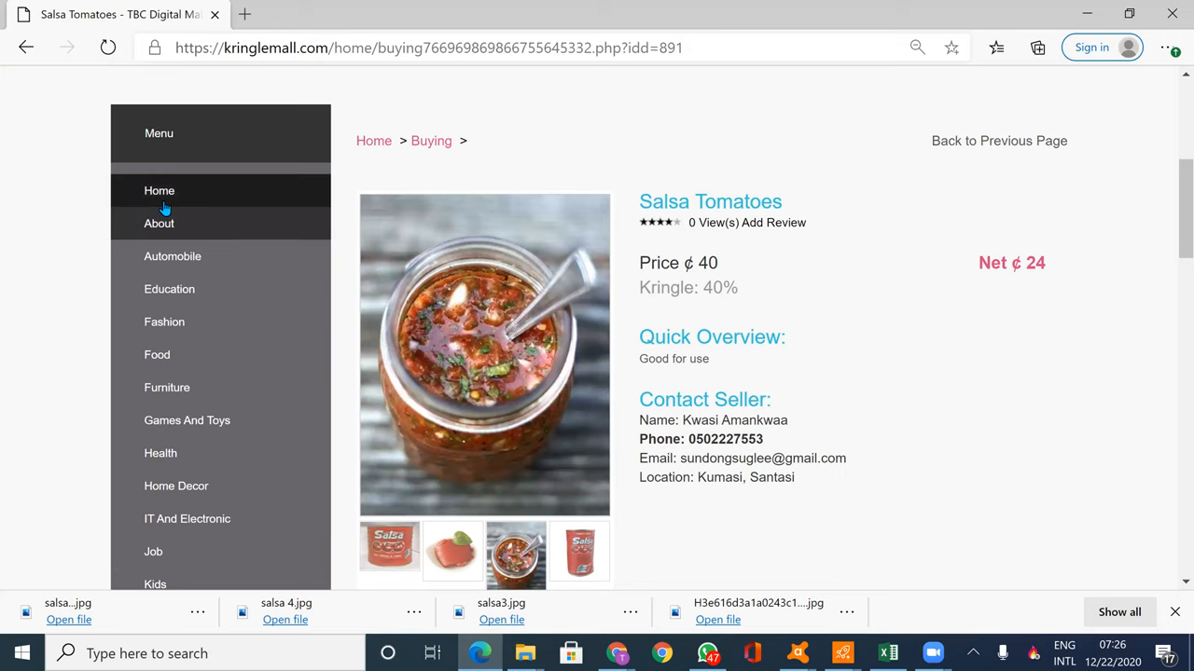
{"action": "left_click", "coordinate": [159, 190]}
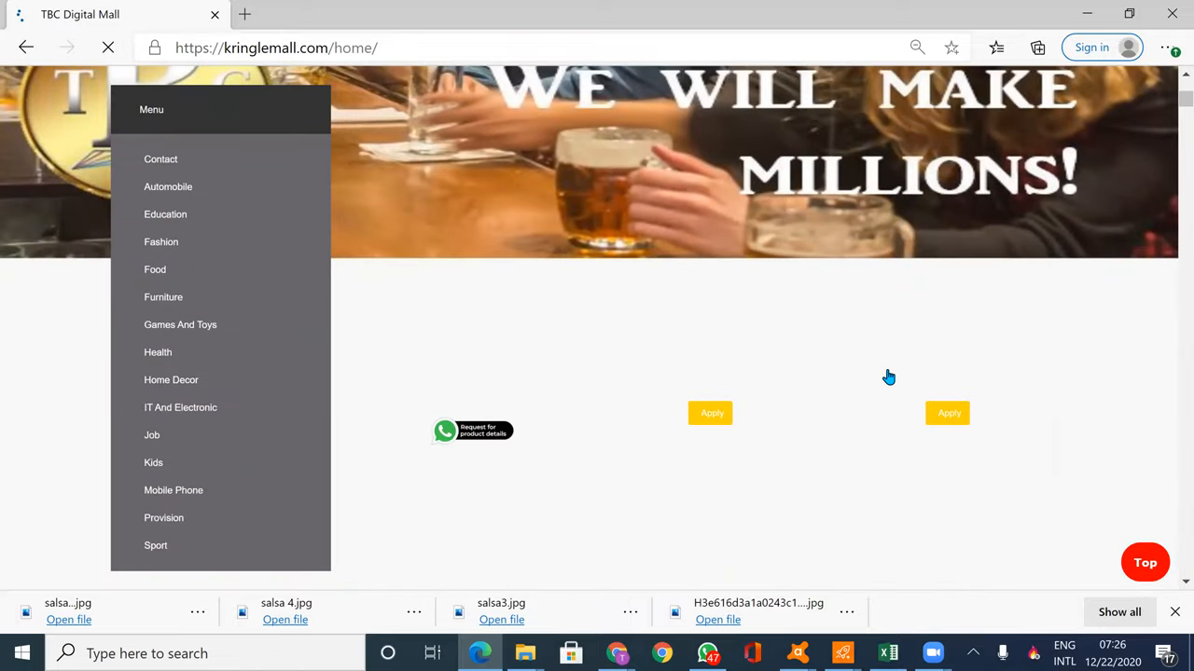
Scroll through the Photography job post (GHC1000 salary, Kumasi) down to APPLY FOR THIS JOB
{"action": "scroll", "scroll_direction": "down", "scroll_amount": 3}
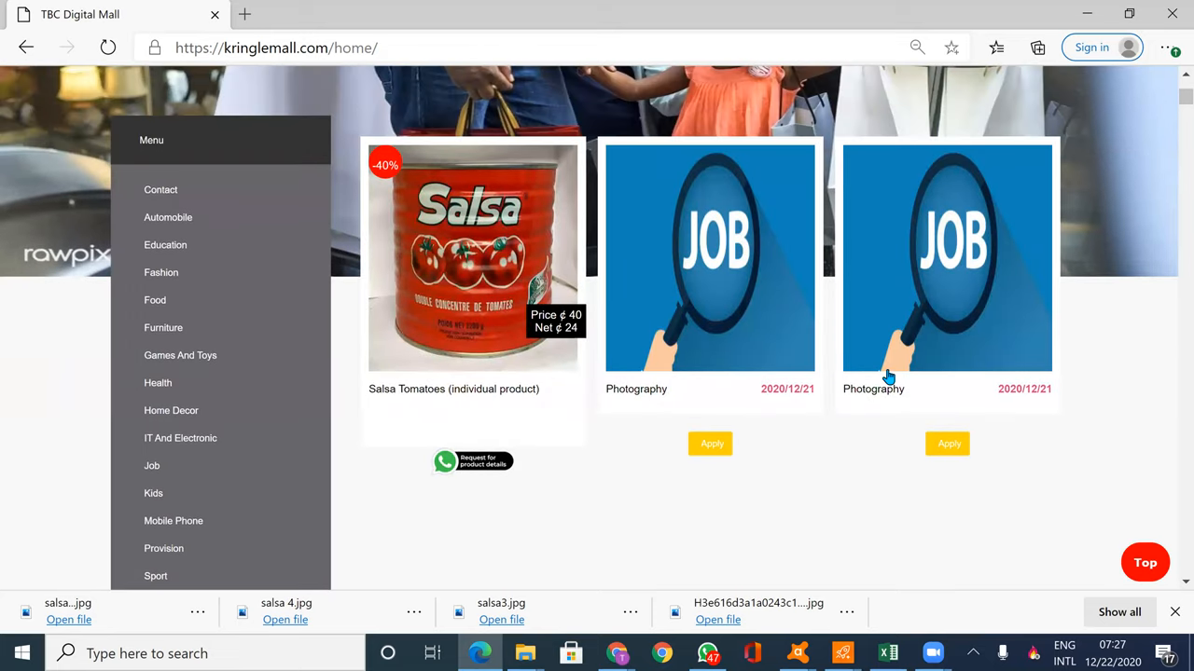
{"action": "mouse_move", "coordinate": [746, 284]}
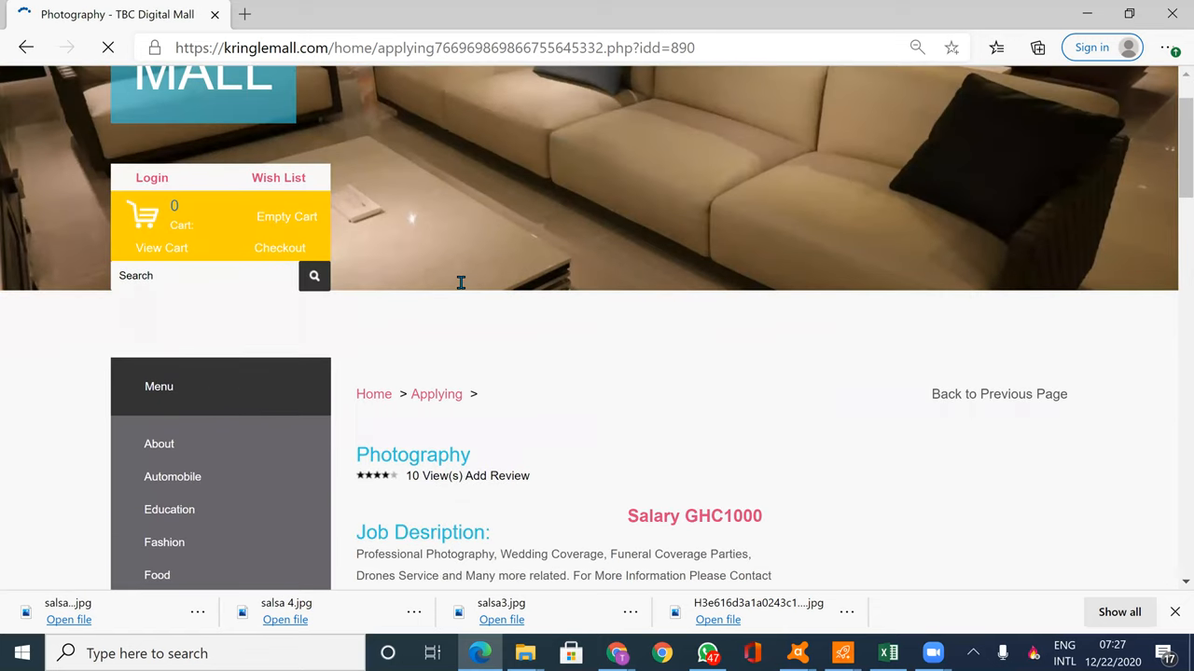
{"action": "scroll", "scroll_direction": "down", "scroll_amount": 3}
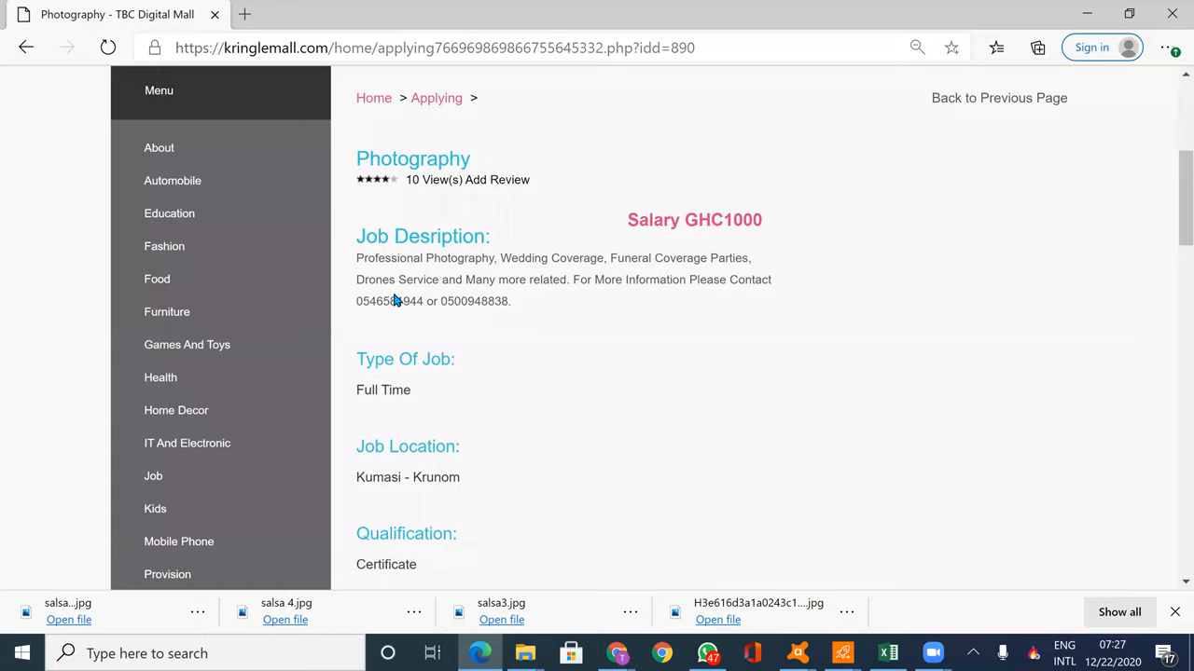
{"action": "mouse_move", "coordinate": [525, 297]}
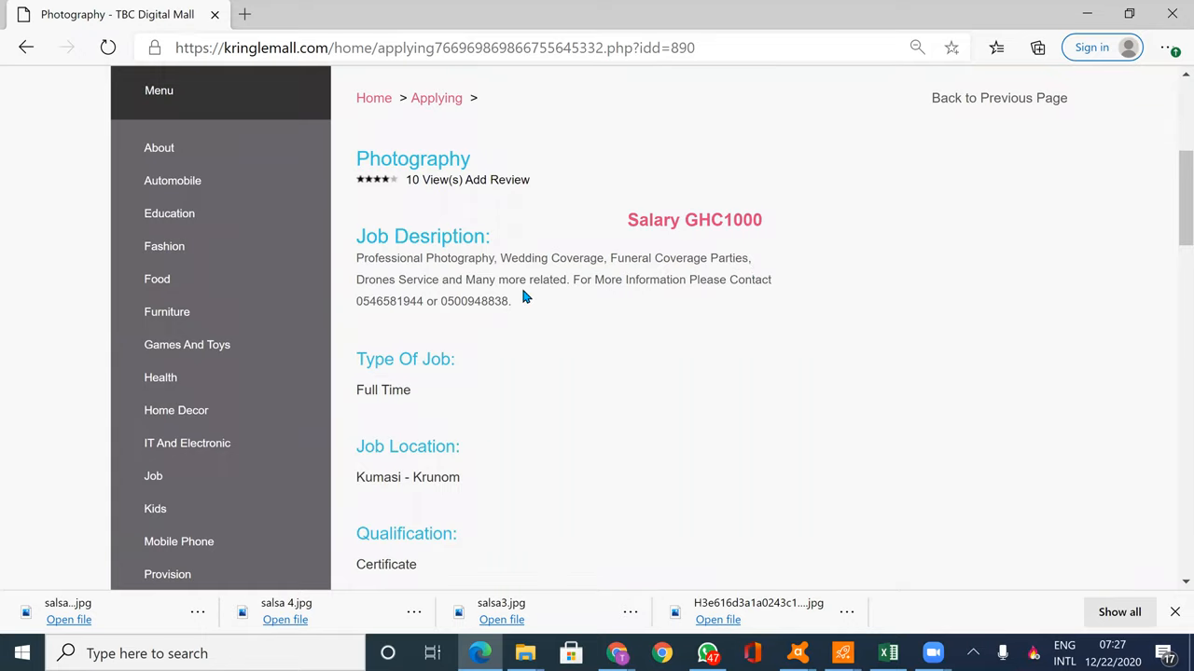
{"action": "mouse_move", "coordinate": [765, 299]}
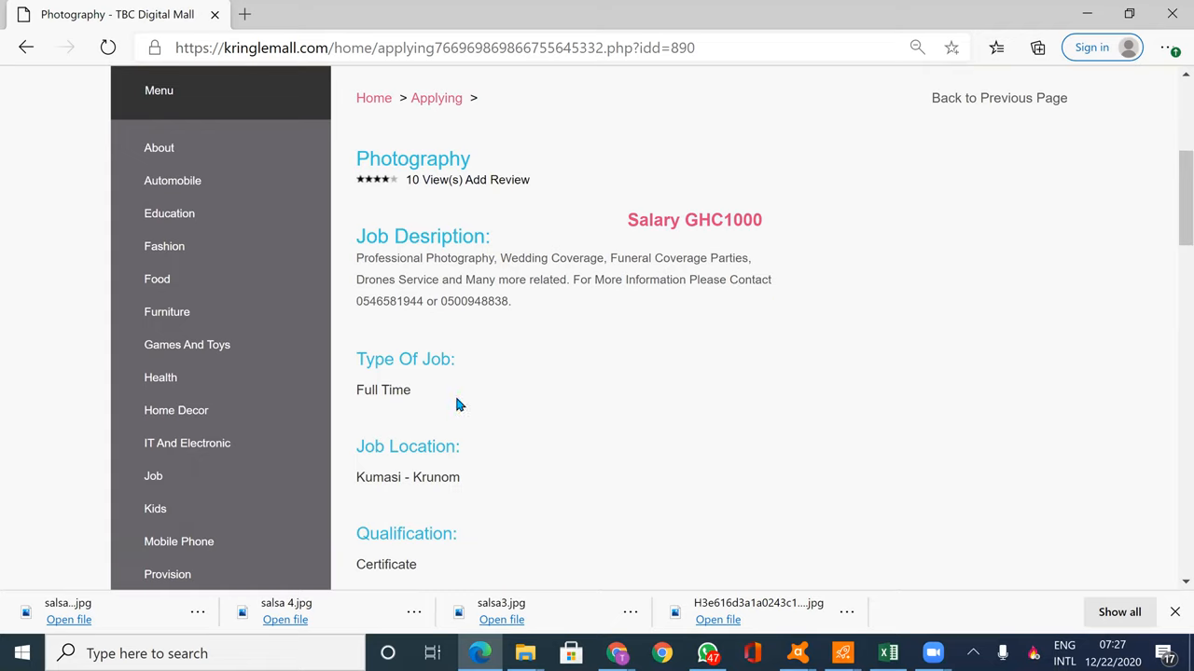
{"action": "mouse_move", "coordinate": [508, 407]}
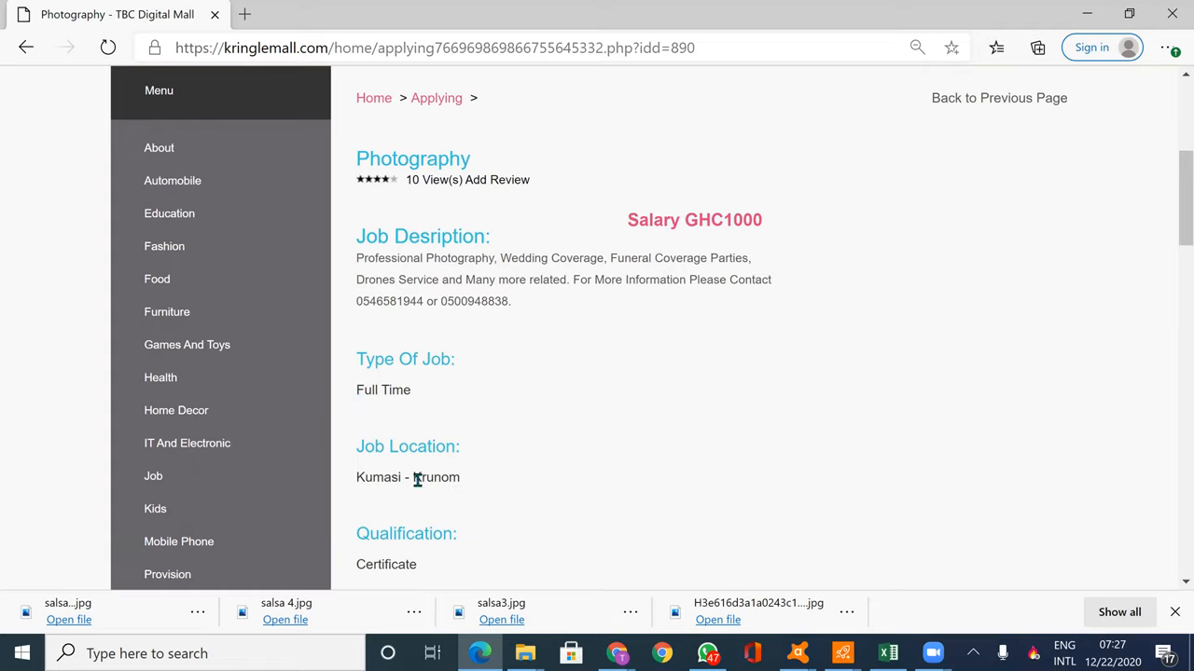
{"action": "mouse_move", "coordinate": [814, 520]}
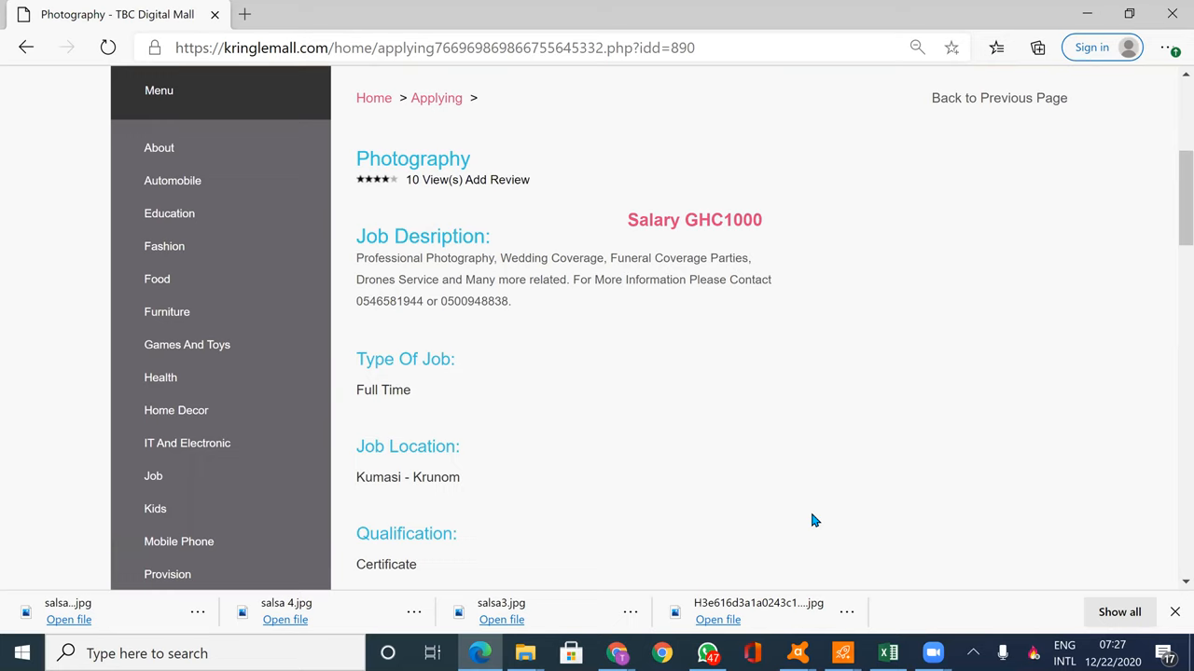
{"action": "scroll", "scroll_direction": "down", "scroll_amount": 3}
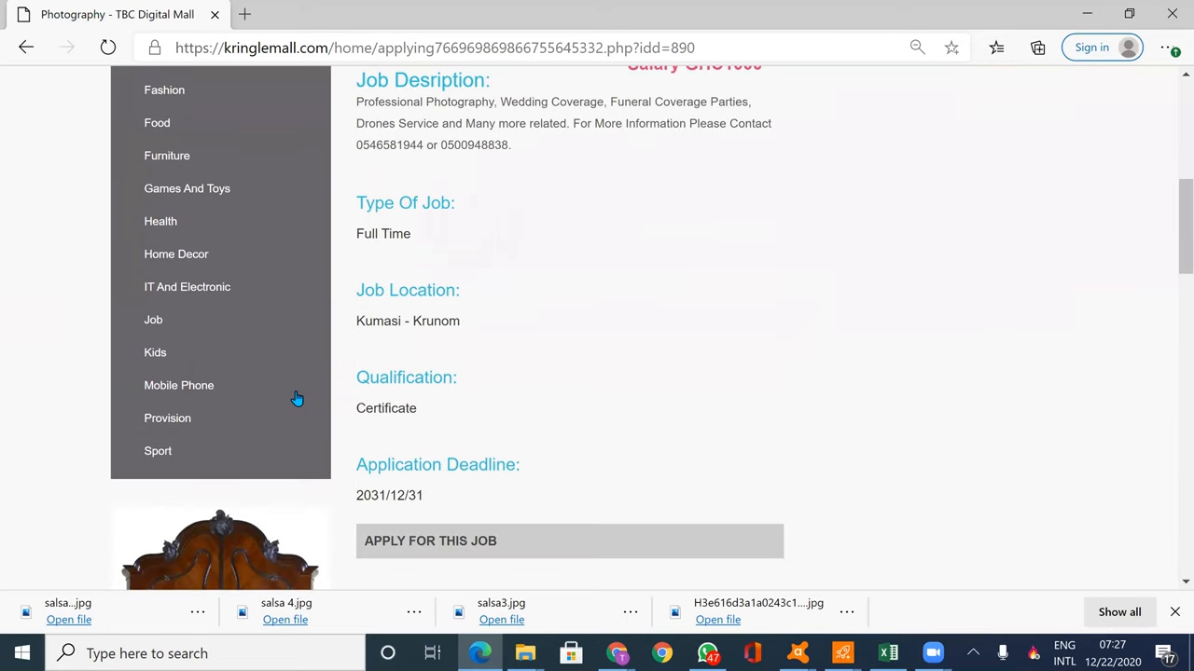
{"action": "scroll", "scroll_direction": "down", "scroll_amount": 3}
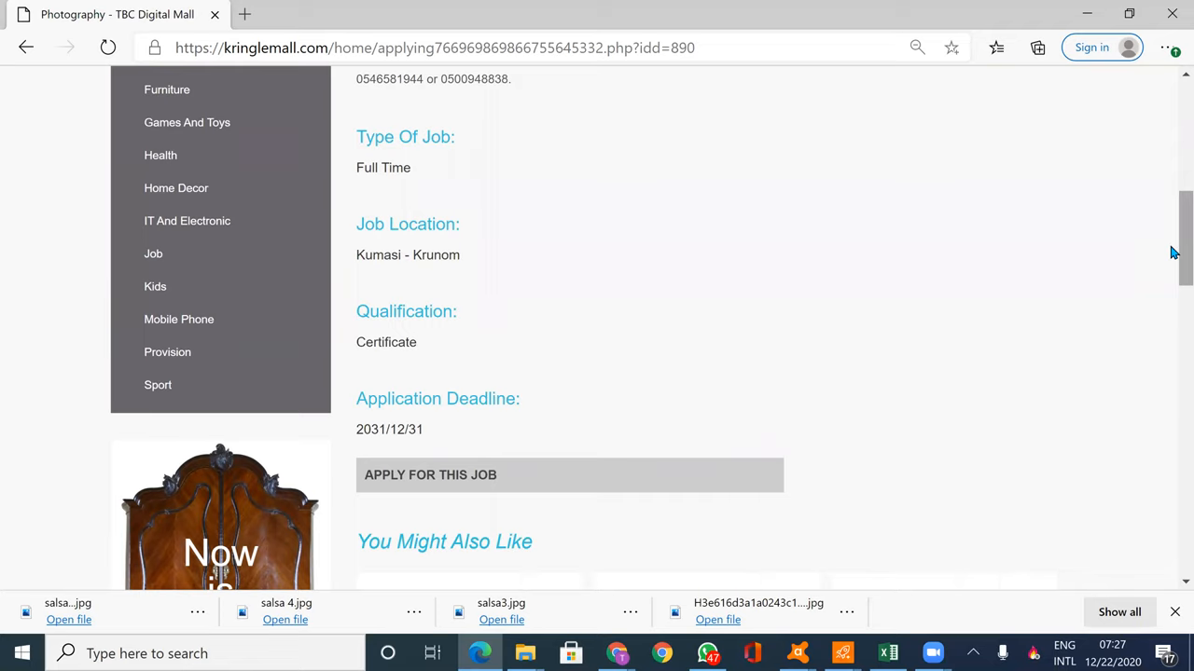
{"action": "scroll", "scroll_direction": "up", "scroll_amount": 3}
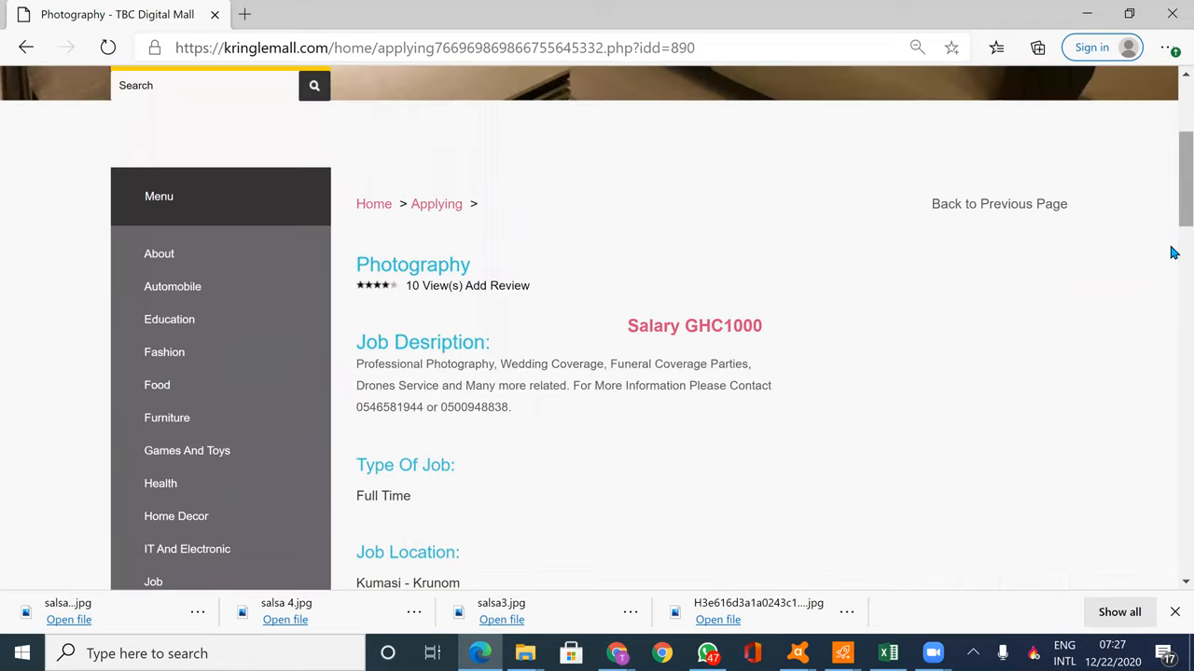
{"action": "scroll", "scroll_direction": "down", "scroll_amount": 3}
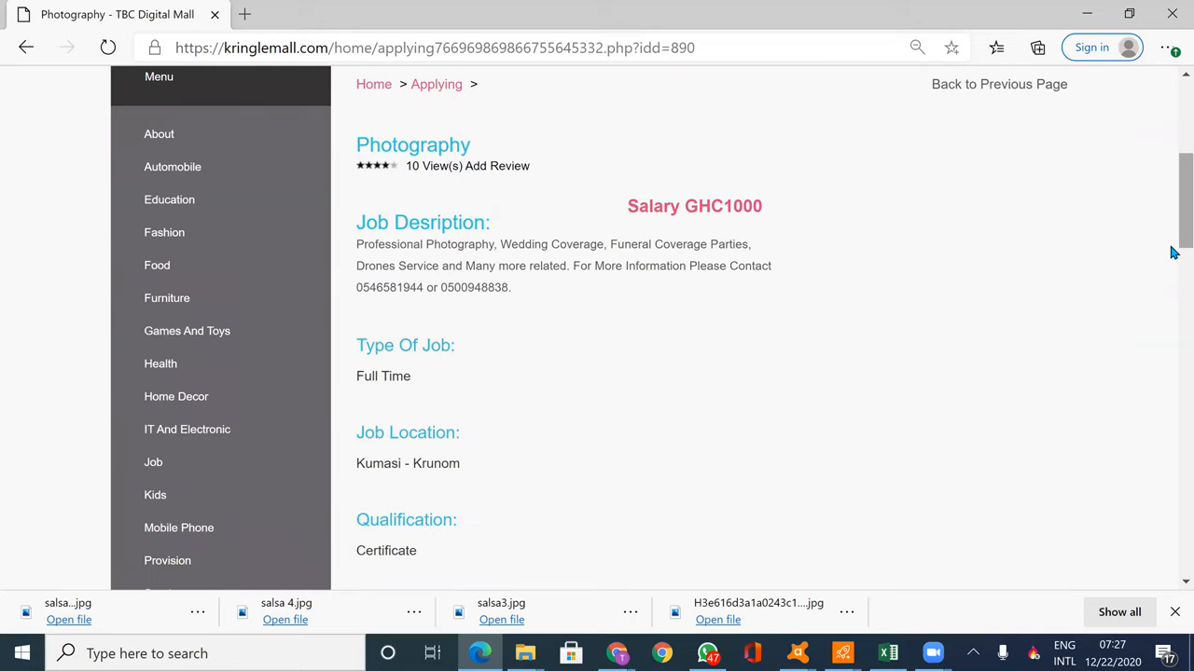
{"action": "scroll", "scroll_direction": "down", "scroll_amount": 3}
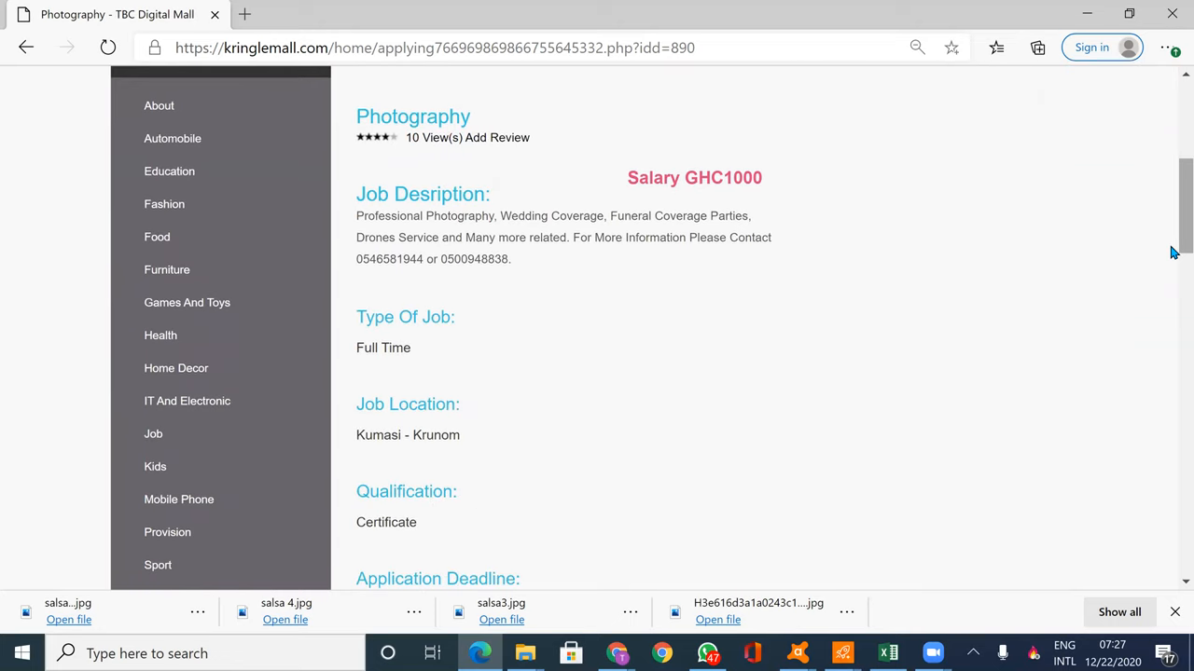
{"action": "scroll", "scroll_direction": "down", "scroll_amount": 3}
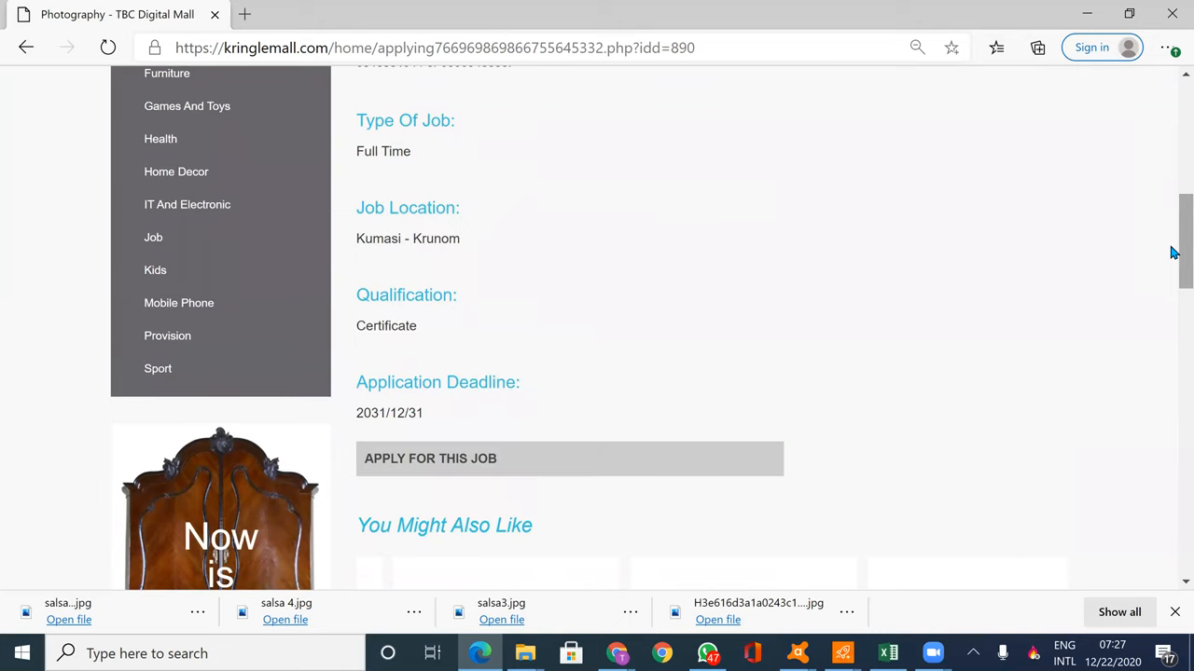
{"action": "scroll", "scroll_direction": "up", "scroll_amount": 3}
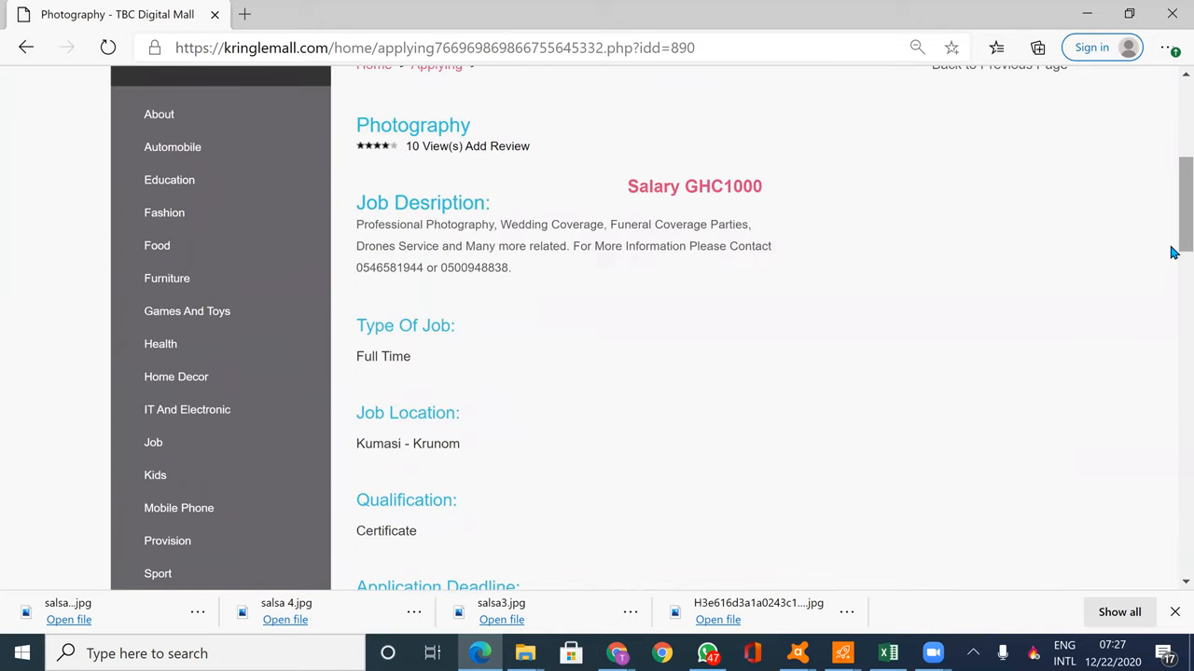
{"action": "scroll", "scroll_direction": "down", "scroll_amount": 3}
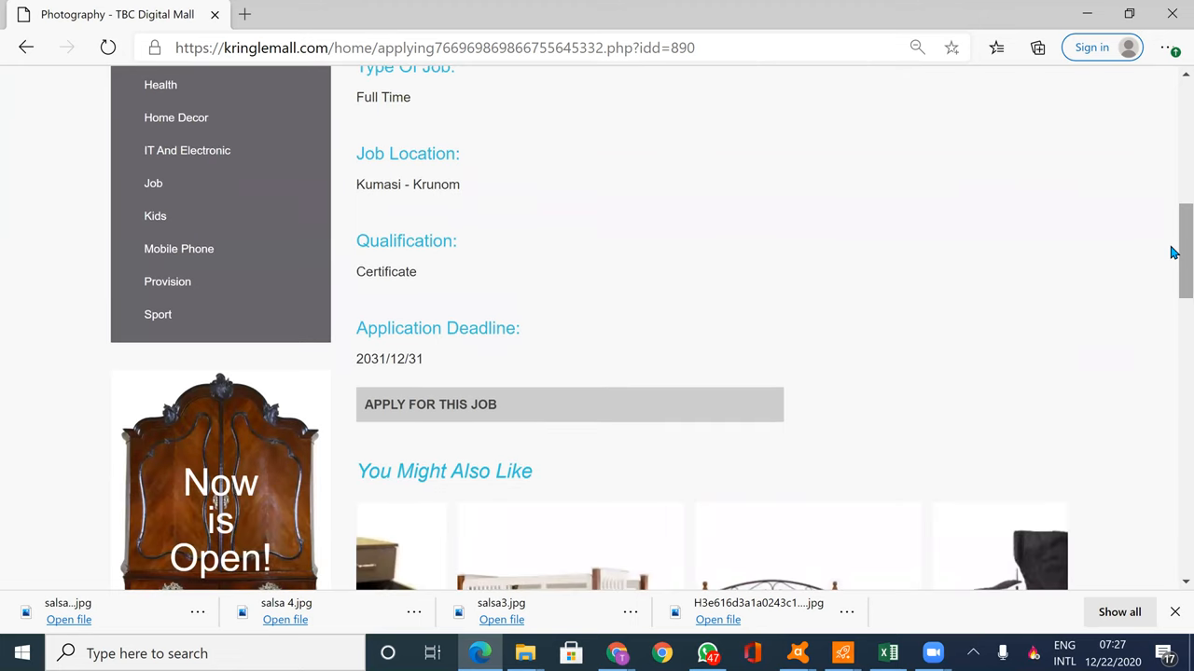
{"action": "scroll", "scroll_direction": "up", "scroll_amount": 3}
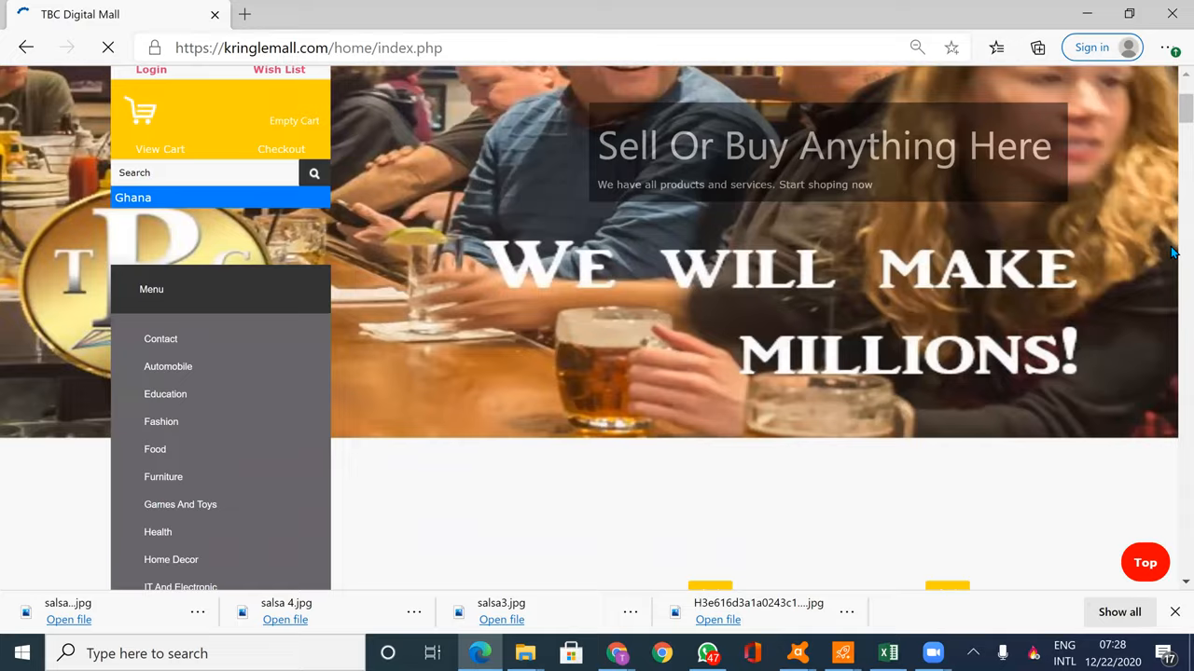
{"action": "scroll", "scroll_direction": "down", "scroll_amount": 3}
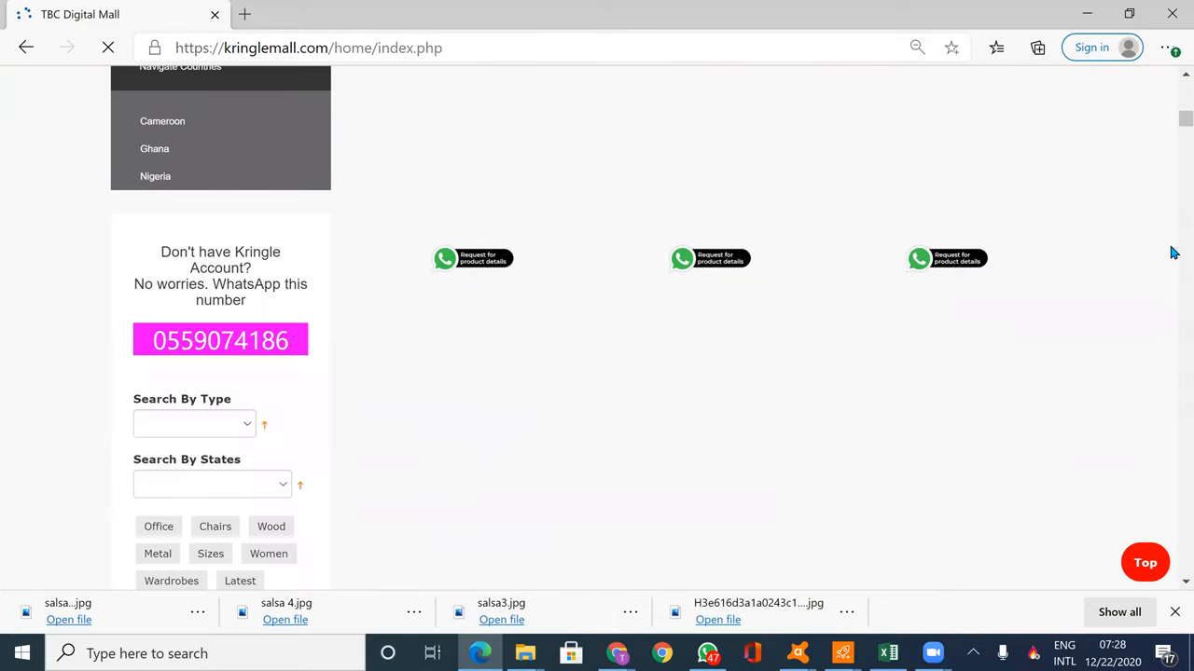
{"action": "scroll", "scroll_direction": "down", "scroll_amount": 3}
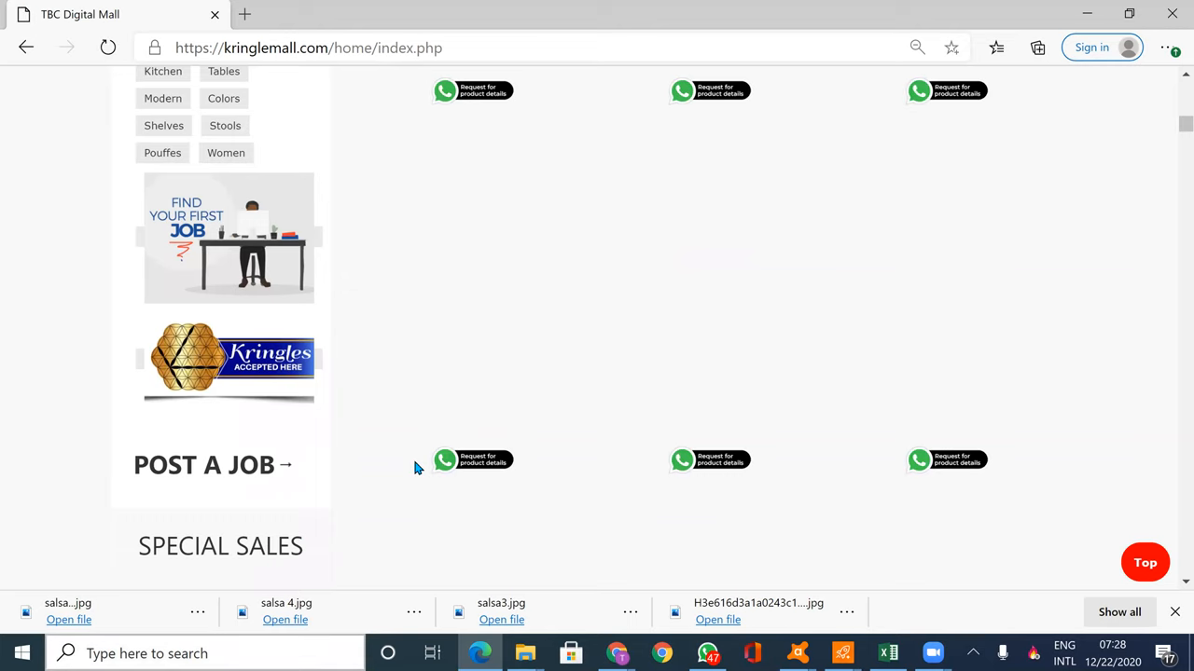
{"action": "scroll", "scroll_direction": "down", "scroll_amount": 3}
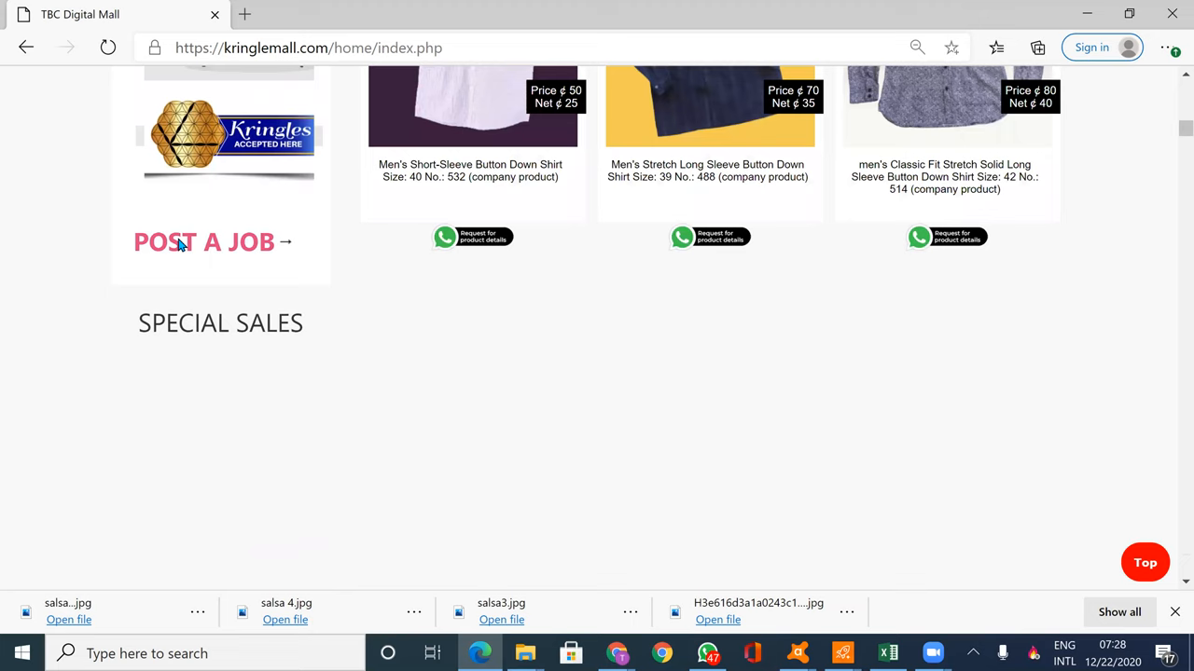
{"action": "left_click", "coordinate": [203, 241]}
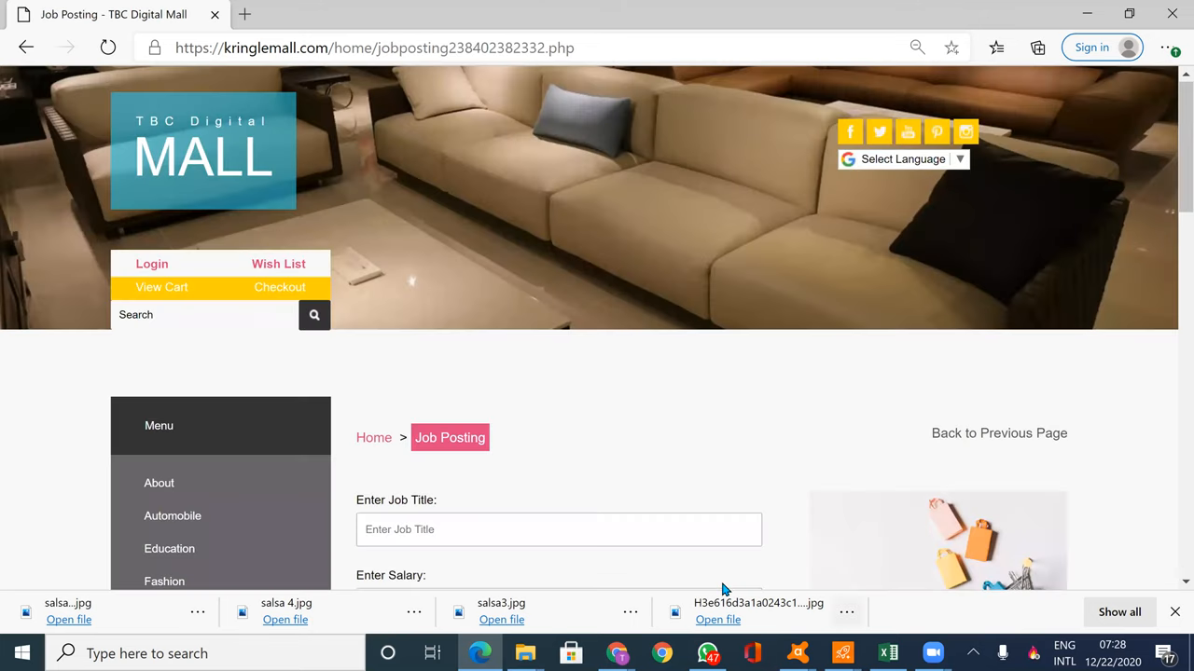
{"action": "scroll", "scroll_direction": "down", "scroll_amount": 3}
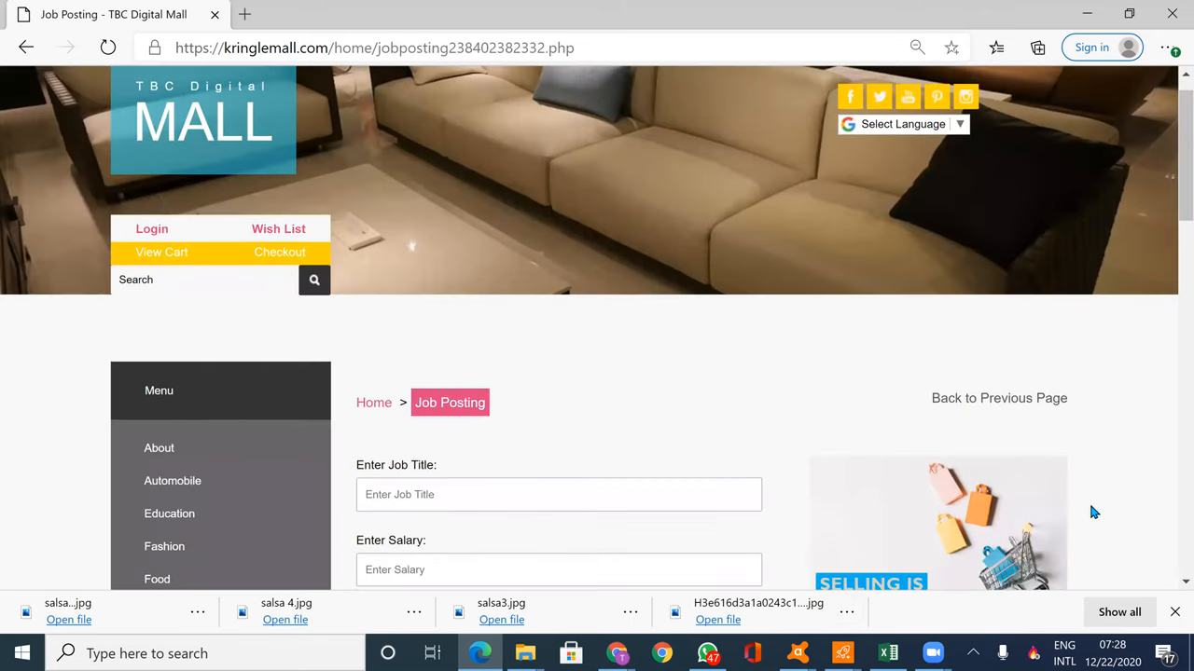
{"action": "scroll", "scroll_direction": "down", "scroll_amount": 3}
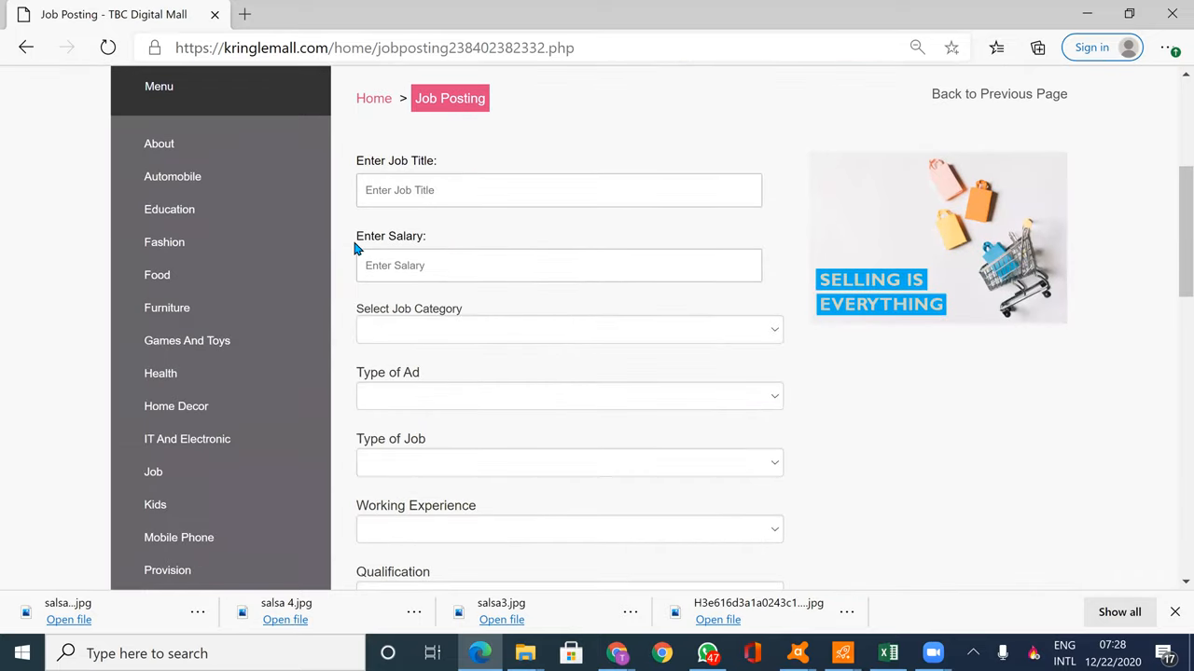
{"action": "mouse_move", "coordinate": [455, 308]}
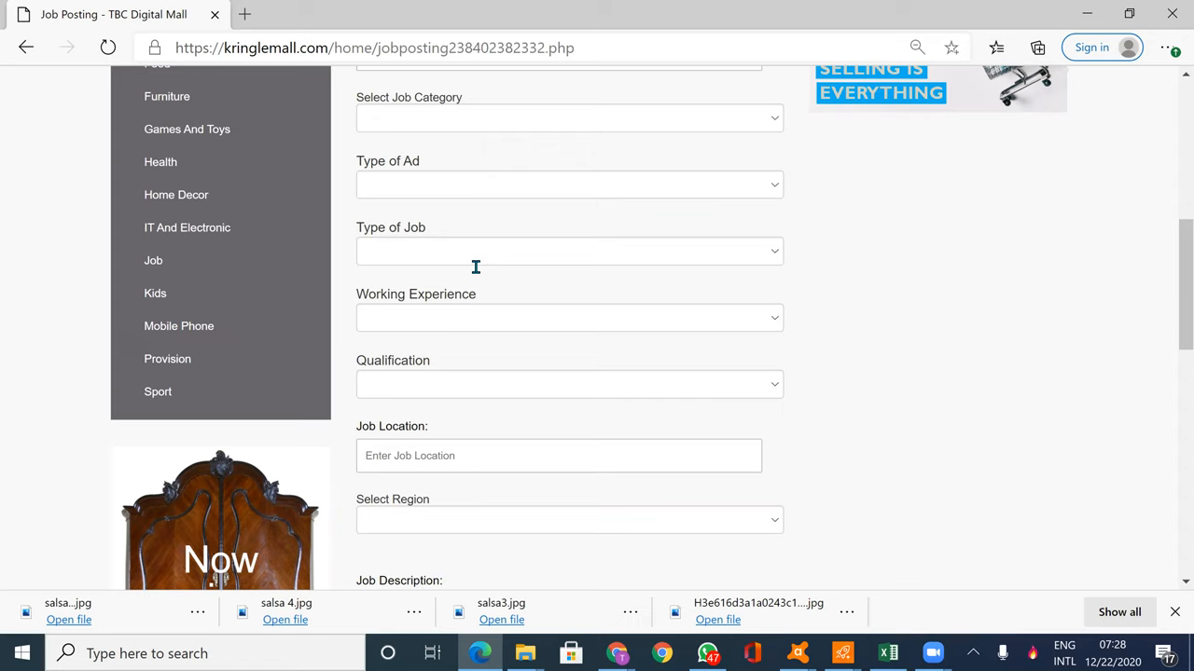
{"action": "scroll", "scroll_direction": "down", "scroll_amount": 3}
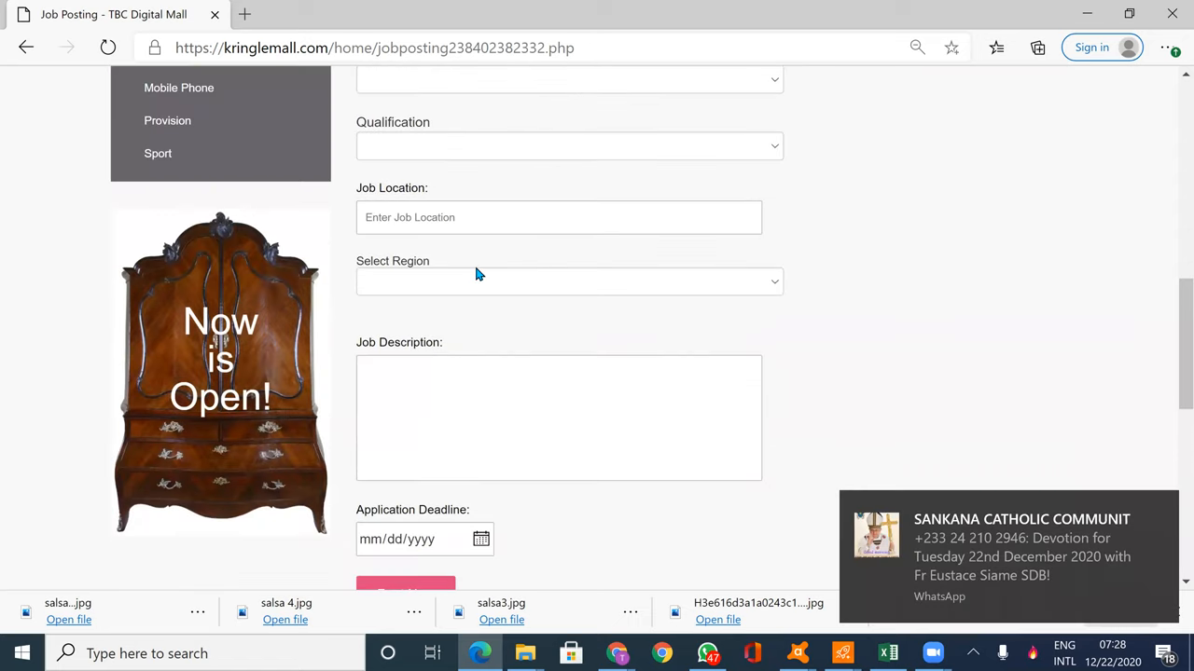
{"action": "scroll", "scroll_direction": "up", "scroll_amount": 3}
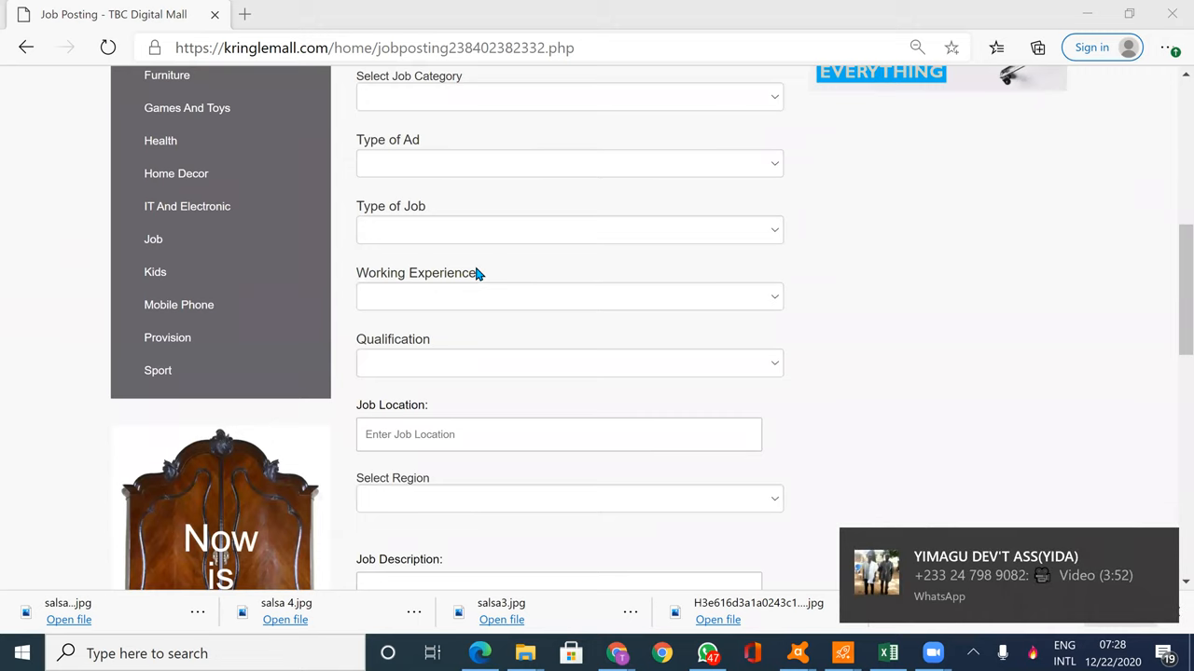
{"action": "scroll", "scroll_direction": "up", "scroll_amount": 3}
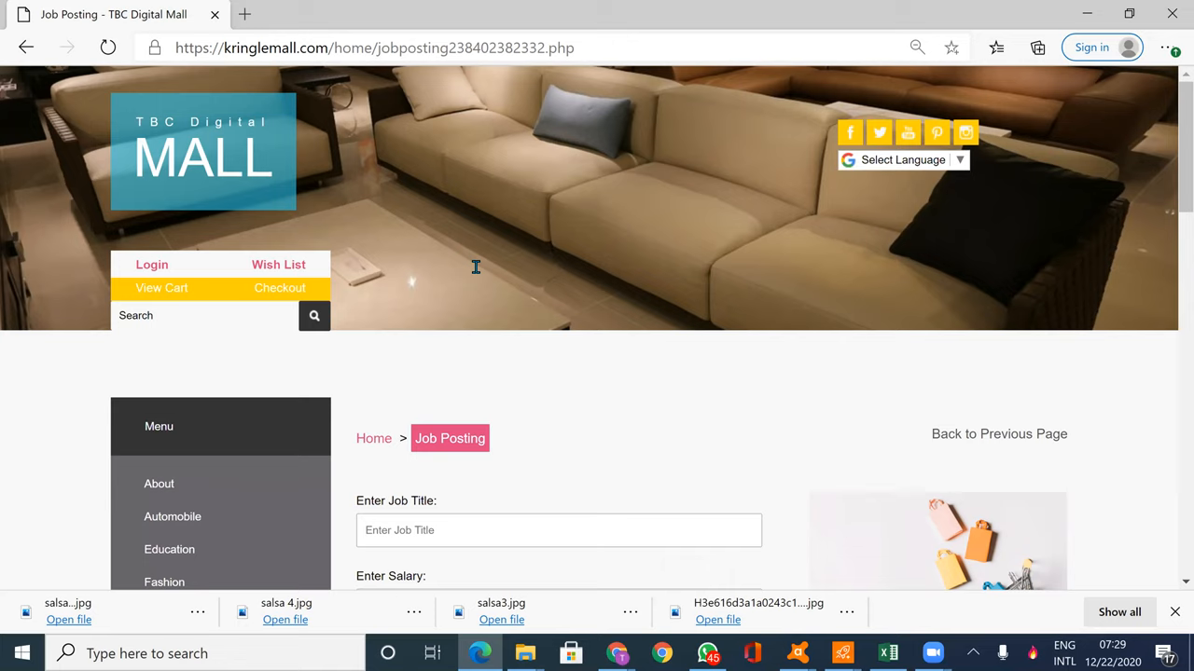
{"action": "scroll", "scroll_direction": "down", "scroll_amount": 3}
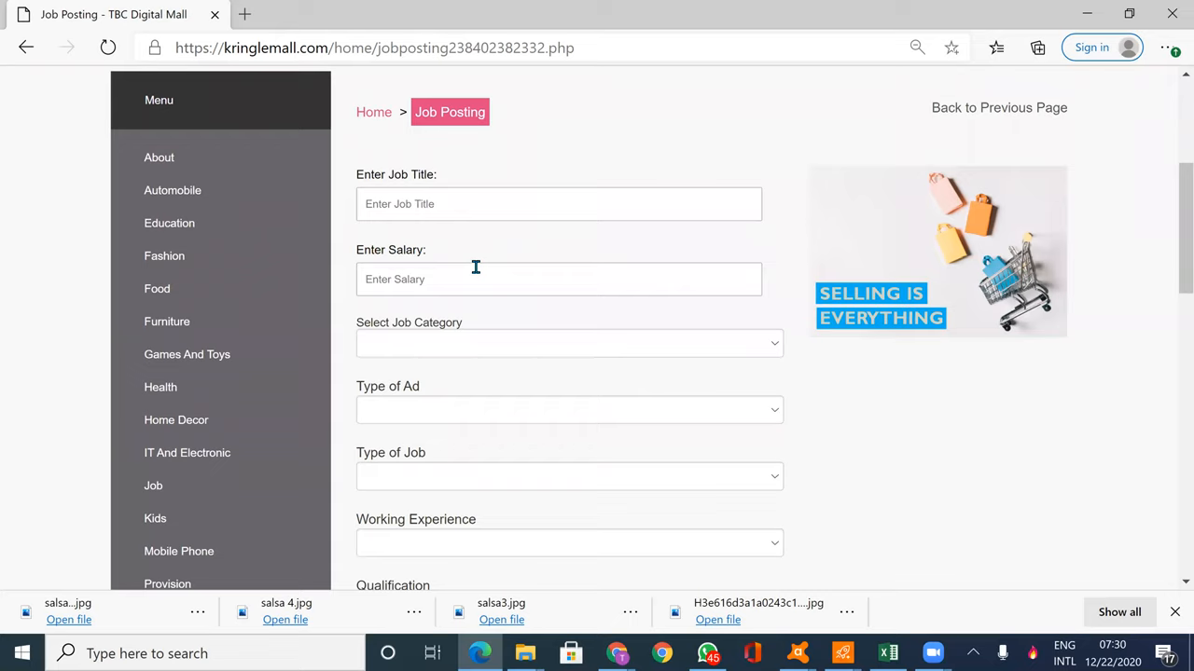
{"action": "scroll", "scroll_direction": "down", "scroll_amount": 3}
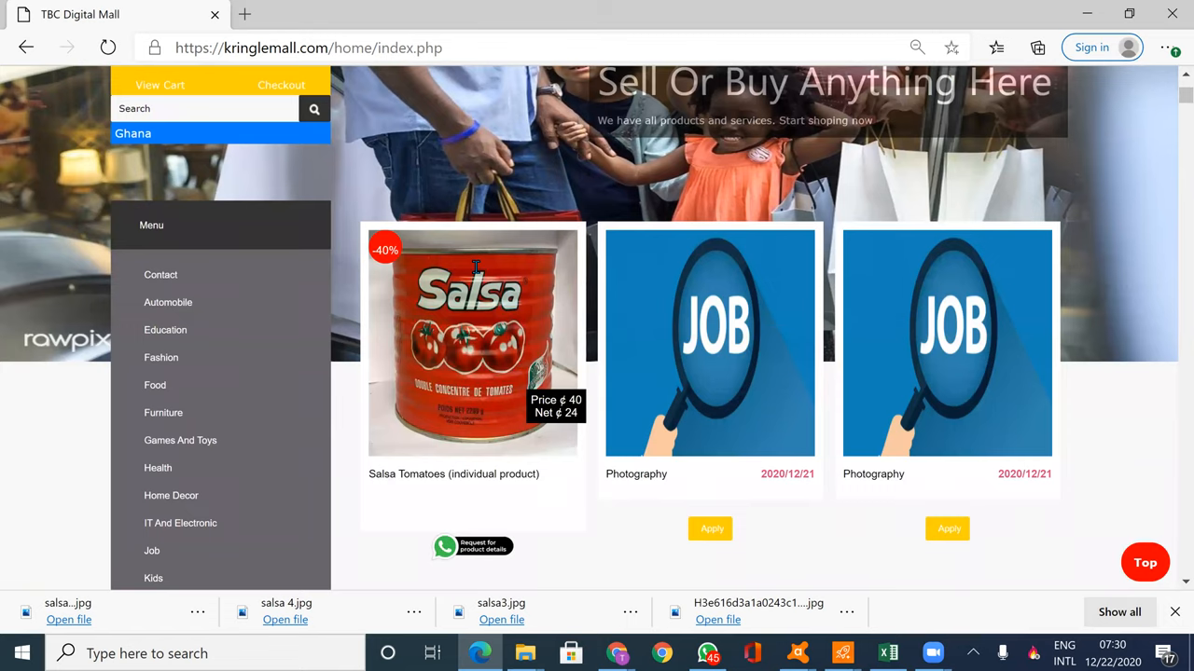
Scroll to Navigate Countries in the sidebar and open the Cameroon country page
{"action": "scroll", "scroll_direction": "down", "scroll_amount": 3}
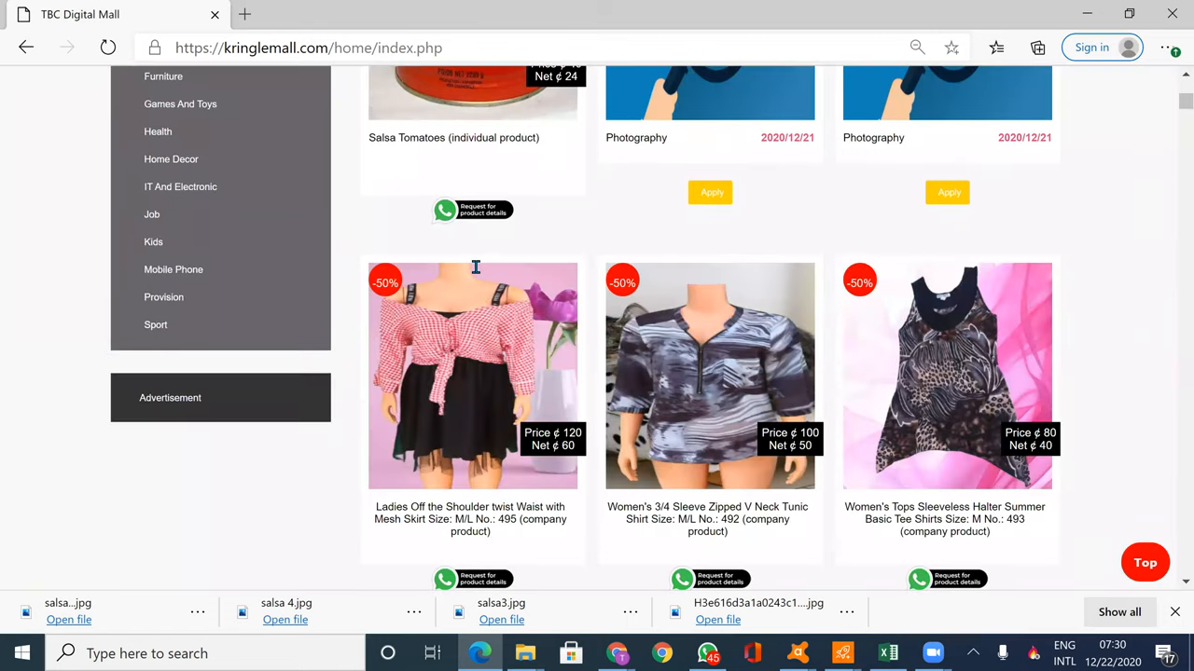
{"action": "scroll", "scroll_direction": "down", "scroll_amount": 3}
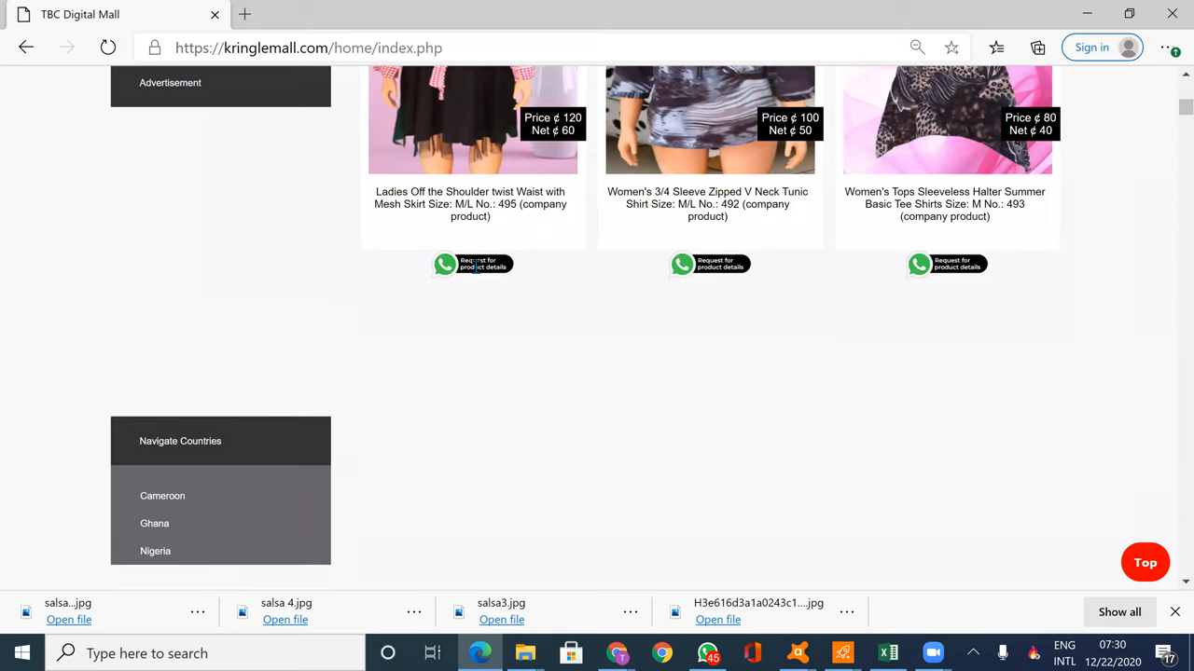
{"action": "scroll", "scroll_direction": "down", "scroll_amount": 3}
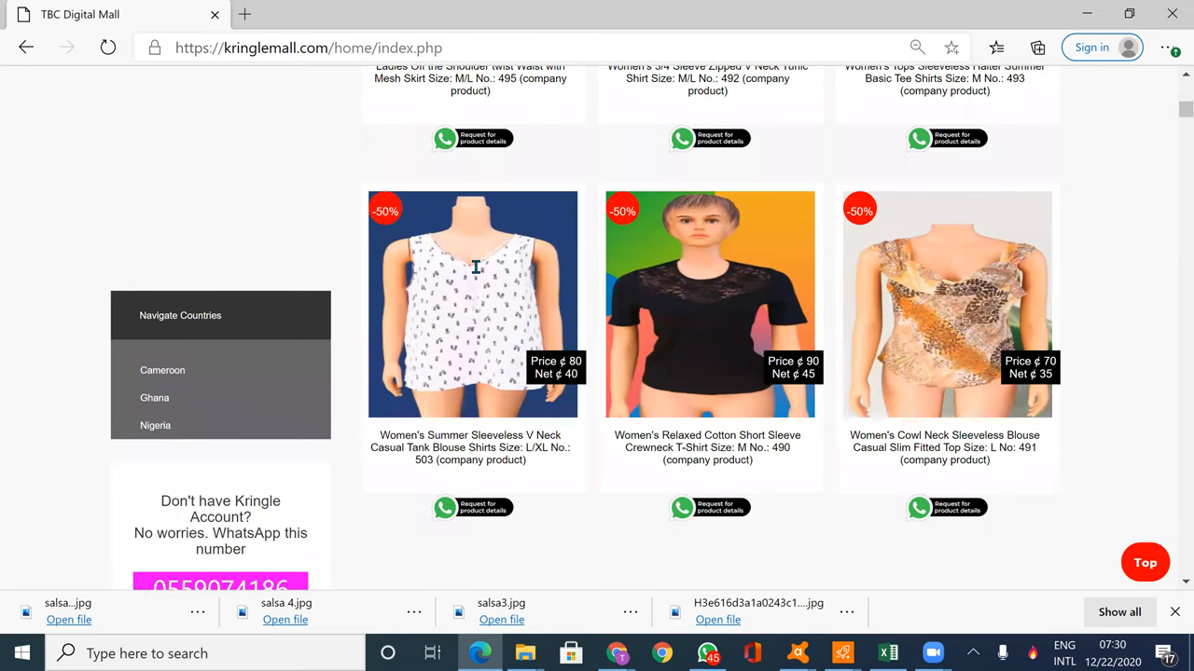
{"action": "left_click", "coordinate": [162, 370]}
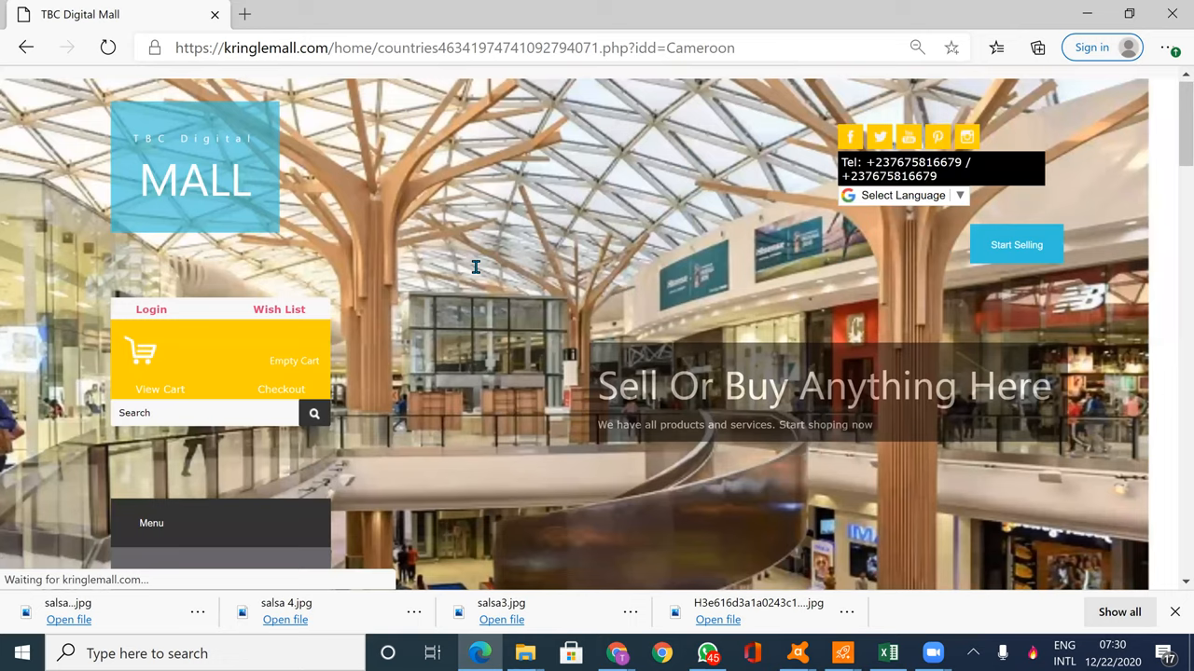
{"action": "scroll", "scroll_direction": "down", "scroll_amount": 3}
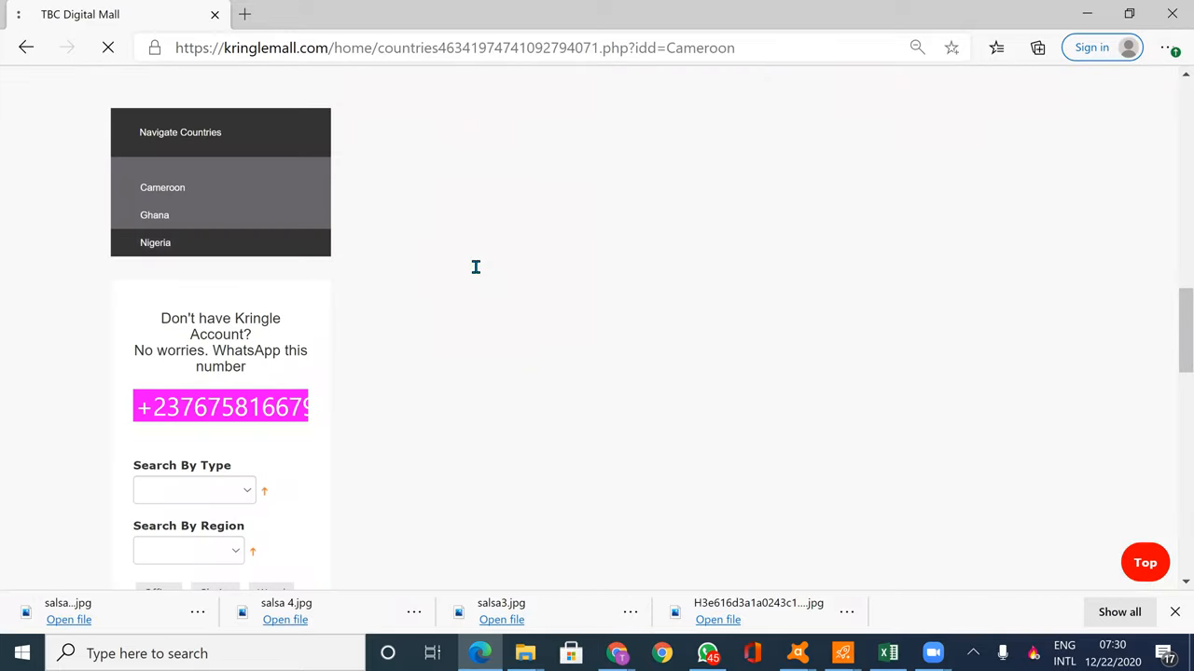
Open the Nigeria country page and scroll through its product listings
{"action": "left_click", "coordinate": [155, 242]}
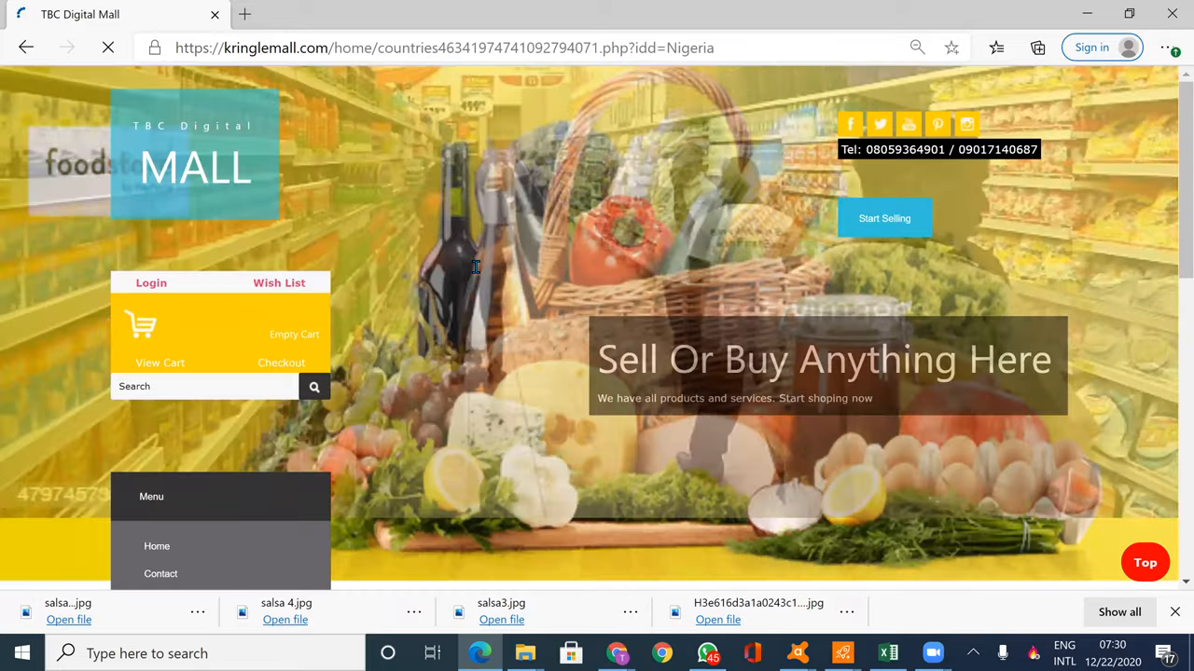
{"action": "scroll", "scroll_direction": "down", "scroll_amount": 3}
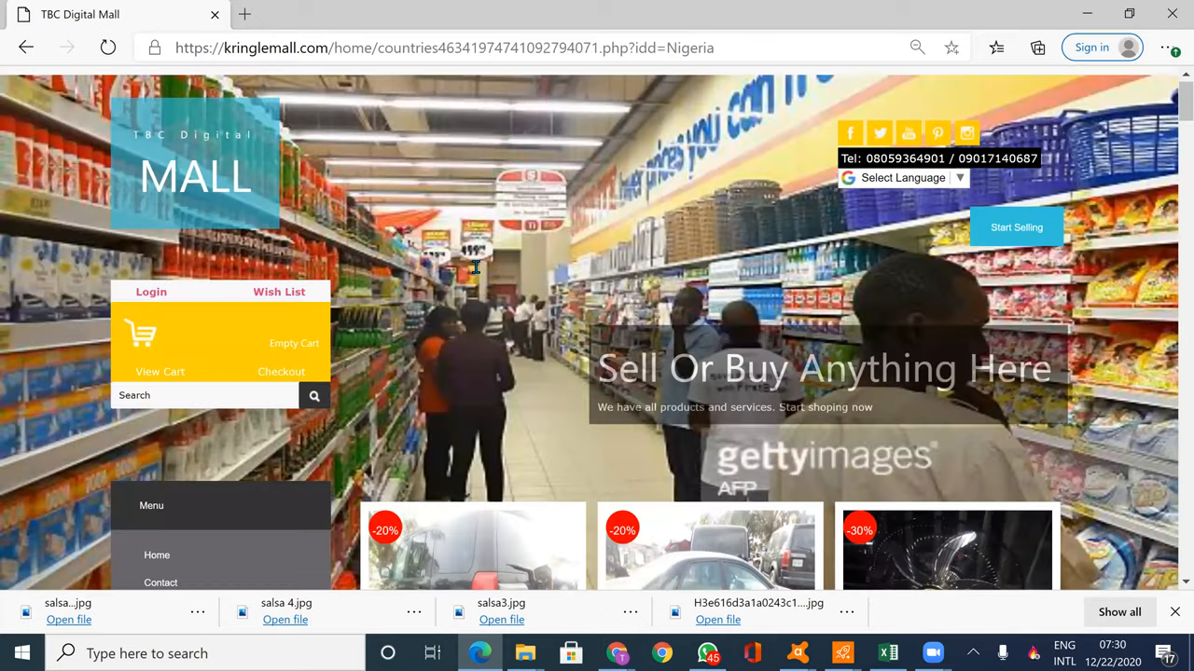
{"action": "scroll", "scroll_direction": "down", "scroll_amount": 3}
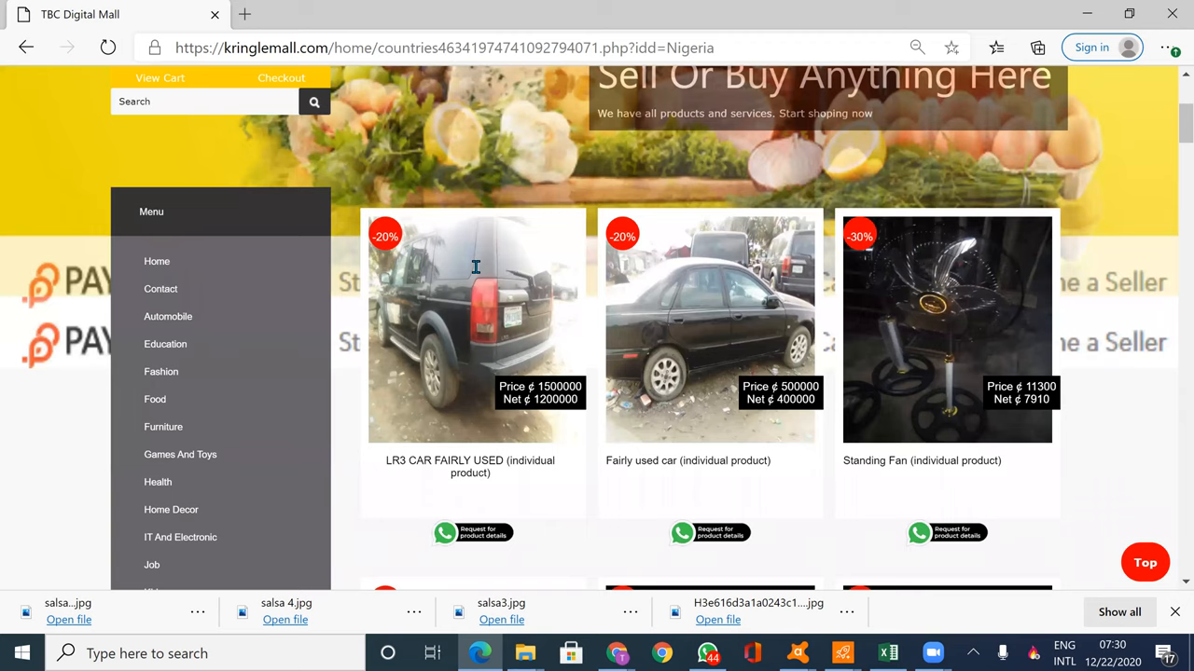
{"action": "scroll", "scroll_direction": "down", "scroll_amount": 3}
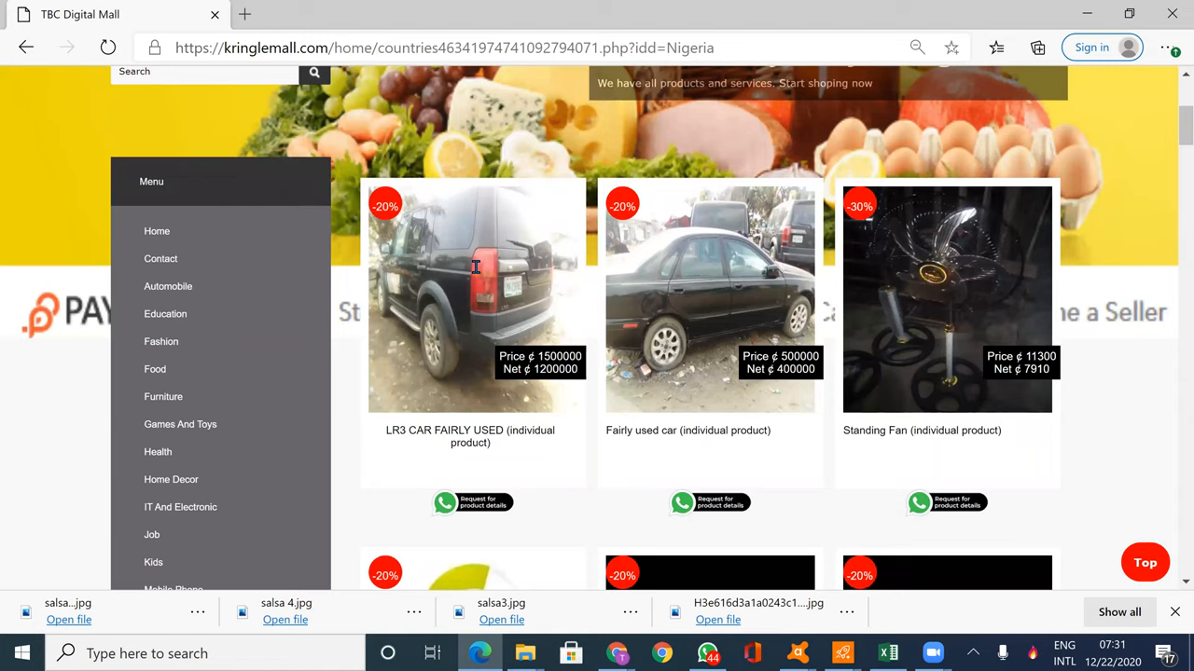
{"action": "scroll", "scroll_direction": "down", "scroll_amount": 3}
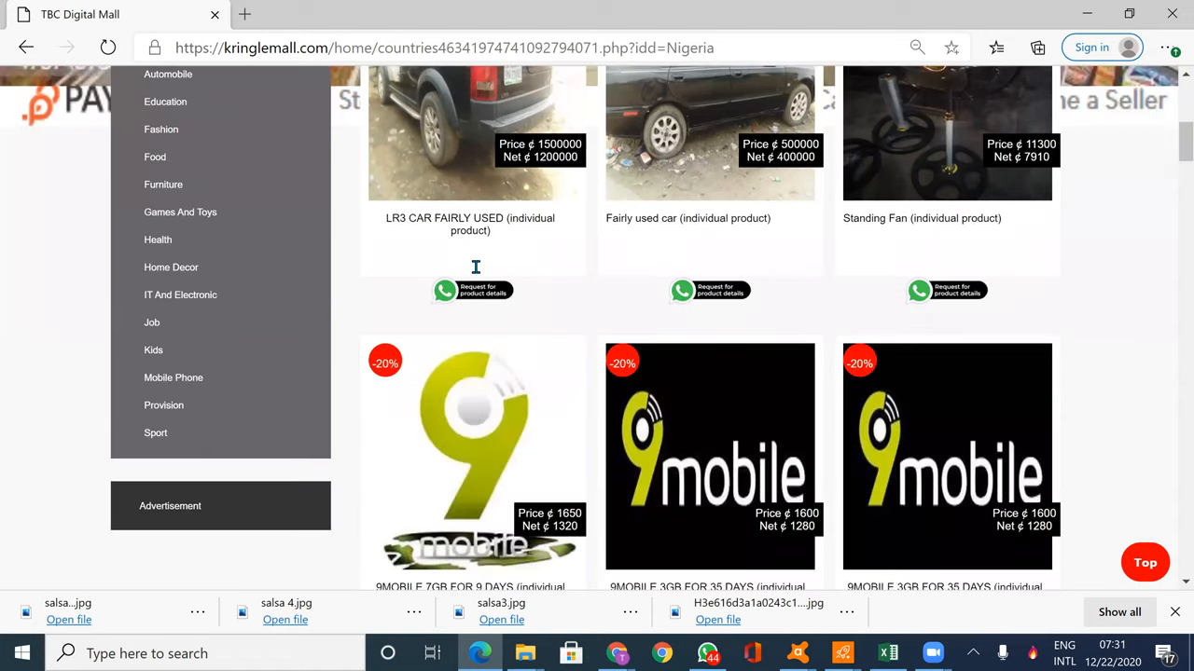
{"action": "scroll", "scroll_direction": "down", "scroll_amount": 3}
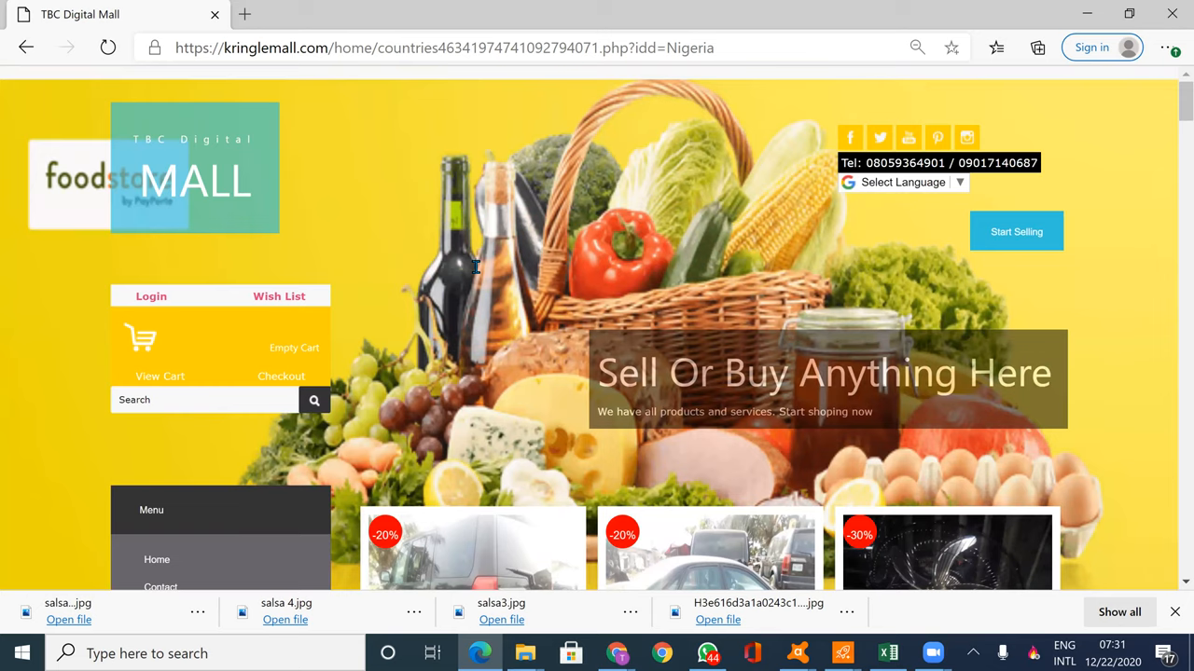
{"action": "scroll", "scroll_direction": "down", "scroll_amount": 3}
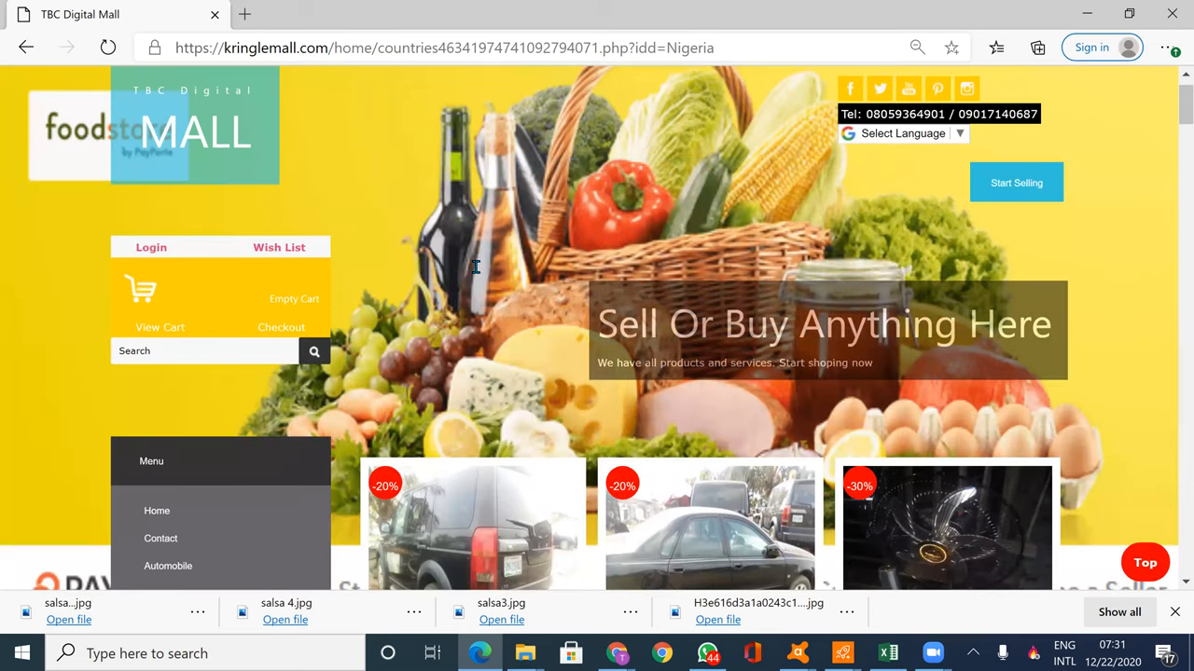
{"action": "scroll", "scroll_direction": "down", "scroll_amount": 3}
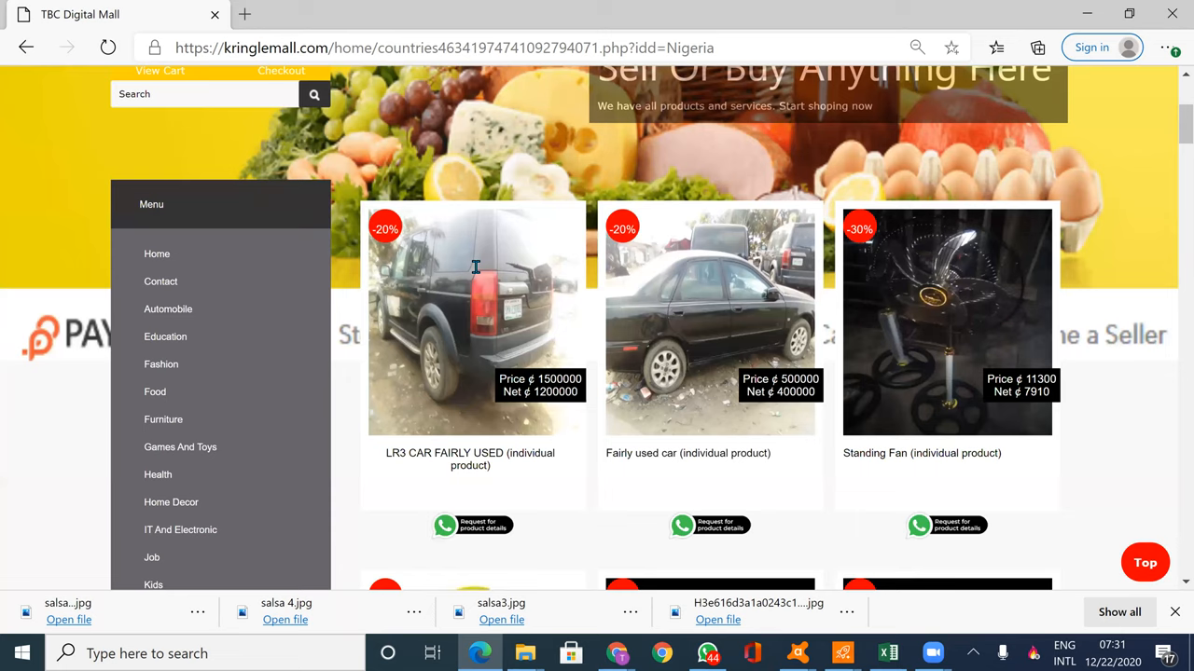
{"action": "scroll", "scroll_direction": "up", "scroll_amount": 3}
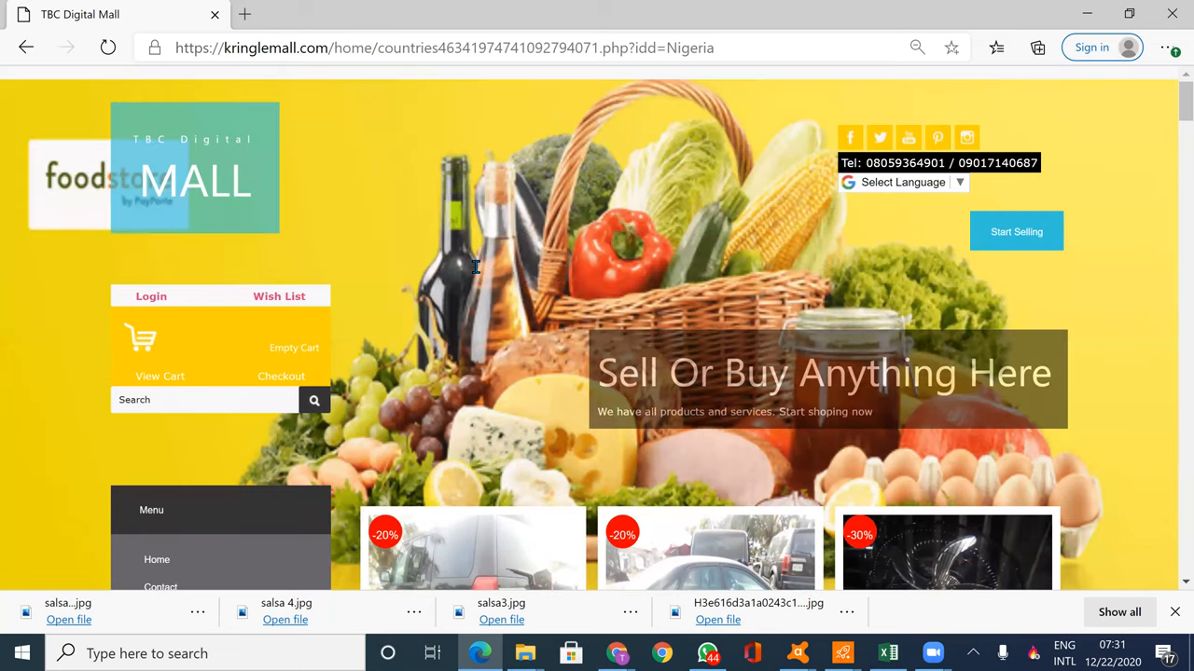
{"action": "scroll", "scroll_direction": "down", "scroll_amount": 3}
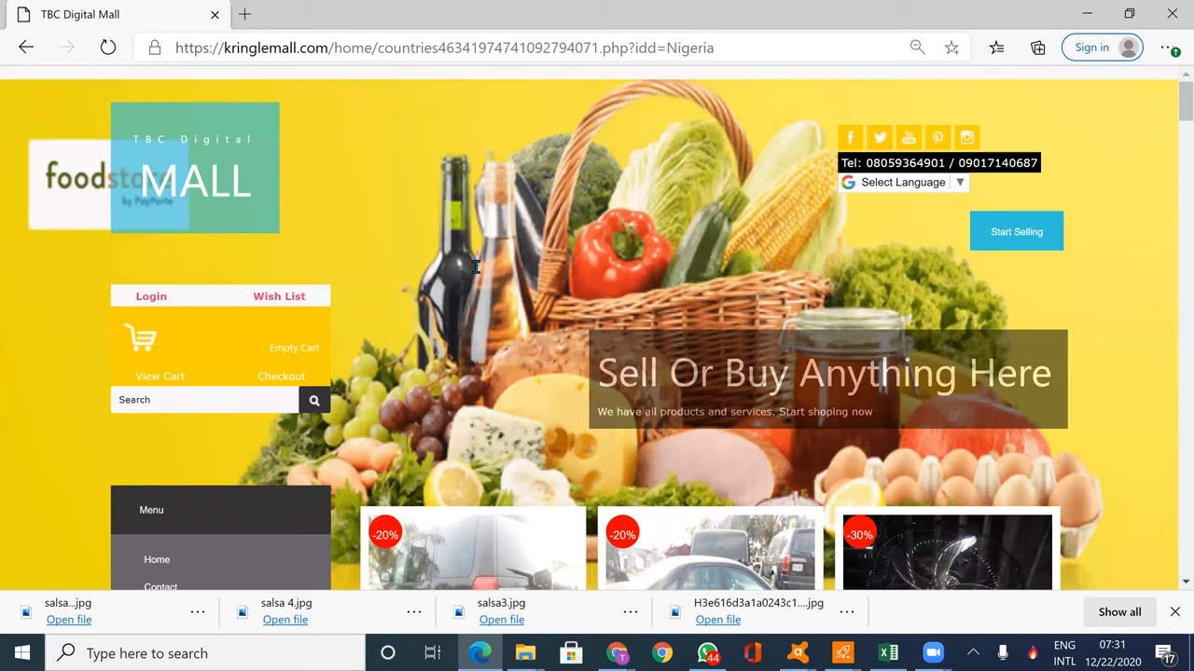
{"action": "scroll", "scroll_direction": "down", "scroll_amount": 3}
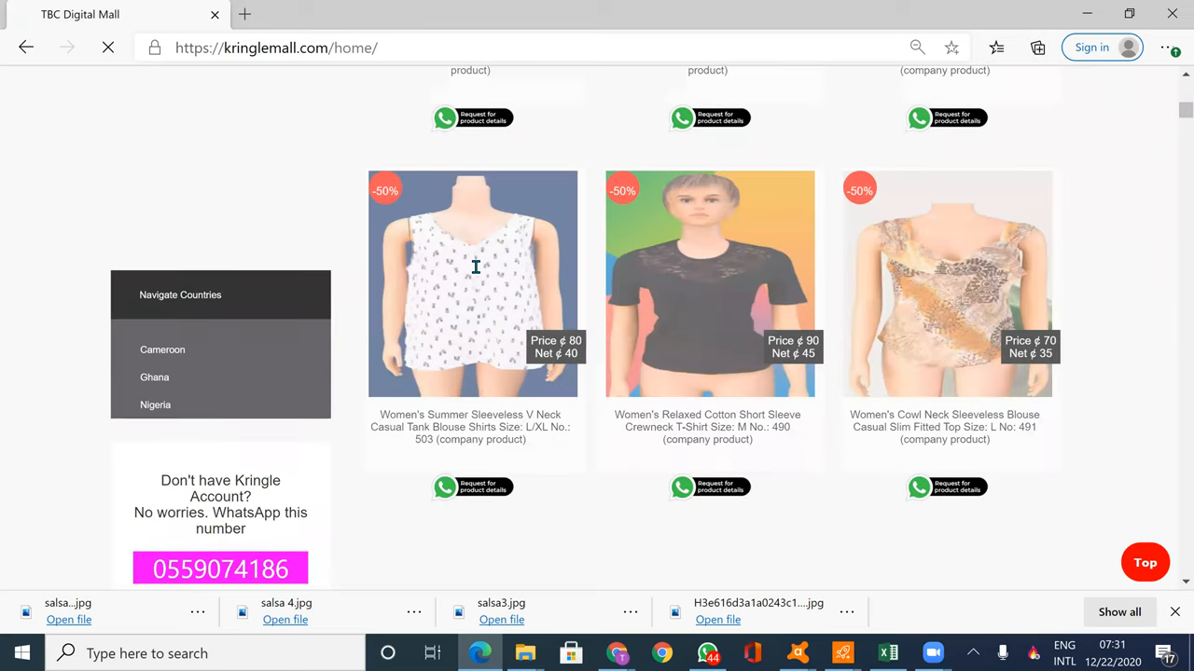
{"action": "scroll", "scroll_direction": "down", "scroll_amount": 3}
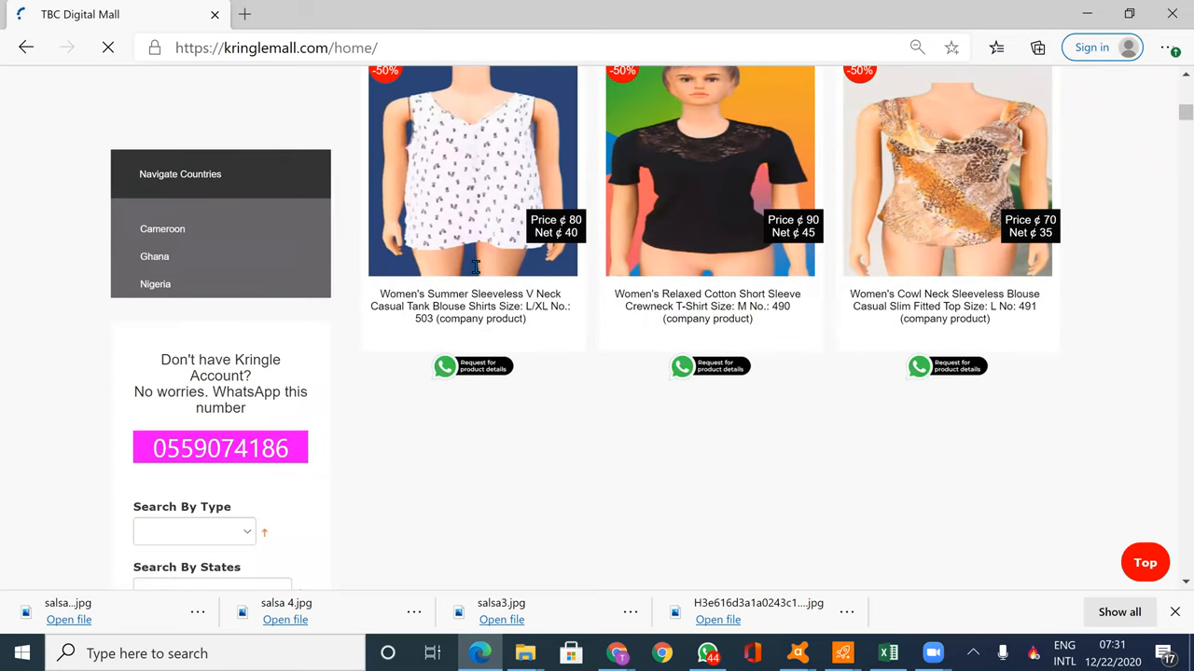